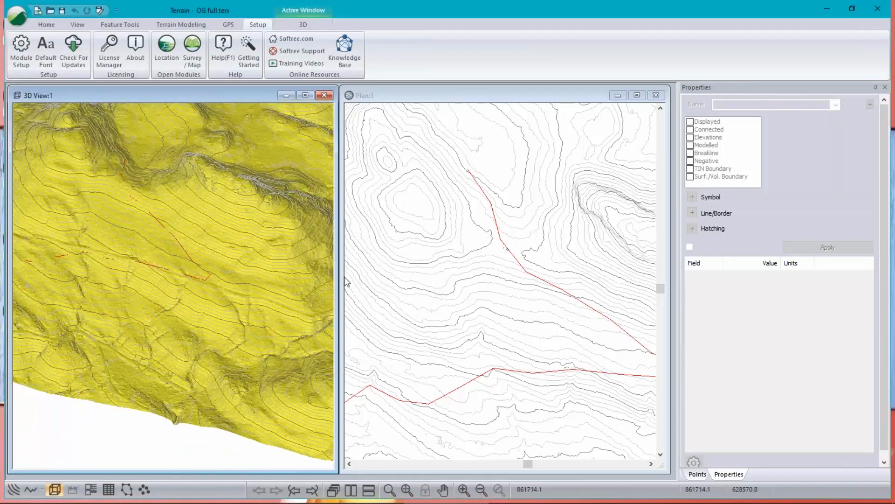
mouse_move(182, 172)
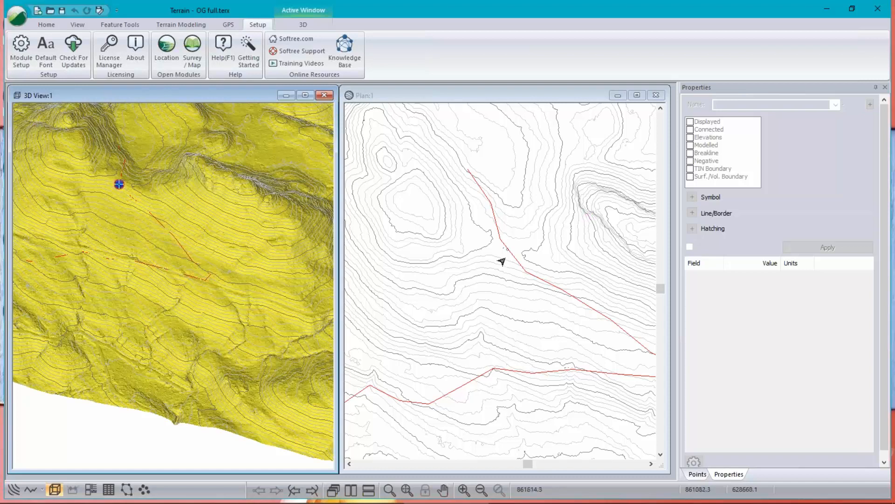
mouse_move(510, 262)
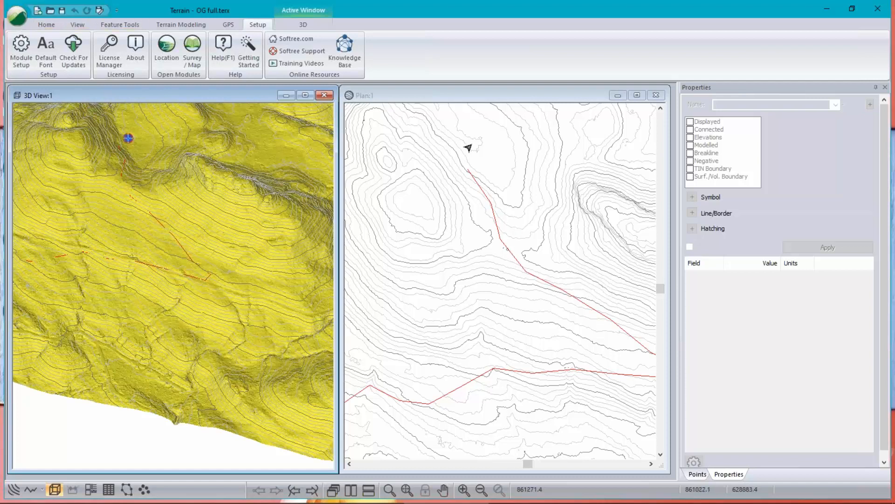
Step: Start a new blank terrain document from the application menu, replacing the OG full terrain
left_click(16, 10)
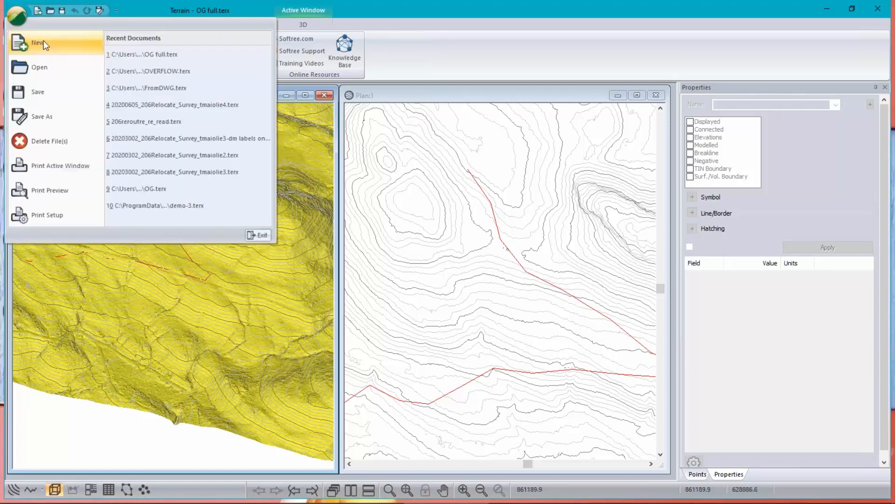
left_click(37, 42)
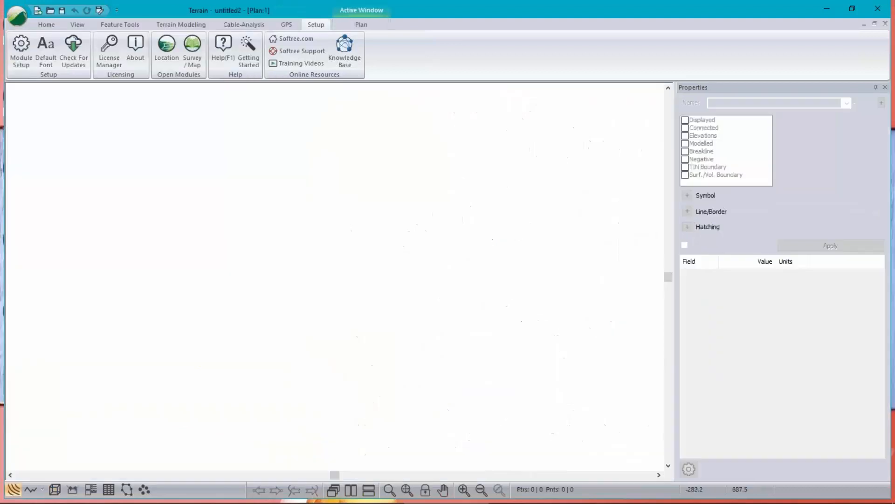
mouse_move(328, 201)
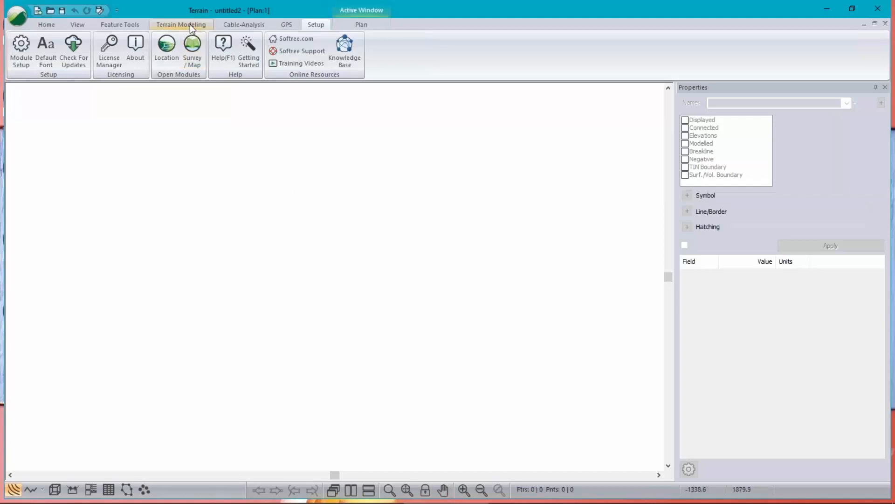
mouse_move(567, 416)
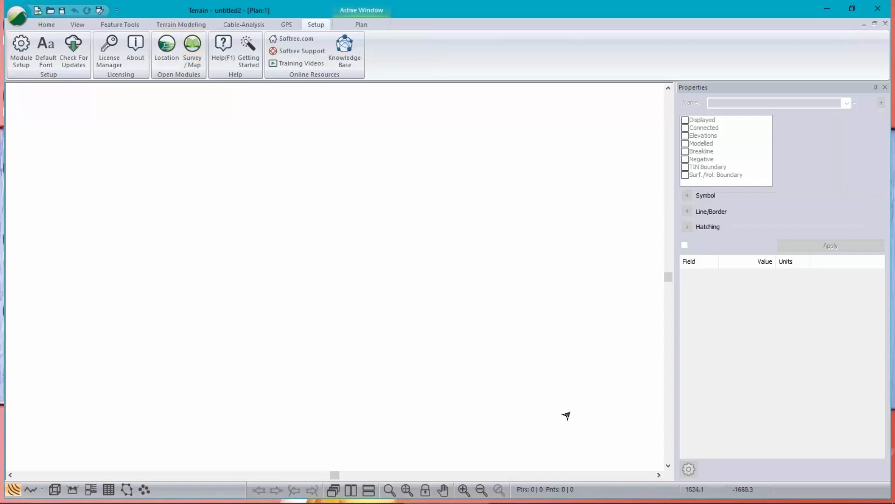
Step: Review the Terrain Modeling and Setup ribbons and briefly check Module Setup
left_click(181, 24)
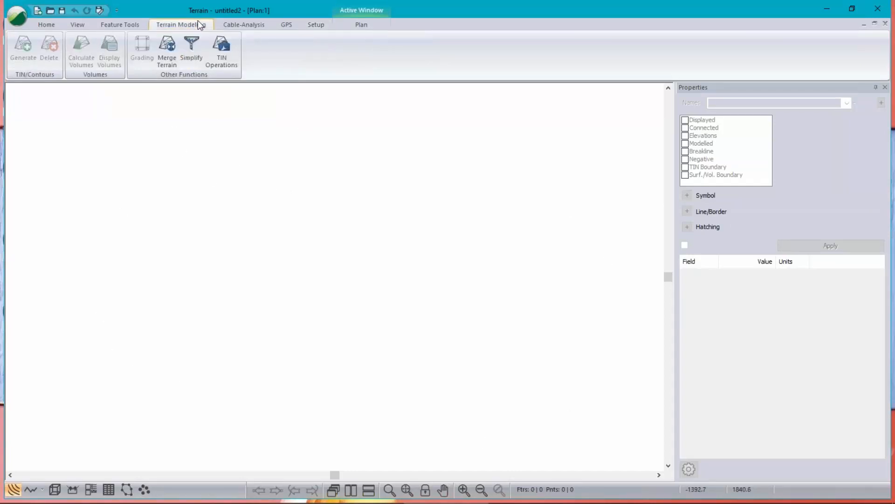
left_click(316, 25)
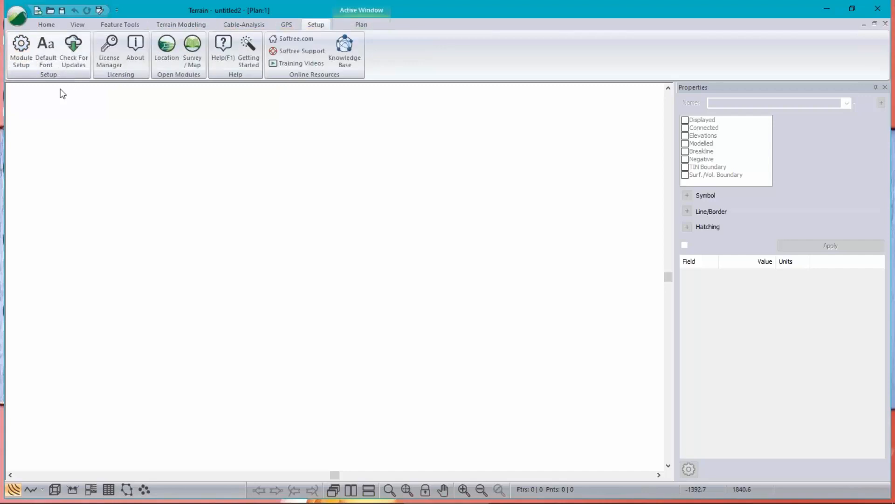
left_click(20, 51)
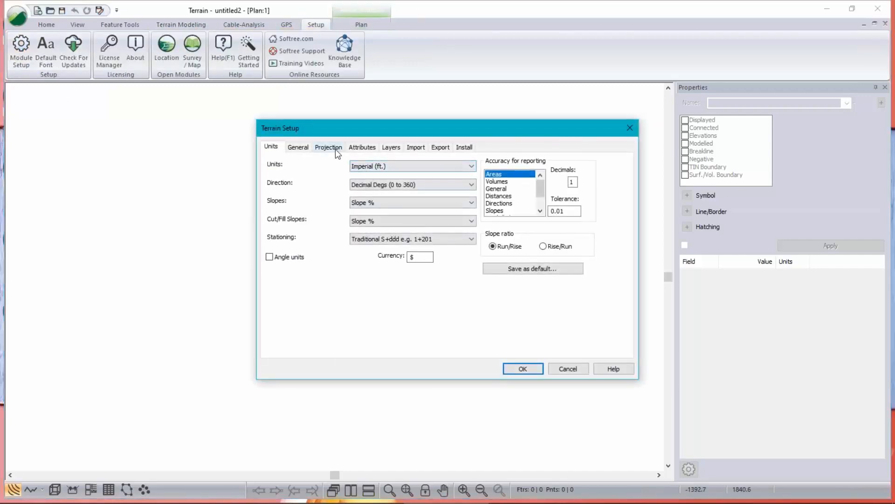
left_click(328, 147)
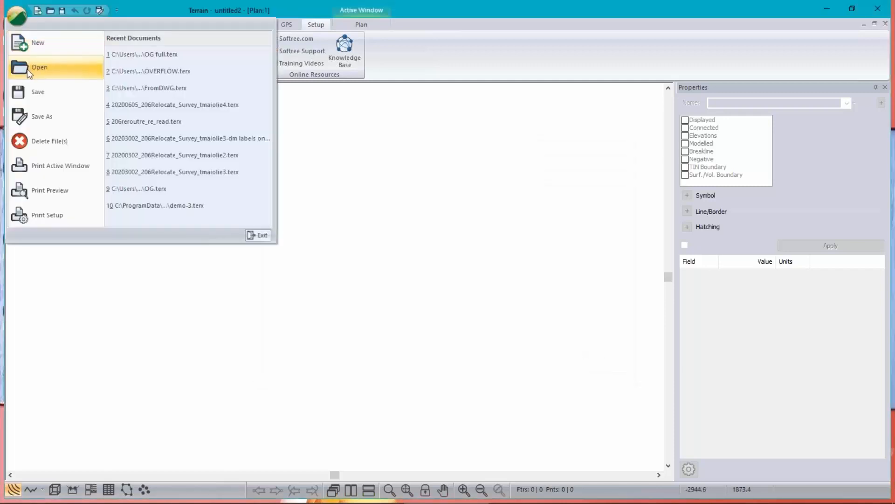
Step: Open image.terx from the GPS track folder so its aerial photo shows in plan view
left_click(39, 68)
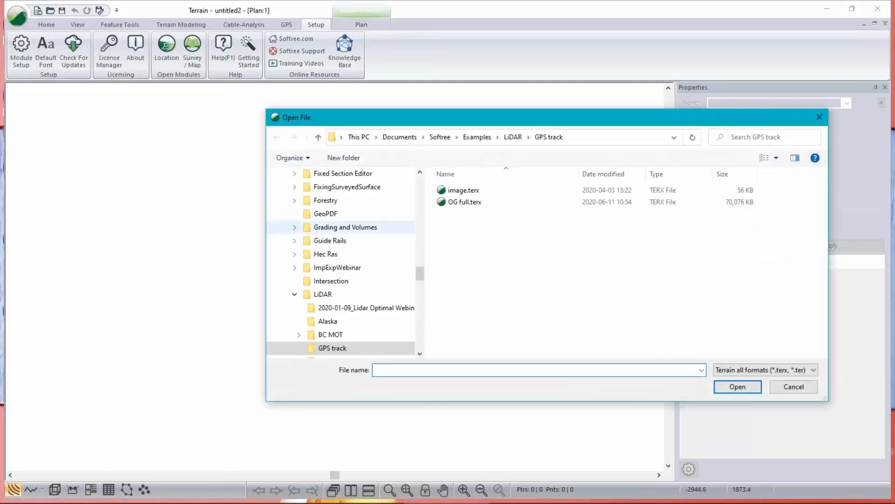
scroll("down", 3)
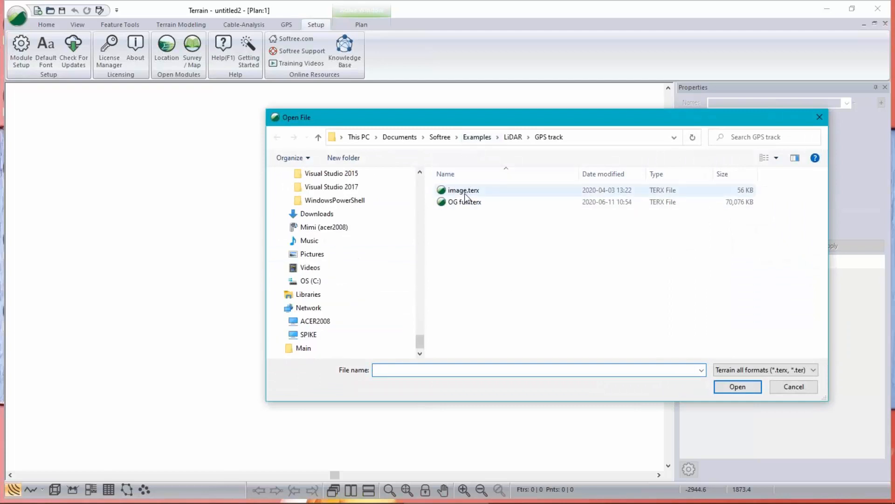
mouse_move(463, 189)
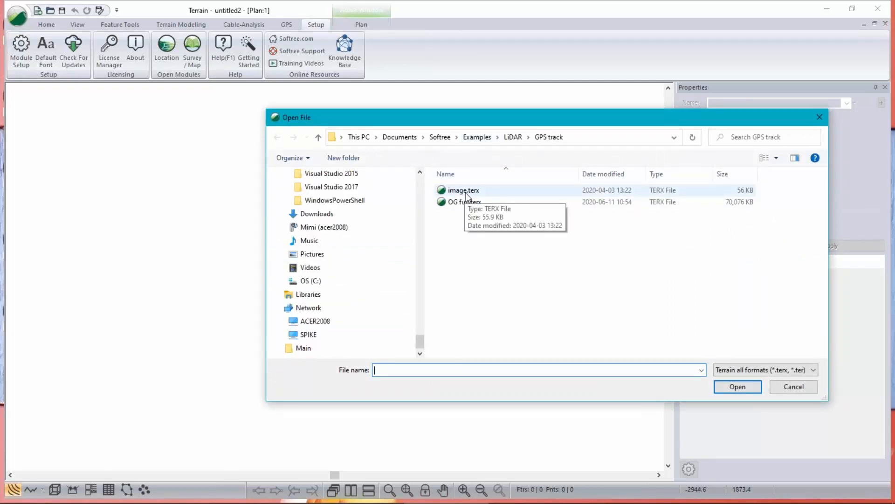
left_click(464, 189)
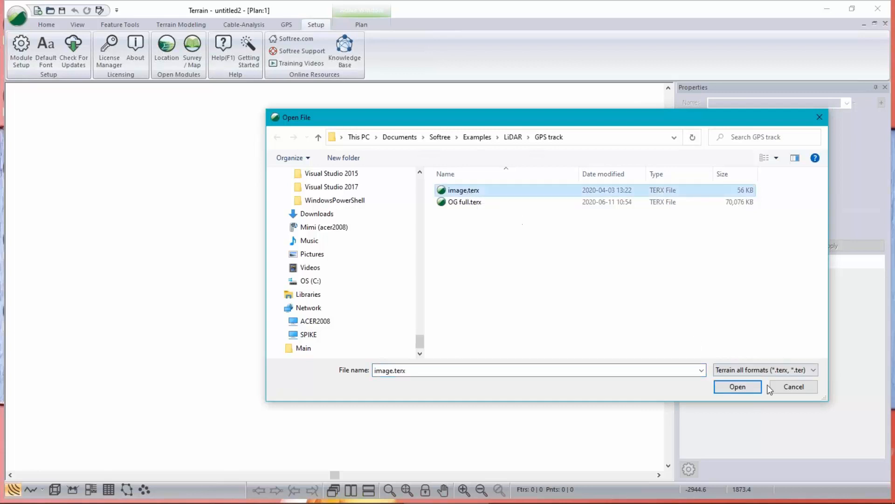
left_click(736, 386)
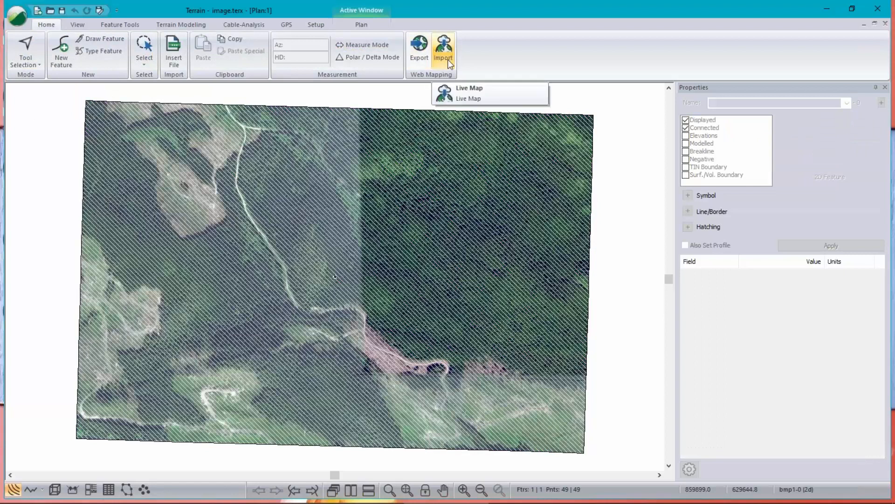
mouse_move(558, 212)
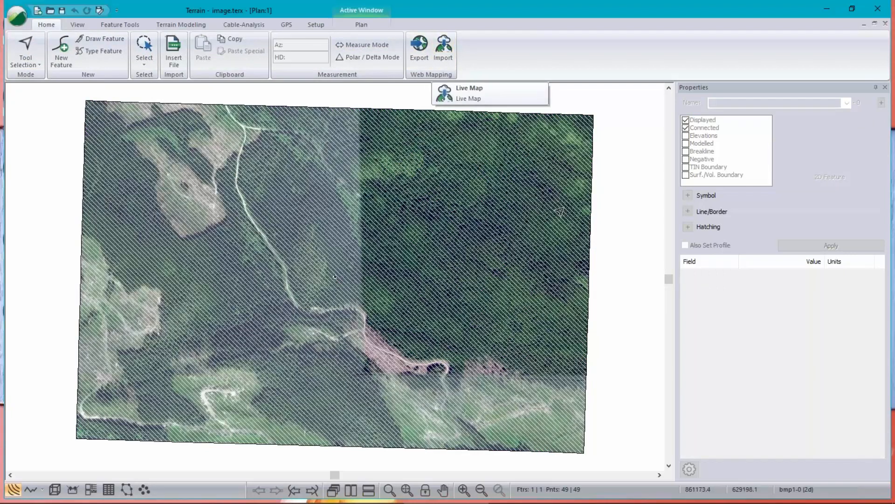
left_click(468, 92)
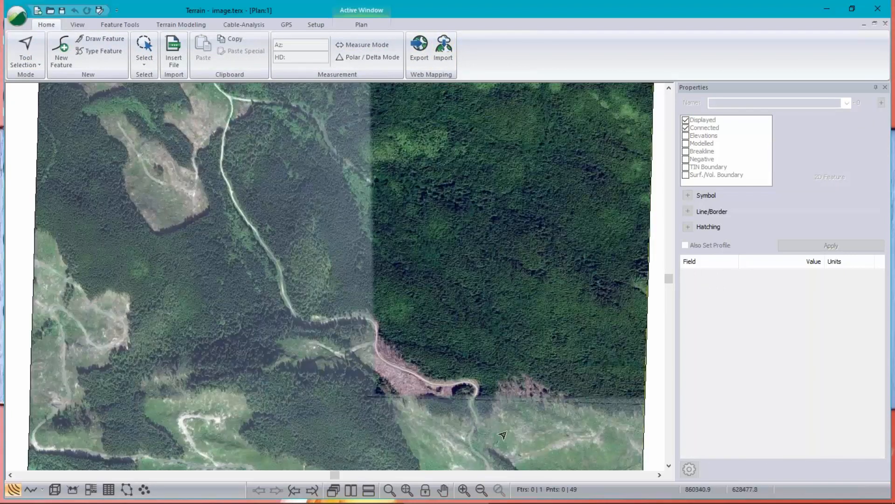
mouse_move(124, 219)
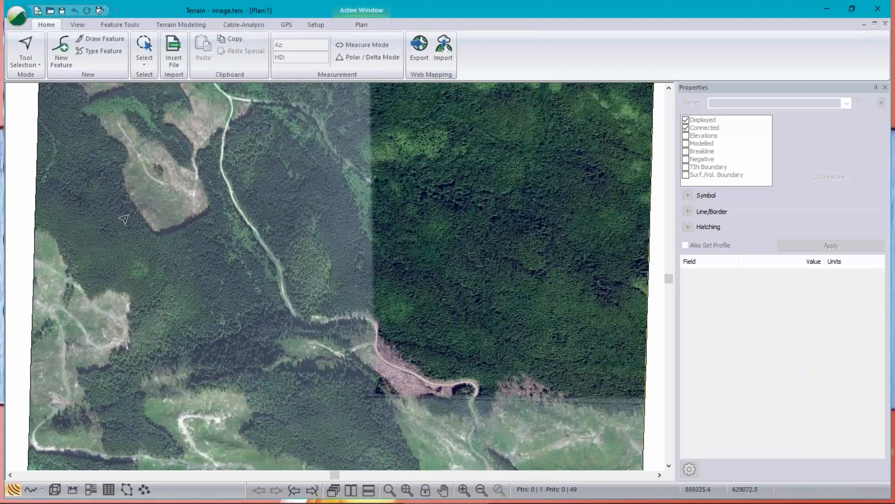
mouse_move(500, 238)
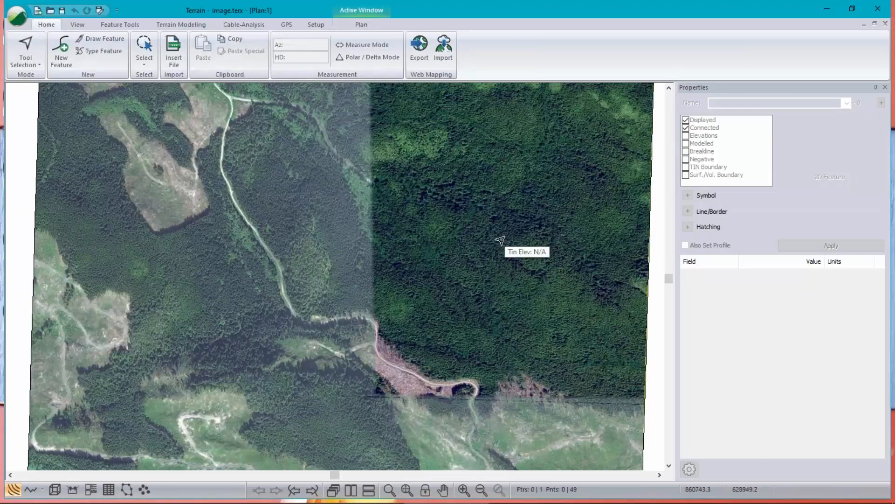
mouse_move(296, 118)
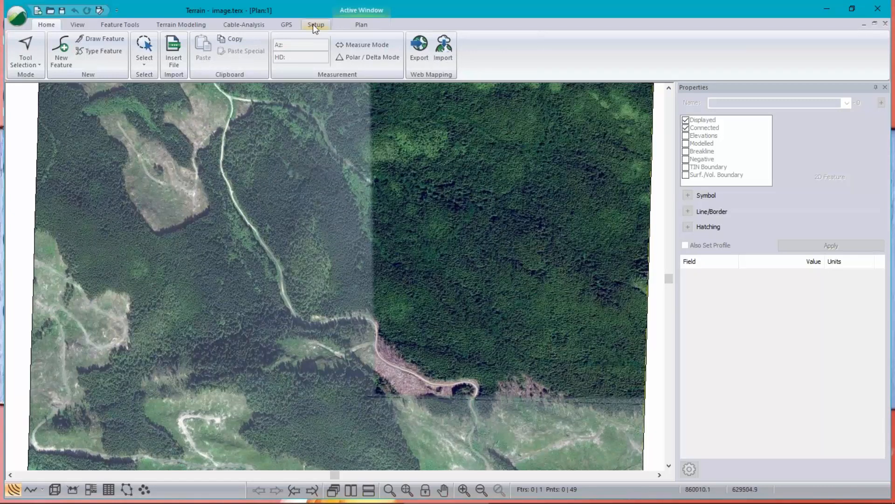
left_click(317, 24)
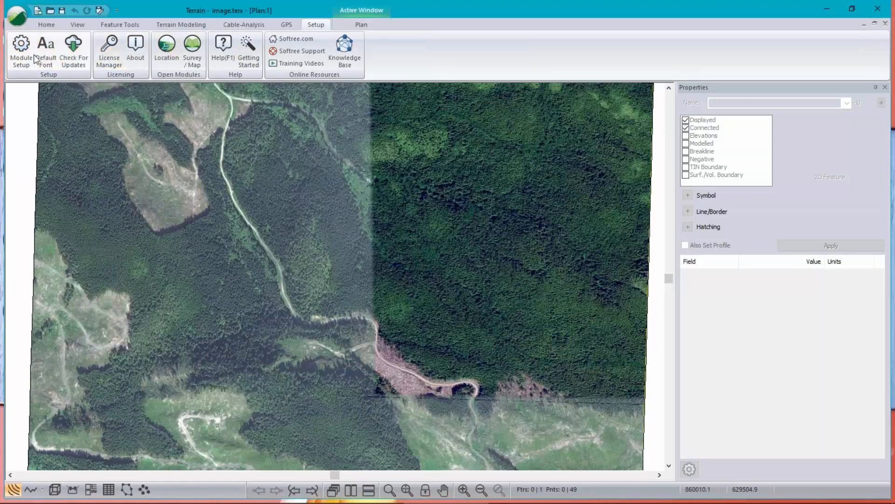
left_click(20, 51)
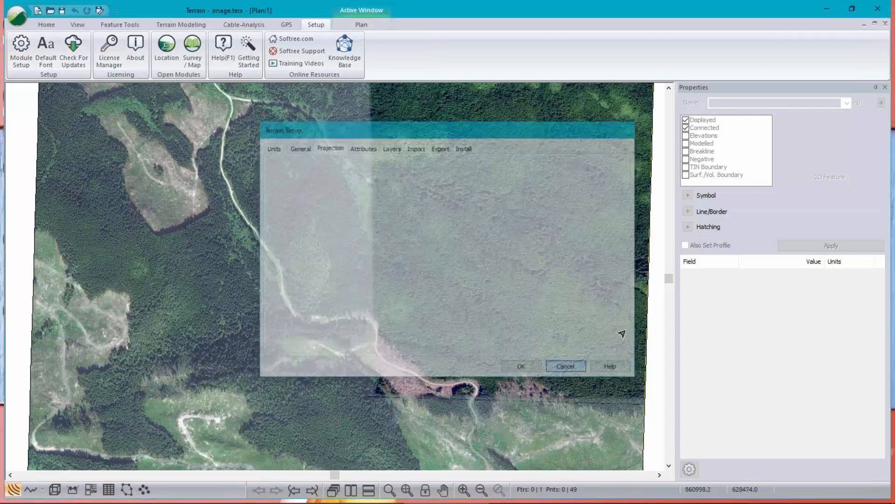
left_click(564, 366)
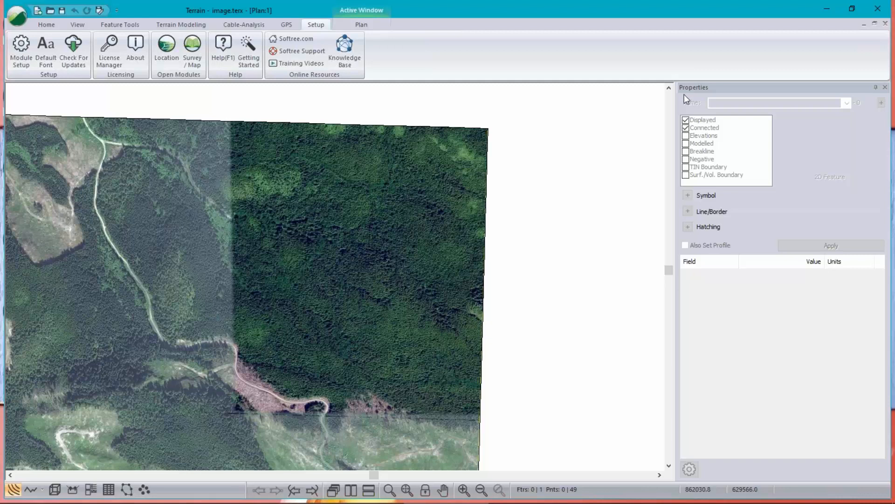
mouse_move(683, 167)
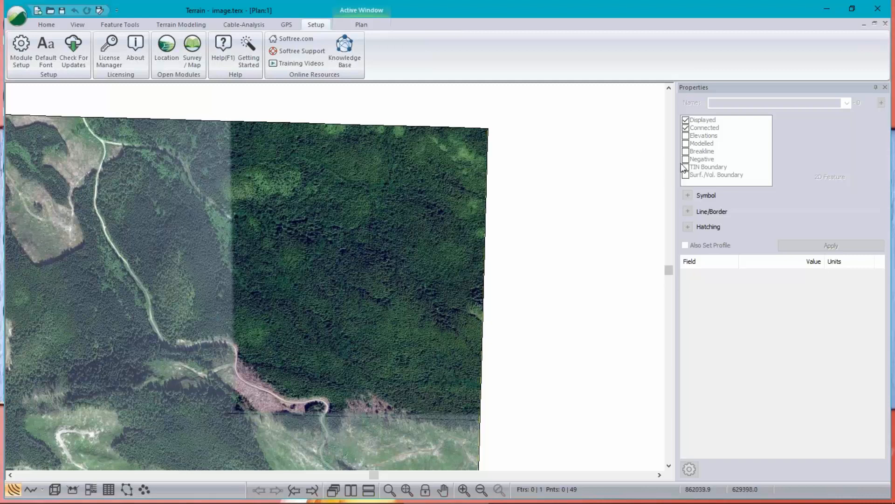
mouse_move(669, 189)
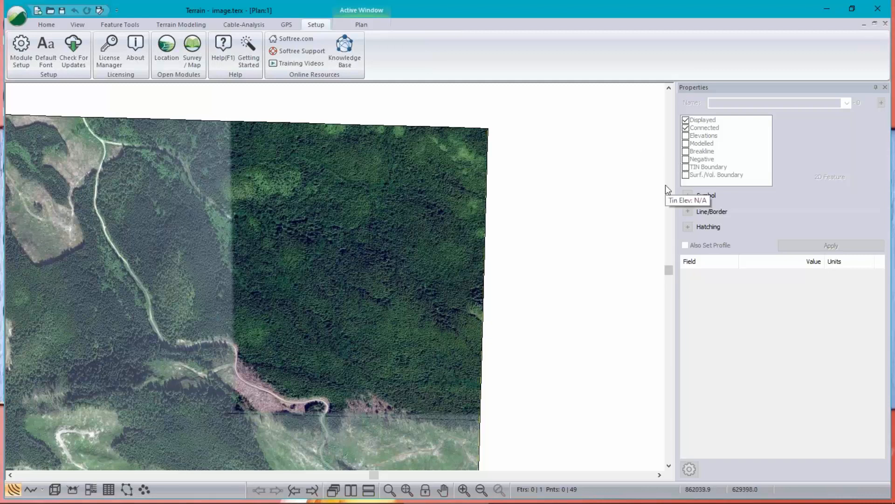
mouse_move(84, 101)
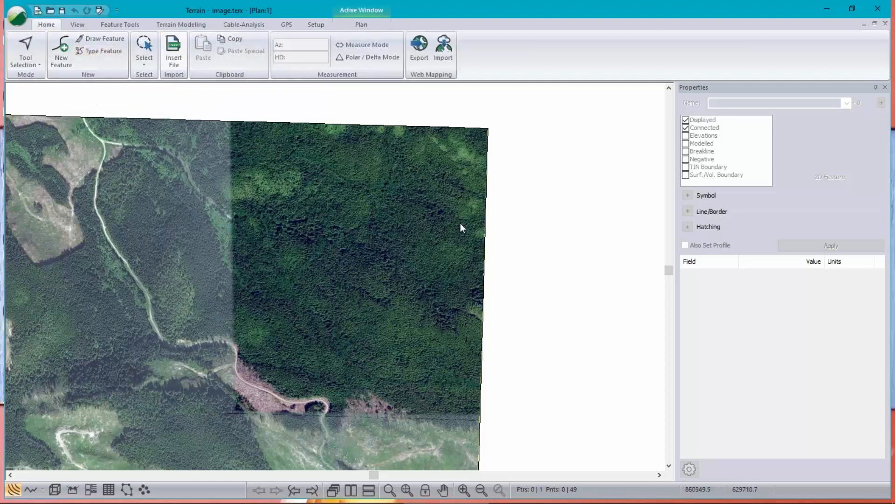
Step: Start Insert File and browse into the LiDAR > GPS track folder
left_click(173, 53)
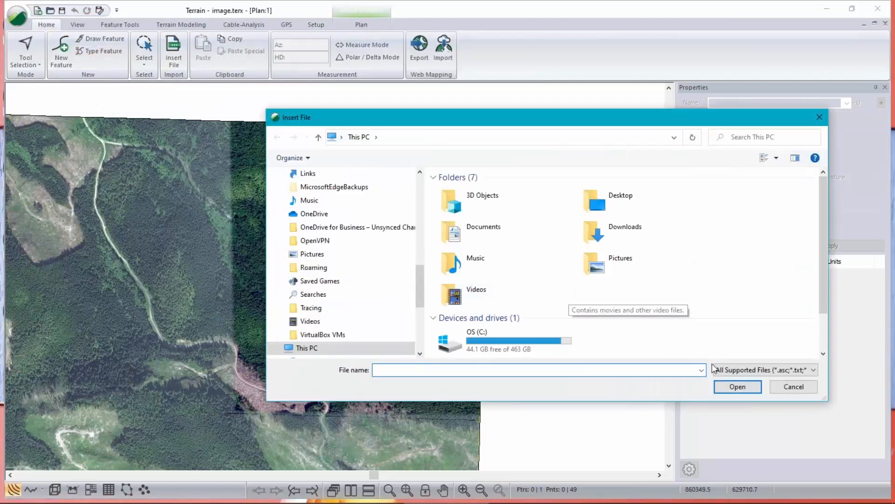
mouse_move(398, 269)
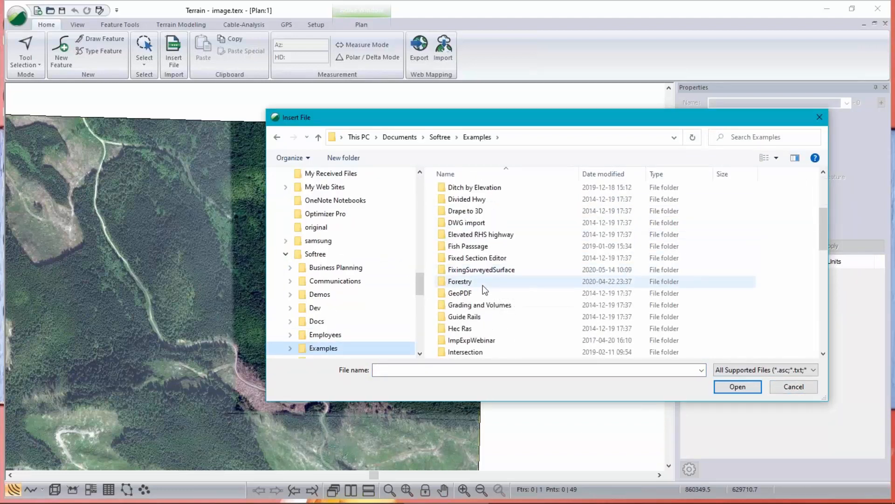
scroll("down", 3)
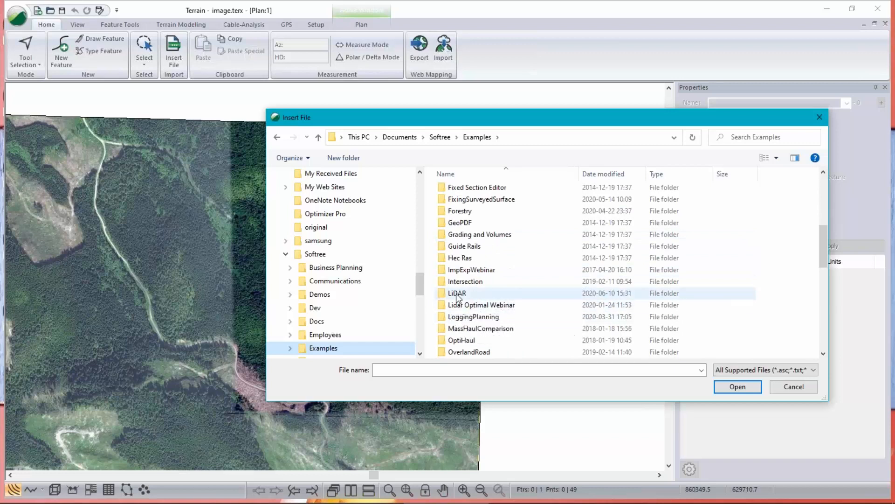
double_click(457, 293)
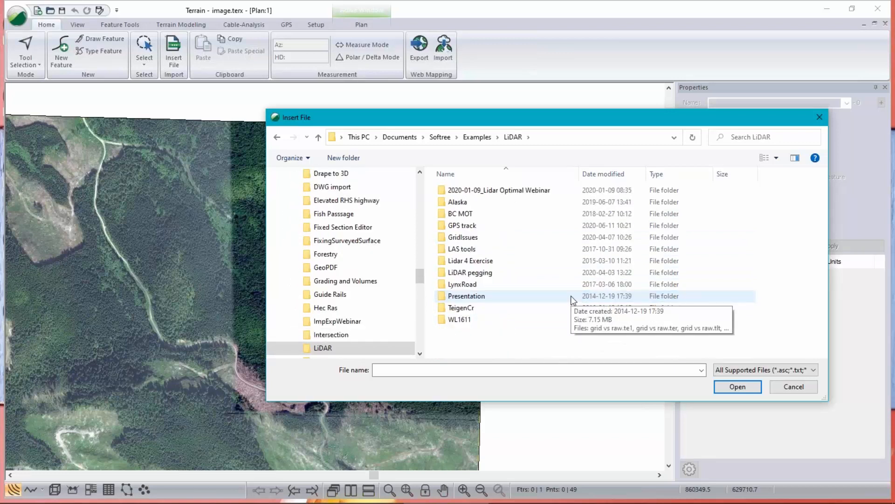
left_click(462, 224)
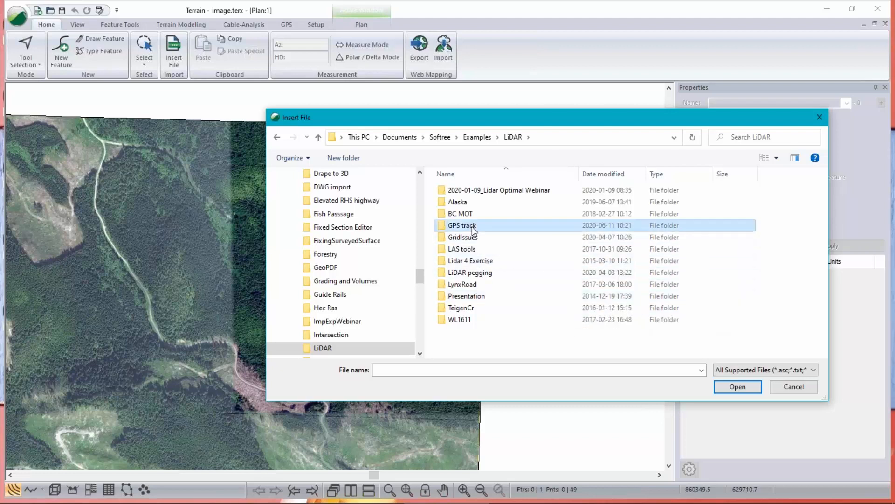
double_click(461, 224)
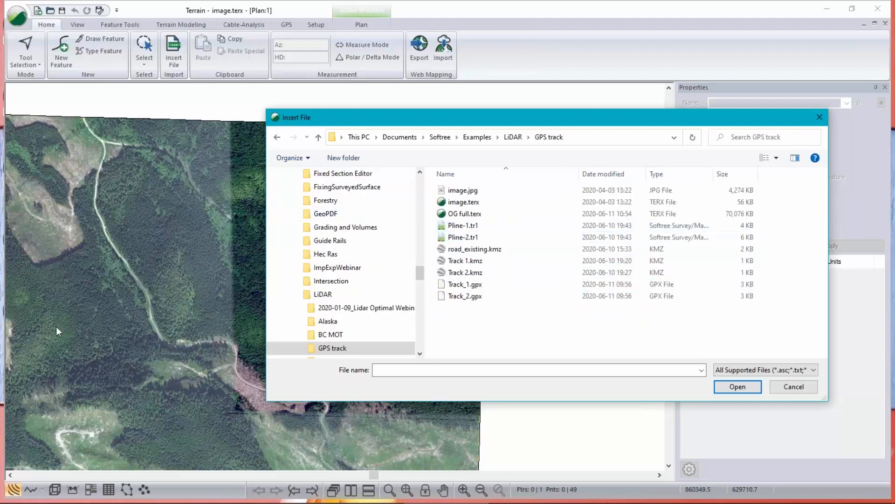
mouse_move(117, 231)
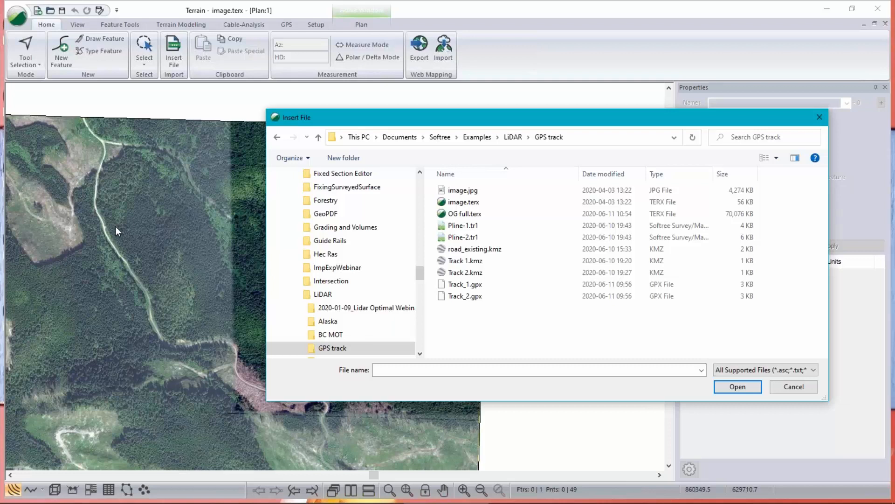
mouse_move(139, 329)
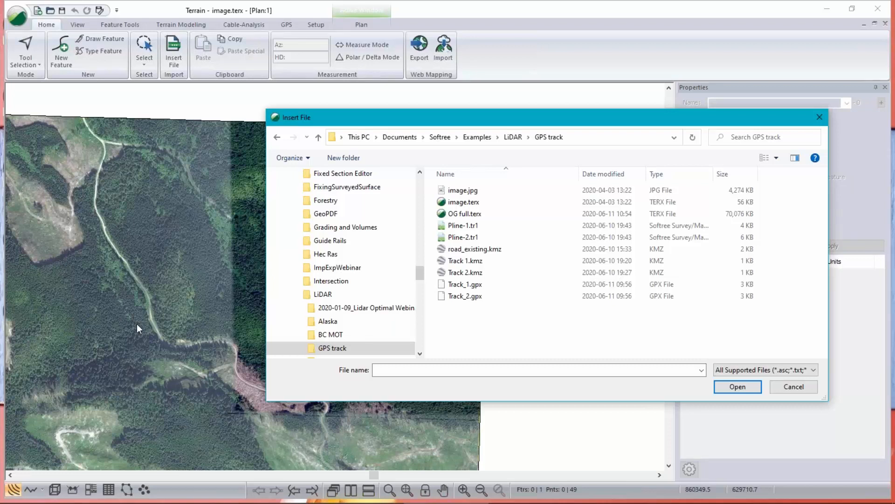
mouse_move(210, 358)
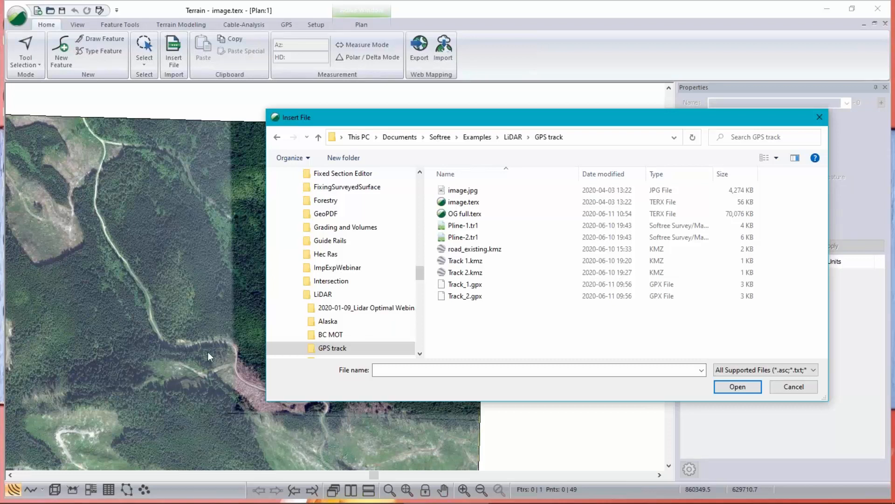
mouse_move(180, 362)
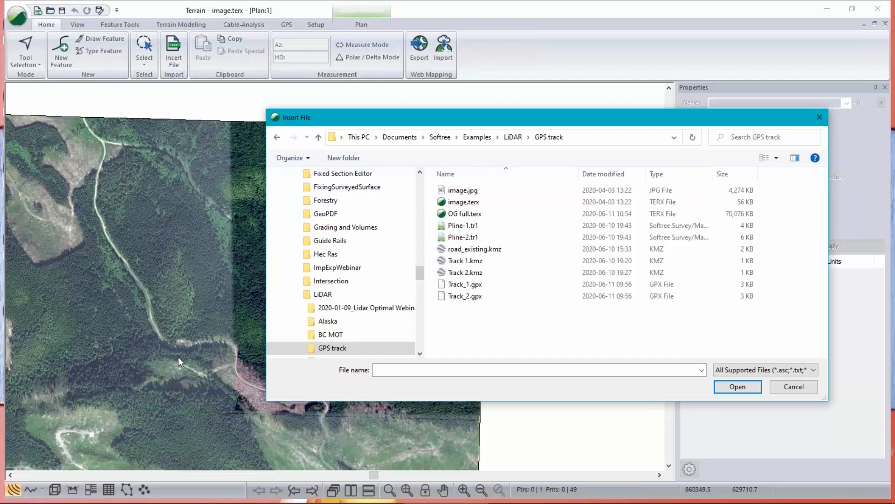
mouse_move(195, 325)
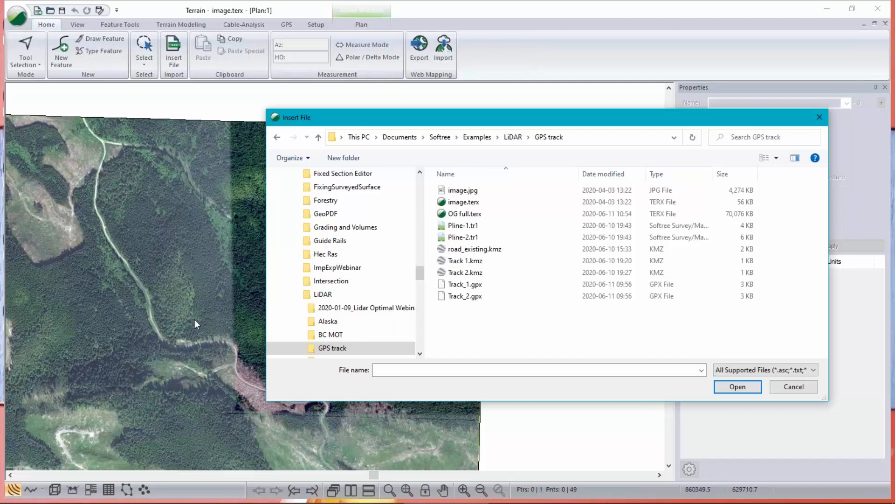
mouse_move(191, 384)
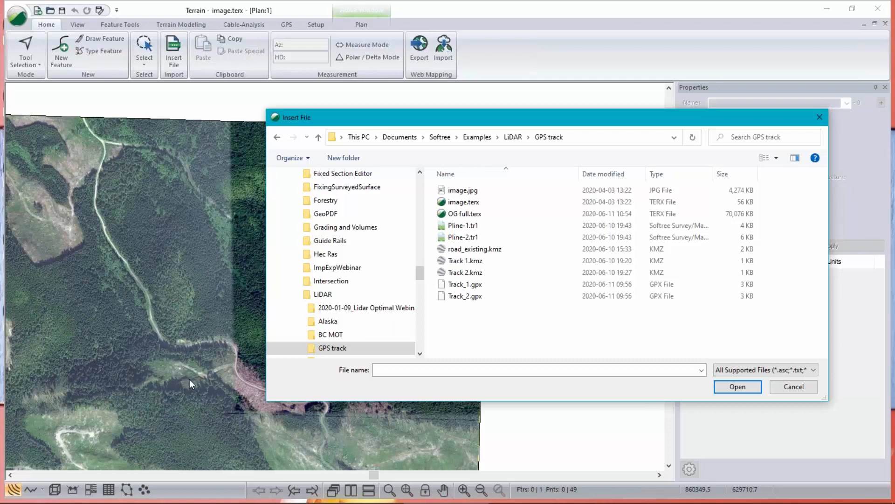
mouse_move(162, 387)
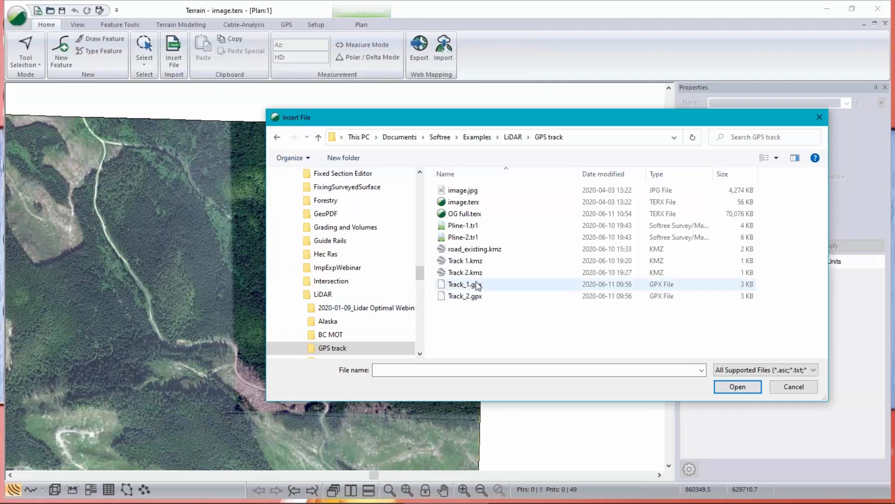
Step: Select Track_1.gpx and Ctrl-select Track_2.gpx for insertion
left_click(463, 283)
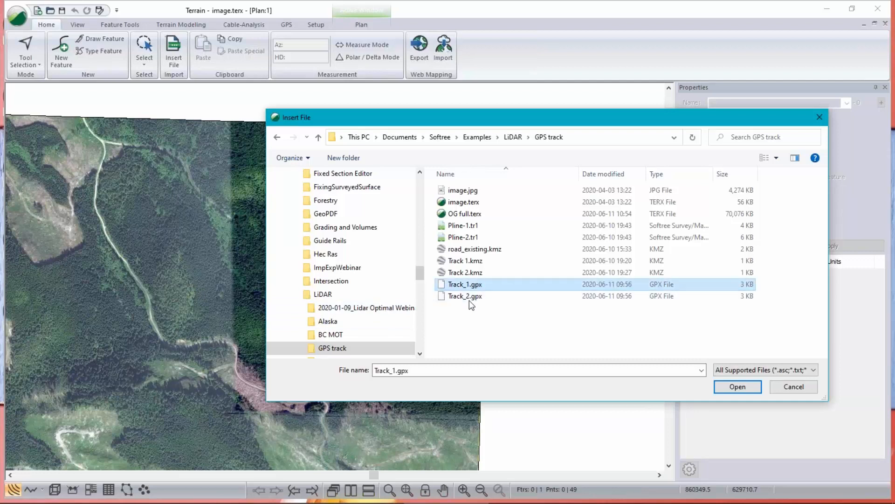
left_click(466, 296)
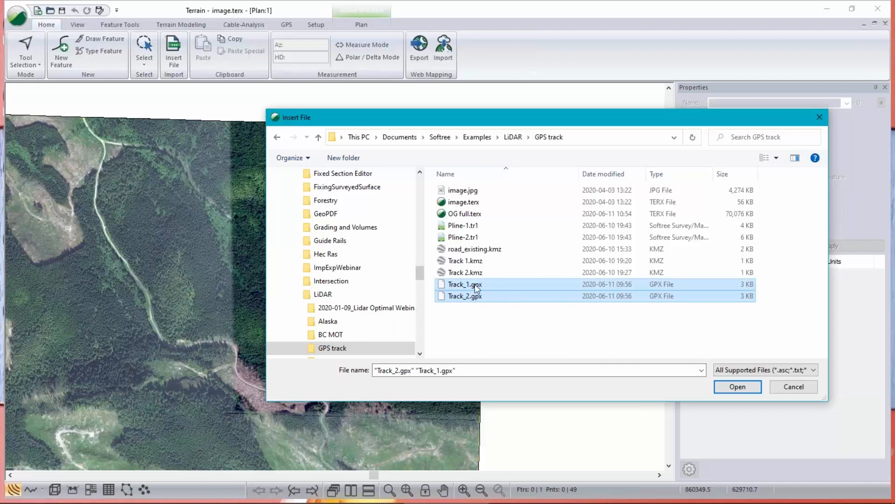
mouse_move(474, 286)
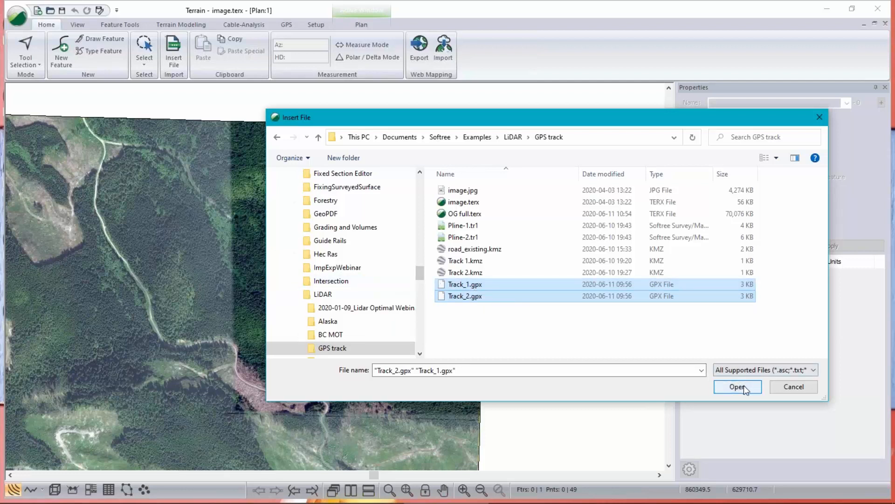
Step: Insert both GPS tracks, accepting import options and transforming lat/long to NAD83 / BC Albers
left_click(736, 386)
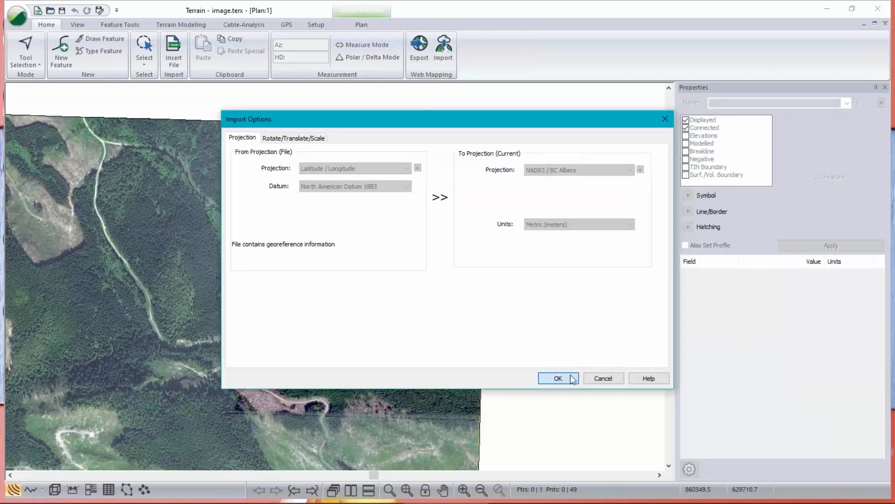
left_click(557, 378)
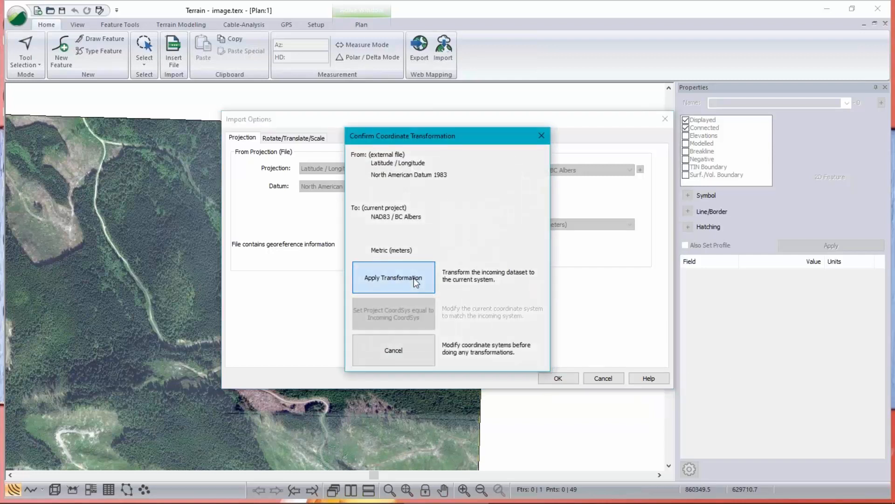
left_click(392, 278)
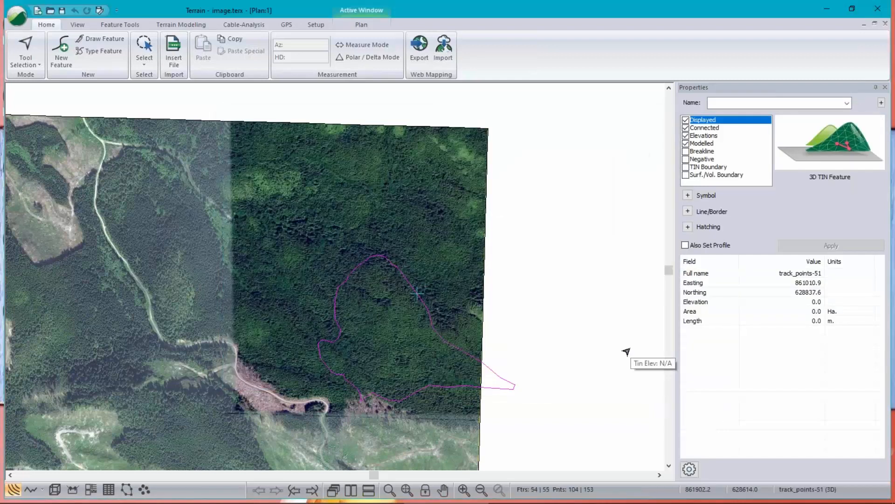
mouse_move(342, 257)
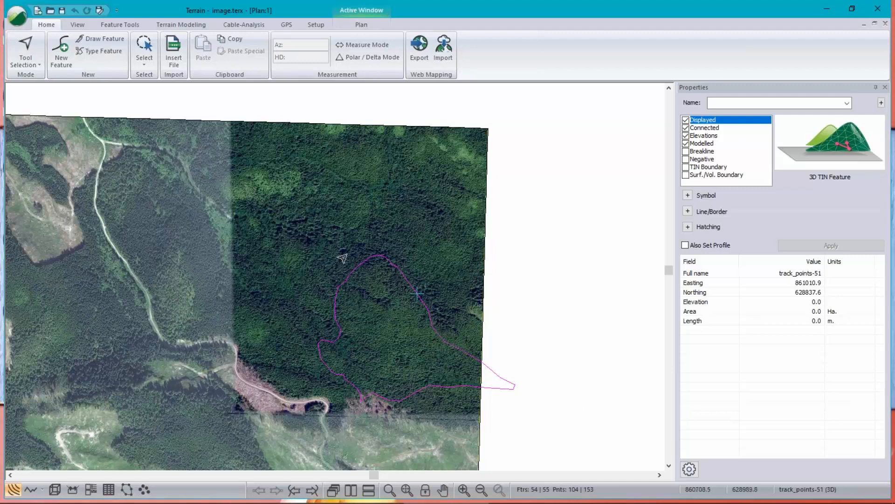
mouse_move(374, 402)
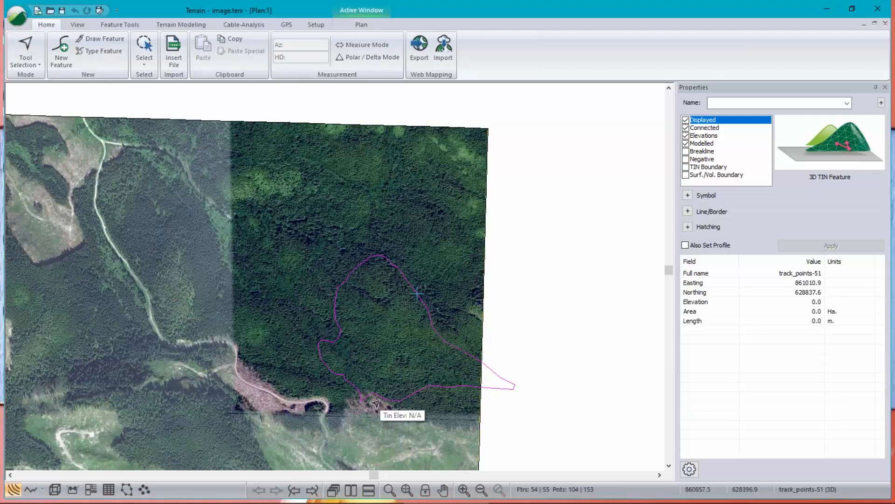
mouse_move(533, 304)
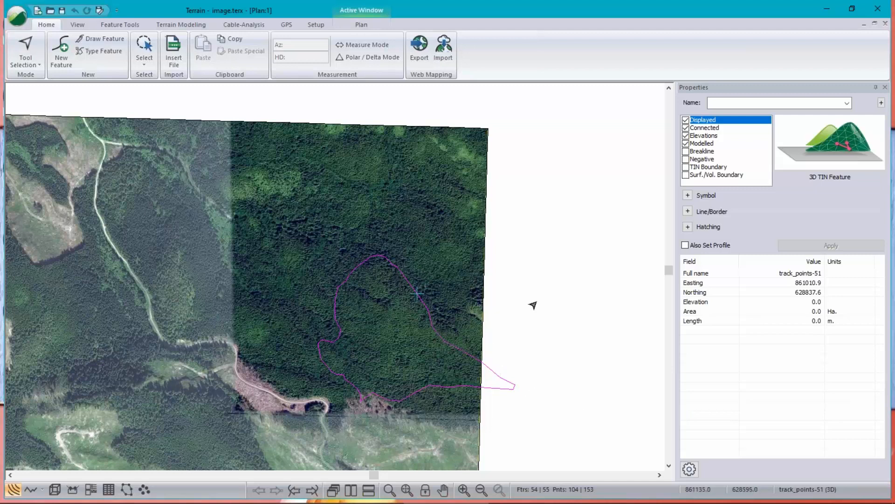
mouse_move(642, 253)
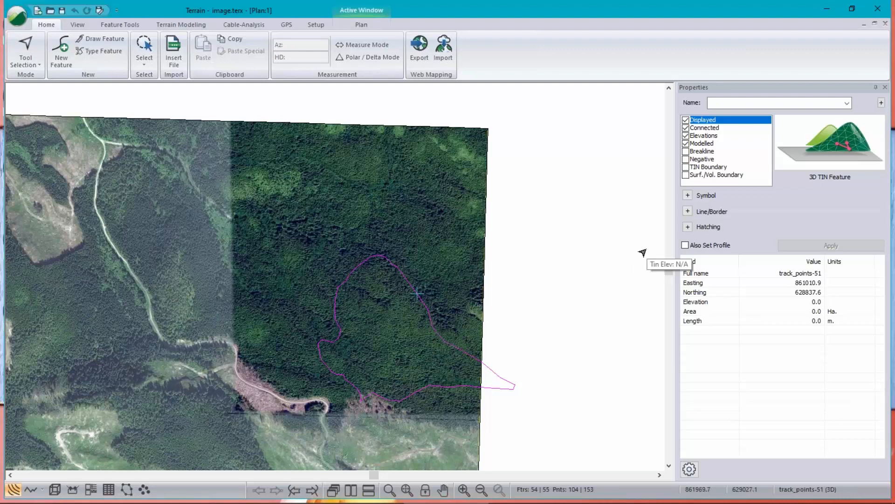
mouse_move(410, 296)
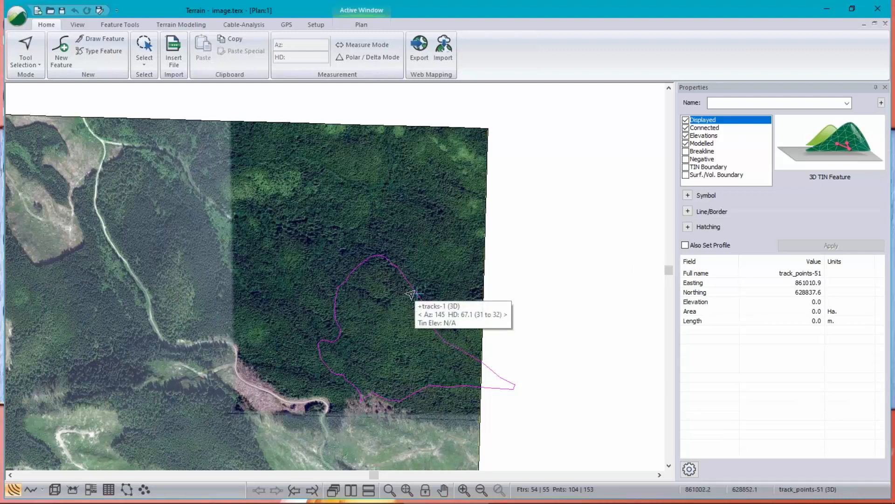
mouse_move(309, 402)
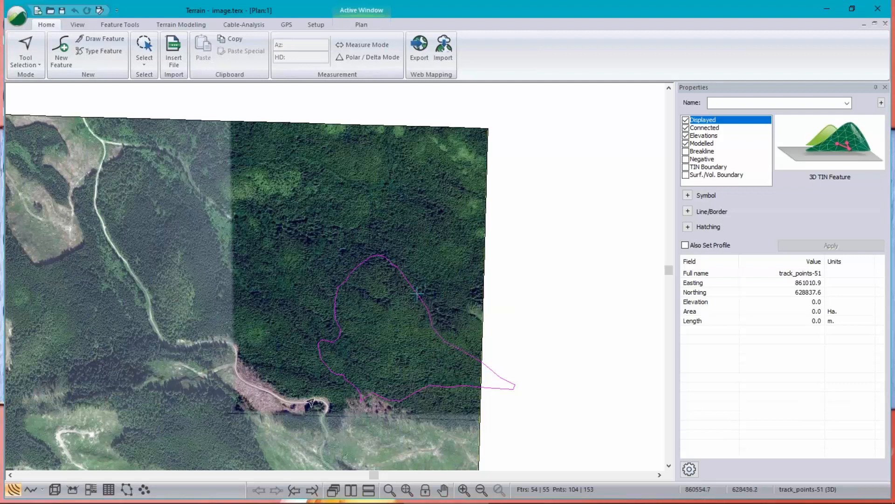
mouse_move(380, 342)
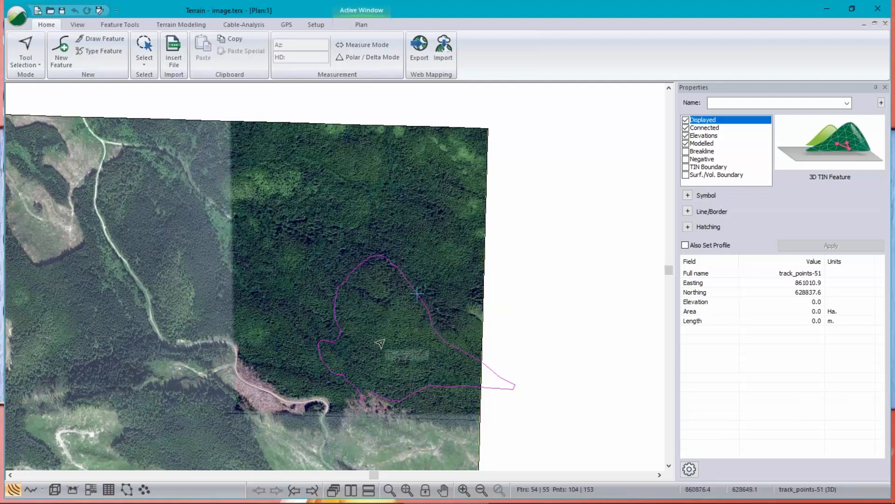
mouse_move(436, 263)
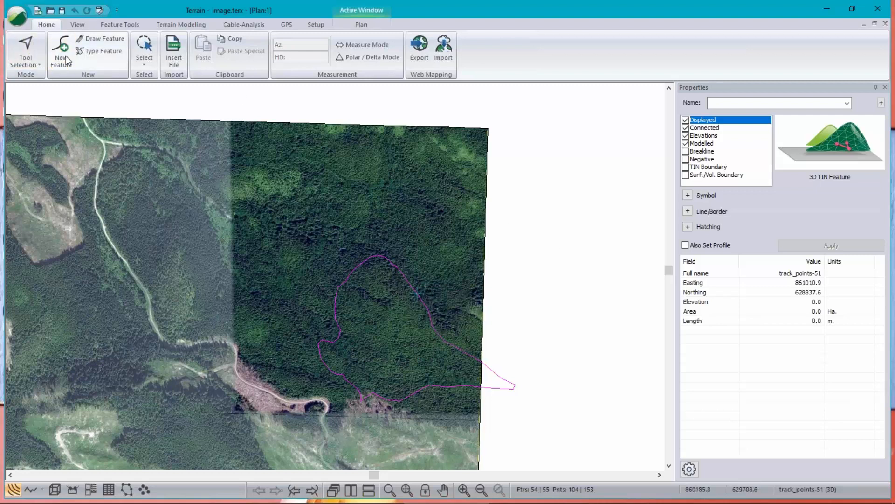
Step: Create a new feature named AOI with Elevations and Modelled turned off
left_click(60, 51)
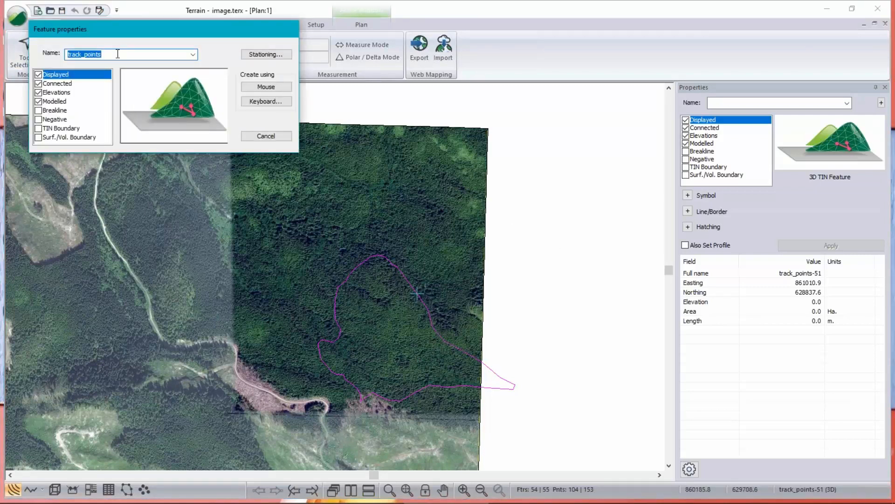
type("A")
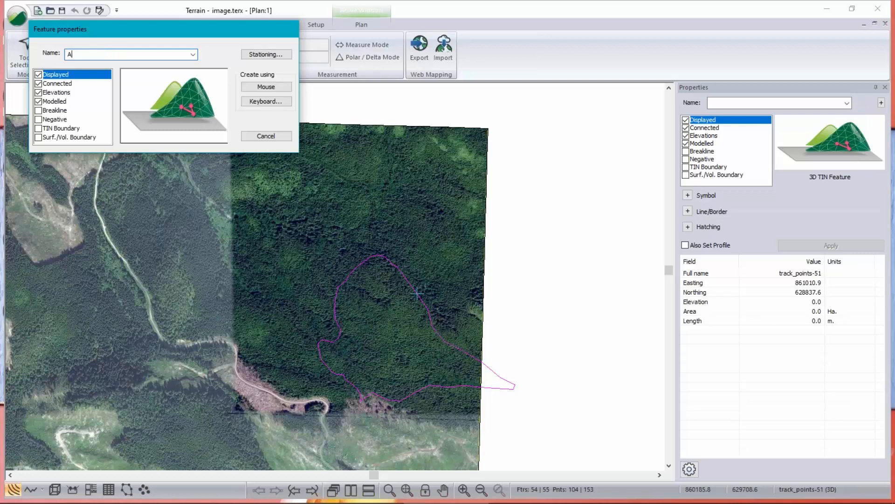
type("OI")
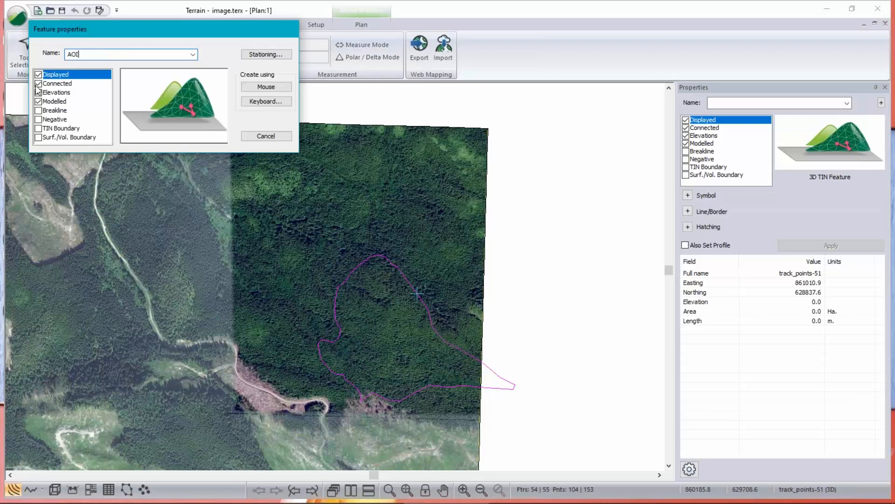
left_click(55, 101)
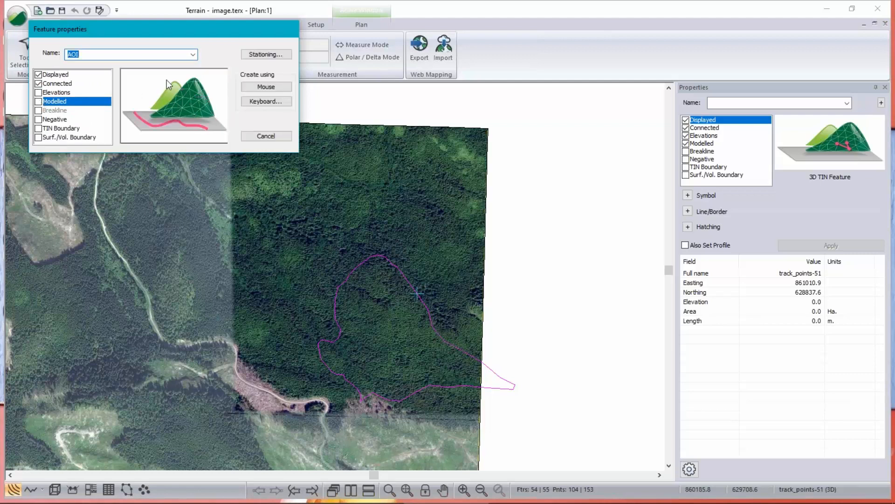
left_click(266, 85)
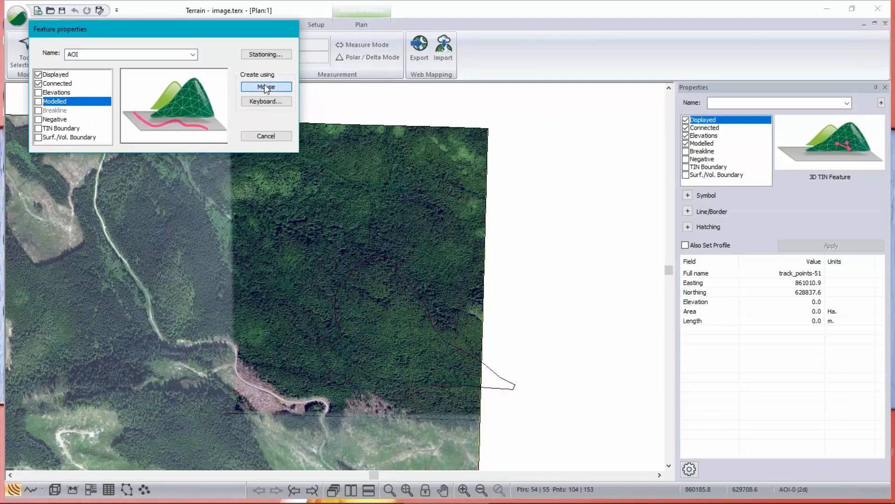
Step: Begin digitizing AOI with the mouse, placing its first point over the aerial photo
left_click(265, 86)
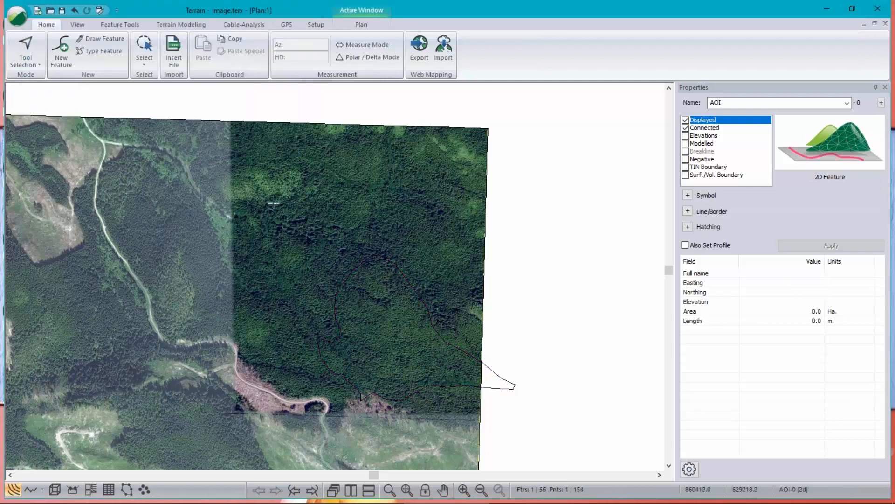
left_click(571, 432)
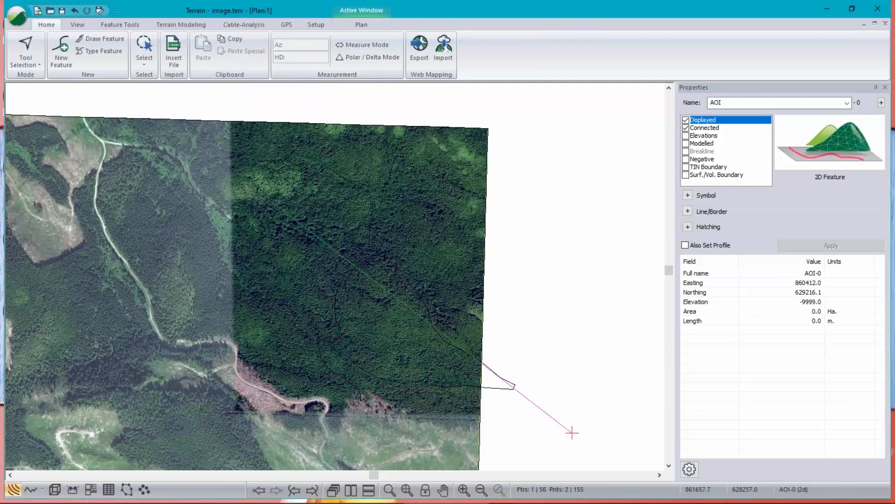
left_click(120, 25)
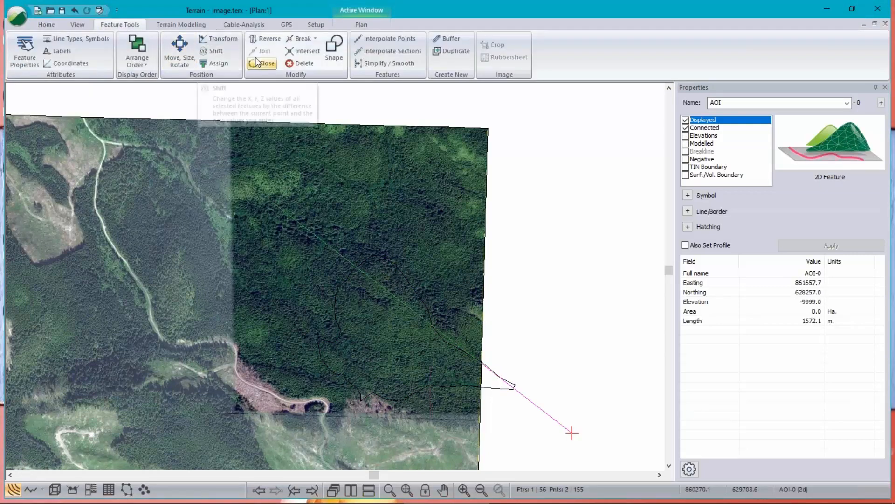
Step: Apply the Diagonal to Rectangle operation to turn the AOI line into a rectangle
left_click(334, 52)
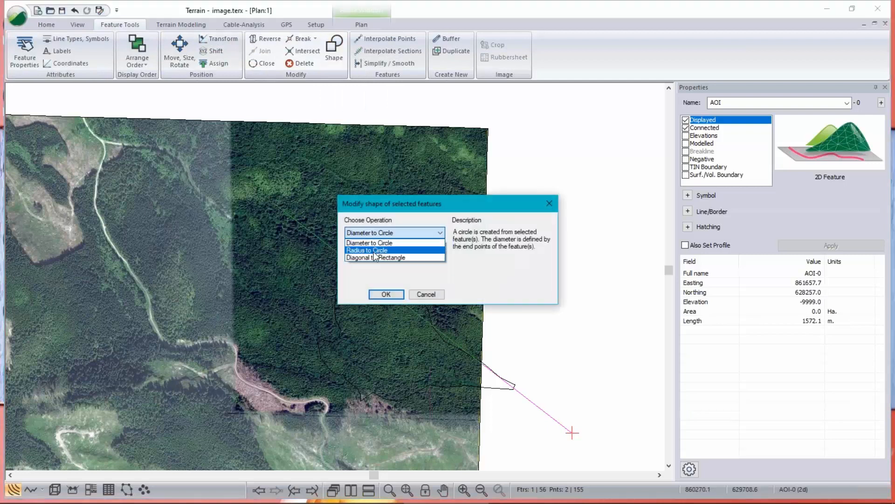
mouse_move(376, 258)
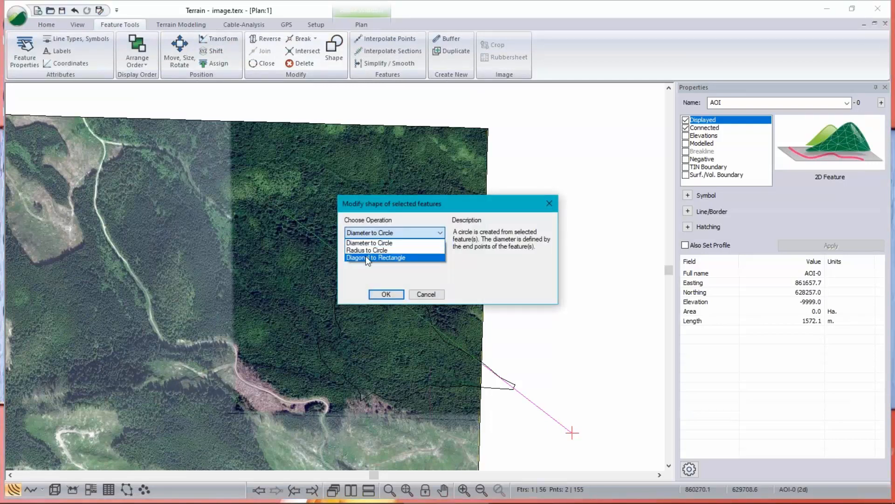
left_click(376, 257)
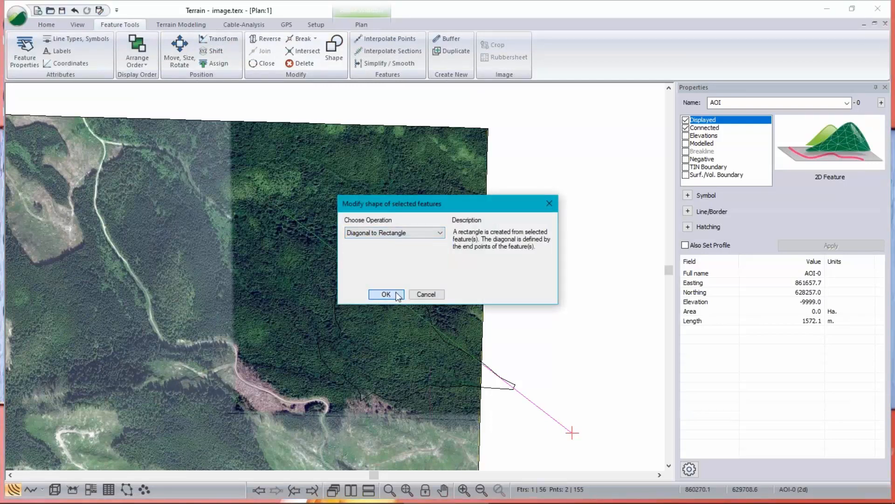
left_click(385, 294)
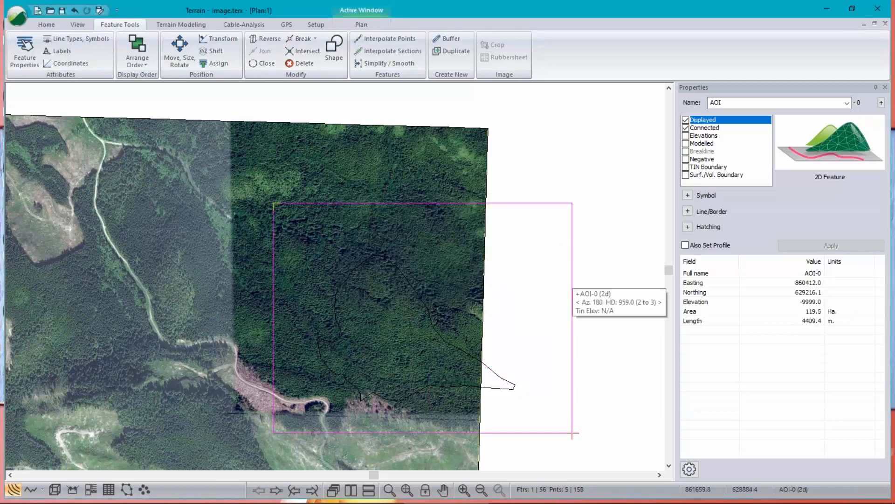
mouse_move(502, 137)
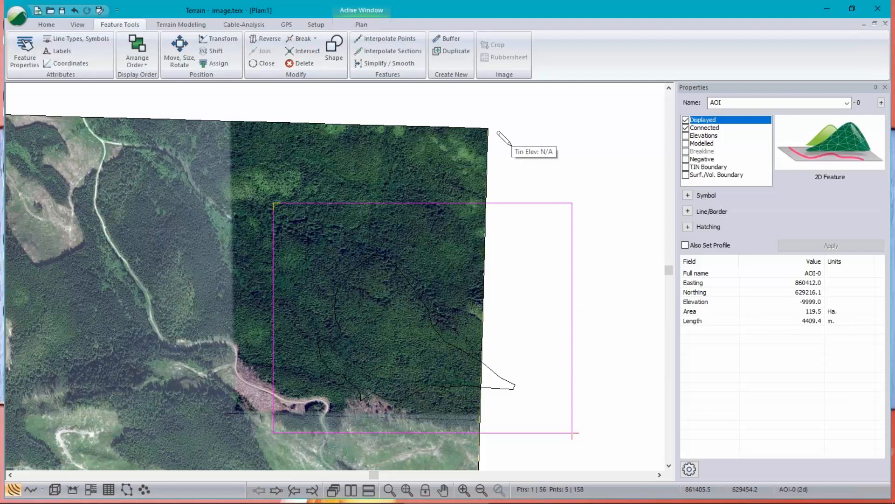
mouse_move(377, 96)
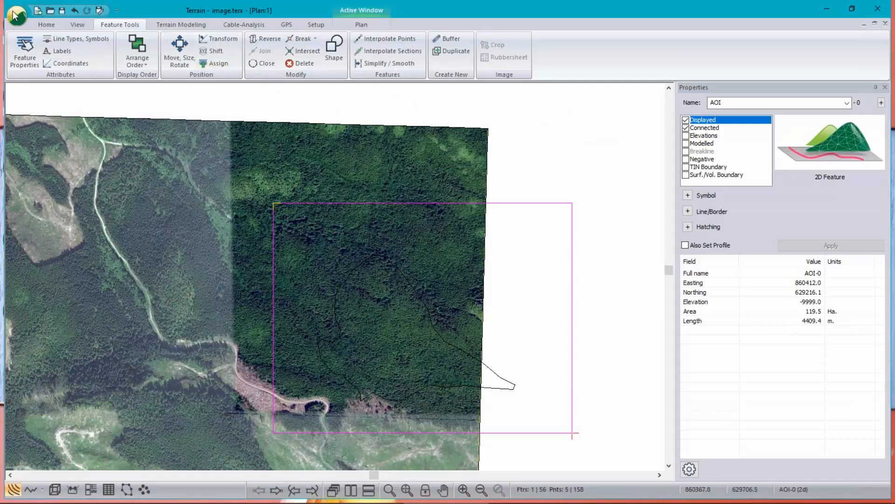
Step: Save the design as a new file named AOI.terx
left_click(16, 14)
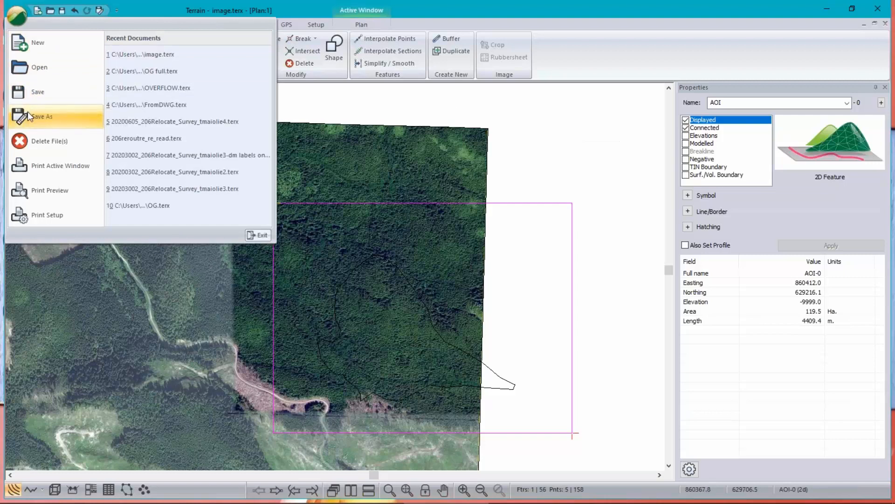
left_click(41, 117)
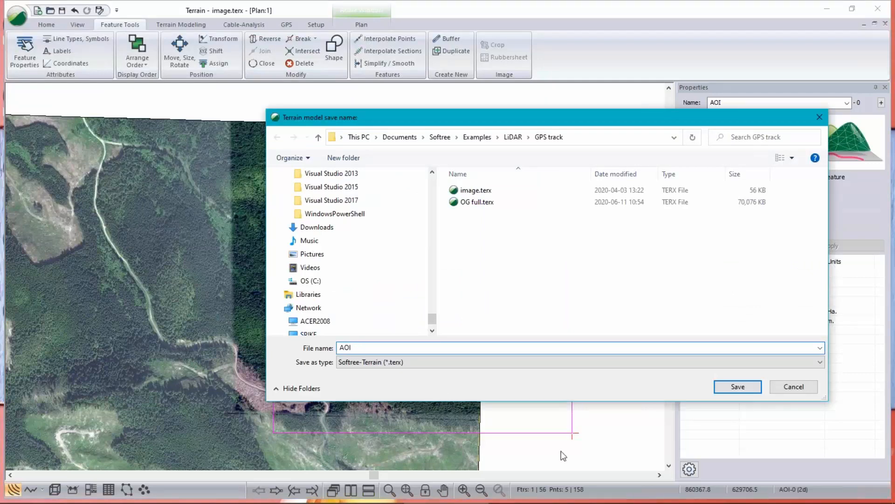
left_click(737, 386)
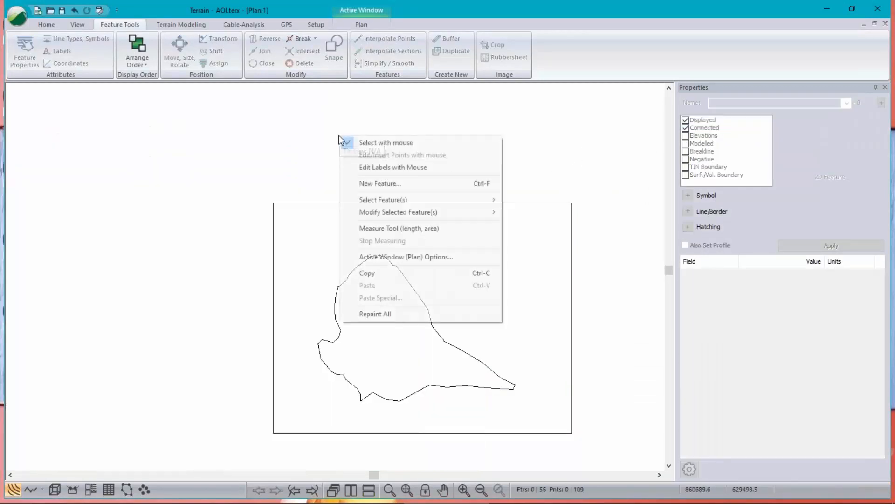
mouse_move(406, 256)
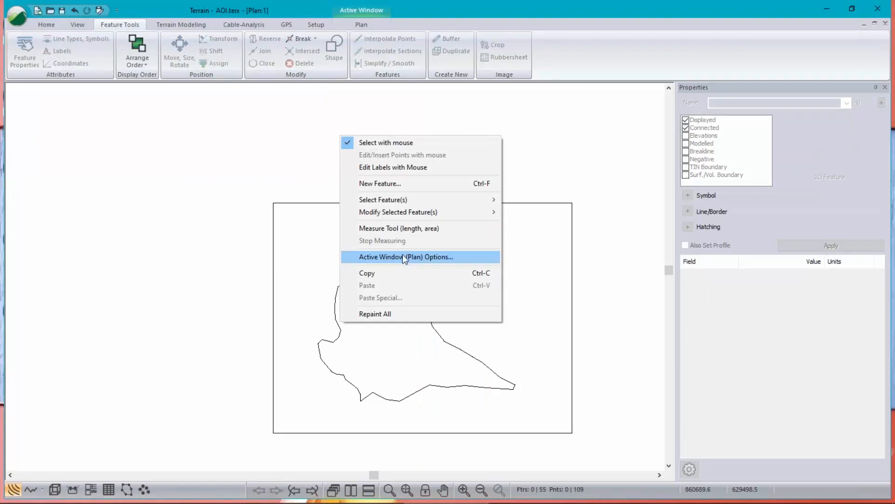
left_click(406, 256)
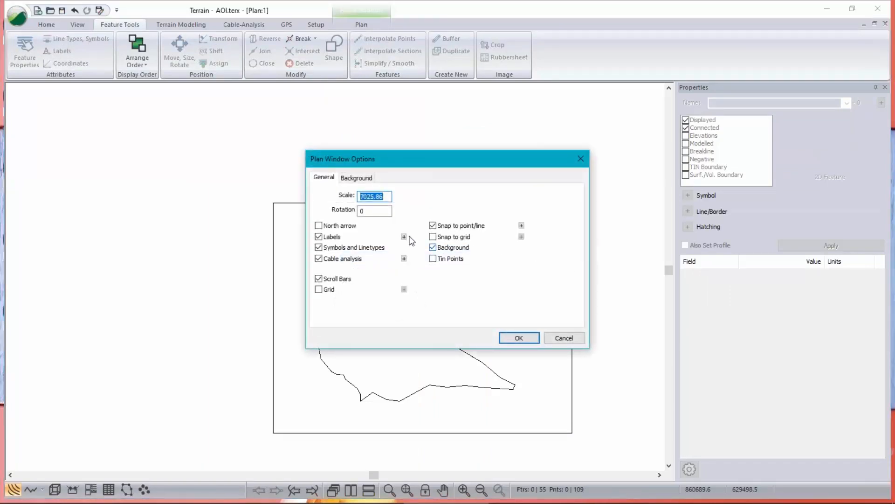
left_click(356, 177)
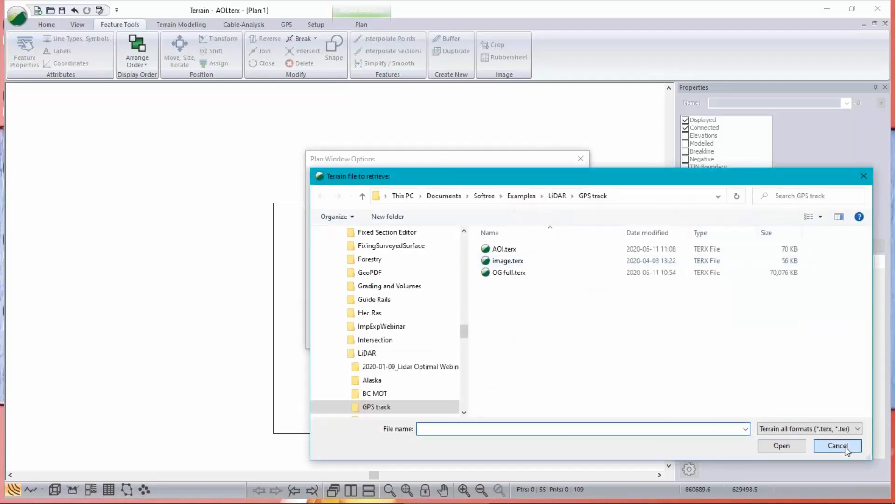
left_click(837, 446)
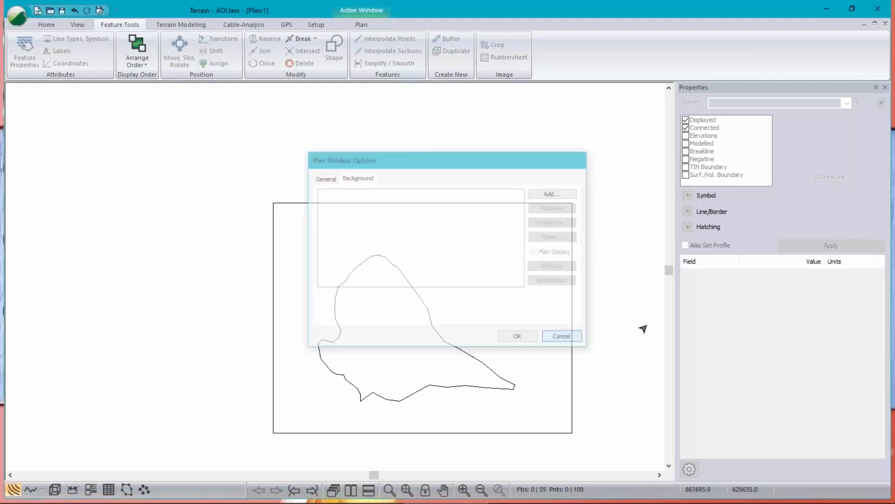
left_click(560, 336)
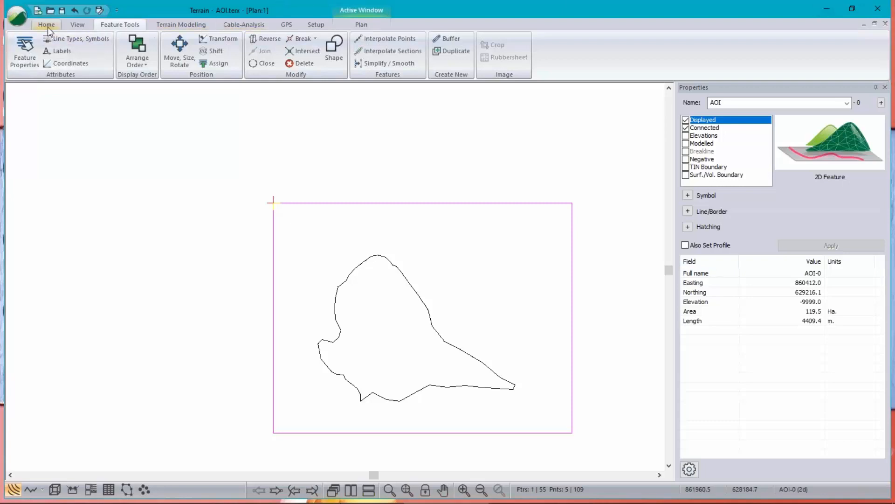
Step: Start Insert File from the Home tab and filter the list to LAS LiDAR files
left_click(46, 25)
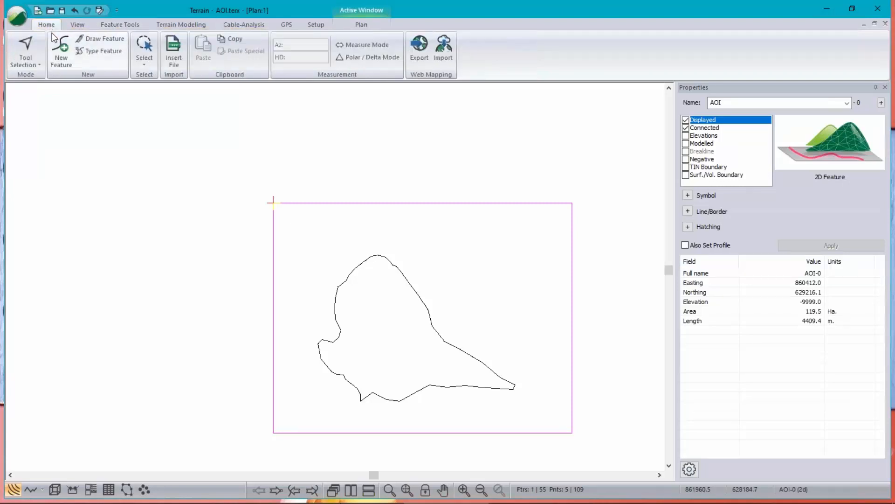
left_click(173, 52)
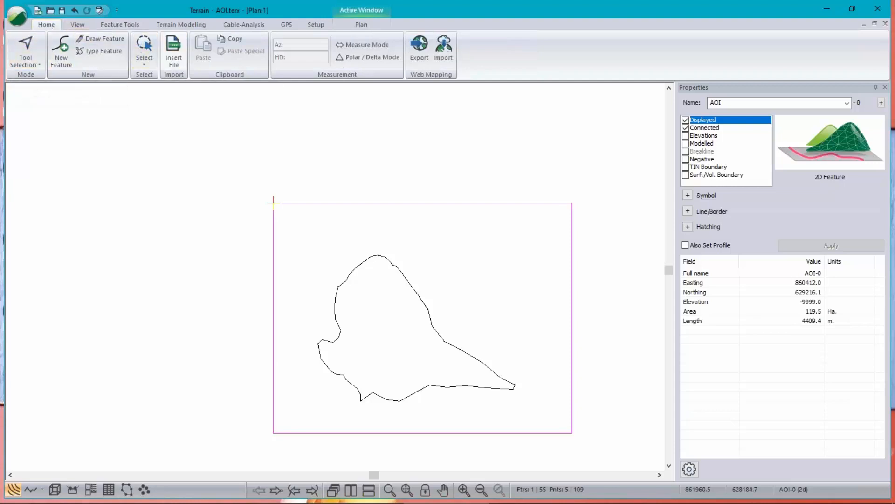
left_click(173, 51)
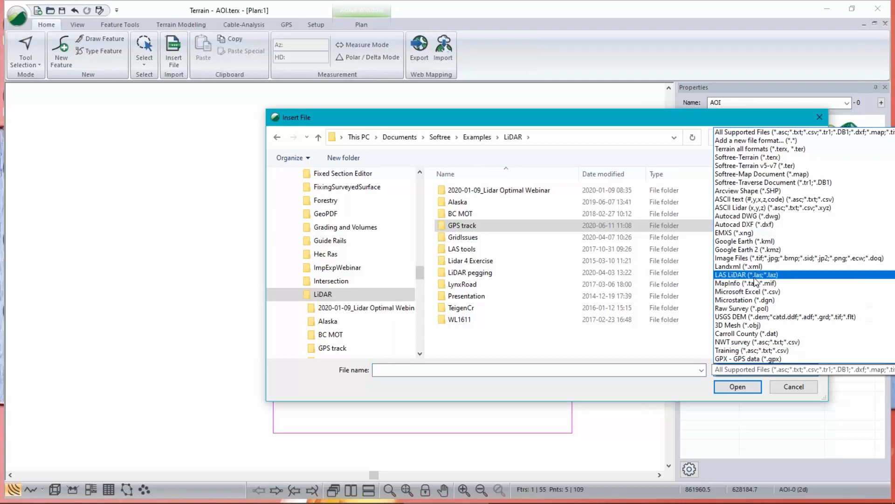
left_click(747, 274)
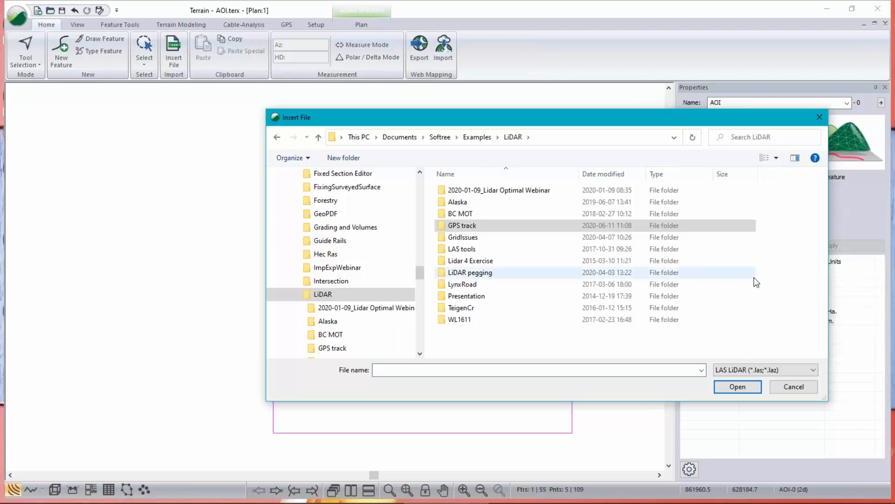
mouse_move(502, 240)
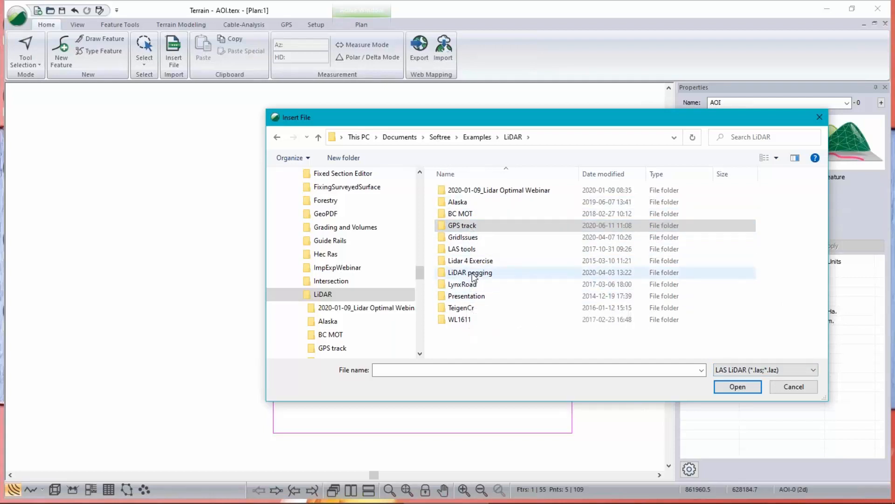
Step: Select tile1.las and tile2.las in the LiDAR pegging folder and open them for import
double_click(469, 271)
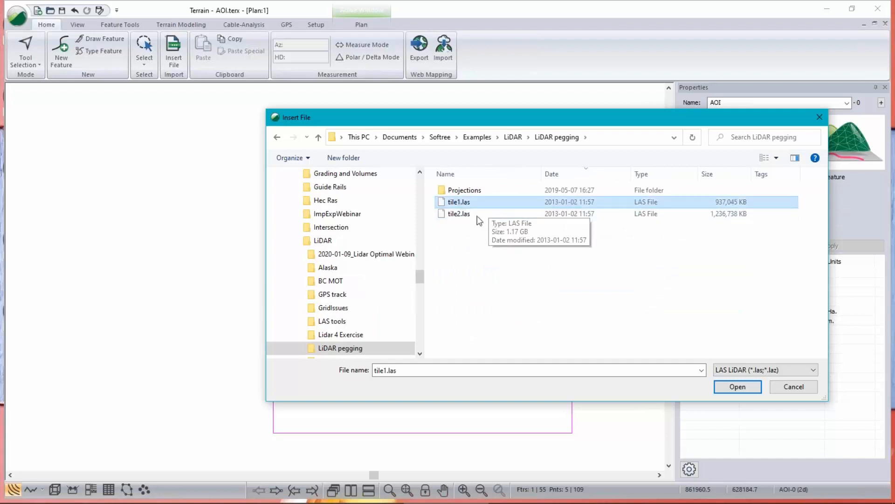
left_click(459, 213)
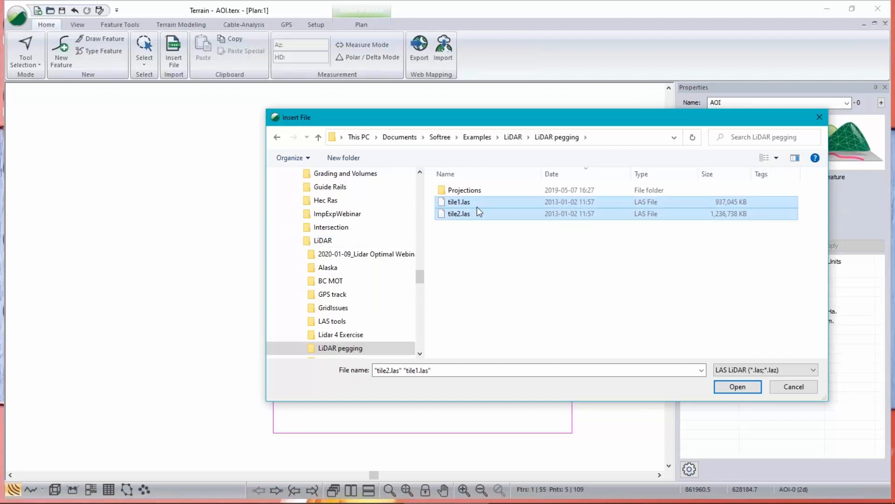
left_click(737, 386)
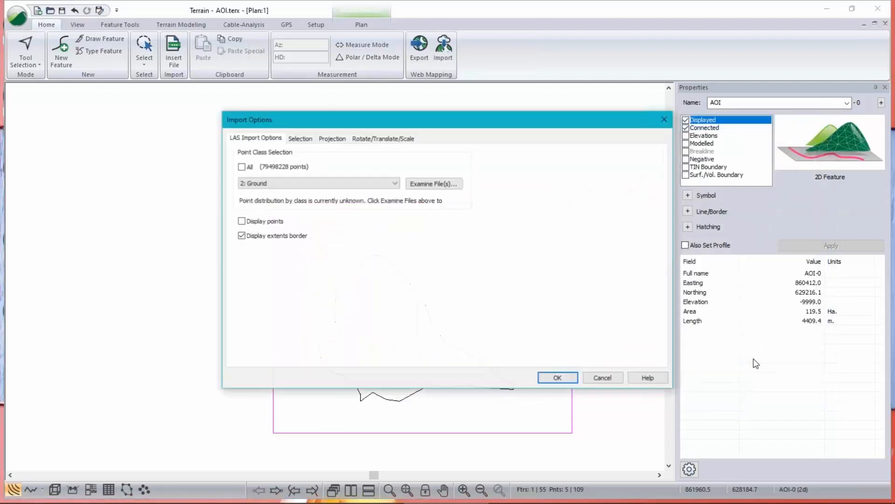
mouse_move(557, 378)
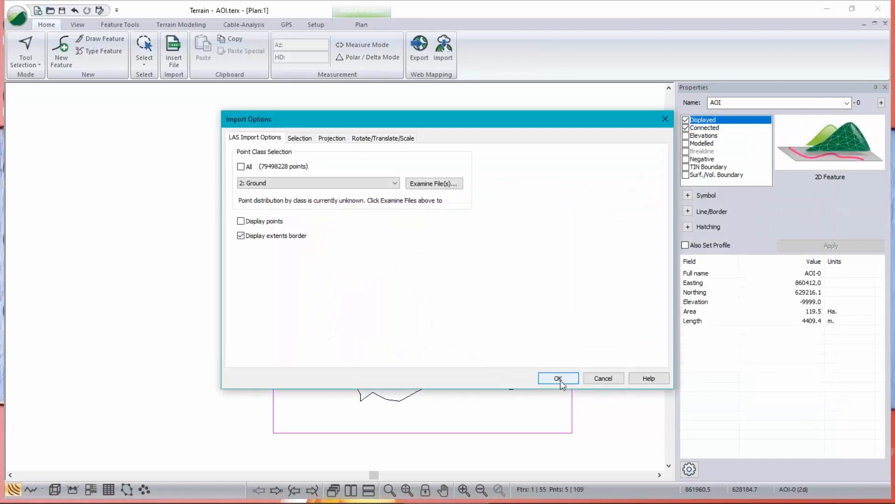
mouse_move(232, 198)
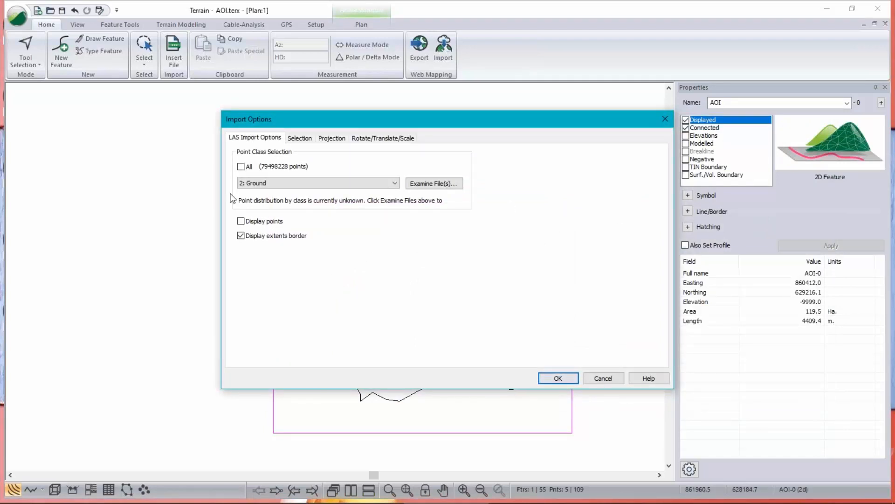
Step: Add a Polygon selection region bounded by the AOI-0 feature in the LAS import options
left_click(299, 138)
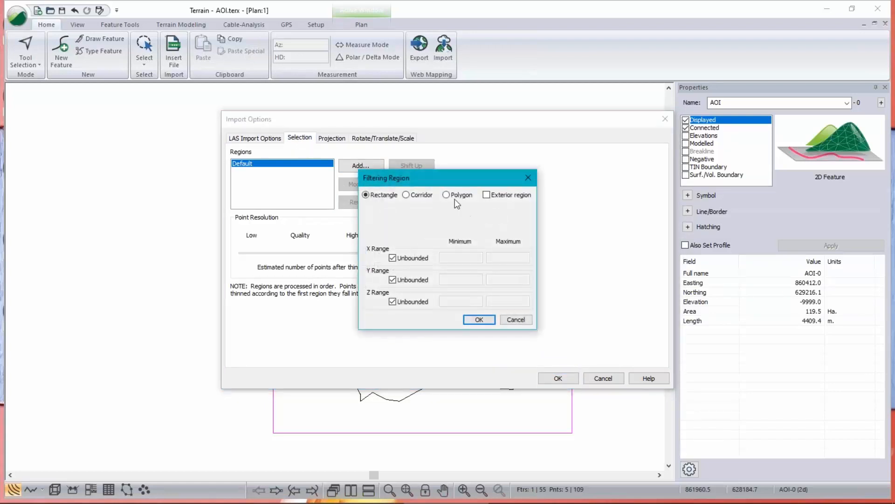
left_click(446, 194)
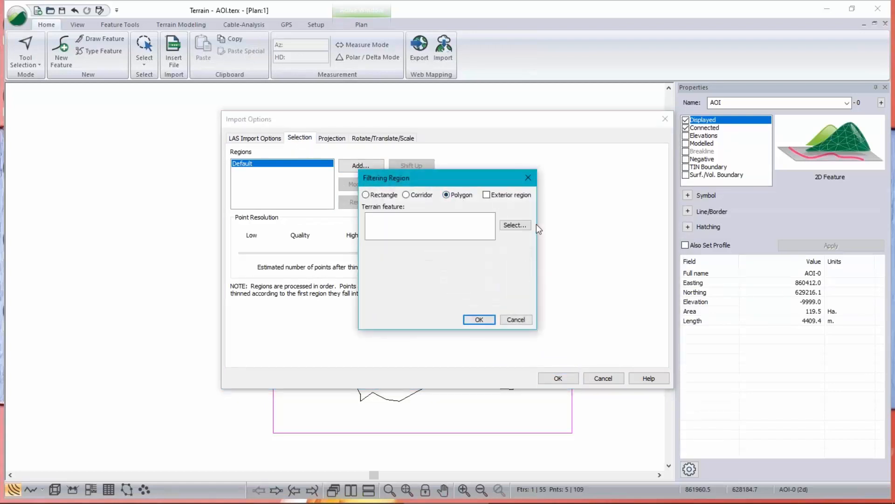
left_click(515, 225)
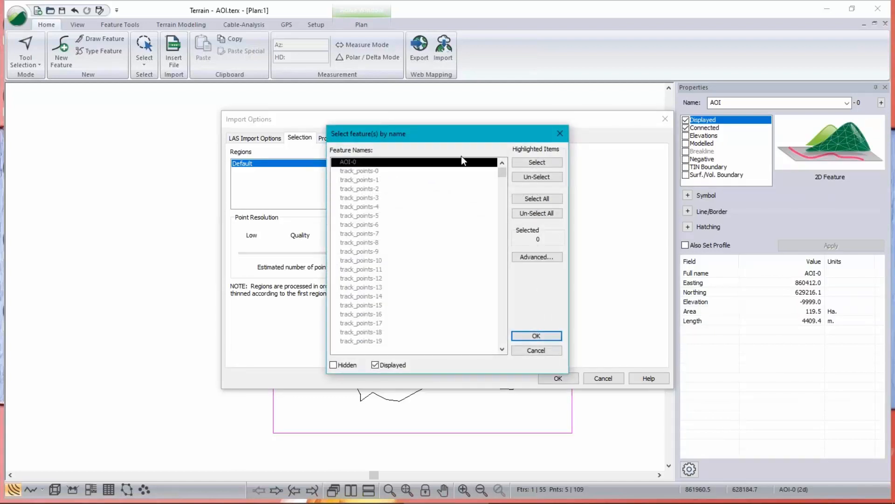
mouse_move(450, 490)
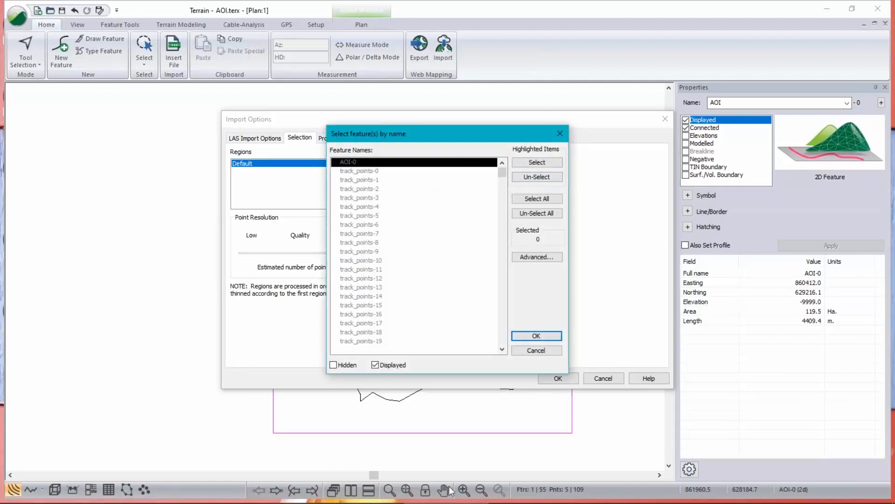
mouse_move(62, 230)
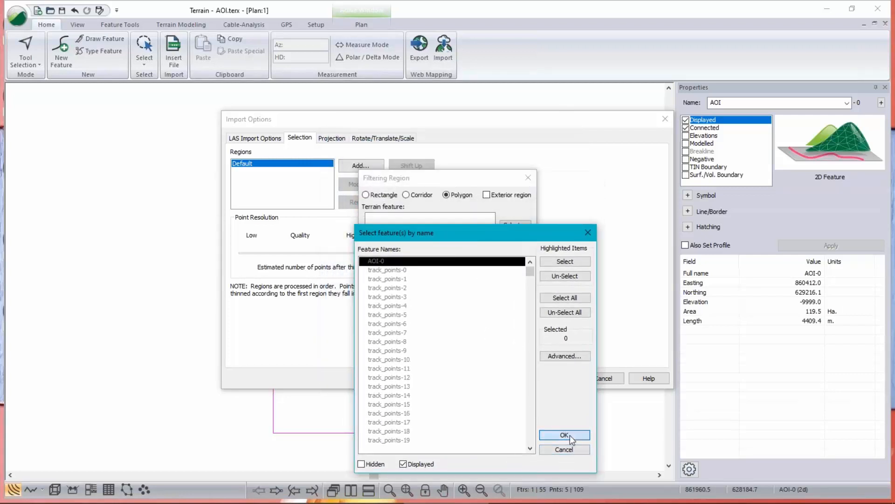
left_click(564, 435)
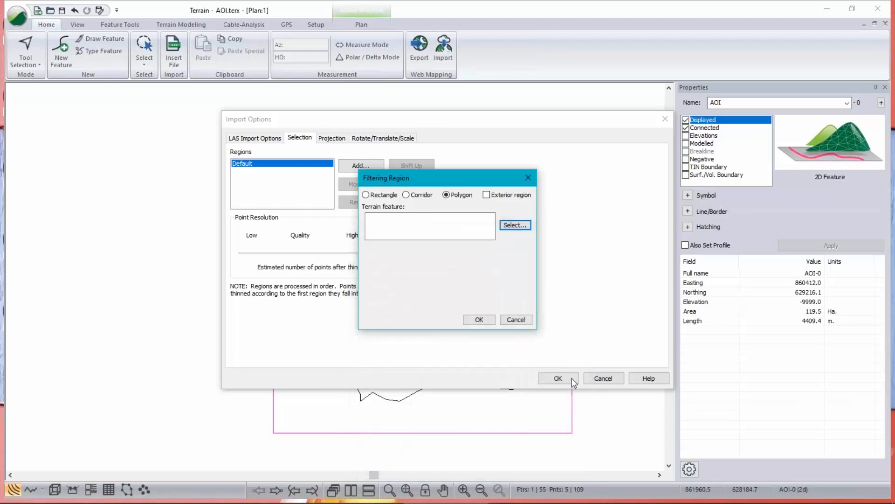
mouse_move(361, 253)
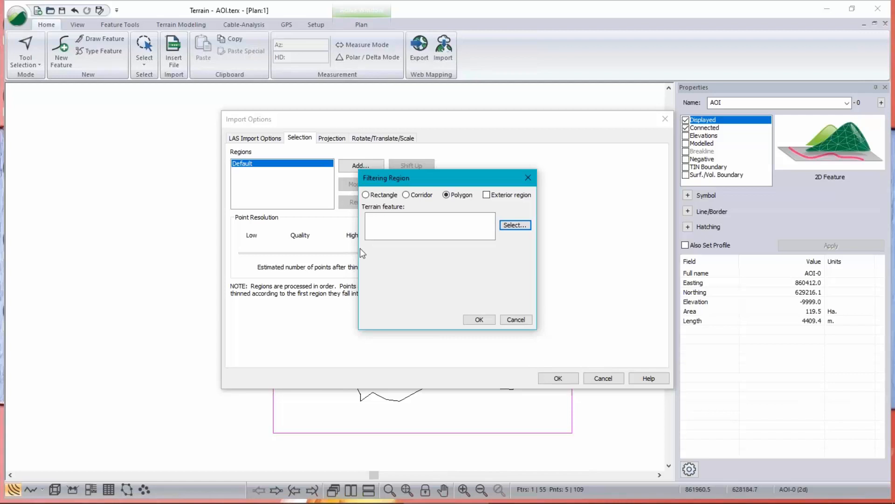
mouse_move(515, 224)
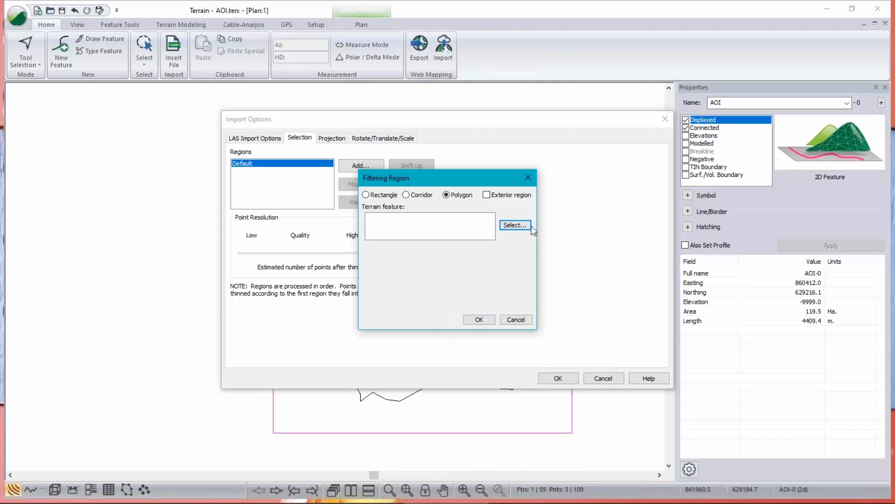
left_click(512, 224)
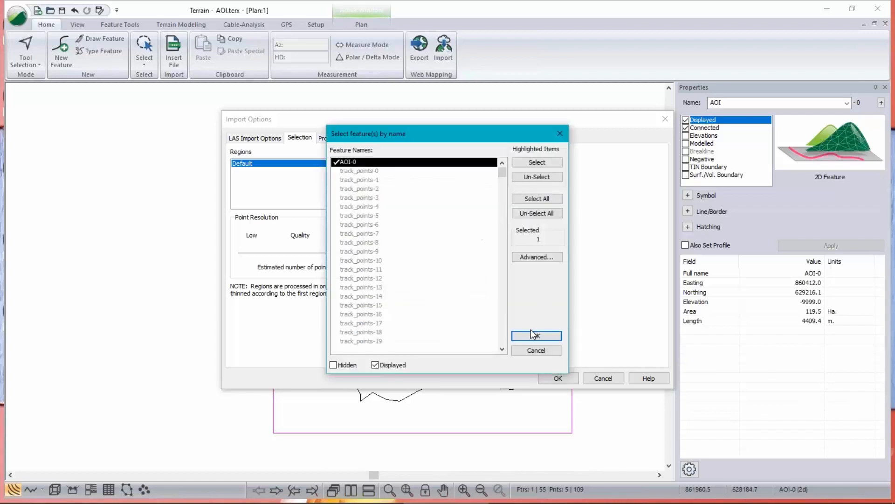
left_click(535, 335)
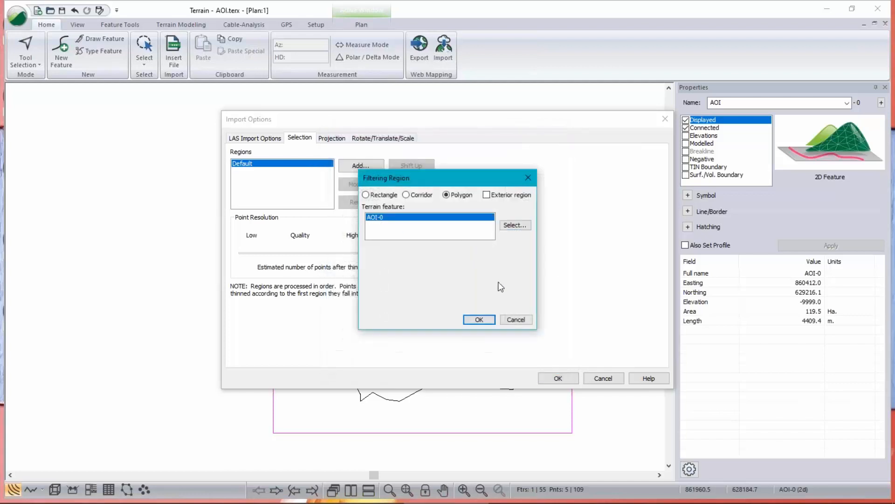
left_click(478, 319)
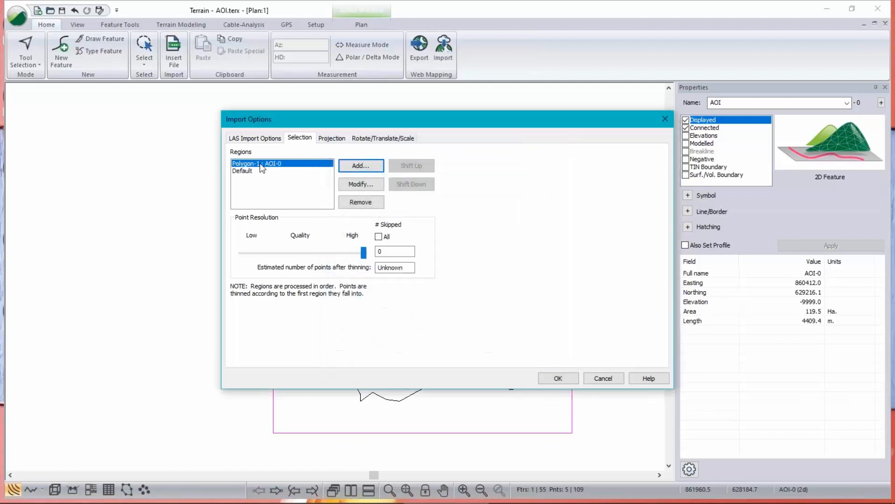
Step: Compare the settings of the new AOI-0 polygon region and the Default region
left_click(243, 171)
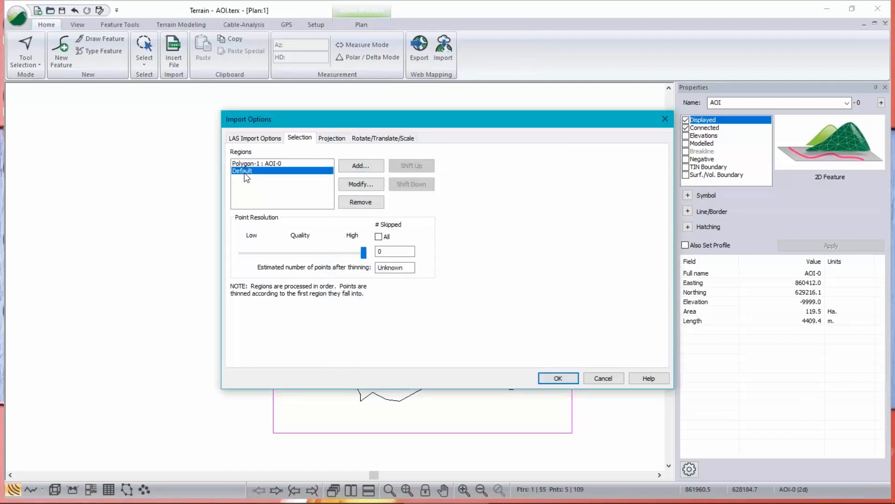
left_click(260, 163)
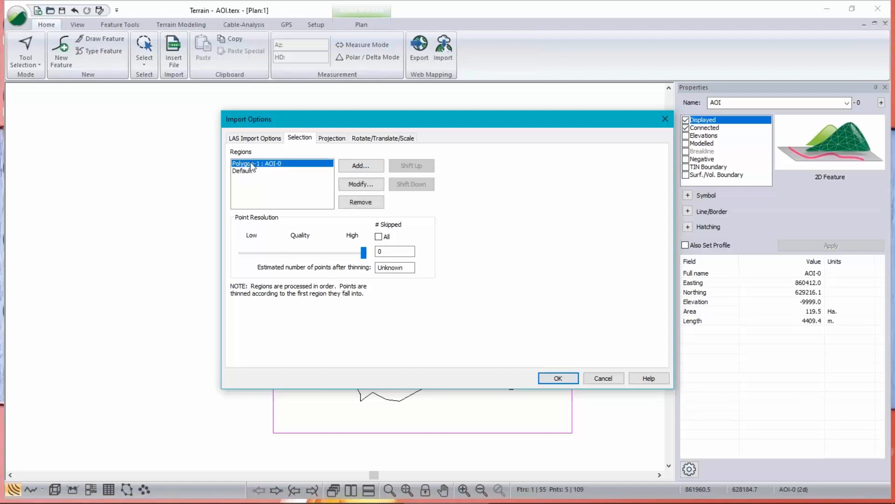
left_click(243, 171)
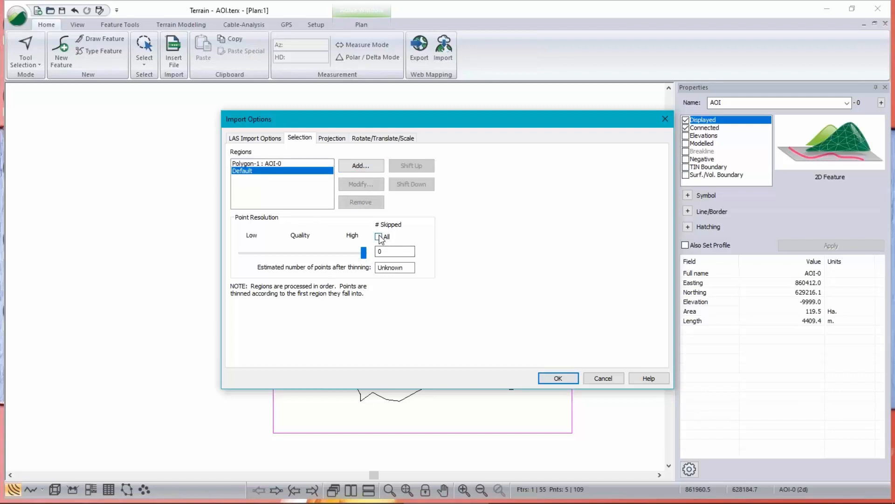
Step: Review the Projection settings, accept the import and continue despite undefined incoming coordinates
left_click(379, 236)
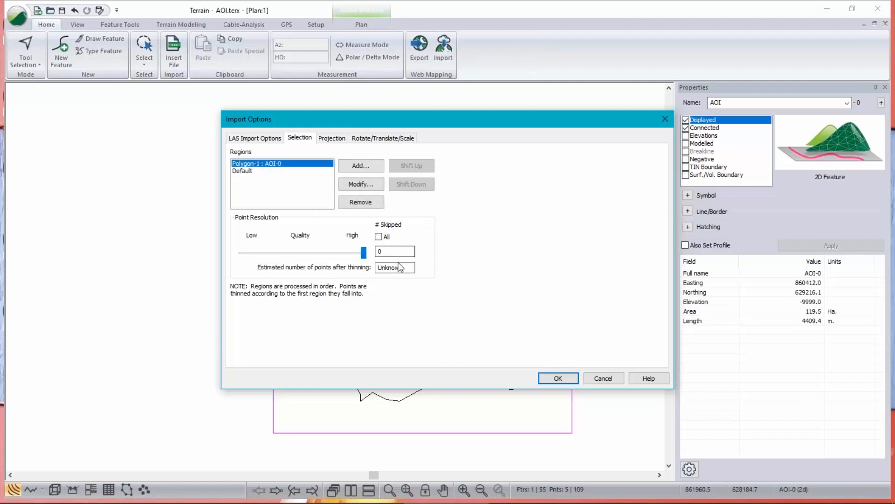
mouse_move(540, 317)
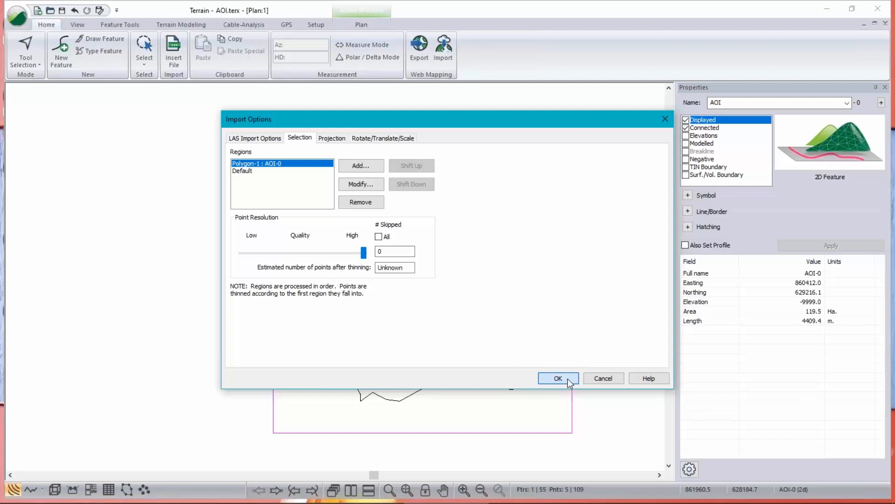
left_click(331, 138)
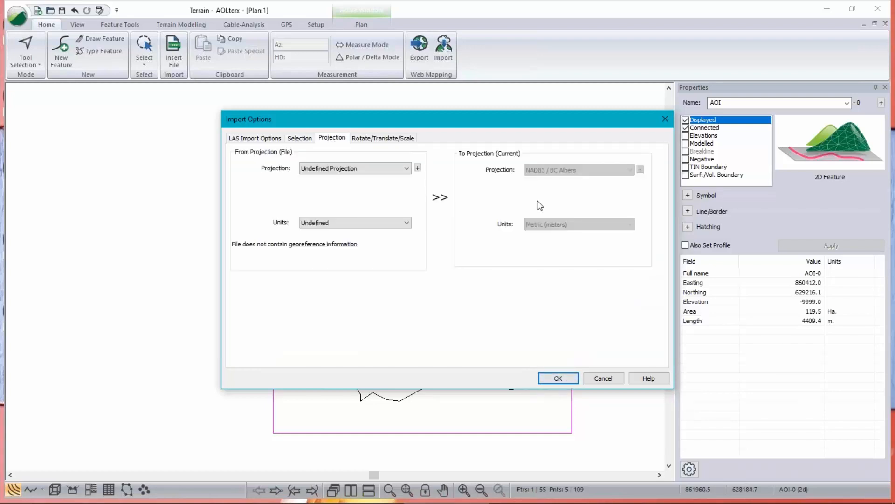
mouse_move(280, 288)
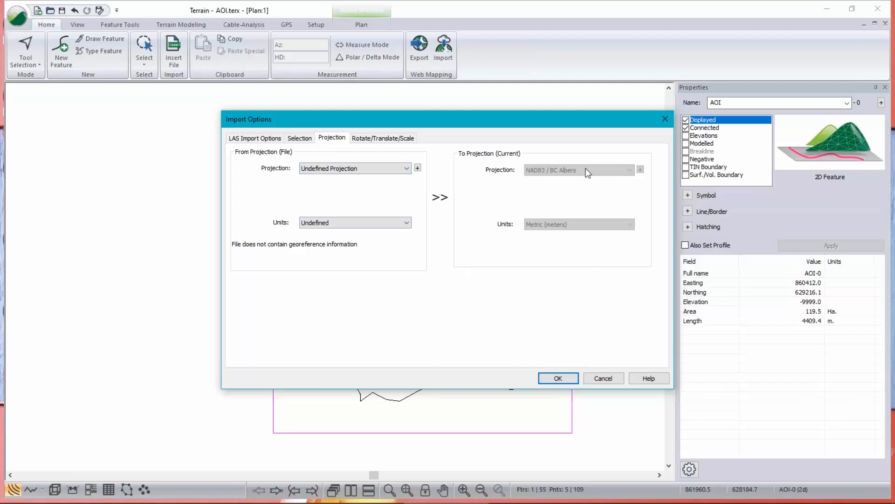
mouse_move(561, 173)
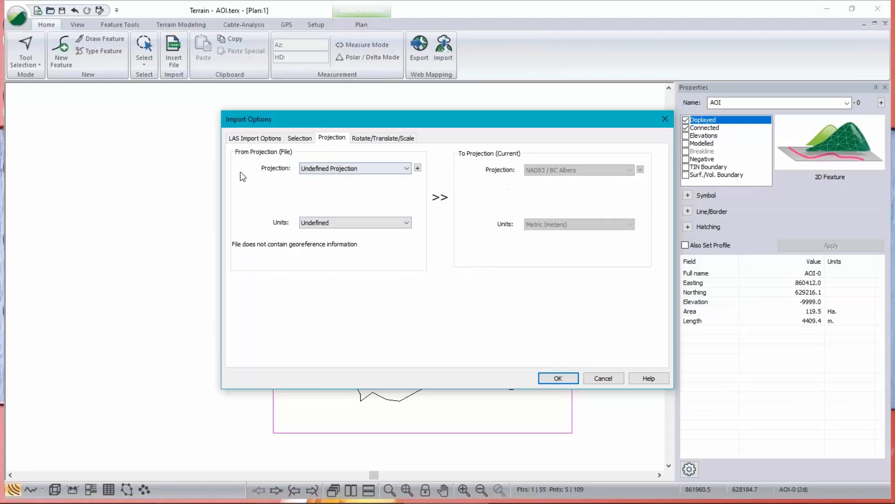
left_click(557, 377)
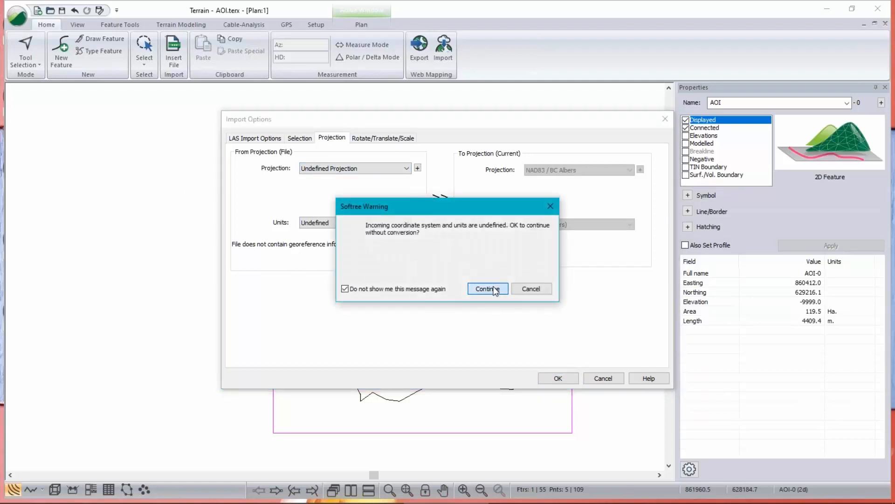
left_click(487, 288)
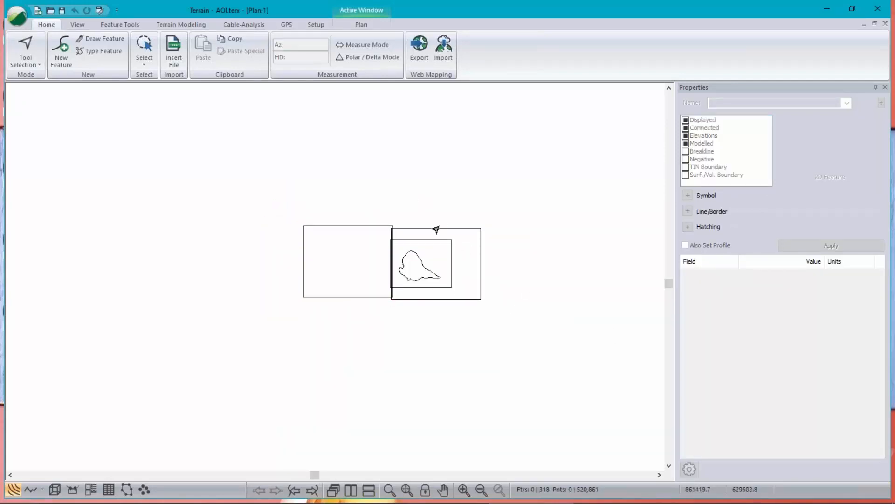
mouse_move(367, 230)
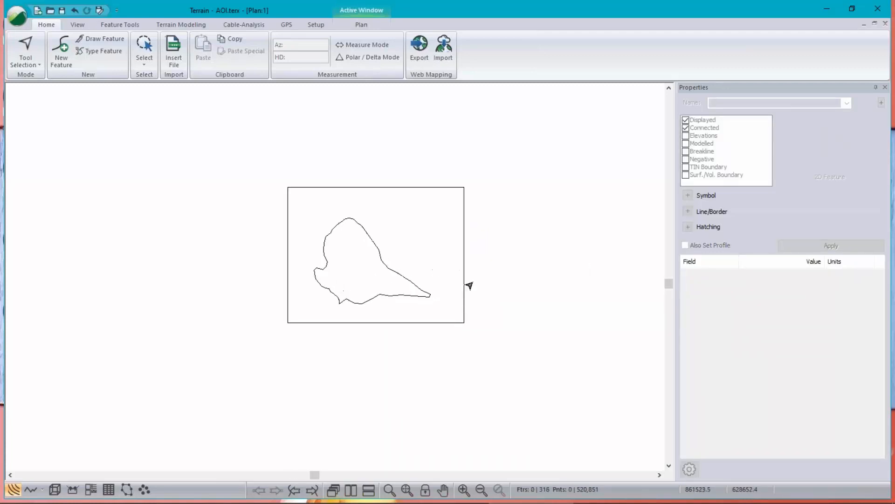
mouse_move(600, 490)
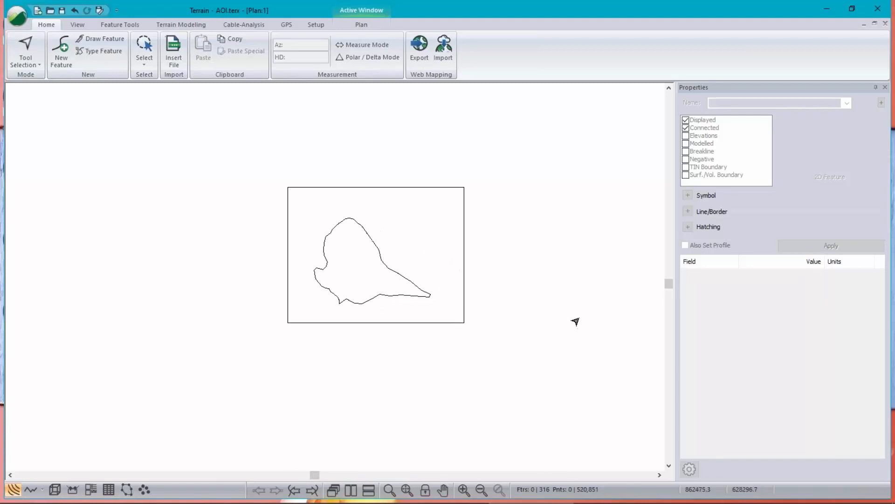
mouse_move(576, 322)
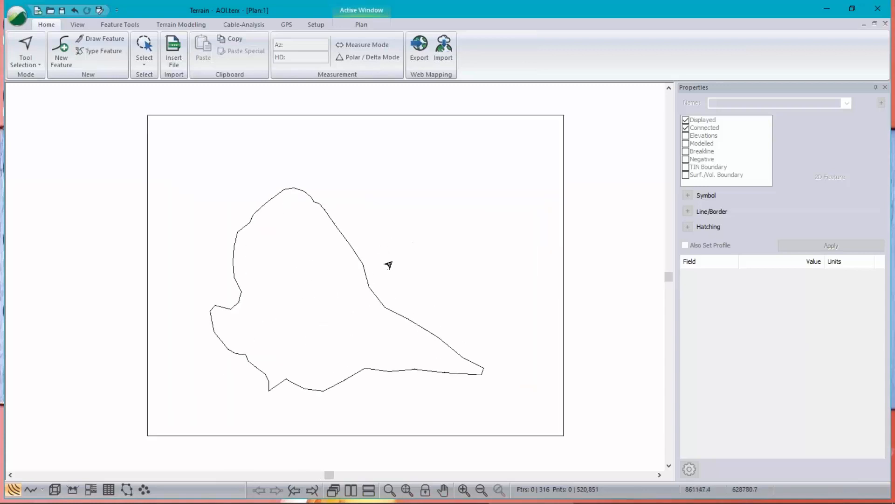
mouse_move(388, 264)
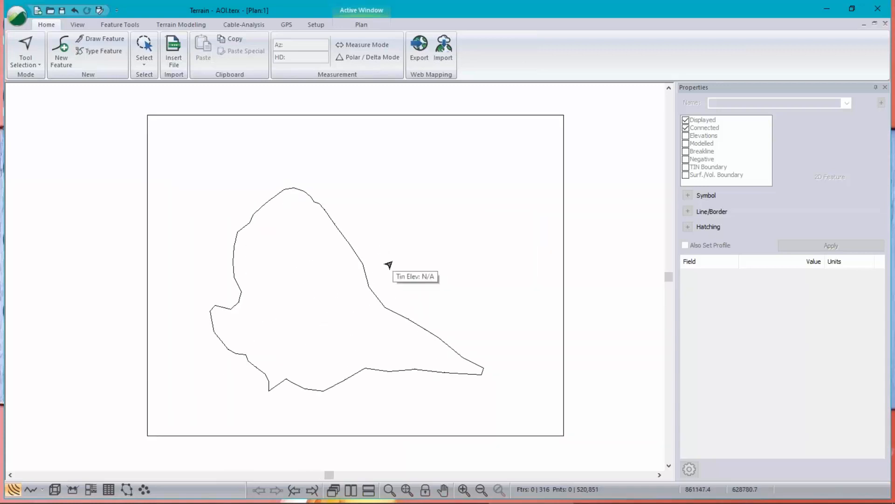
mouse_move(325, 9)
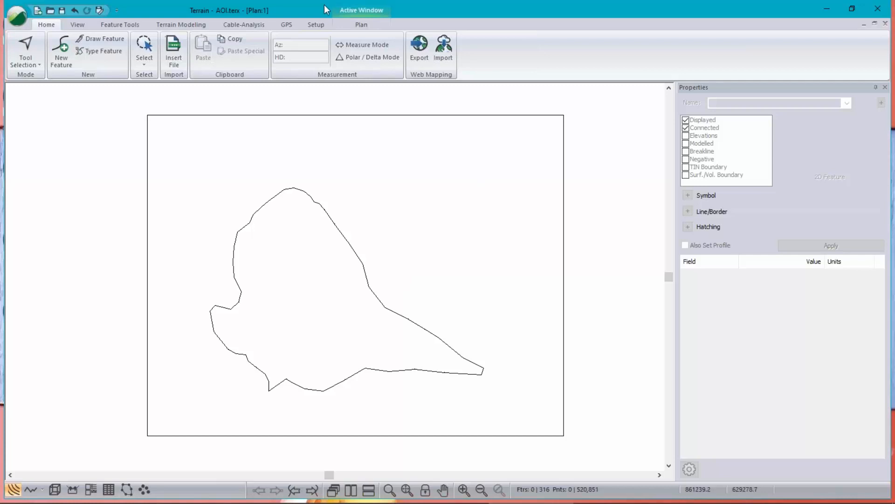
mouse_move(478, 318)
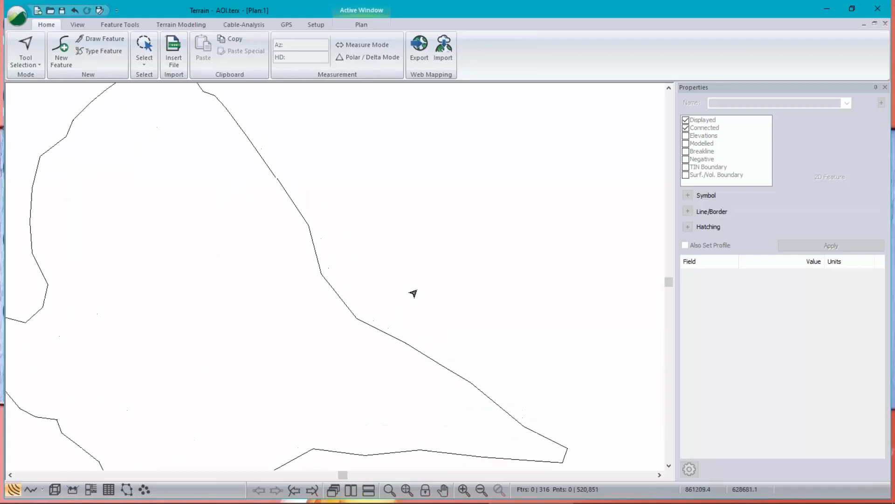
Step: Select the tracks-0 GPS line crossing the imported LiDAR point cloud
left_click(702, 119)
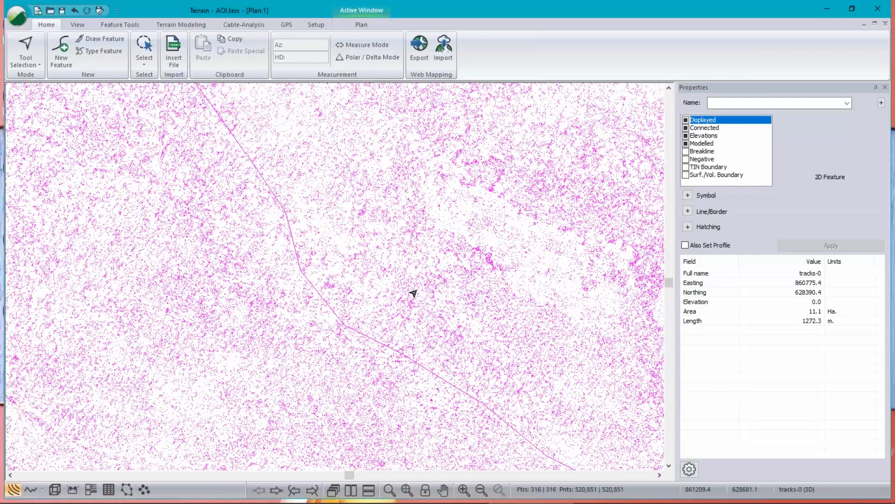
mouse_move(523, 228)
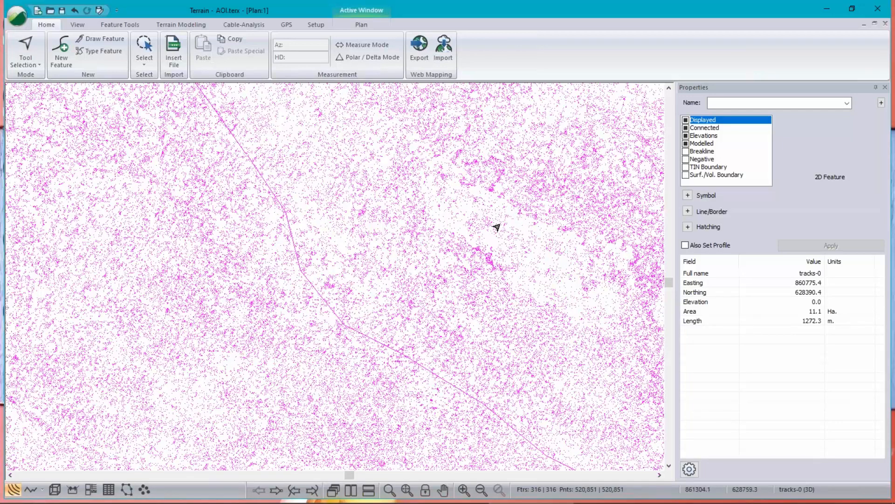
mouse_move(518, 224)
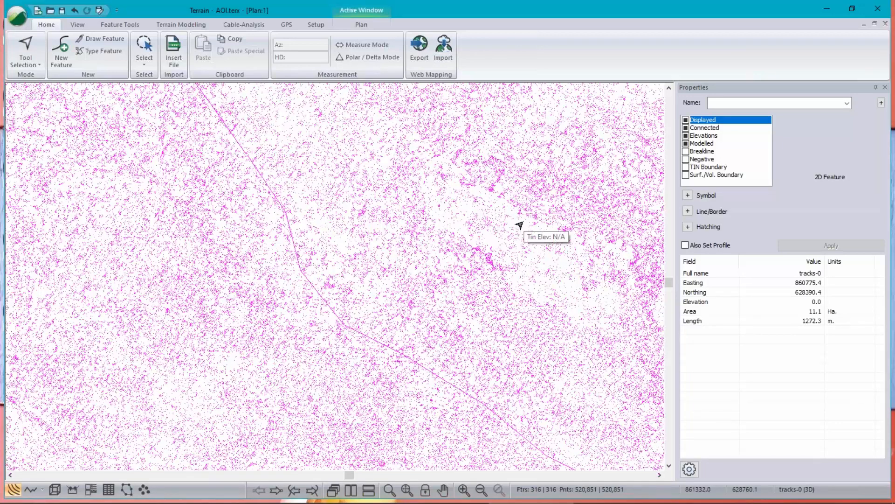
mouse_move(486, 257)
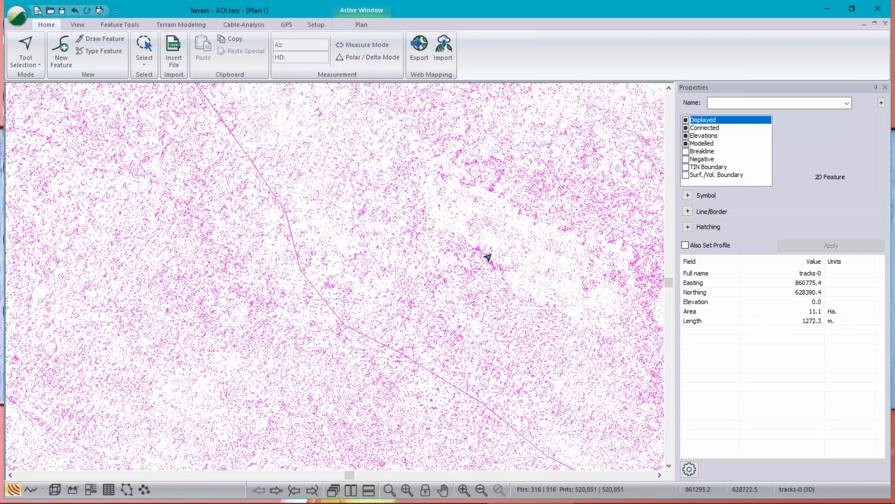
mouse_move(320, 378)
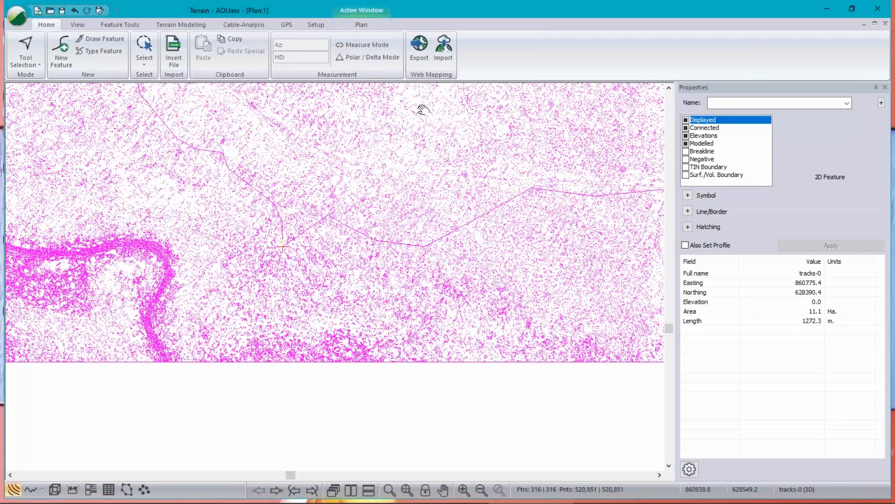
mouse_move(147, 302)
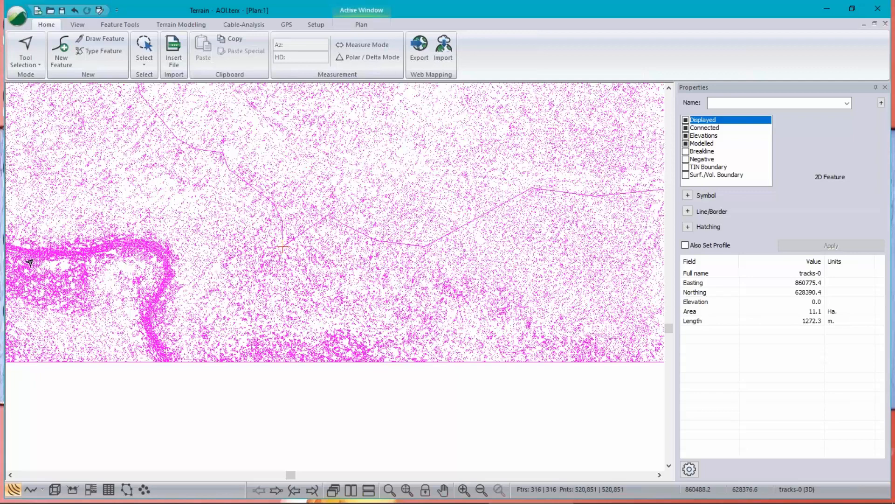
mouse_move(30, 263)
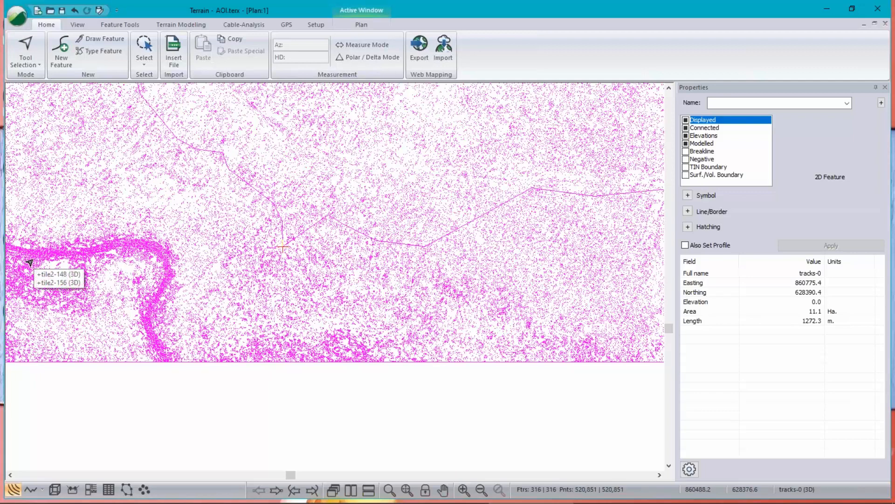
mouse_move(877, 380)
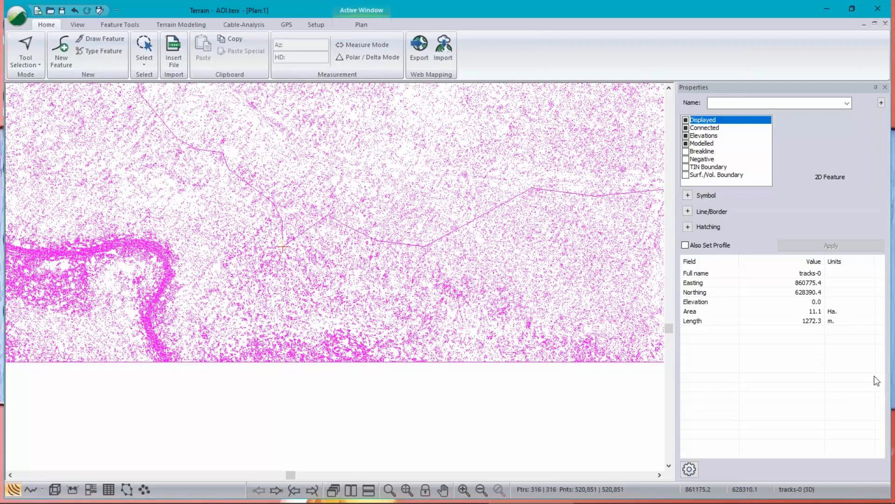
mouse_move(97, 282)
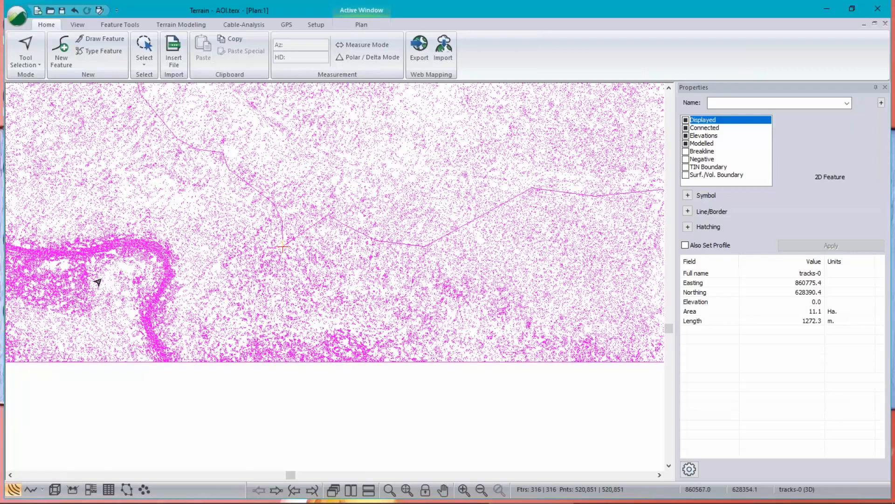
mouse_move(133, 332)
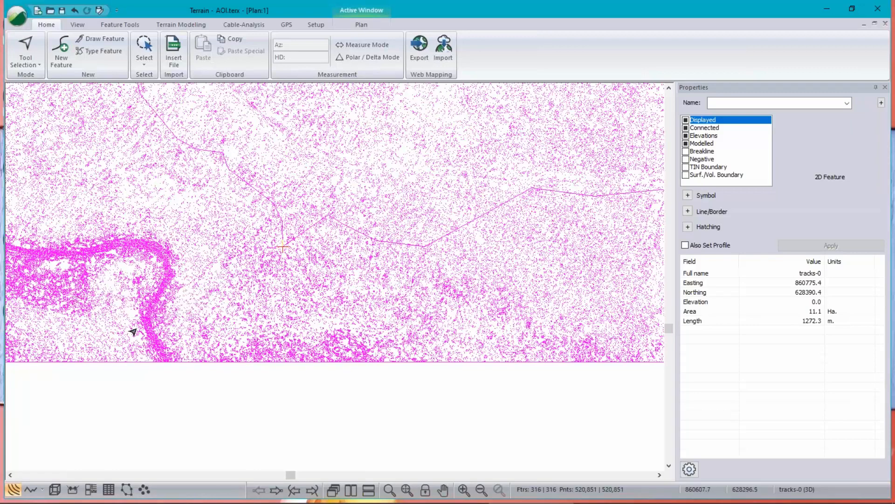
mouse_move(342, 104)
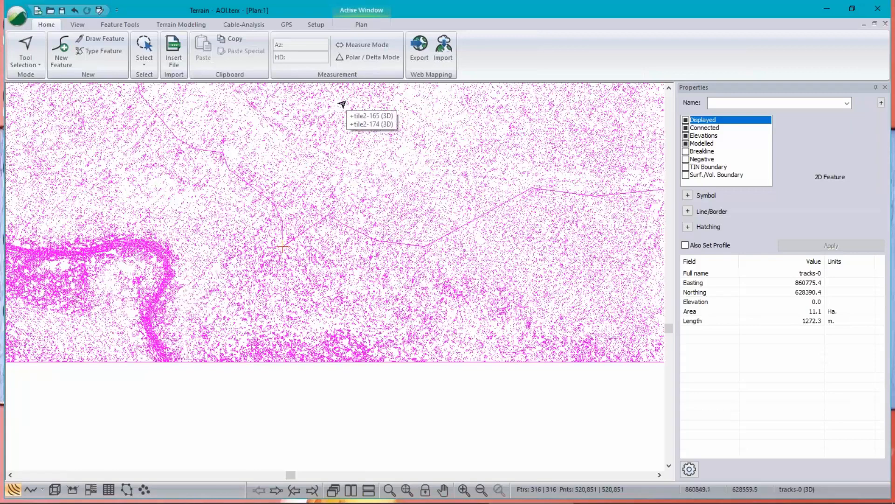
Step: Simplify the surface points with basic grid spacing 1, accepting the polyline-disconnection warning
left_click(181, 24)
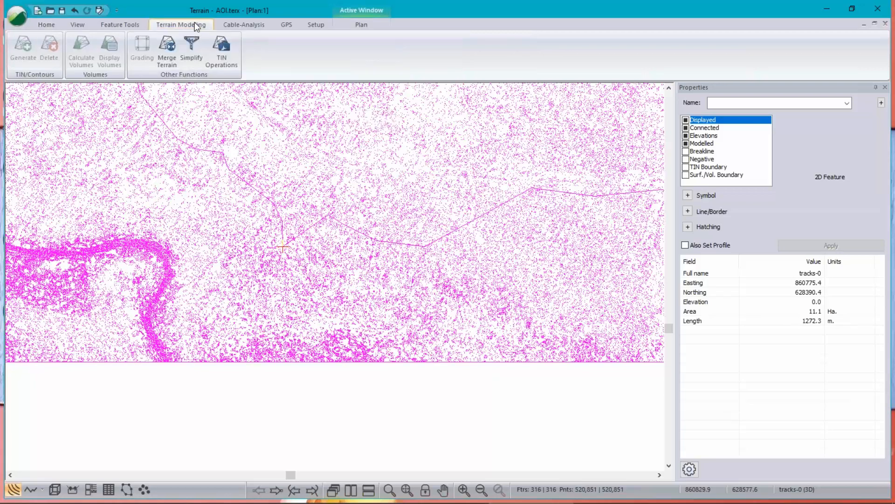
mouse_move(191, 51)
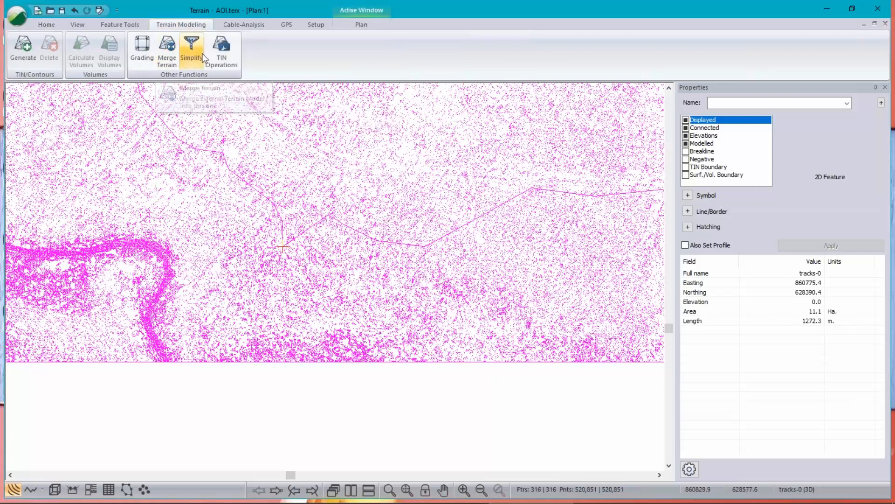
left_click(191, 49)
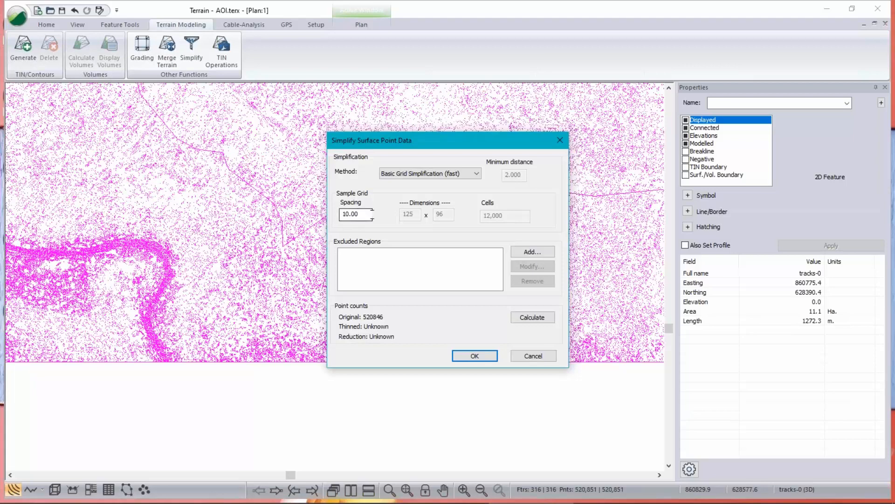
triple_click(355, 214)
type("1")
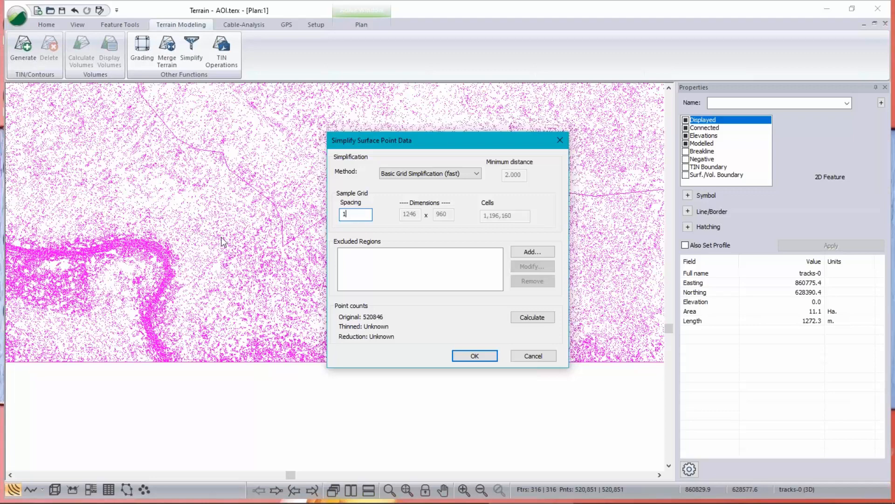
mouse_move(158, 186)
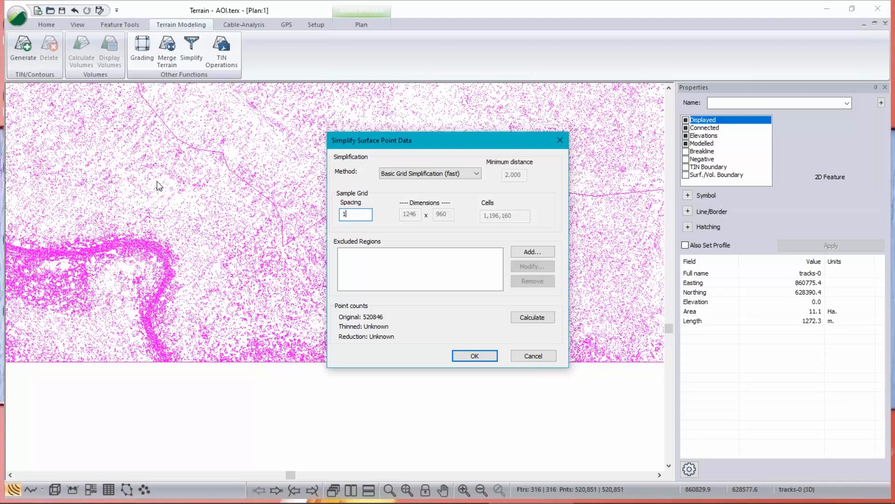
mouse_move(145, 242)
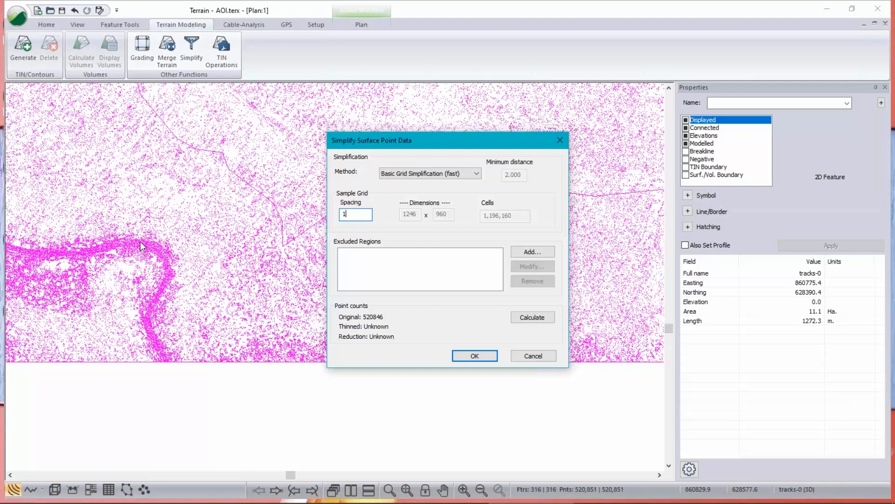
mouse_move(481, 320)
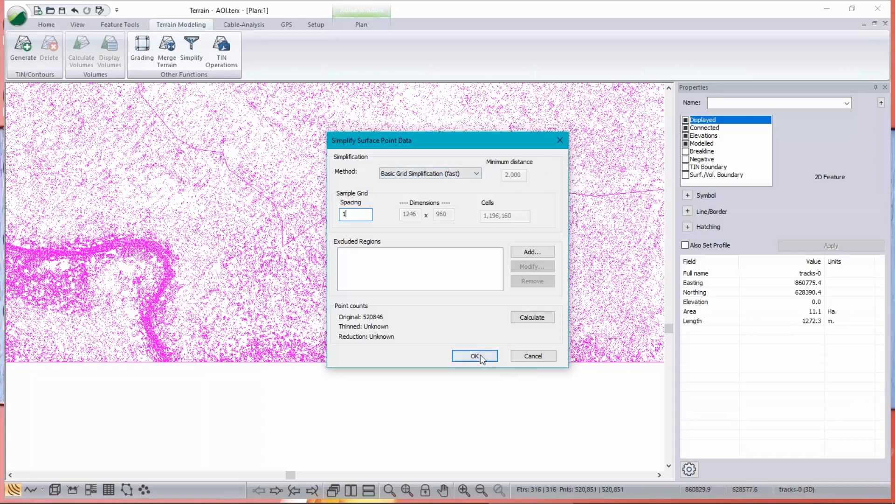
left_click(474, 355)
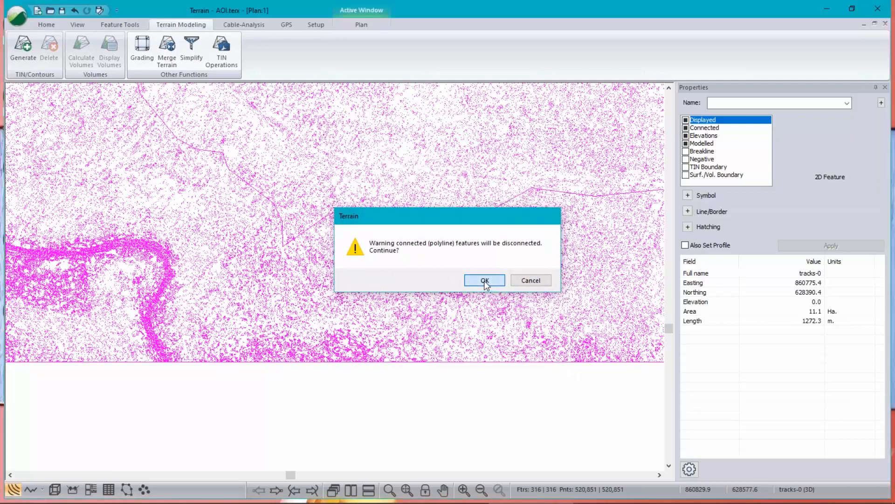
left_click(484, 280)
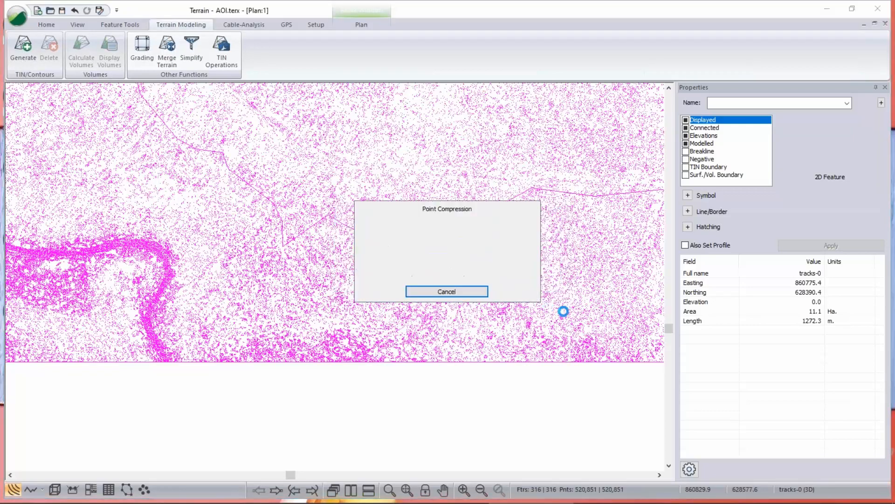
Step: Let point compression finish, thinning the cloud from 520,851 to 342,794 points
left_click(446, 291)
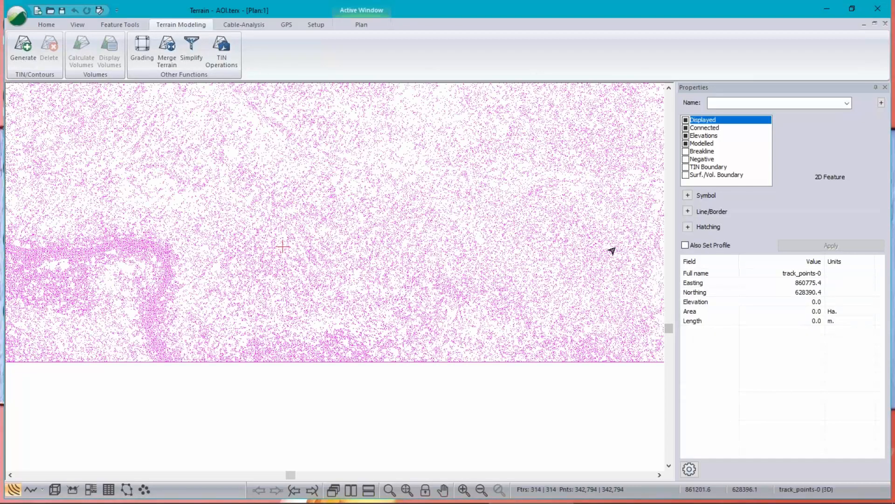
mouse_move(160, 350)
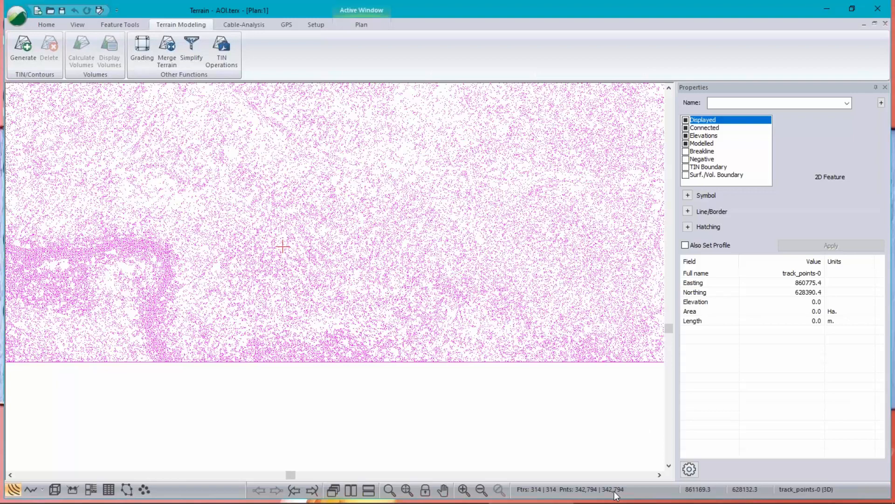
mouse_move(409, 303)
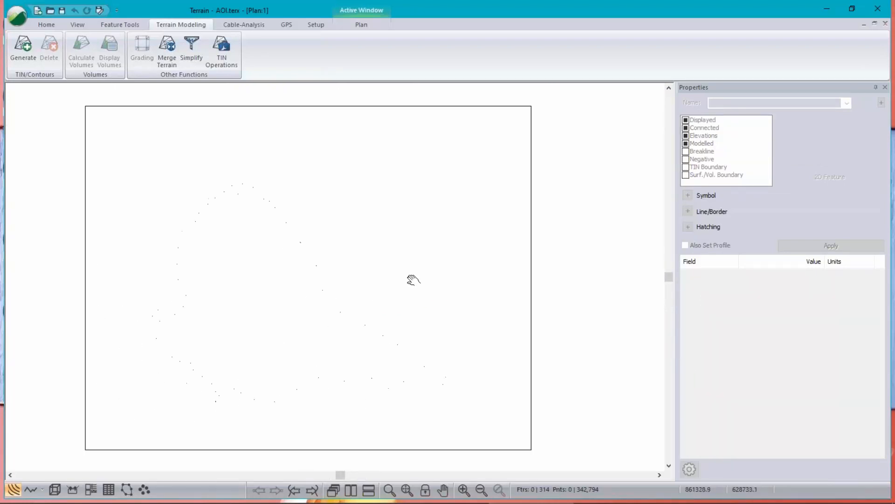
mouse_move(116, 148)
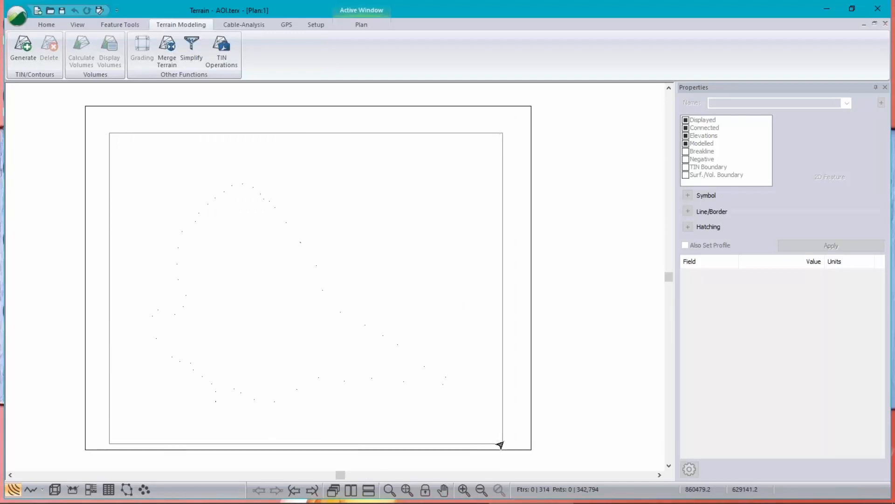
Step: Pick the stray track points inside the AOI boundary for removal
left_click(300, 242)
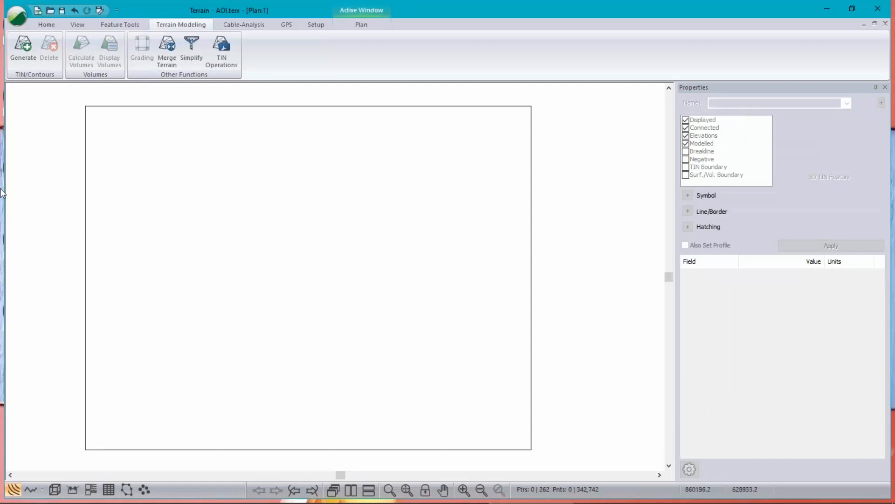
mouse_move(81, 51)
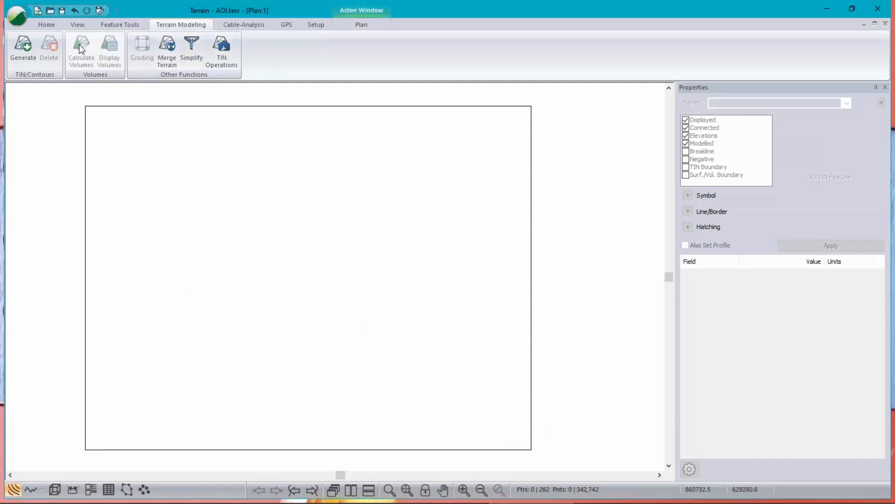
mouse_move(22, 50)
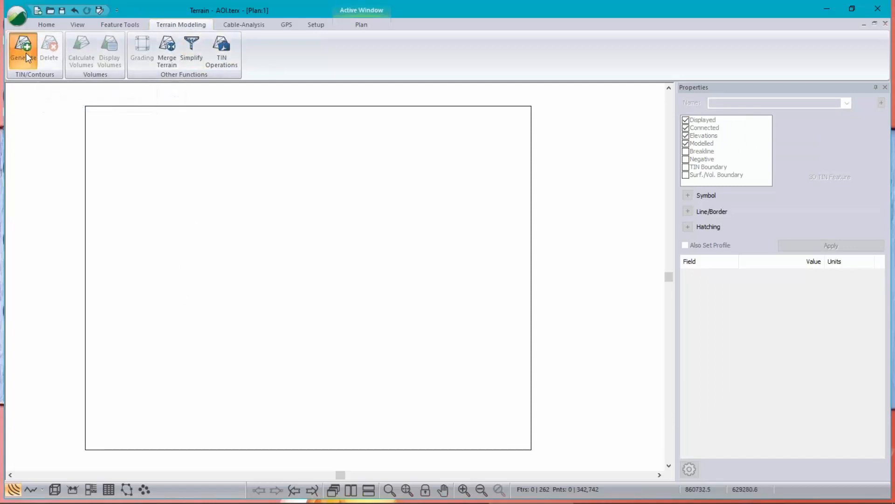
Step: Generate the TIN terrain with major contour interval 50 and labeling turned off
left_click(23, 49)
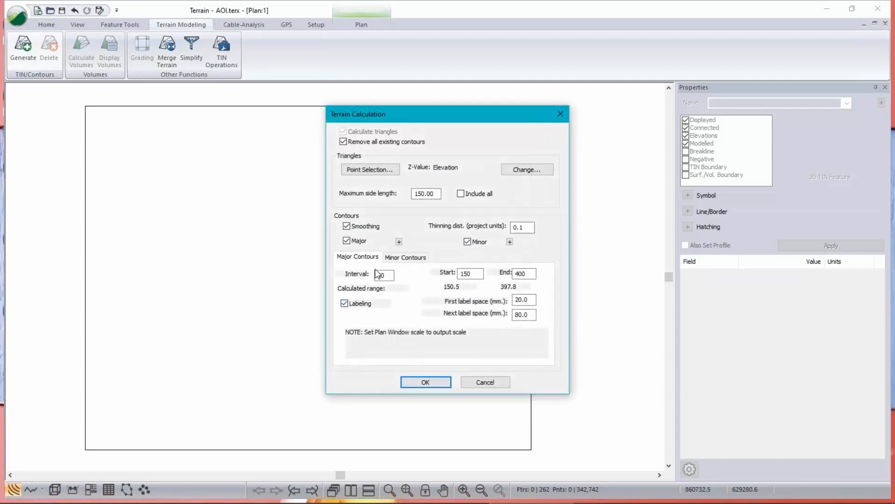
left_click(345, 302)
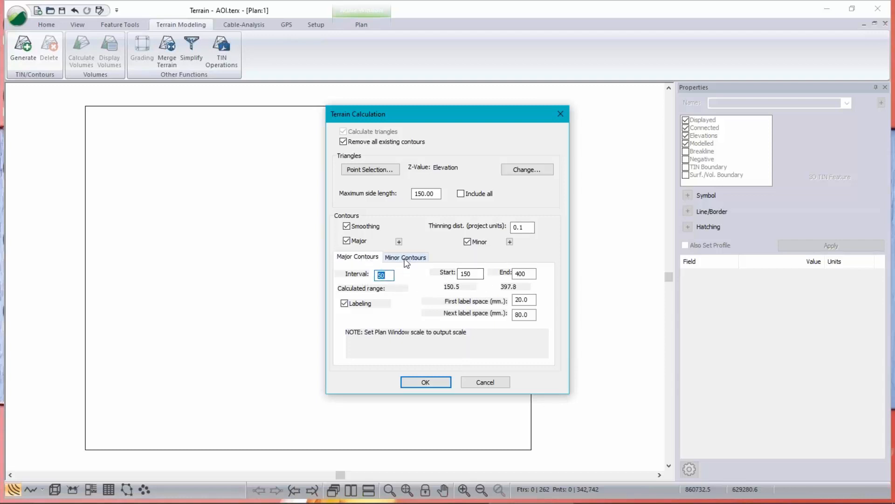
left_click(406, 256)
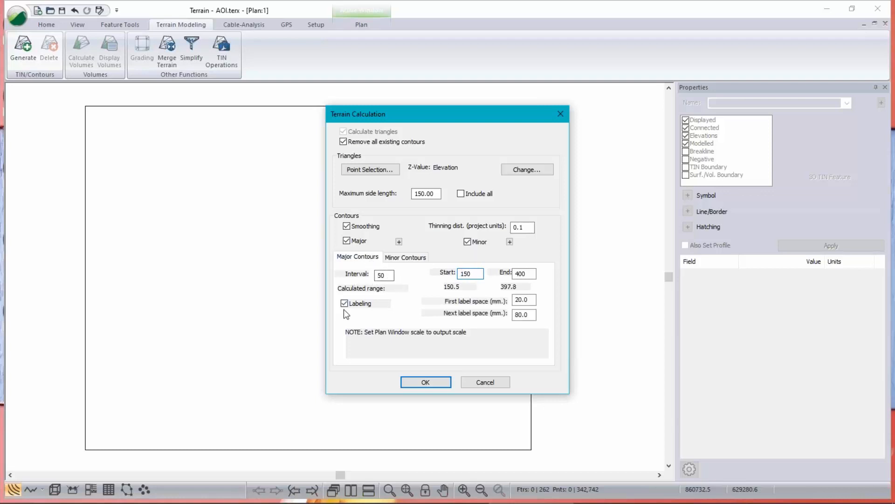
left_click(344, 302)
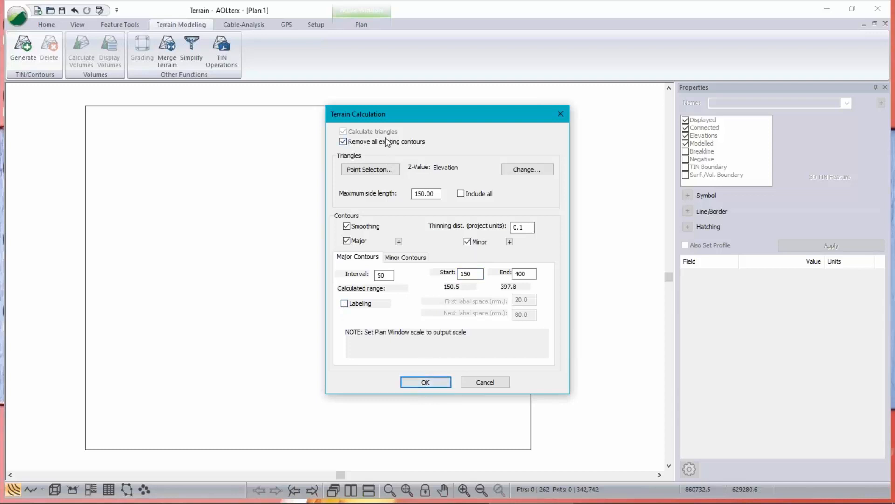
left_click(425, 381)
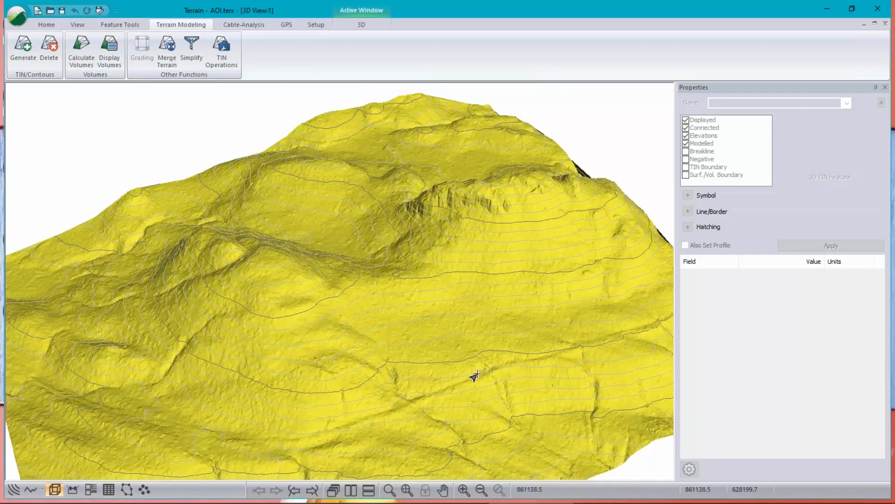
mouse_move(418, 396)
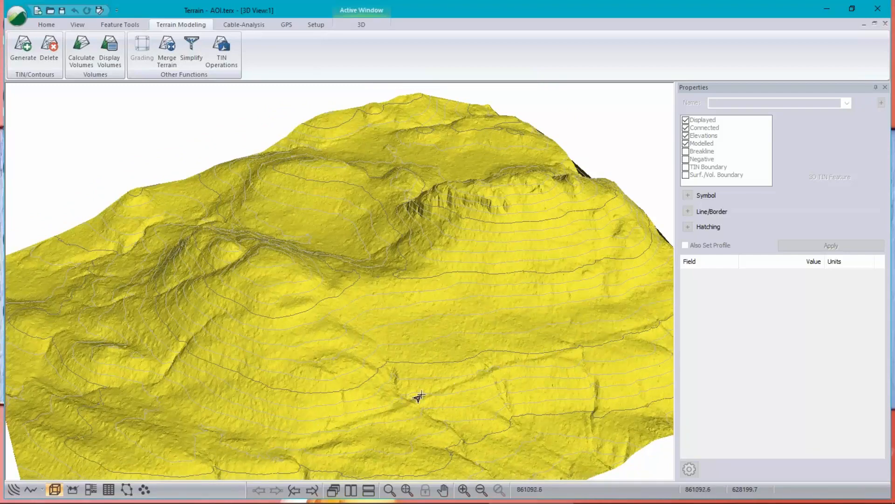
mouse_move(507, 364)
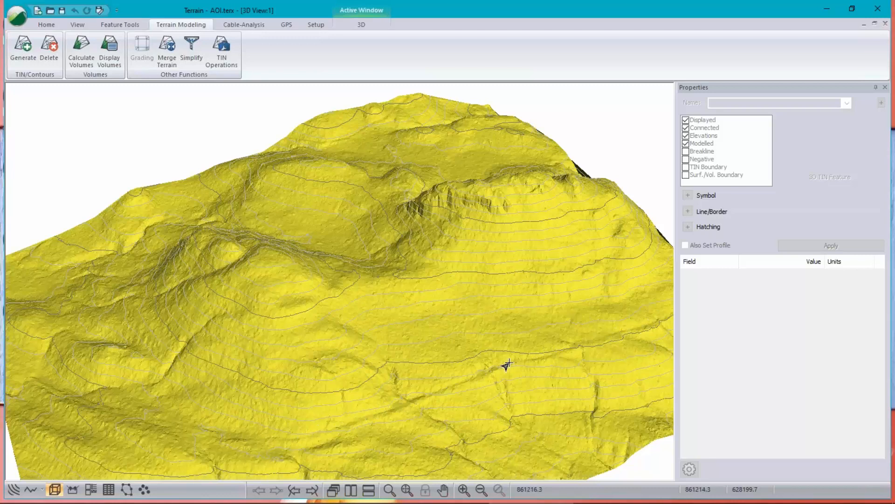
mouse_move(414, 401)
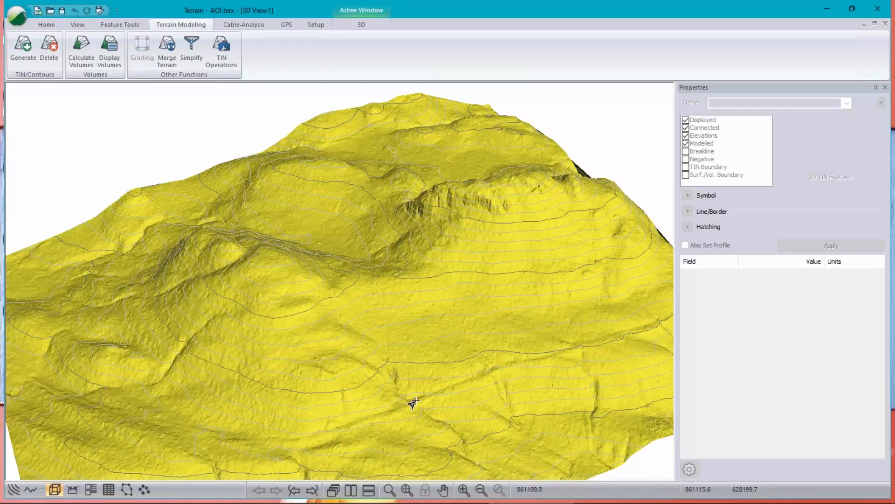
mouse_move(550, 419)
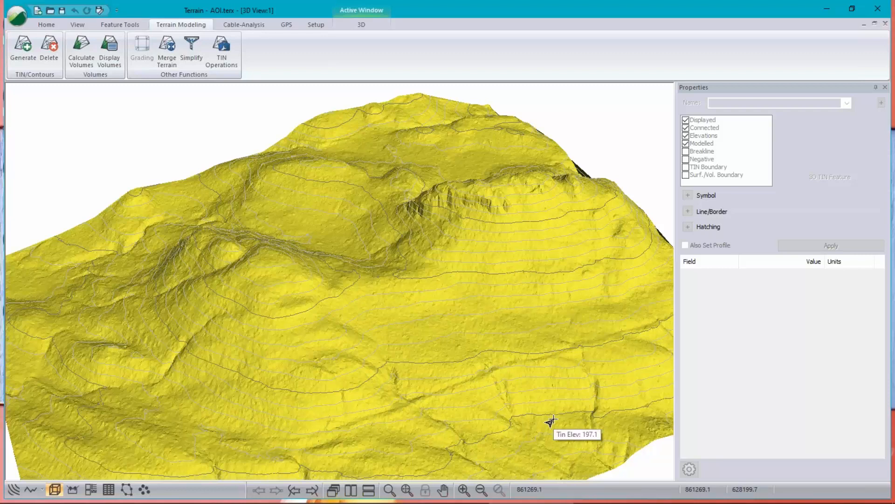
mouse_move(552, 420)
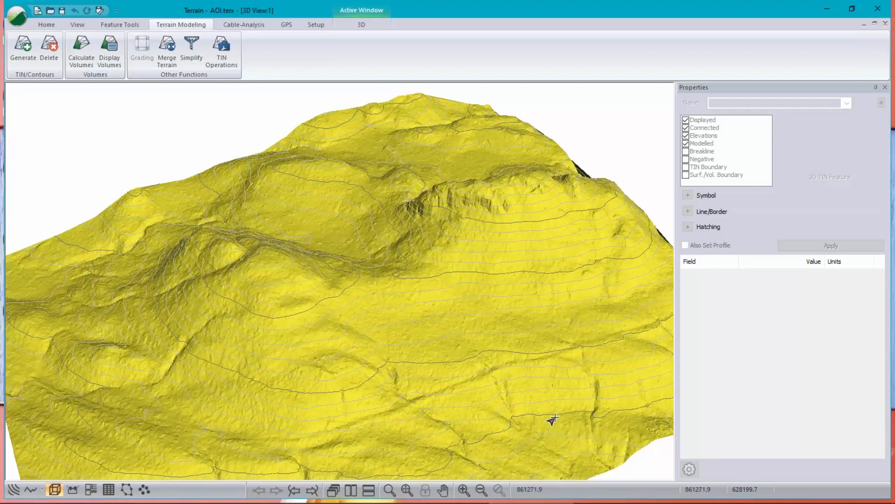
mouse_move(544, 380)
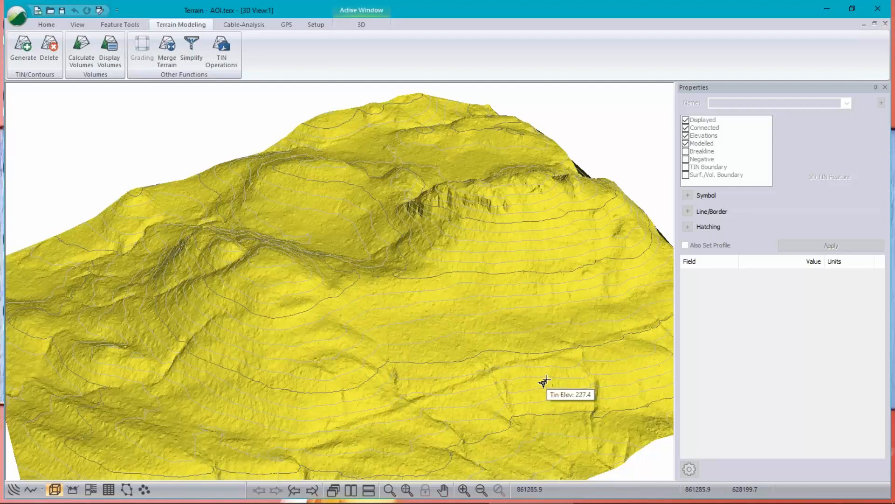
mouse_move(607, 387)
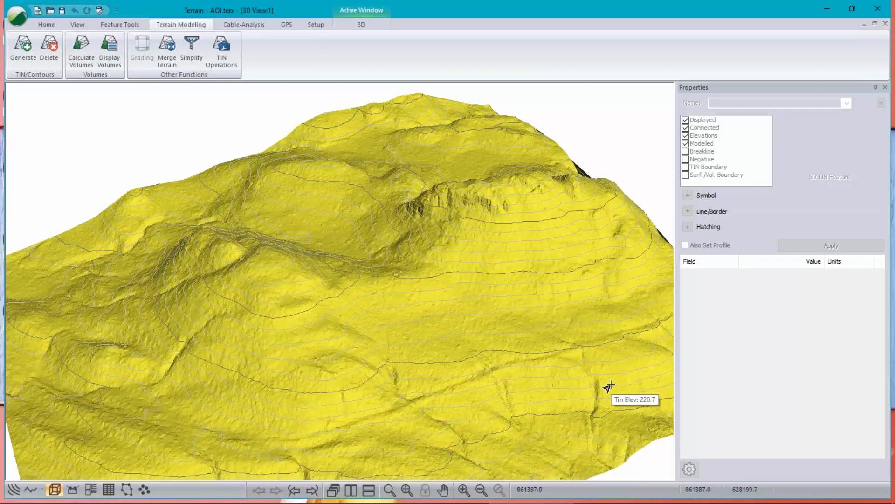
mouse_move(559, 280)
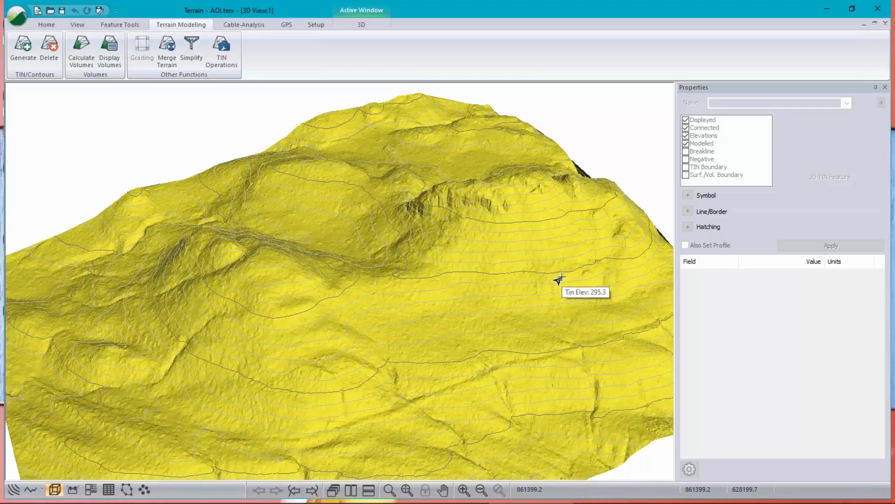
mouse_move(567, 268)
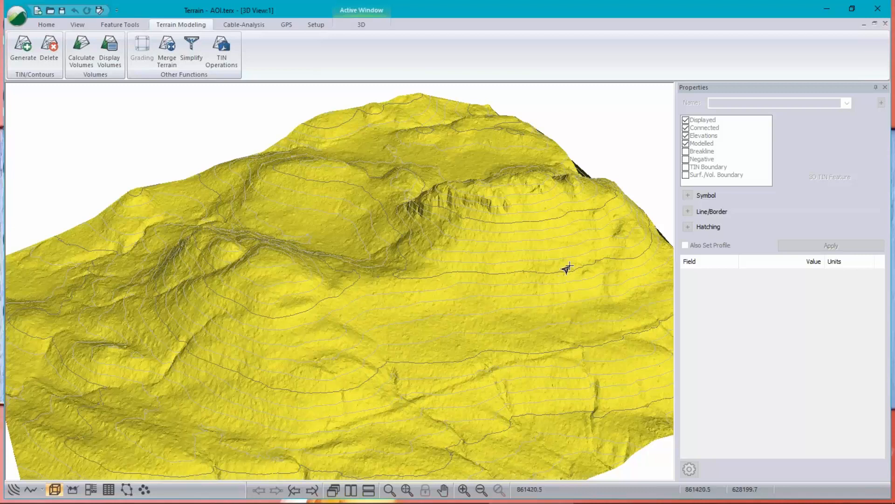
mouse_move(635, 344)
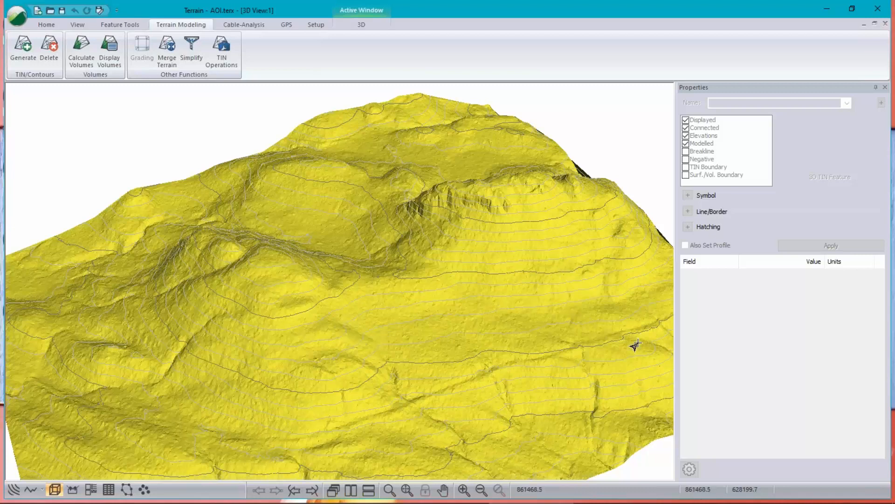
mouse_move(635, 345)
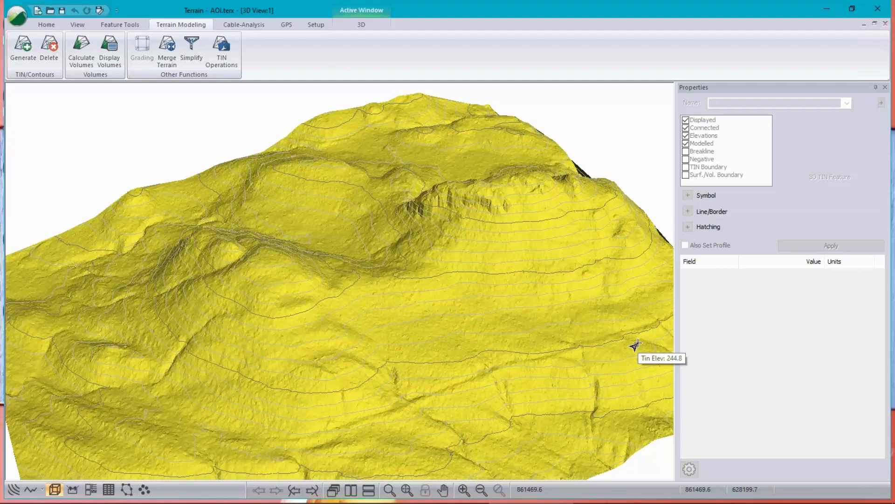
mouse_move(620, 360)
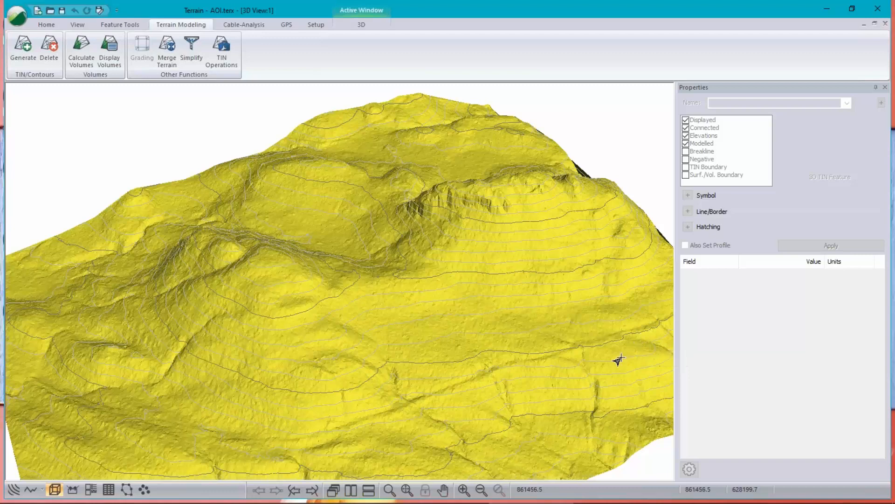
mouse_move(494, 374)
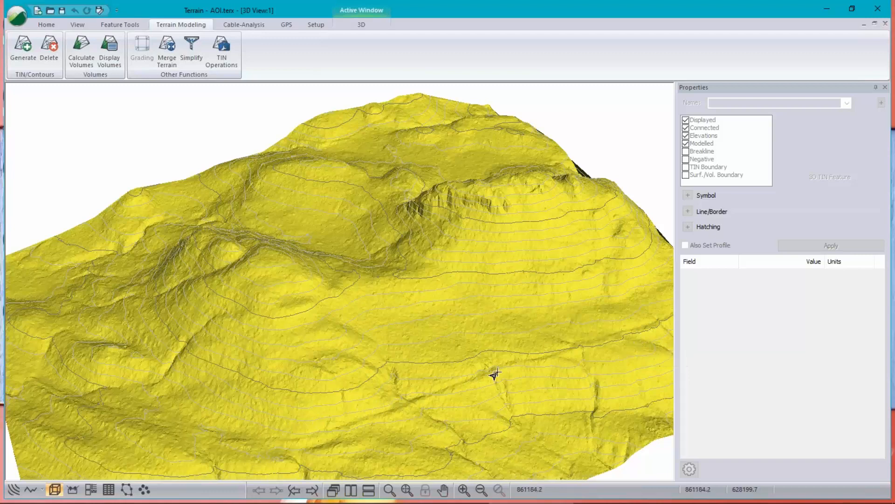
mouse_move(520, 330)
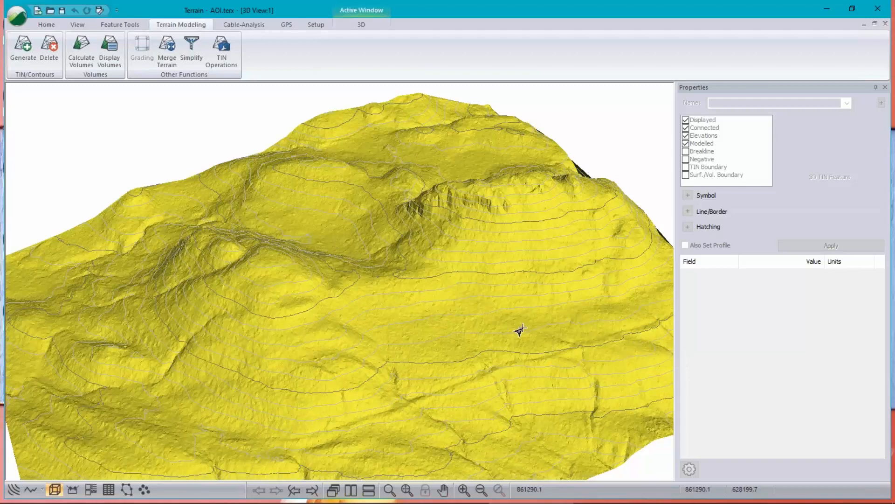
mouse_move(520, 329)
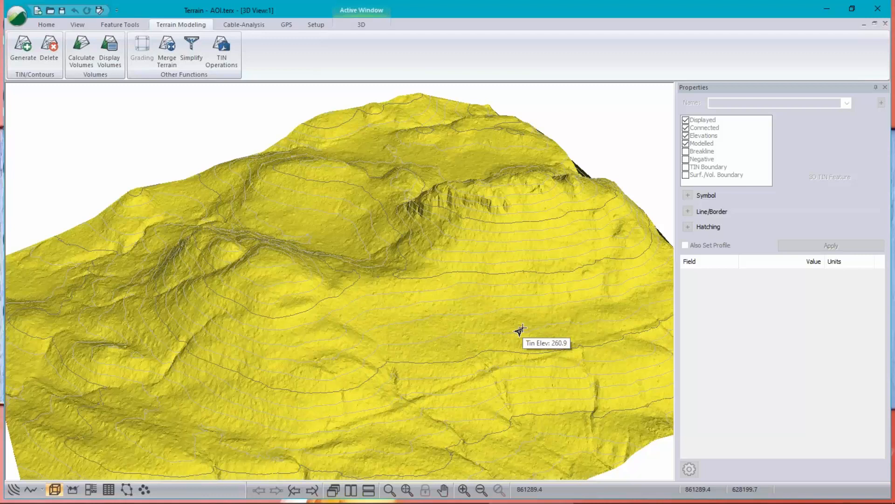
mouse_move(239, 423)
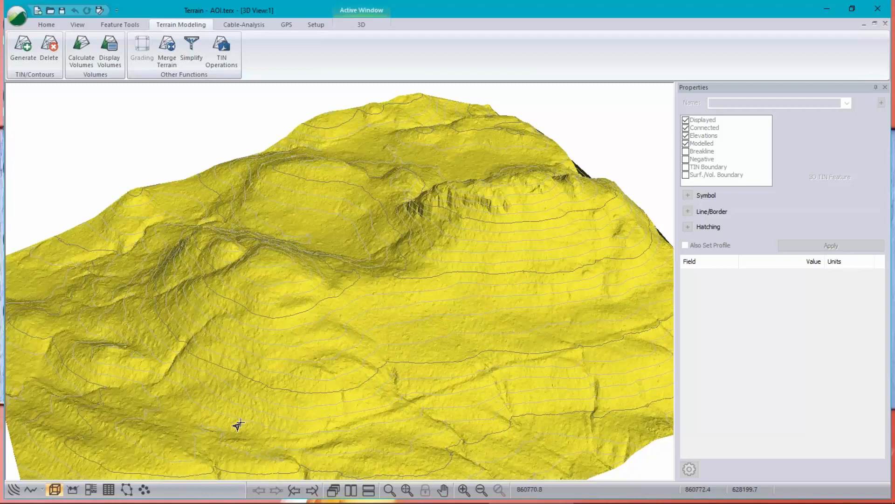
mouse_move(276, 243)
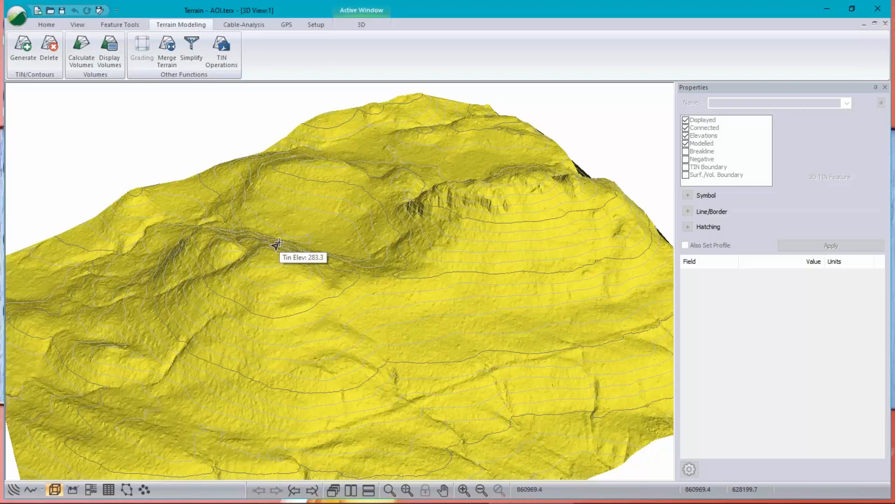
mouse_move(284, 262)
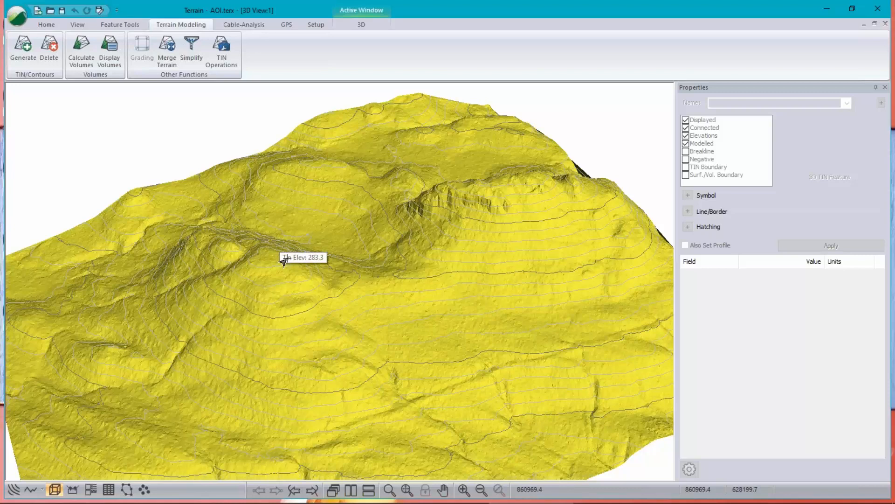
mouse_move(296, 231)
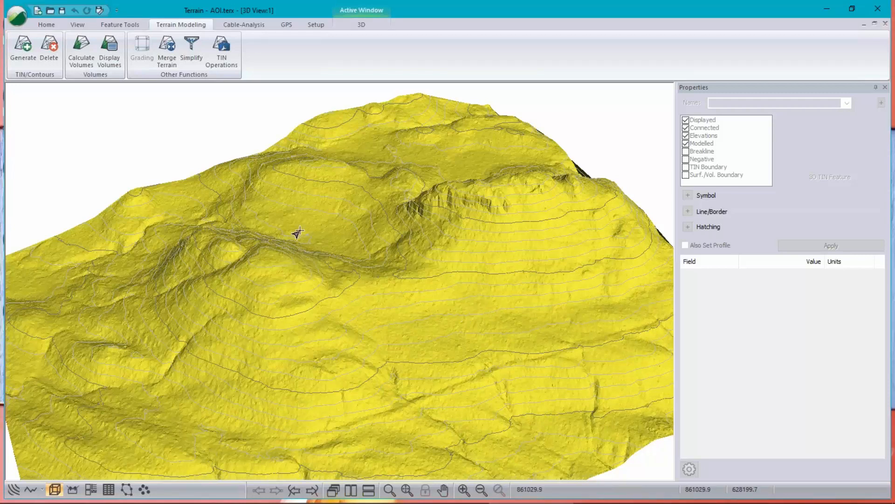
mouse_move(298, 236)
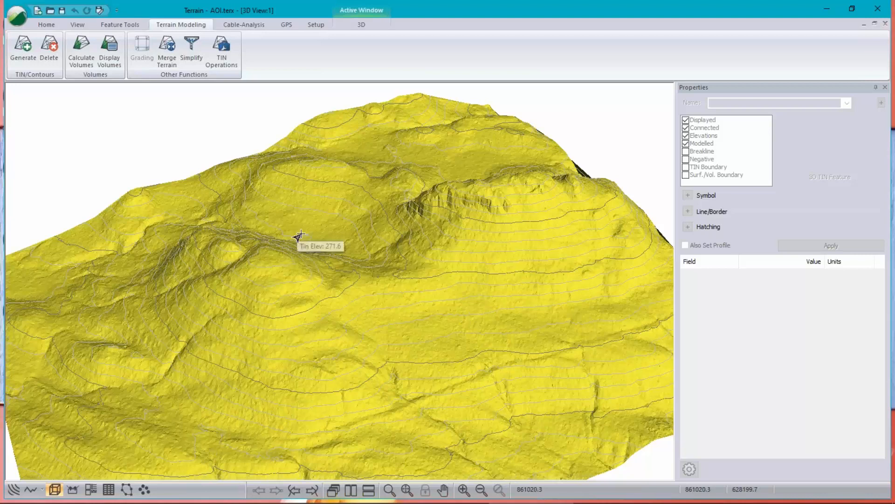
mouse_move(543, 358)
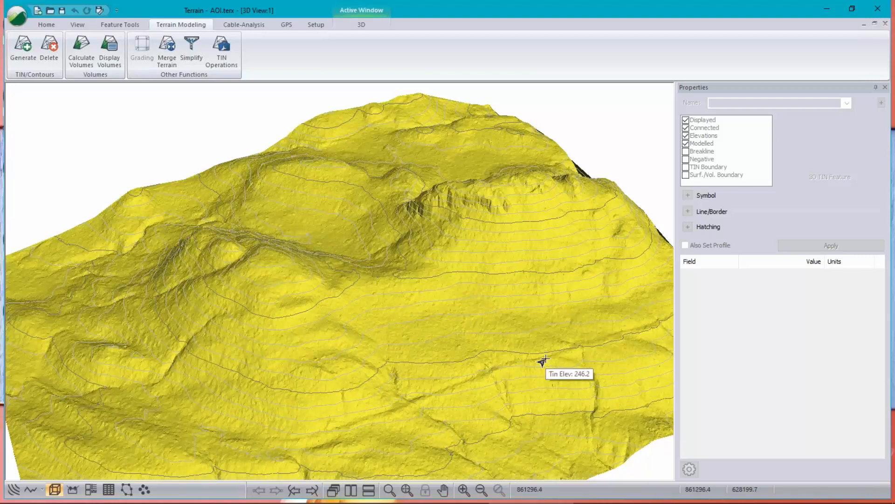
mouse_move(410, 282)
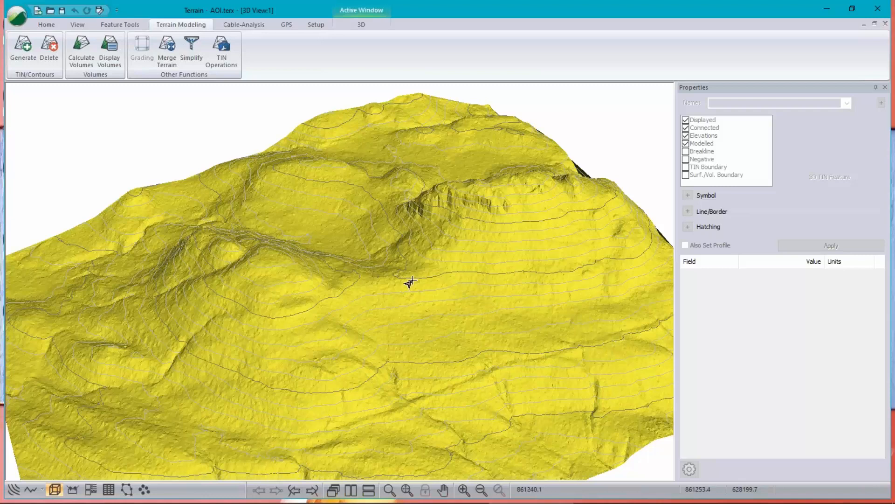
mouse_move(336, 260)
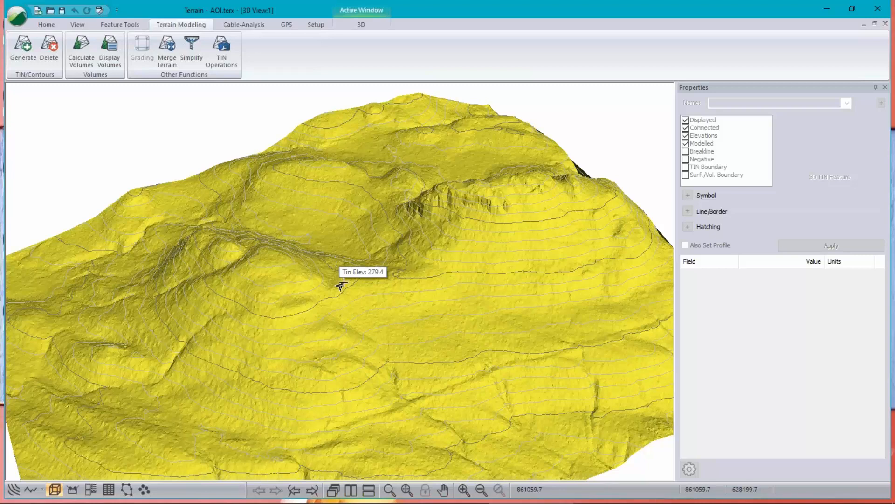
mouse_move(568, 347)
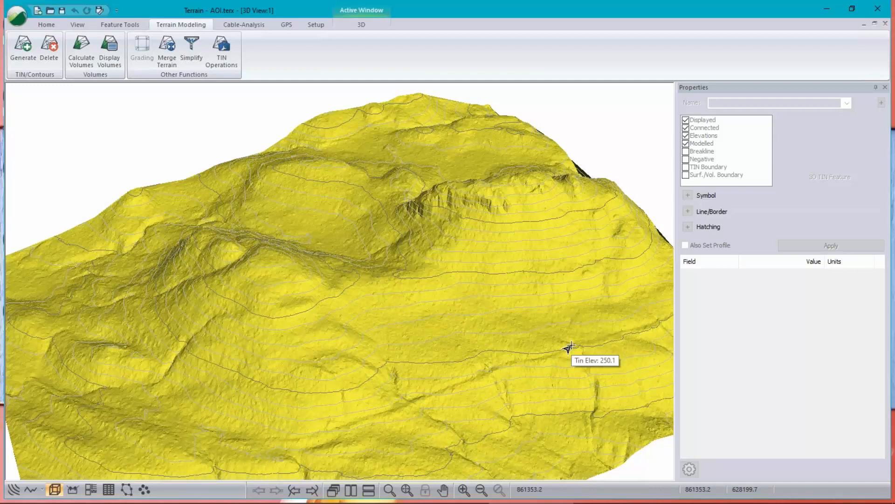
mouse_move(340, 477)
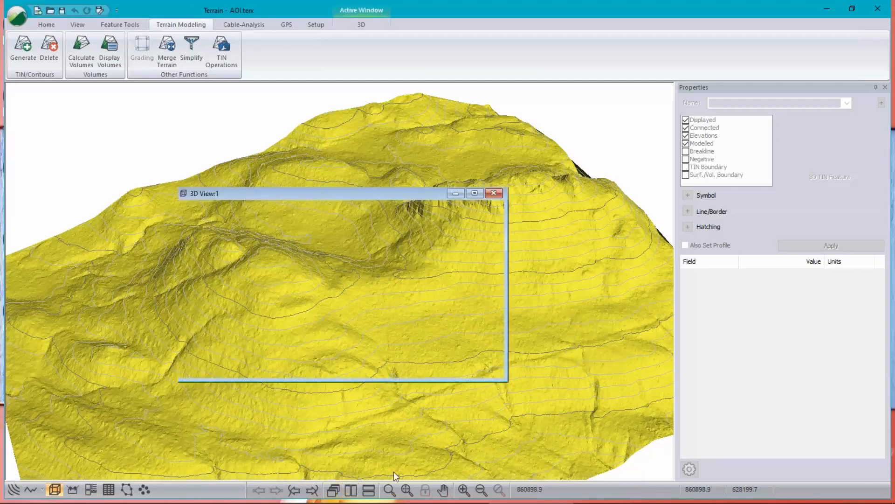
Step: Tile the 3D terrain view and contour plan view side by side
left_click(351, 489)
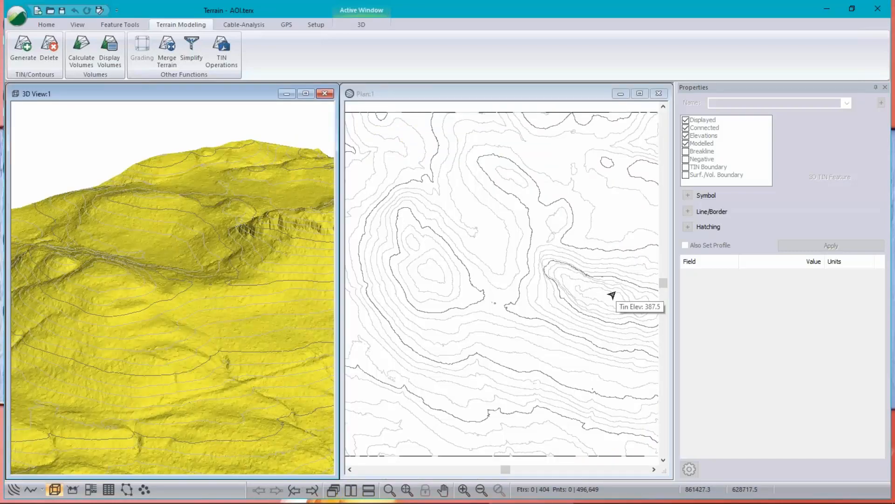
mouse_move(610, 295)
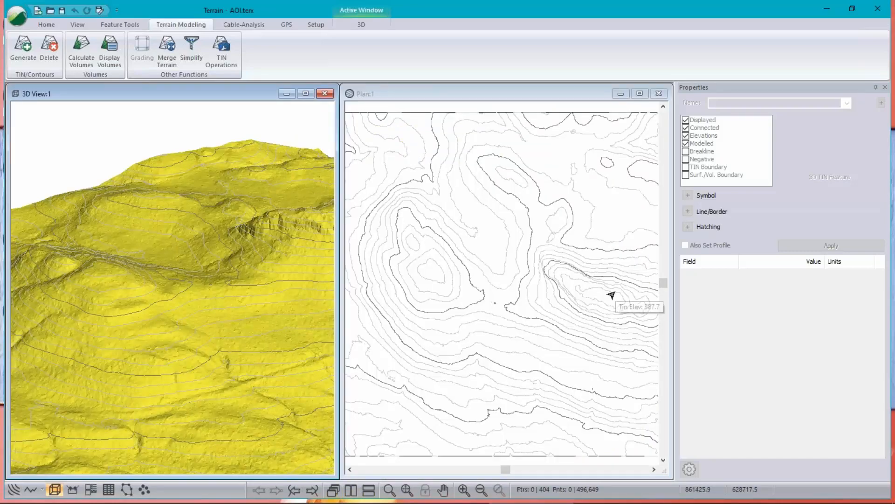
mouse_move(470, 180)
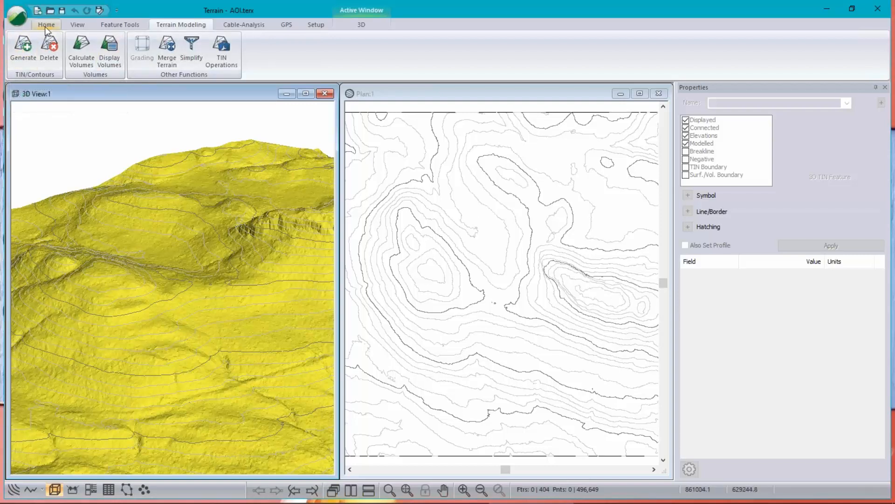
left_click(16, 16)
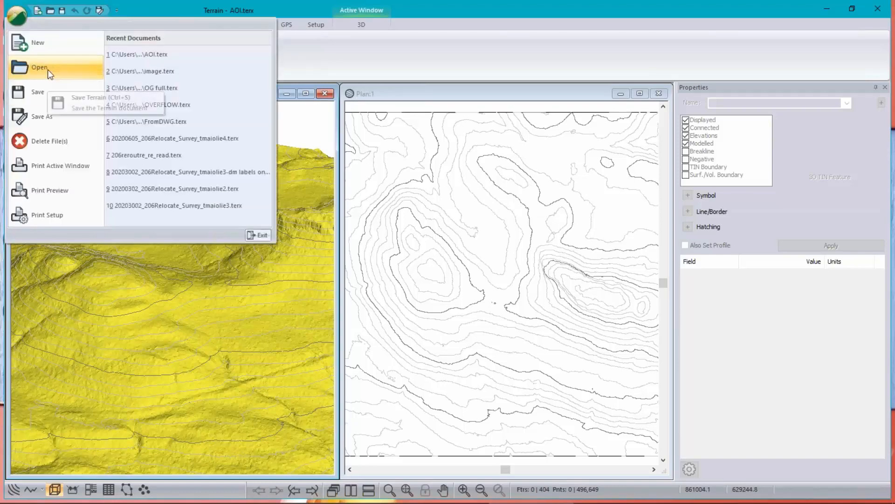
left_click(39, 67)
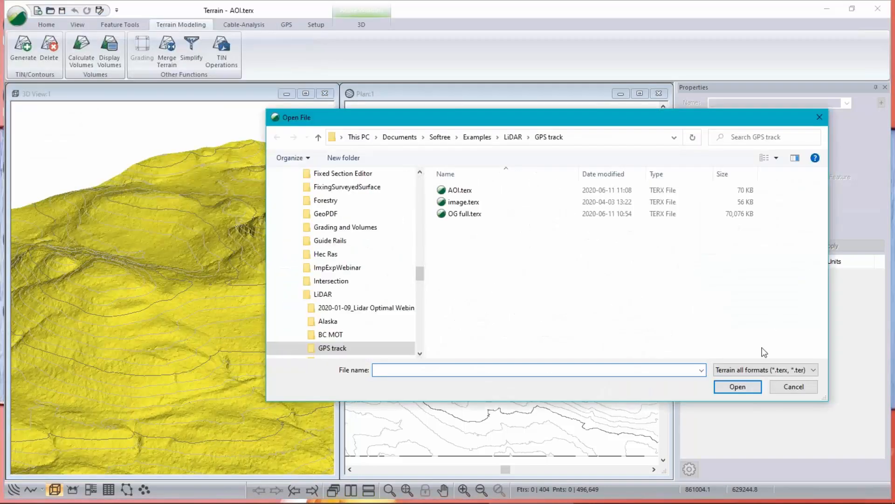
left_click(814, 370)
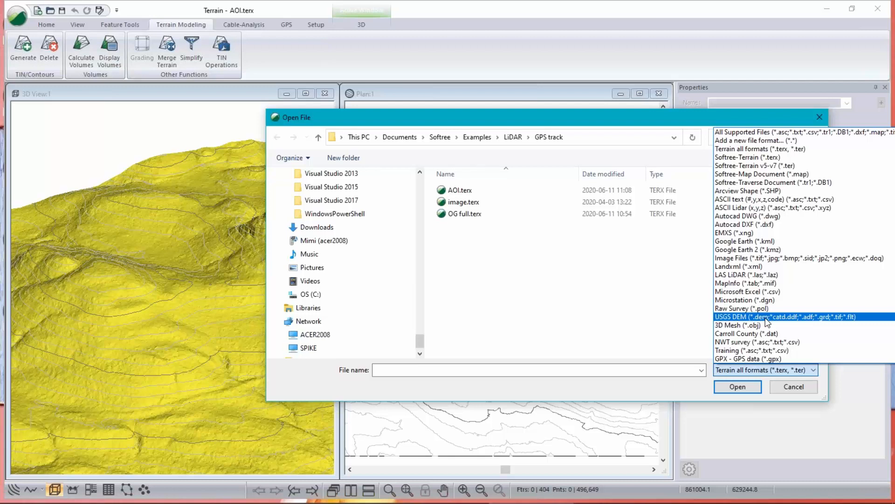
left_click(749, 350)
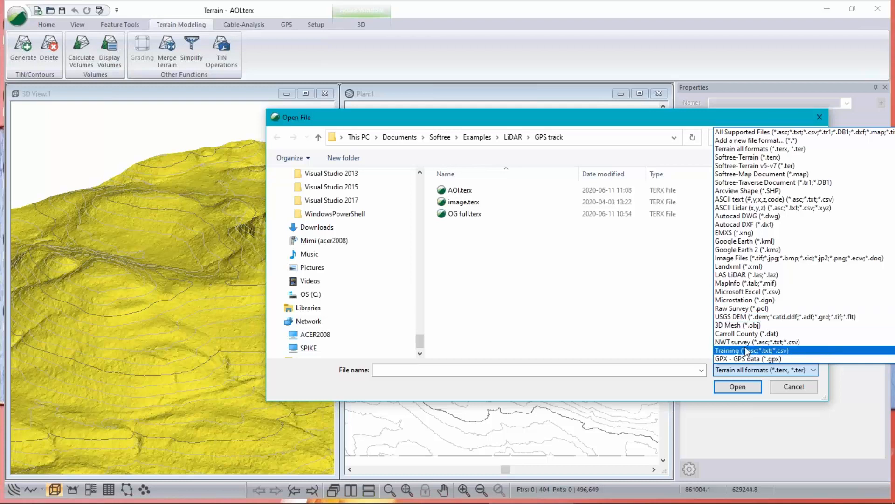
left_click(748, 359)
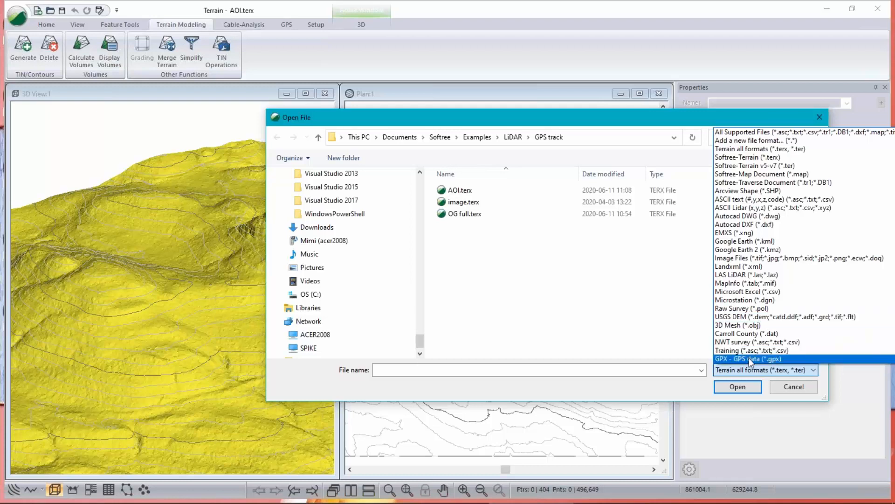
left_click(748, 249)
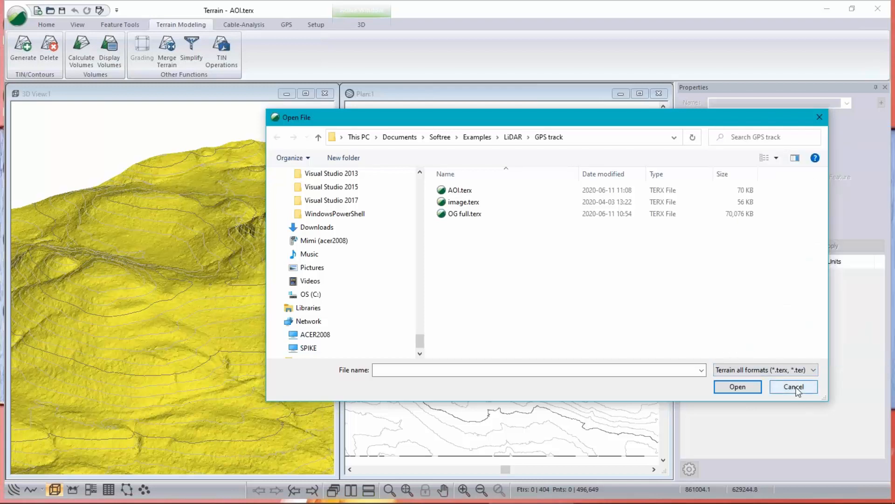
left_click(793, 386)
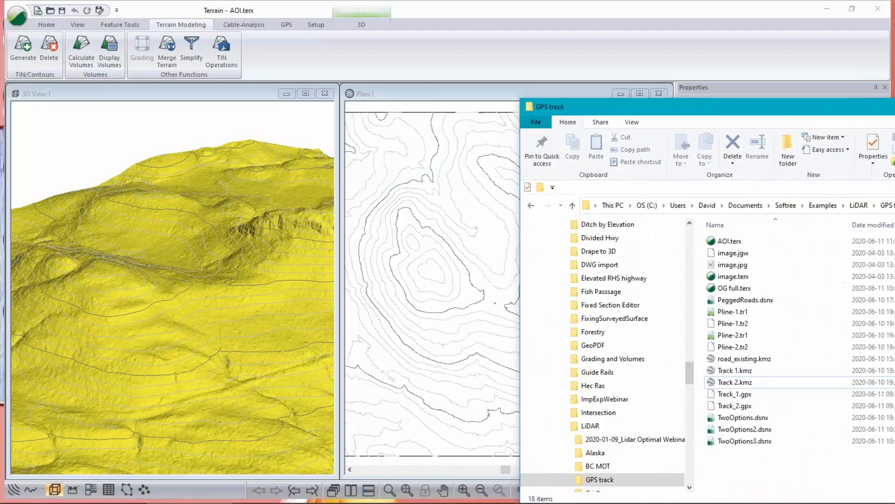
Step: Select both Track_1.gpx and Track_2.gpx in the GPS track folder
left_click(734, 393)
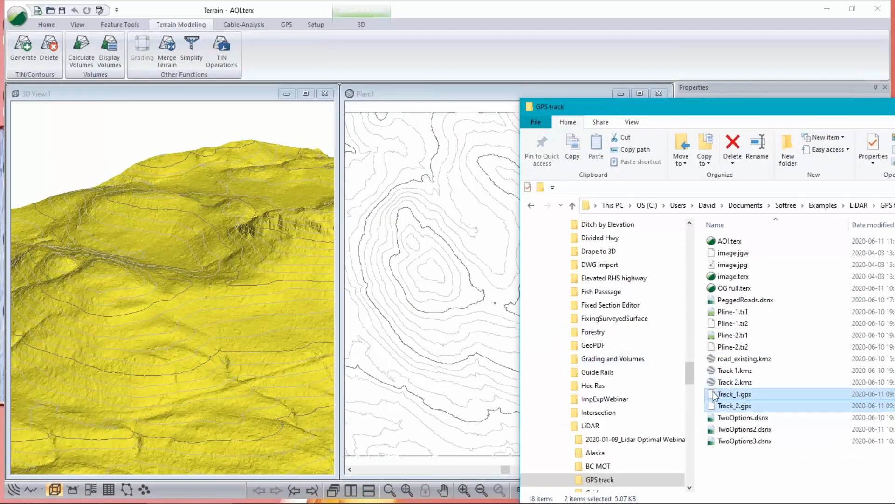
left_click(733, 394)
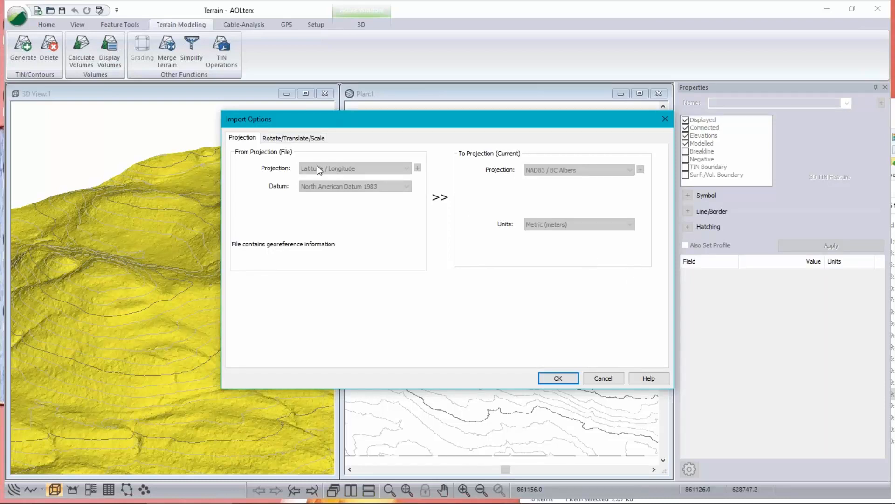
mouse_move(597, 172)
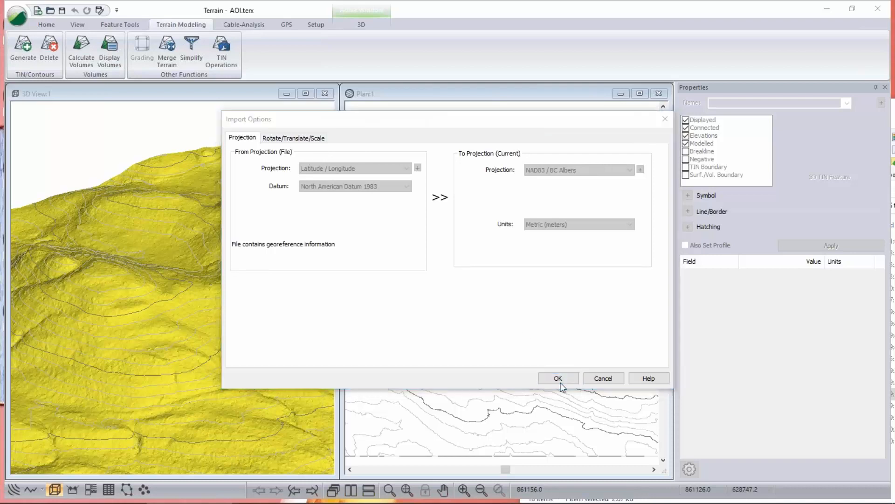
Step: Import the GPS tracks, converting latitude/longitude to BC Albers project coordinates
left_click(557, 377)
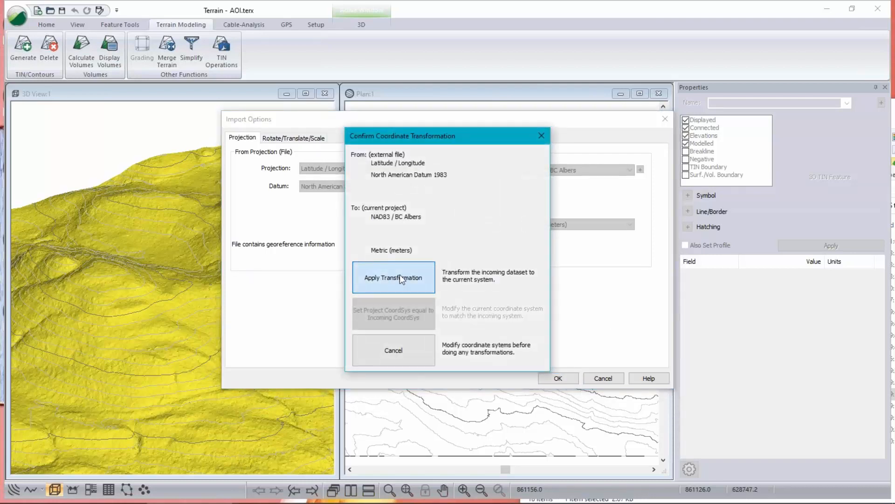
left_click(392, 278)
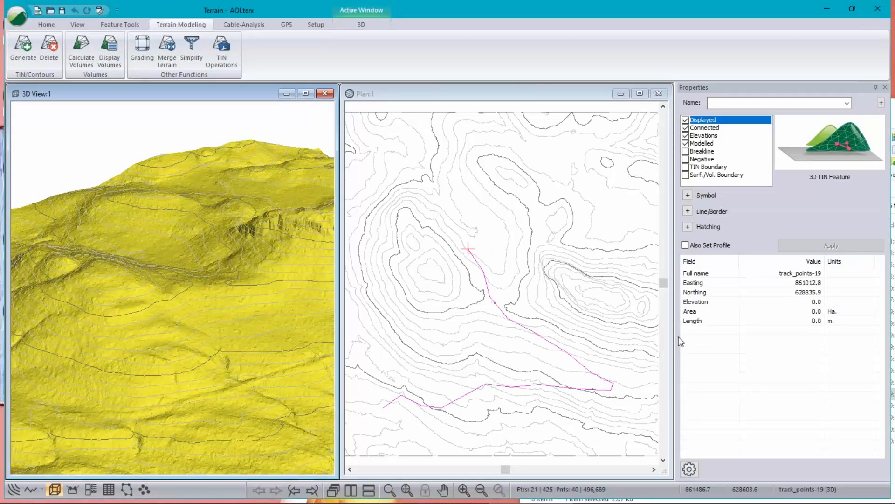
mouse_move(577, 369)
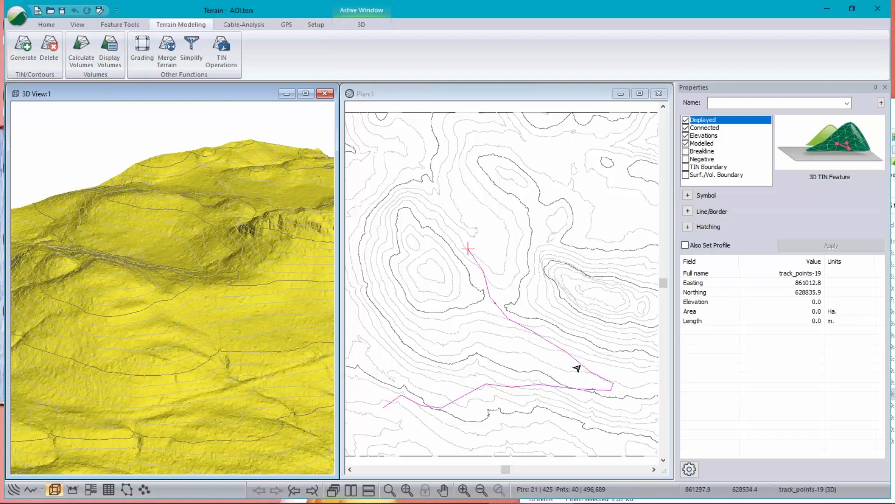
mouse_move(524, 422)
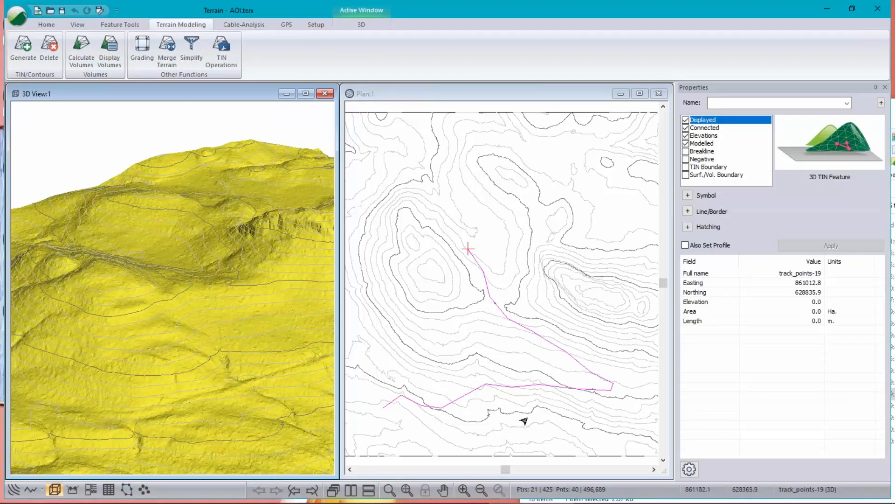
mouse_move(524, 422)
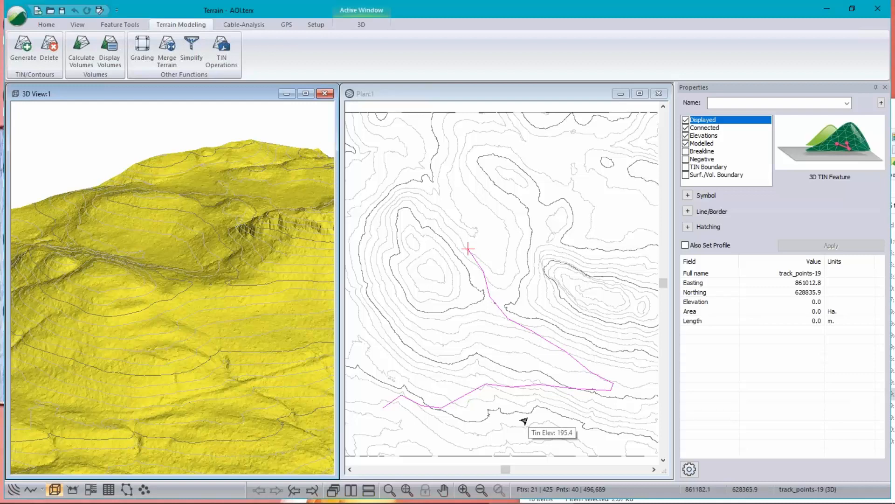
mouse_move(521, 381)
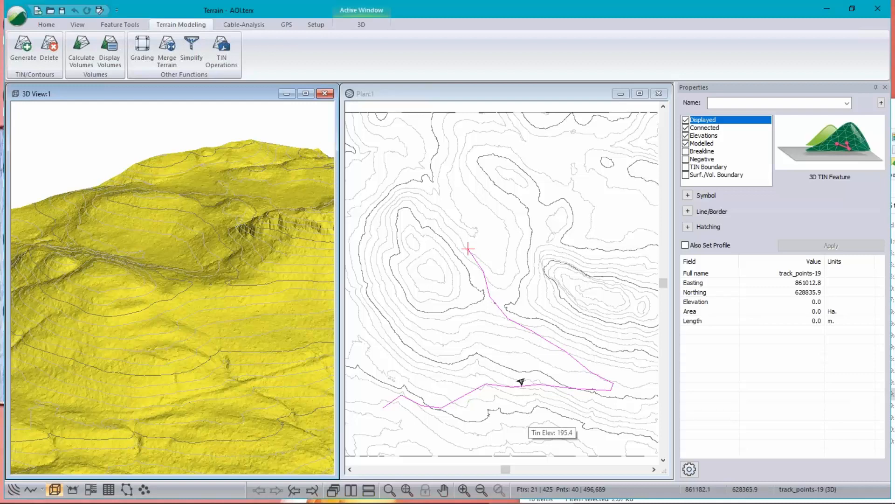
mouse_move(403, 194)
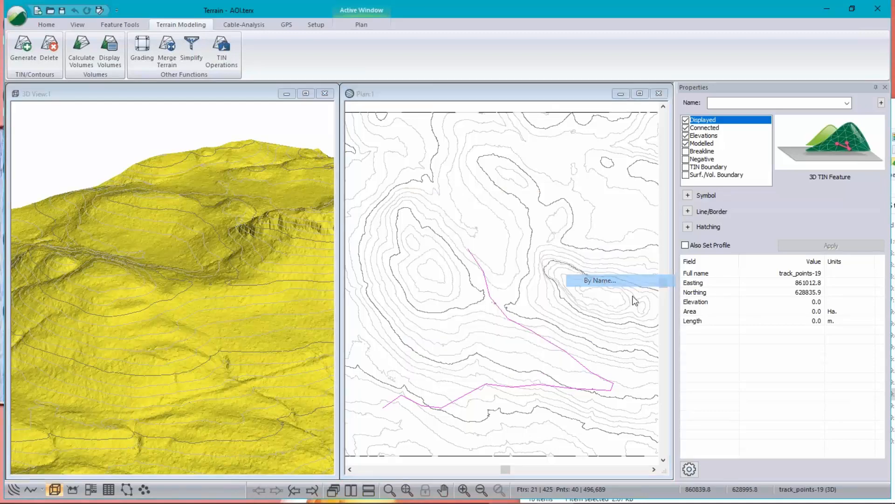
Step: Select by name the 20 track_points features, excluding tracks-0
left_click(599, 281)
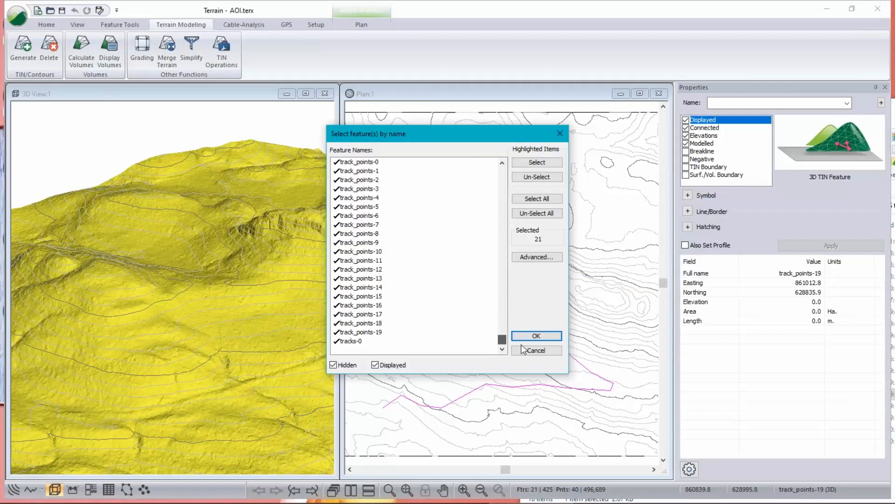
scroll("down", 3)
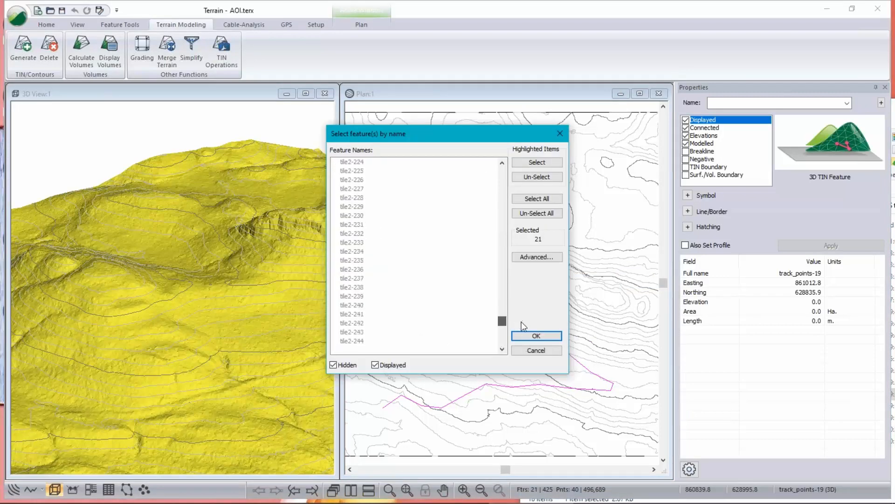
scroll("down", 3)
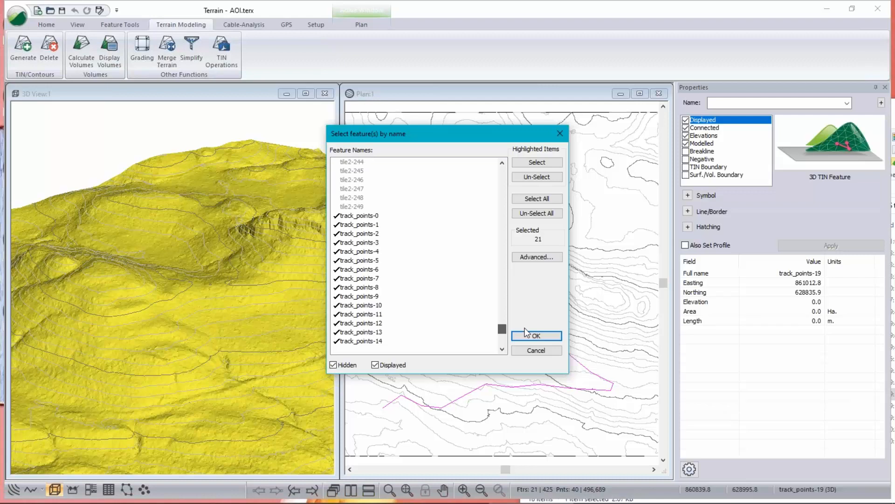
scroll("down", 3)
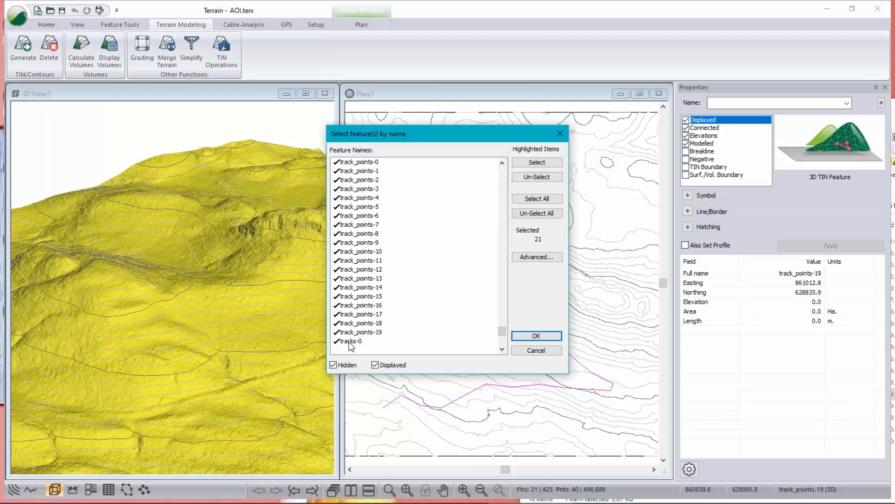
left_click(351, 341)
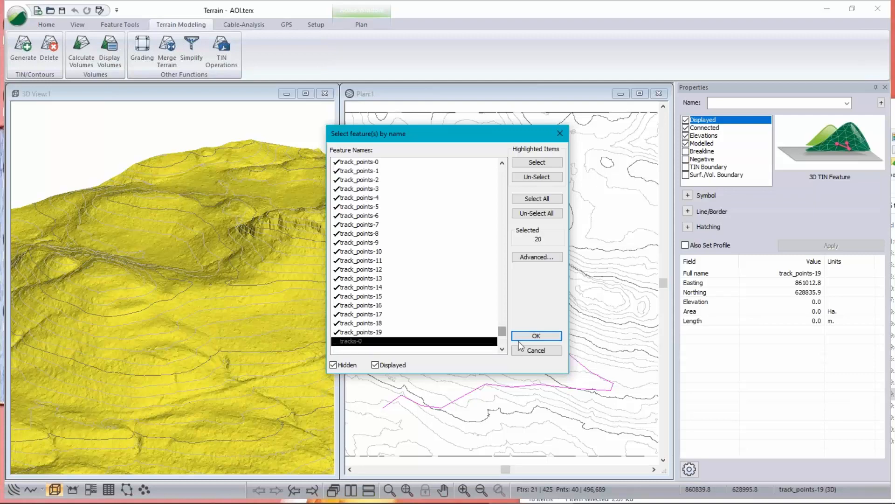
mouse_move(474, 333)
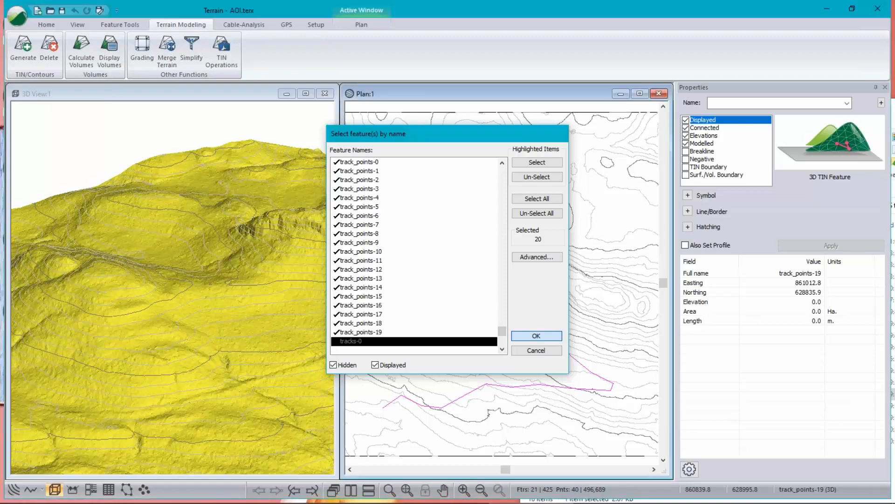
Step: Confirm the selection and explode the track_points line into 20 single-point features
left_click(535, 334)
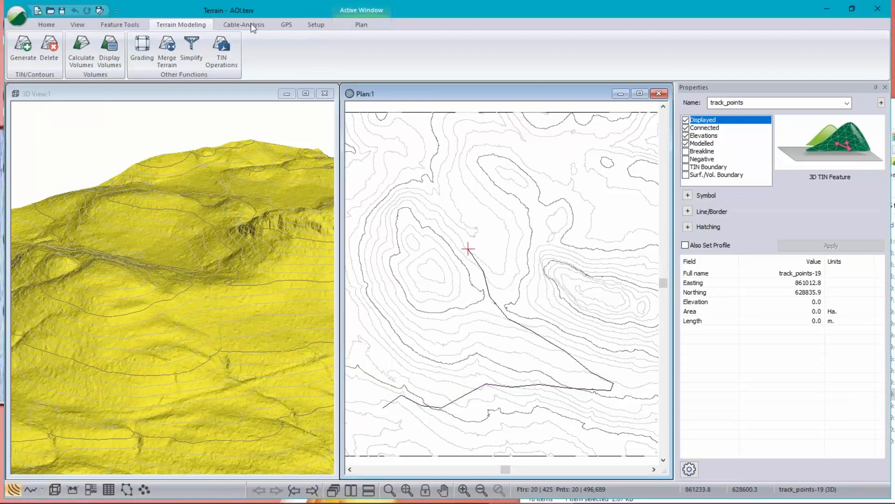
left_click(120, 24)
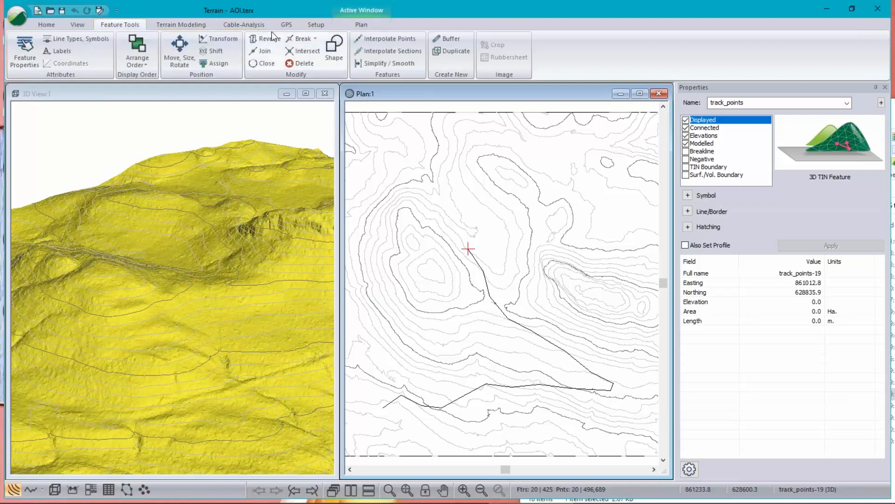
mouse_move(262, 51)
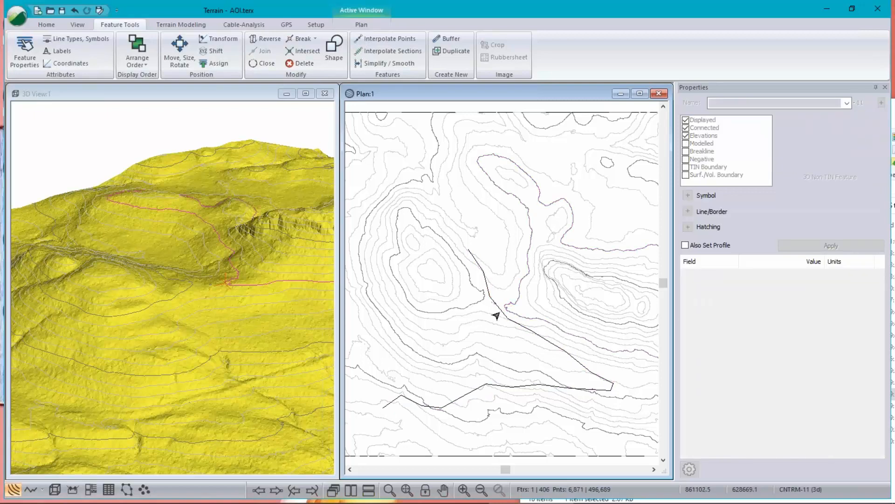
left_click(508, 318)
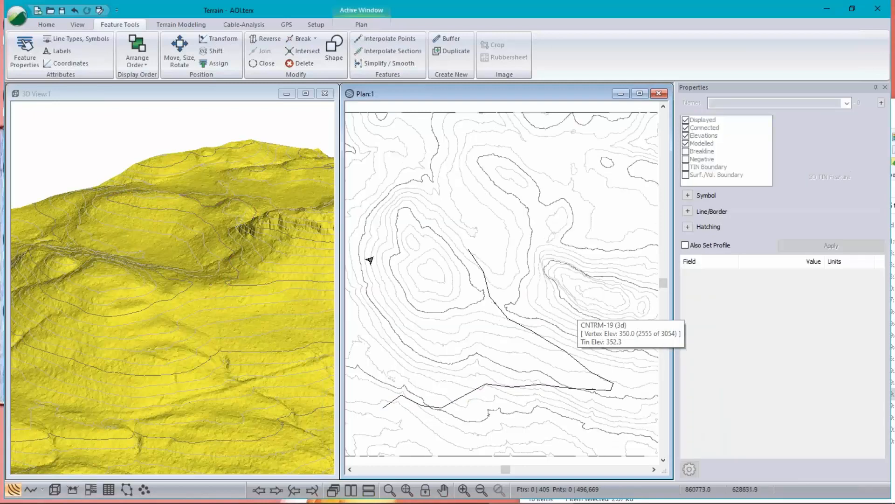
left_click(489, 296)
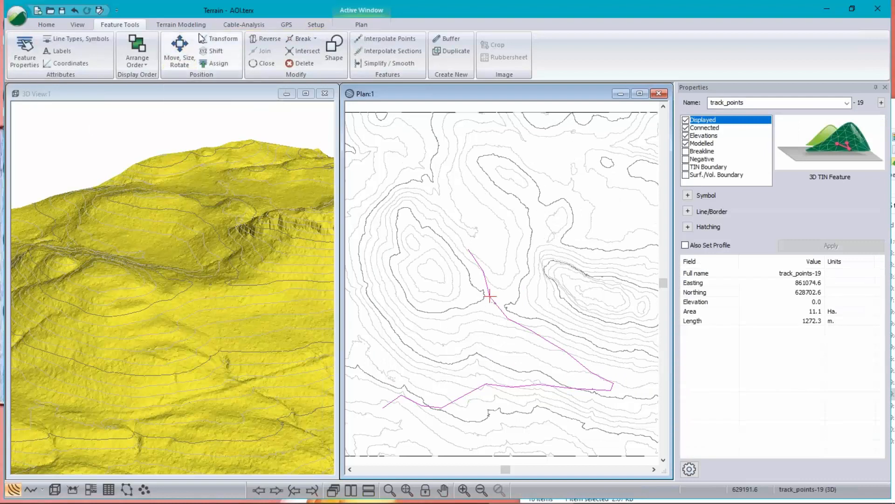
mouse_move(299, 38)
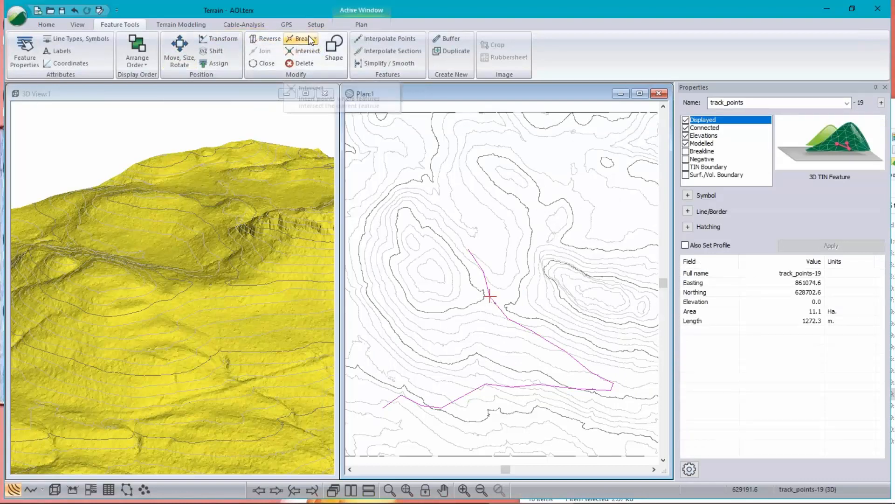
left_click(310, 38)
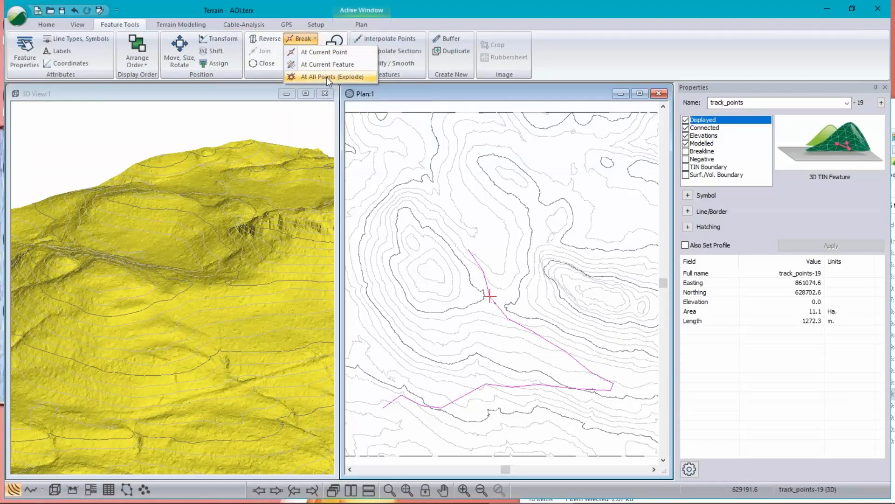
left_click(326, 77)
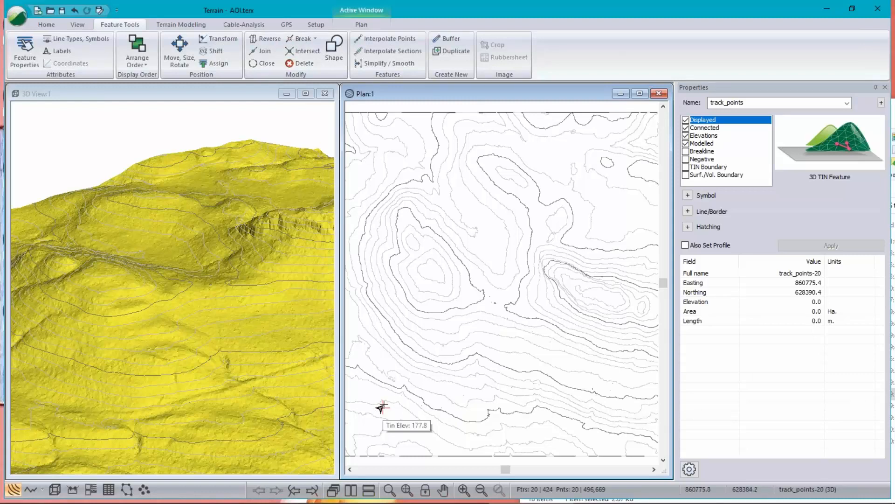
mouse_move(616, 403)
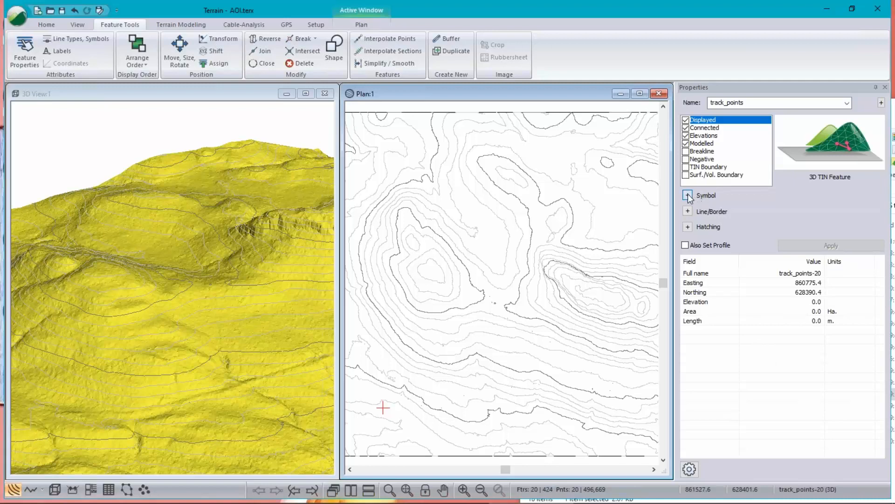
Step: Set the track_points symbol type to Cross (Large) and apply it
left_click(687, 195)
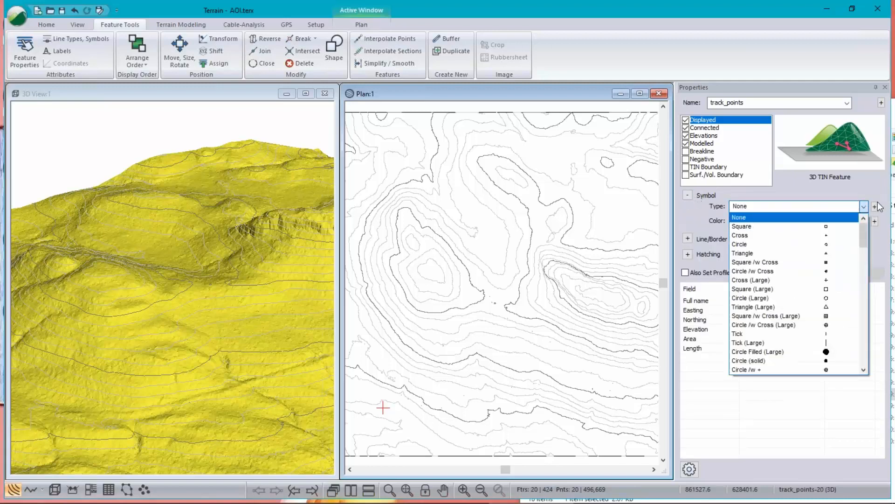
left_click(751, 279)
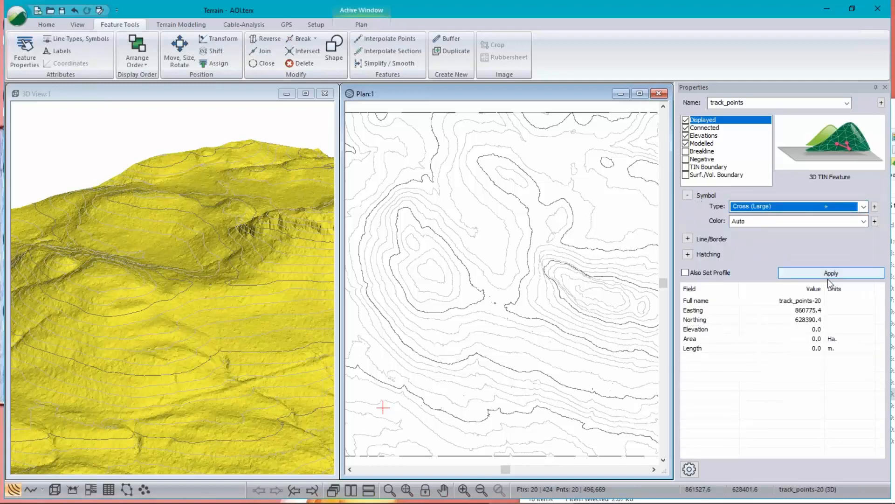
left_click(831, 272)
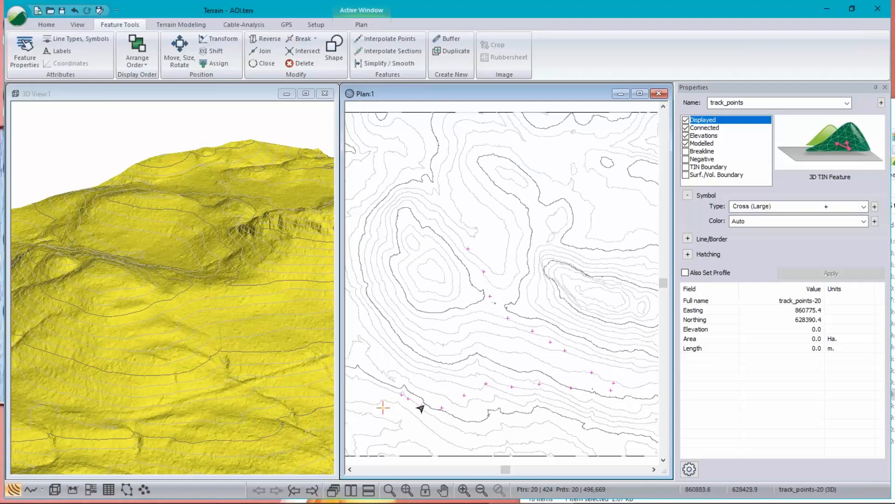
mouse_move(461, 248)
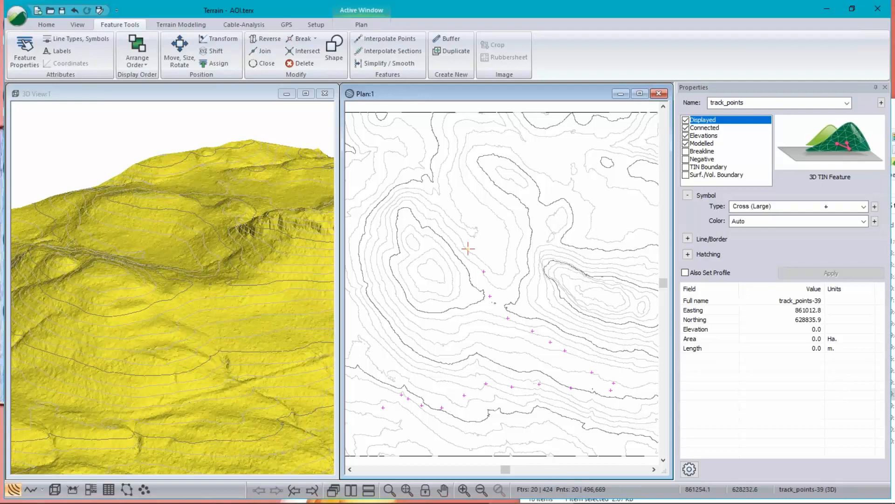
mouse_move(536, 497)
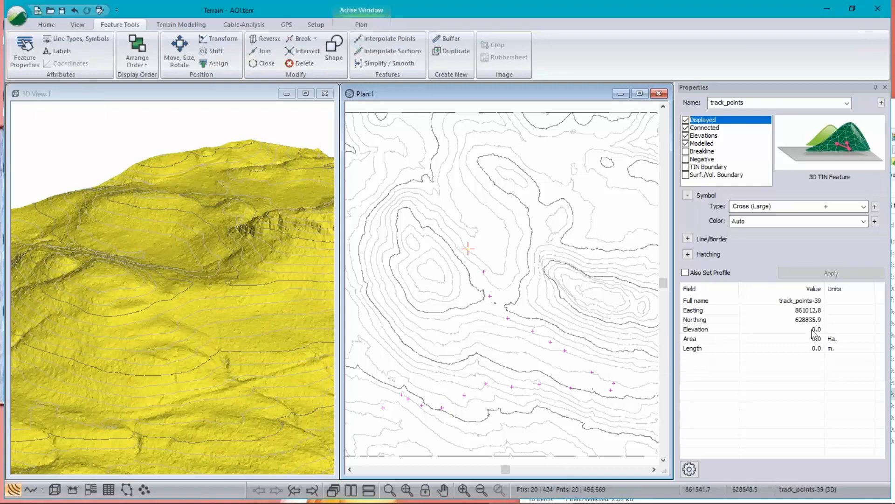
Step: Enable Elevations for track_points so it becomes a 3D TIN feature, and apply
left_click(46, 24)
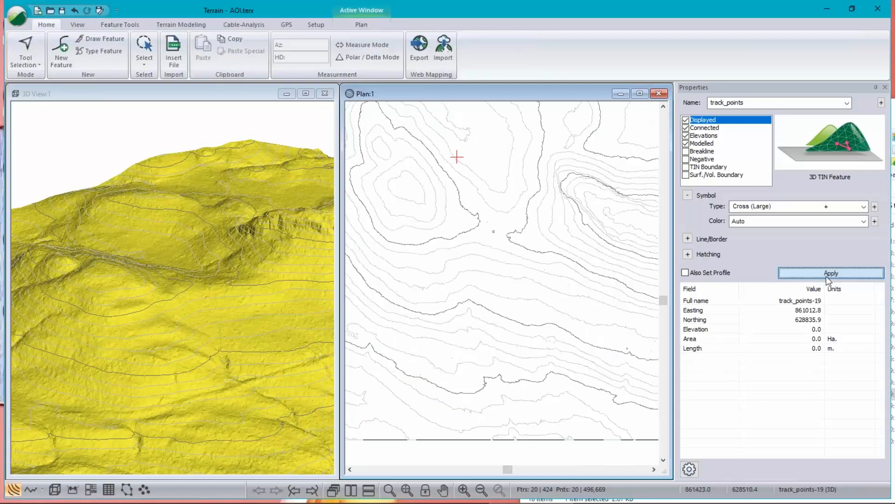
left_click(831, 272)
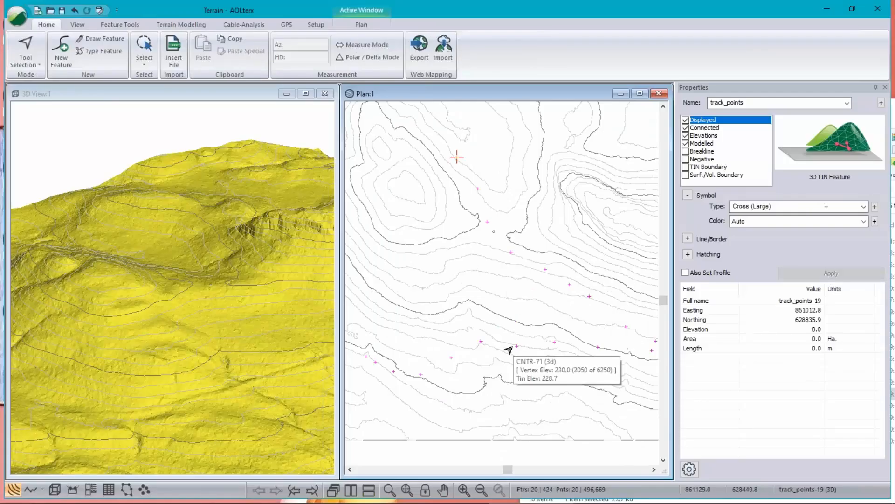
mouse_move(535, 344)
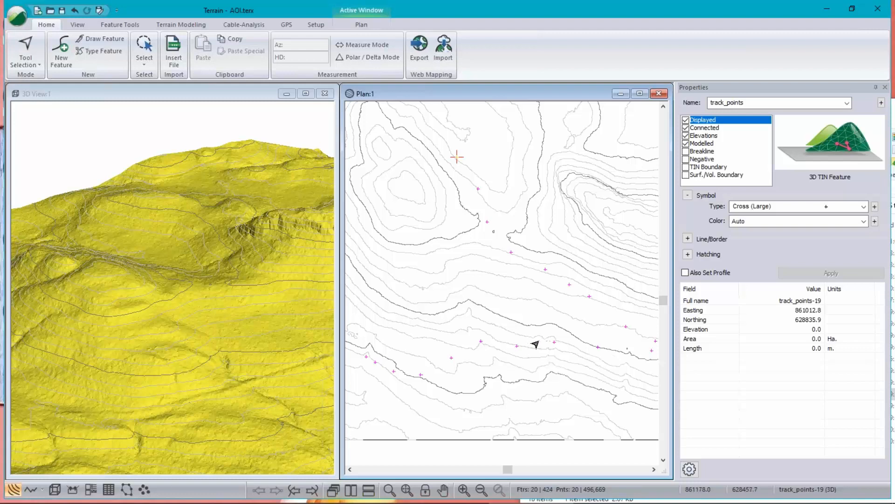
mouse_move(632, 355)
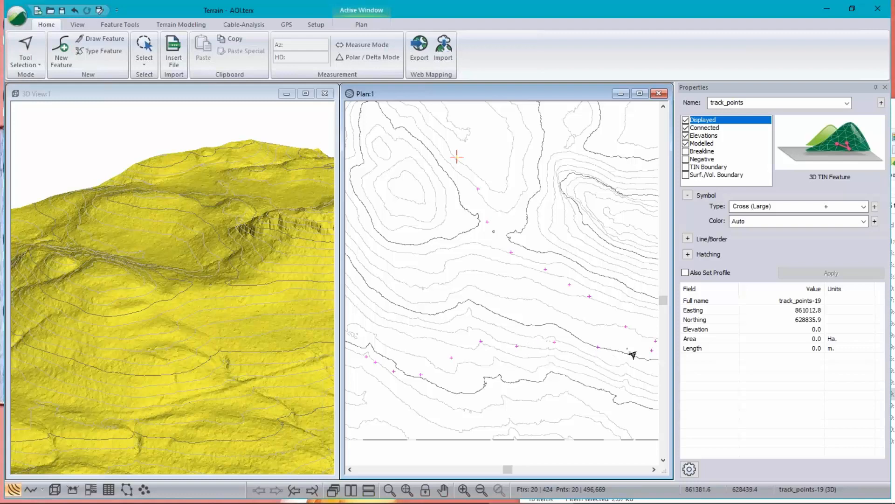
mouse_move(658, 219)
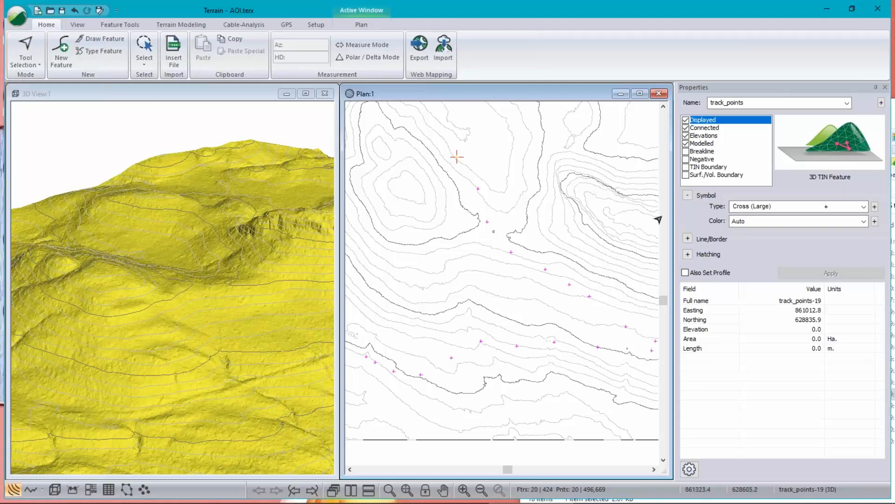
left_click(705, 136)
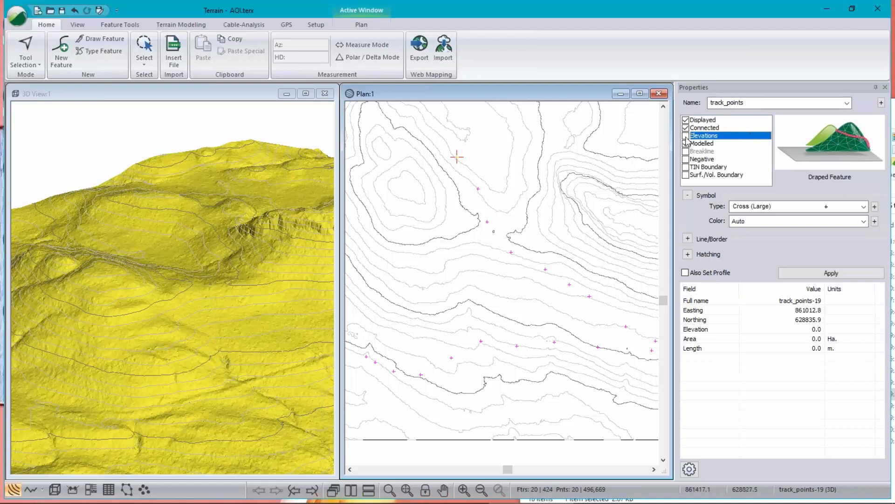
left_click(686, 142)
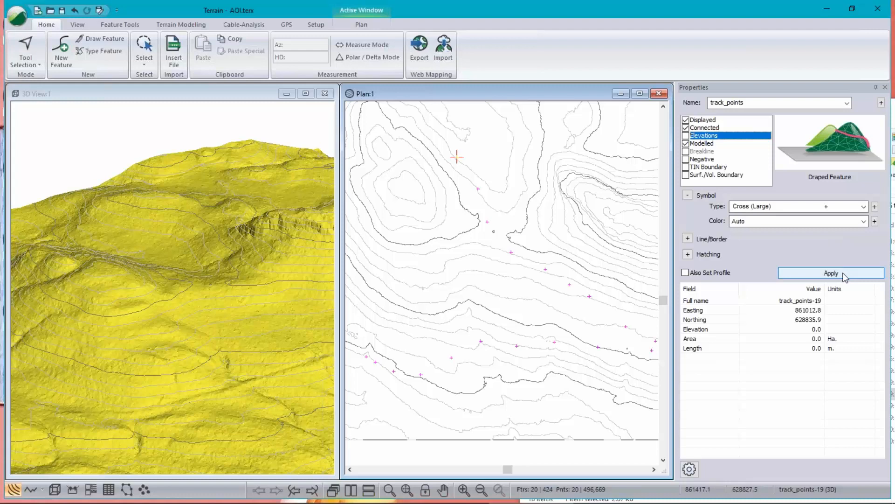
left_click(830, 272)
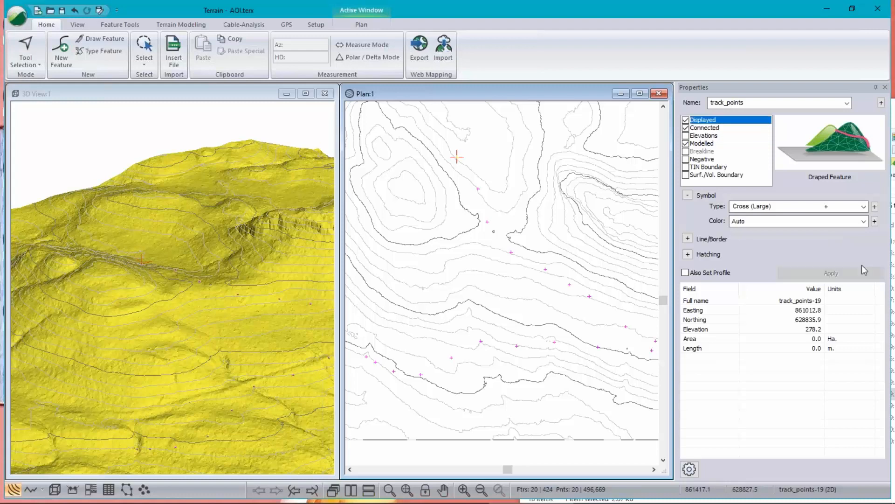
left_click(686, 135)
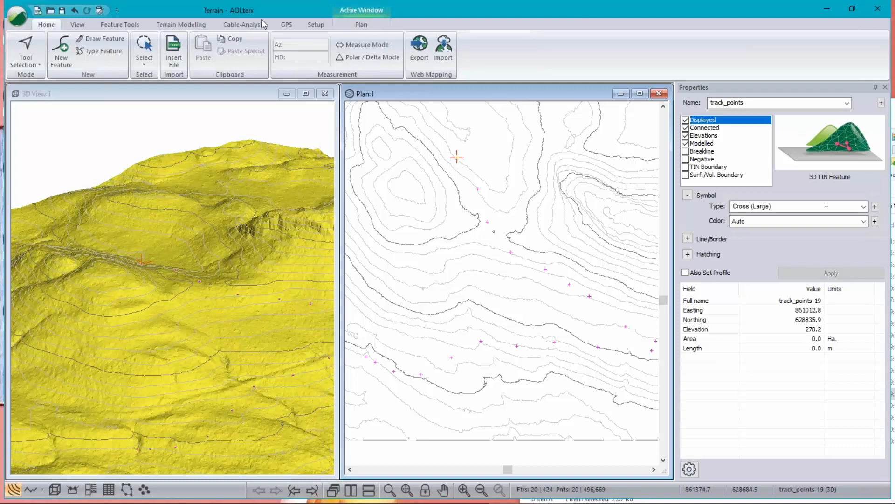
Step: Switch to the Feature Tools ribbon to view the 1272.3 m track_points route
left_click(120, 24)
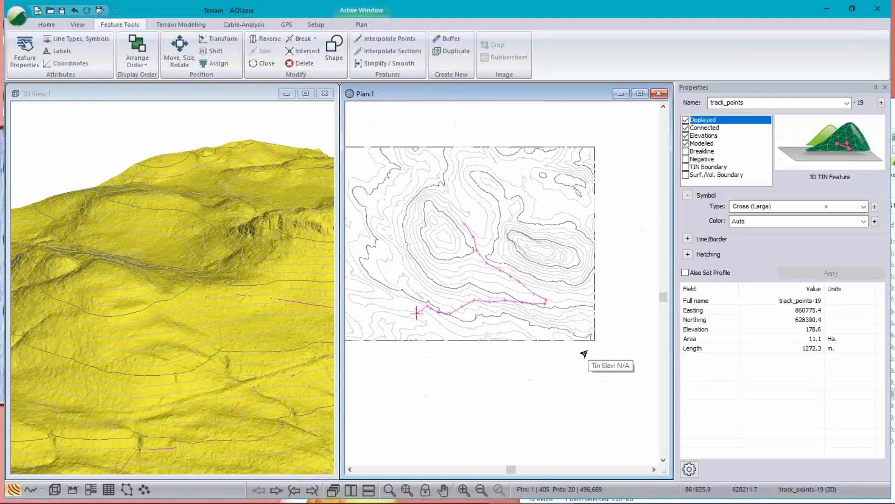
mouse_move(588, 338)
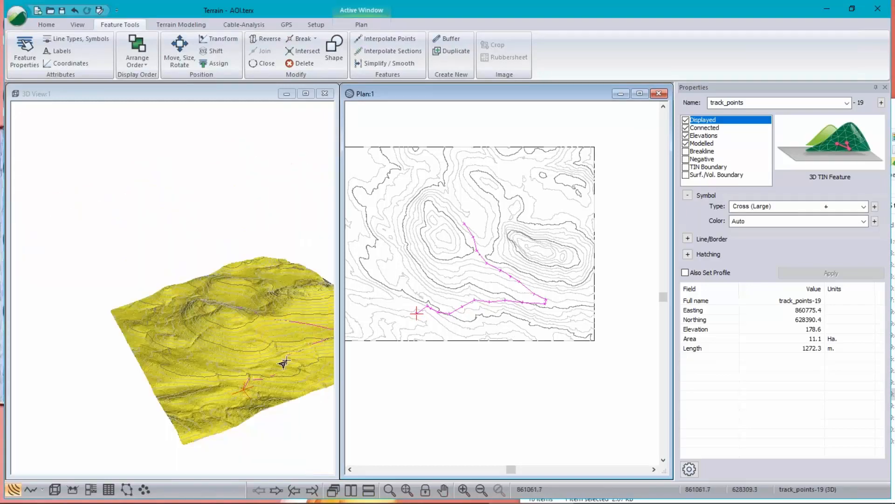
mouse_move(276, 348)
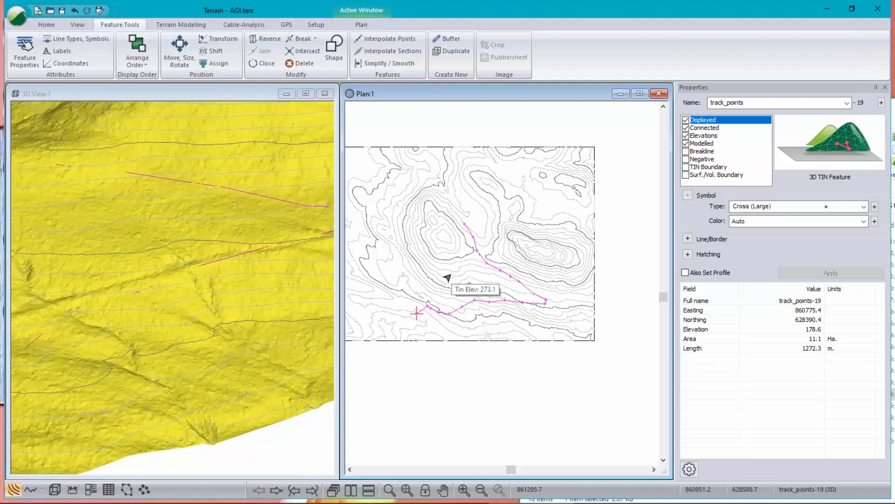
mouse_move(587, 217)
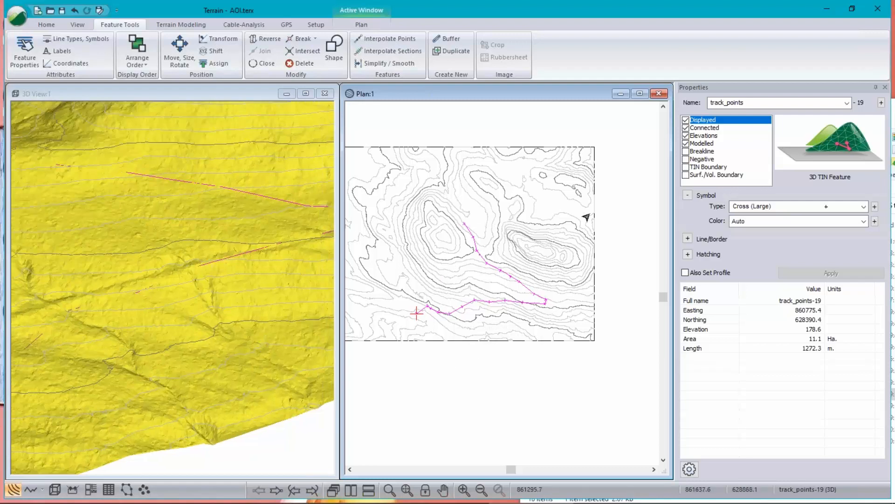
mouse_move(587, 218)
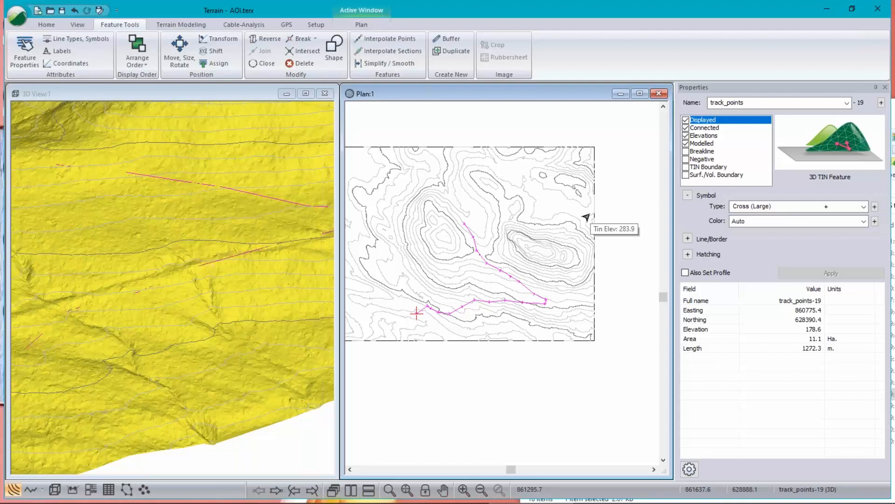
mouse_move(465, 228)
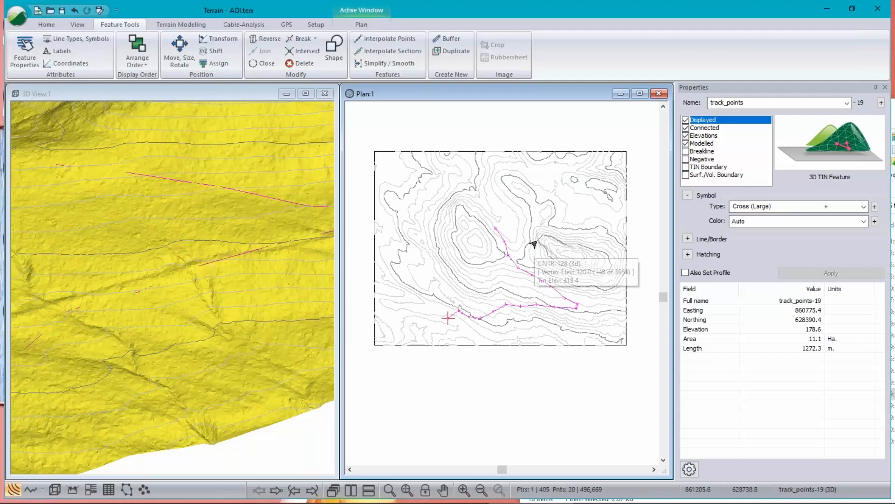
mouse_move(16, 19)
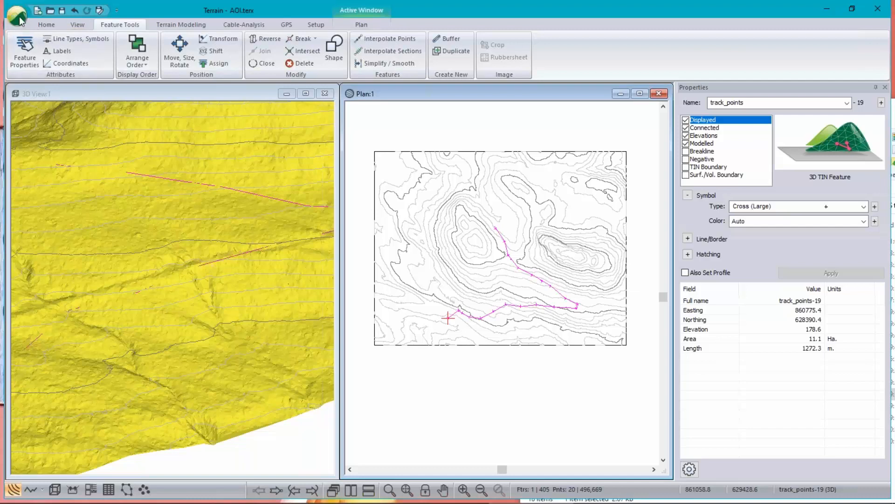
mouse_move(557, 357)
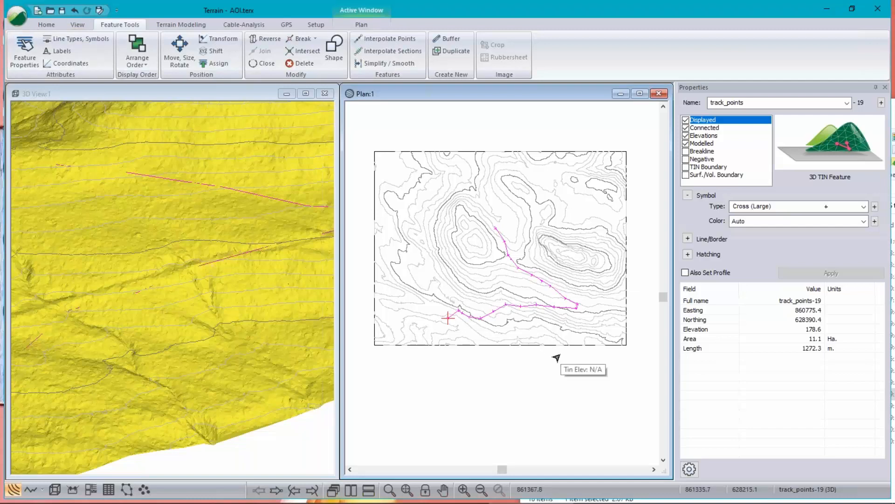
mouse_move(568, 298)
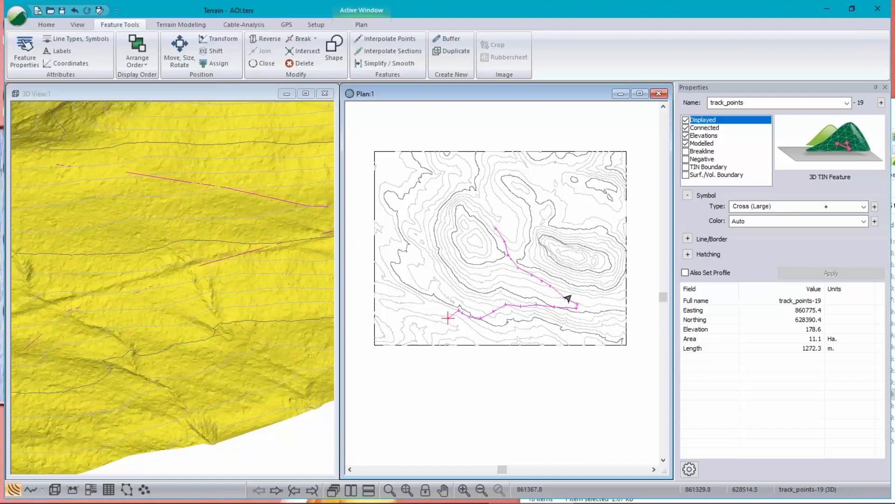
mouse_move(568, 296)
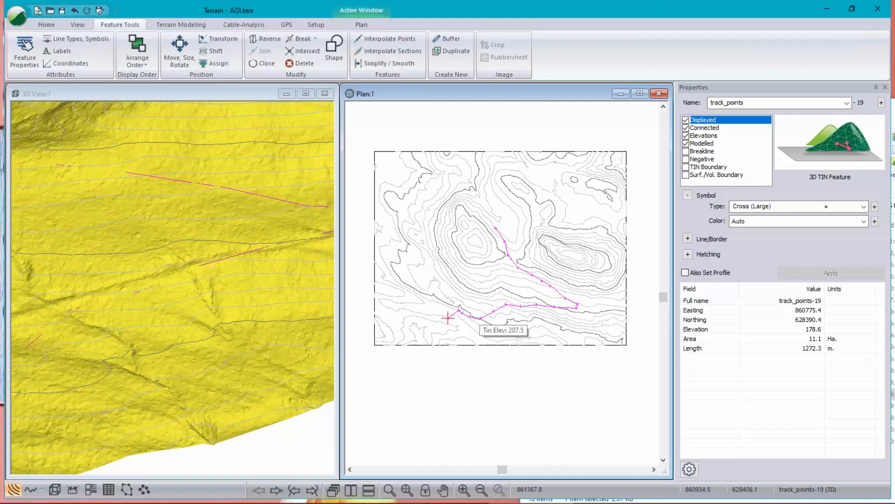
mouse_move(471, 319)
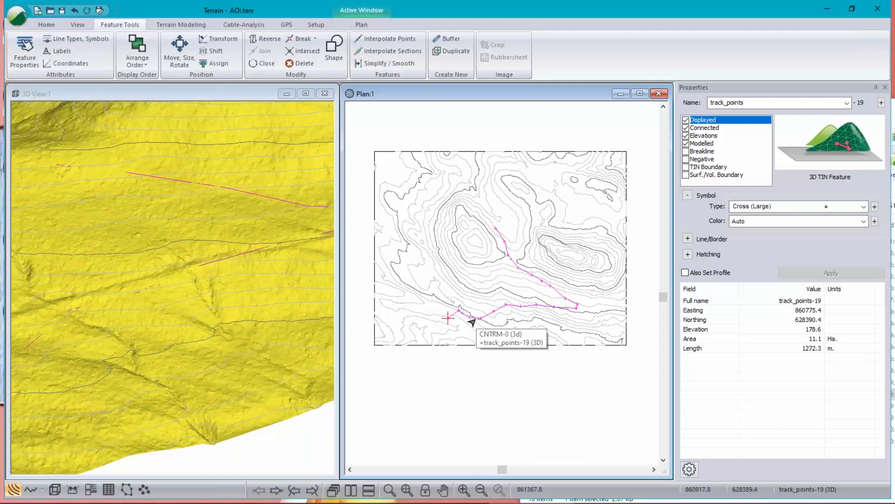
mouse_move(622, 348)
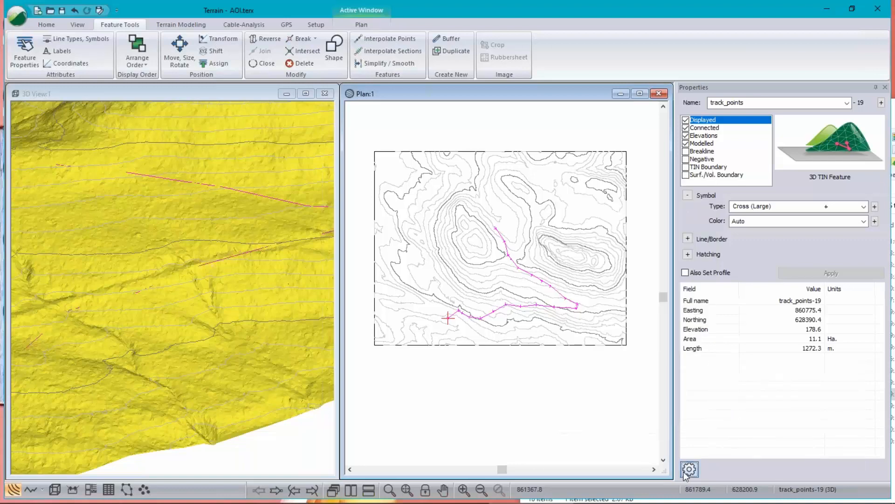
Step: Add the track_points fields (track_fid, track_seg_id, ele, magvar) to the feature information list via Add/Remove
left_click(689, 469)
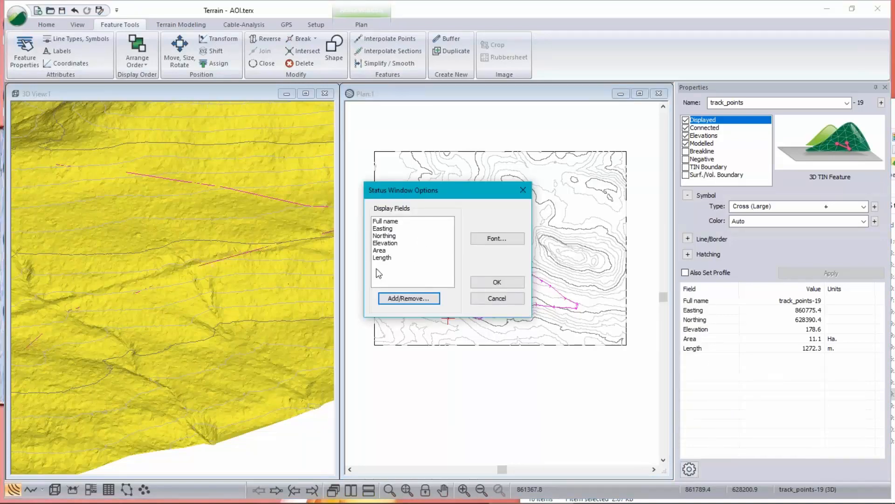
left_click(408, 299)
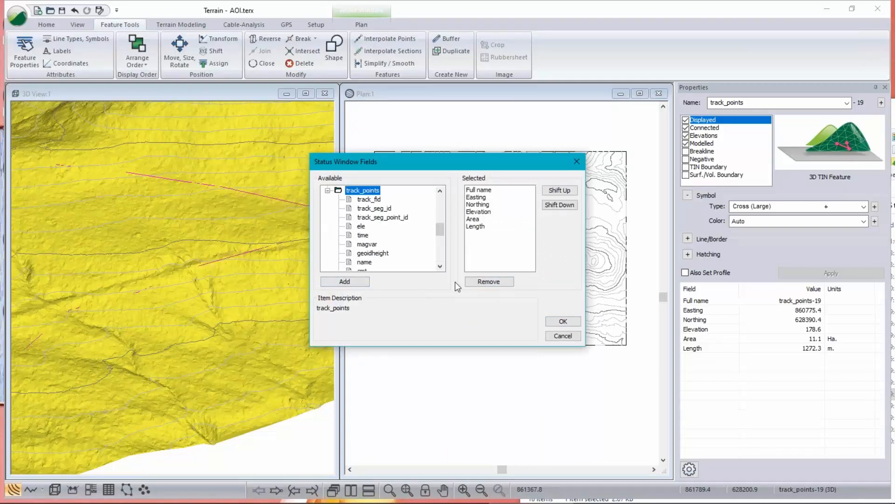
scroll("down", 3)
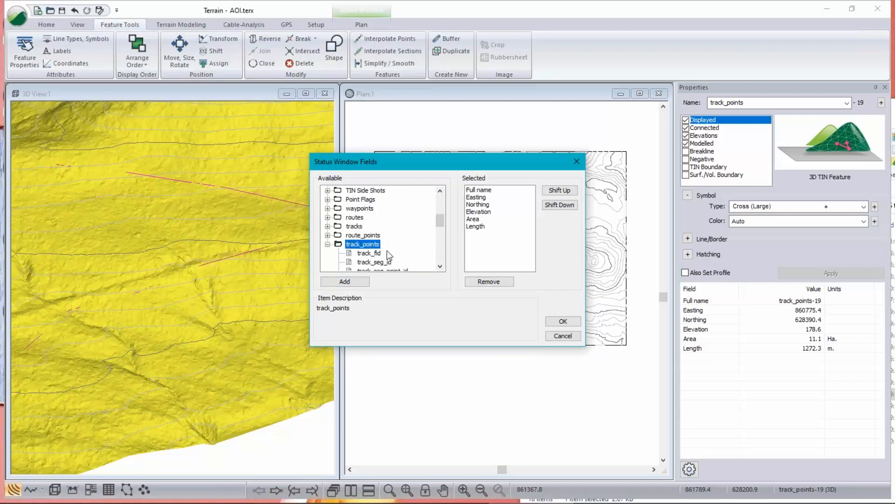
left_click(328, 243)
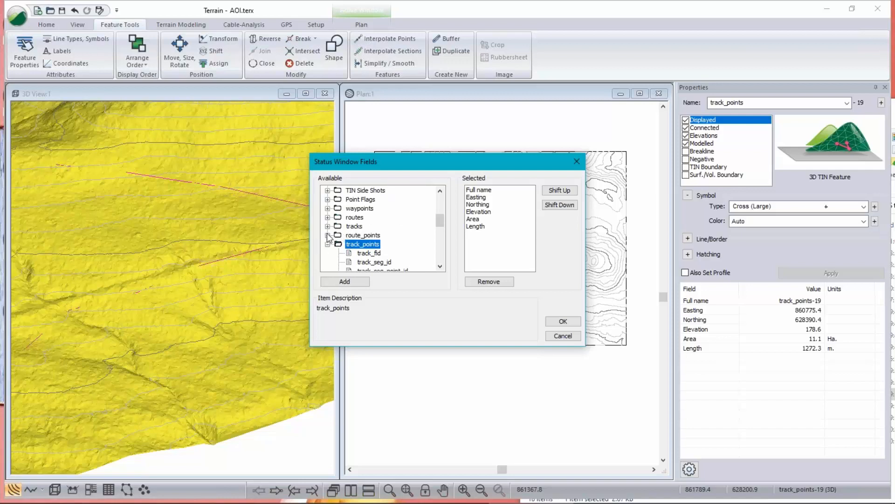
left_click(328, 244)
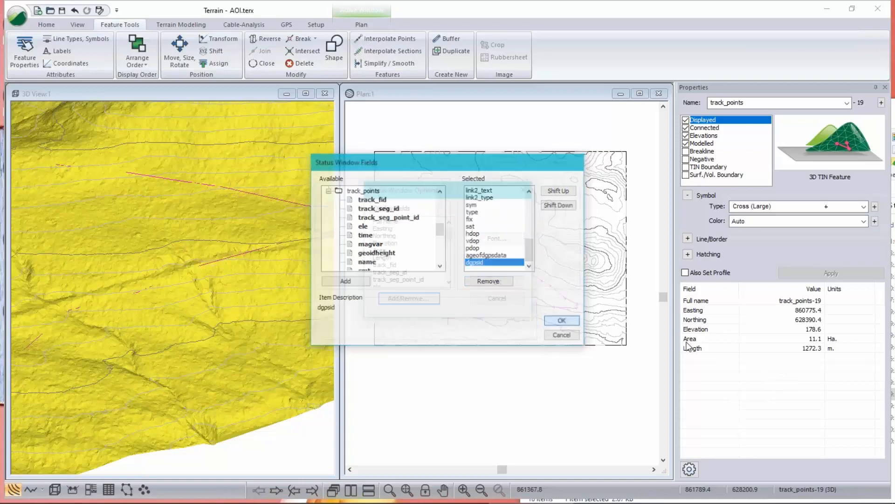
left_click(561, 320)
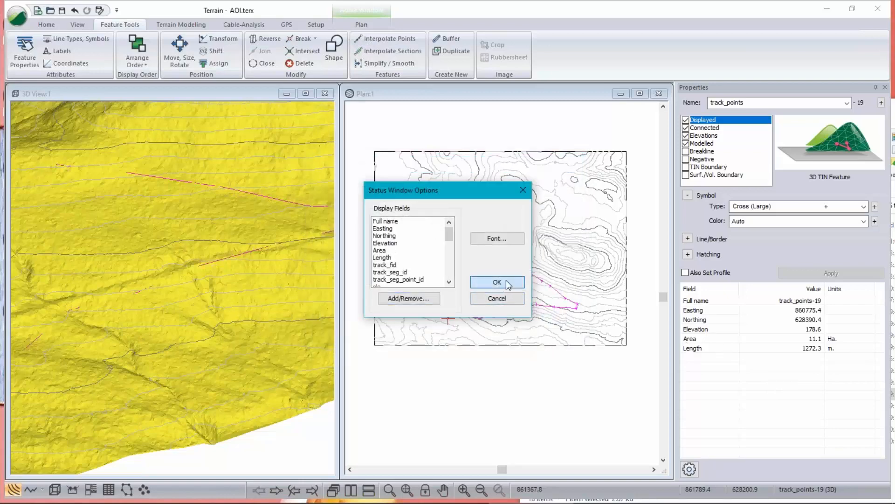
left_click(495, 281)
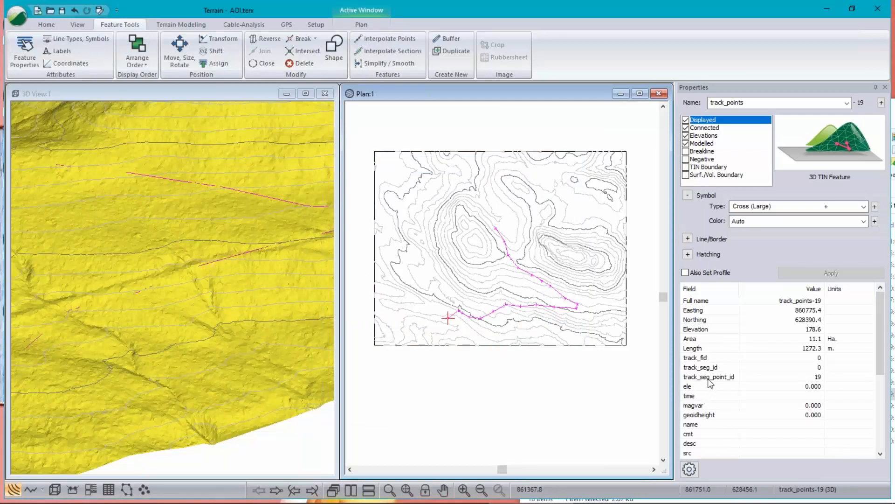
Step: Select the track_seg_point_id field and step to the vertex at elevation 228.8 (point id 19)
left_click(708, 376)
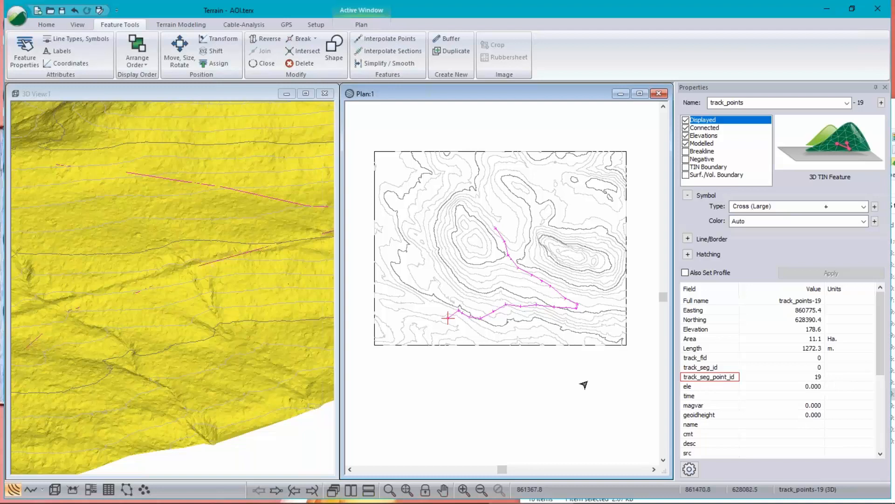
mouse_move(513, 331)
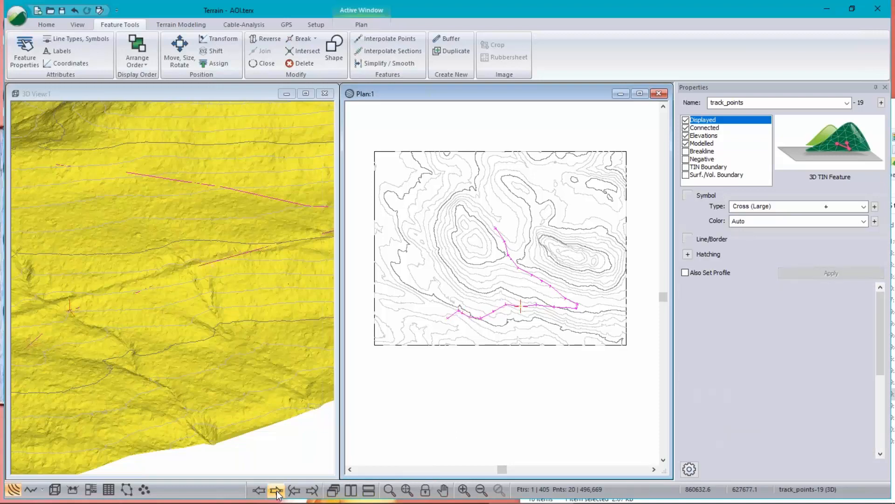
left_click(687, 195)
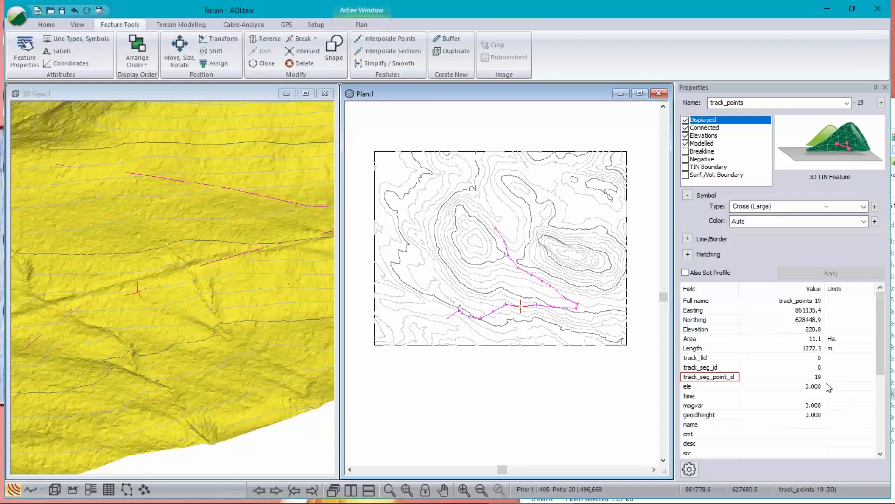
mouse_move(520, 314)
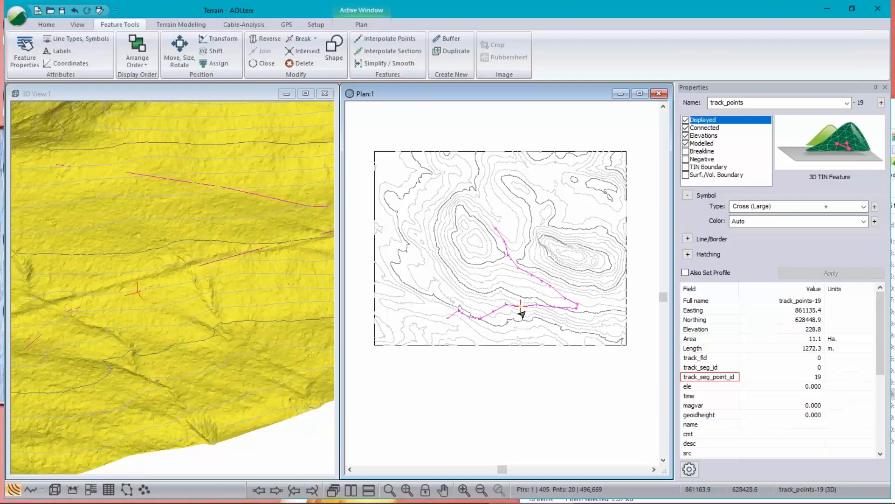
mouse_move(831, 454)
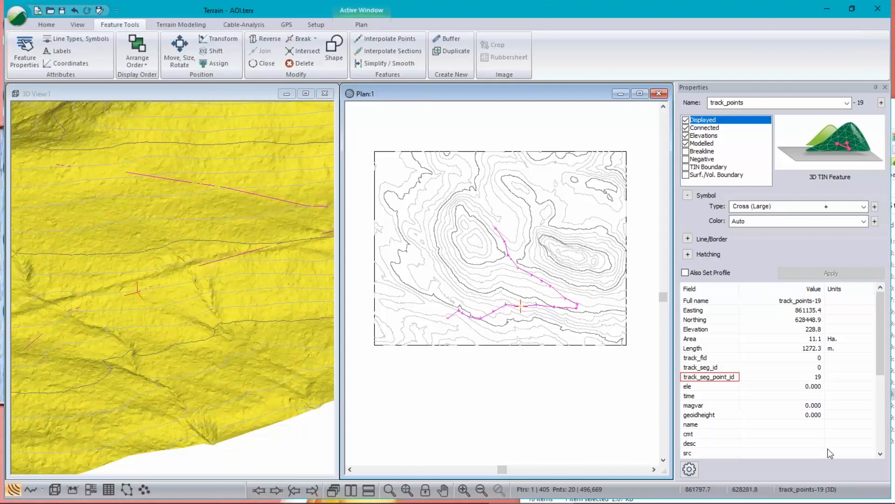
mouse_move(847, 412)
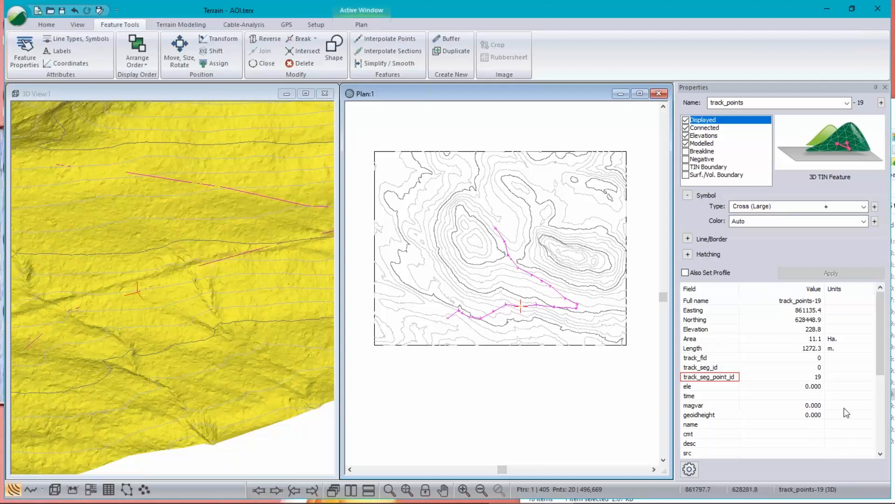
mouse_move(852, 394)
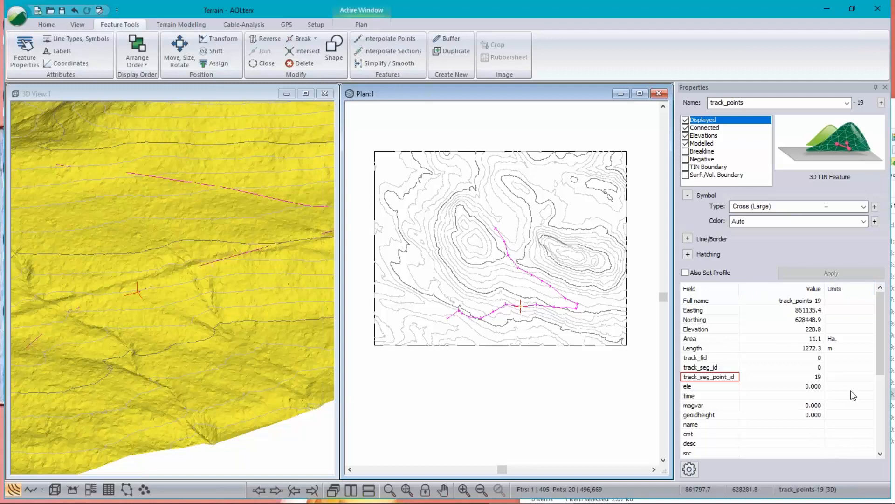
mouse_move(393, 277)
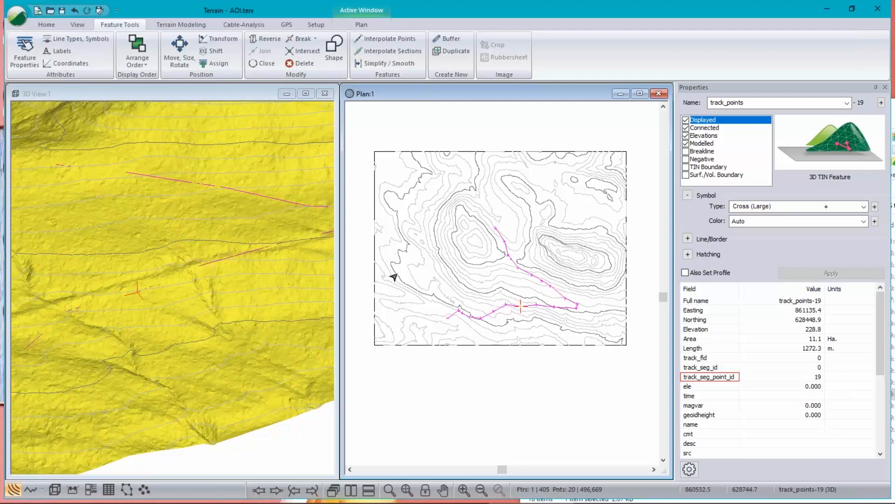
mouse_move(358, 136)
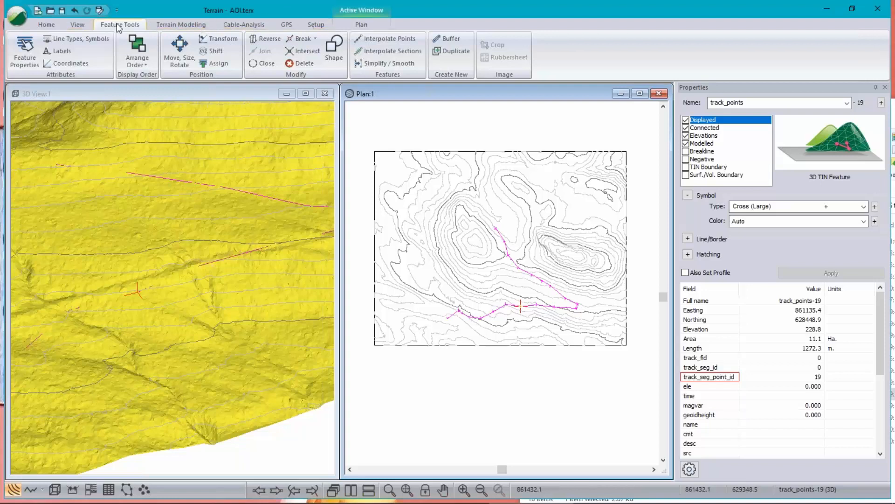
mouse_move(218, 38)
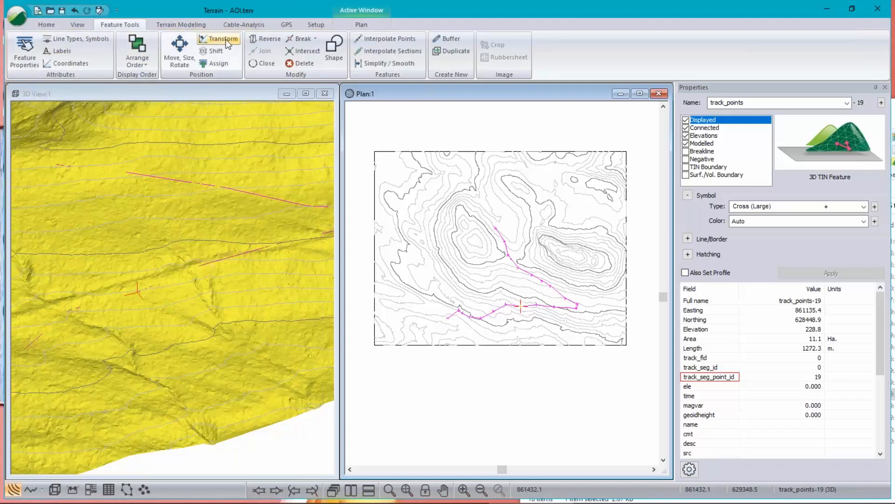
Step: In the Assign coordinates dialog try Z from Attrib, browse the Comment group, then leave X, Y and Z as Ignore
left_click(217, 63)
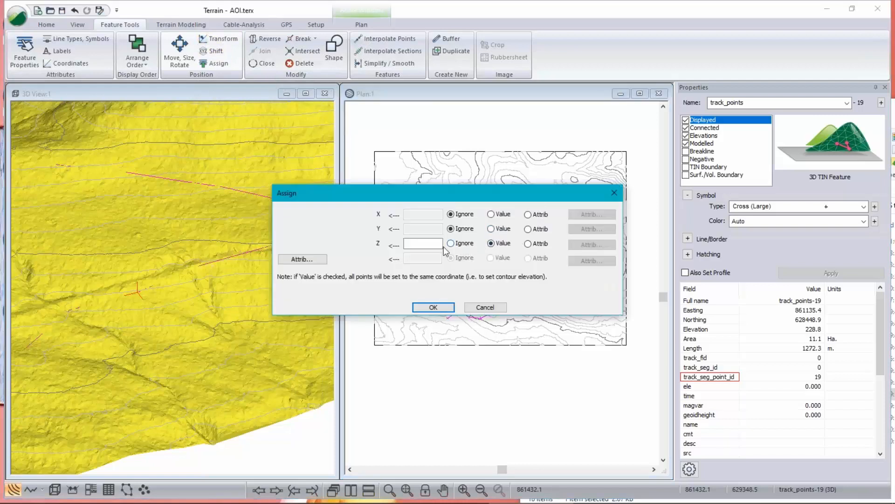
left_click(528, 243)
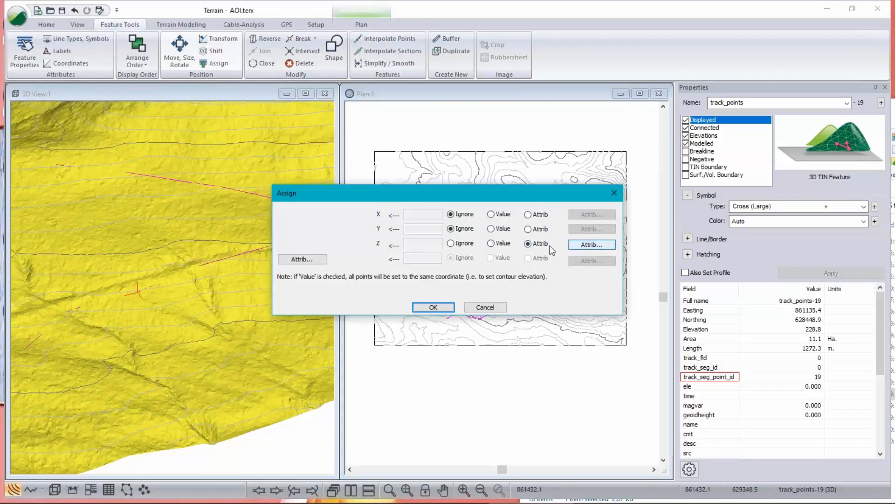
mouse_move(302, 258)
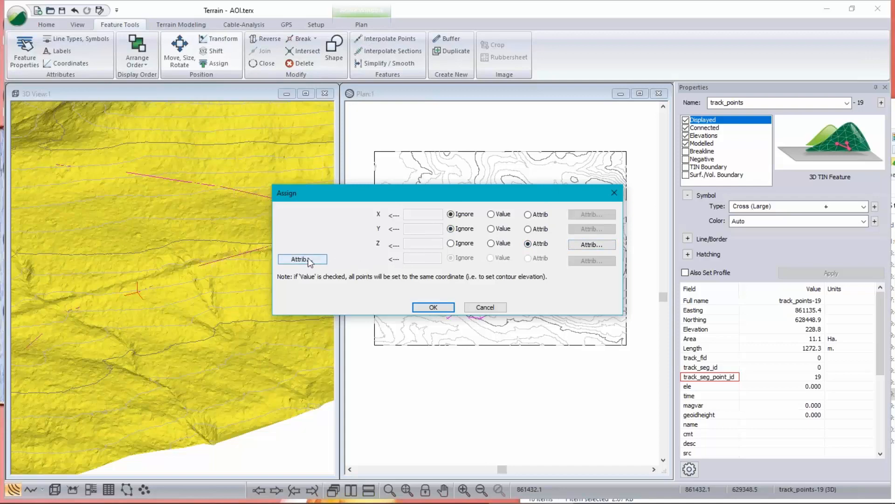
left_click(301, 258)
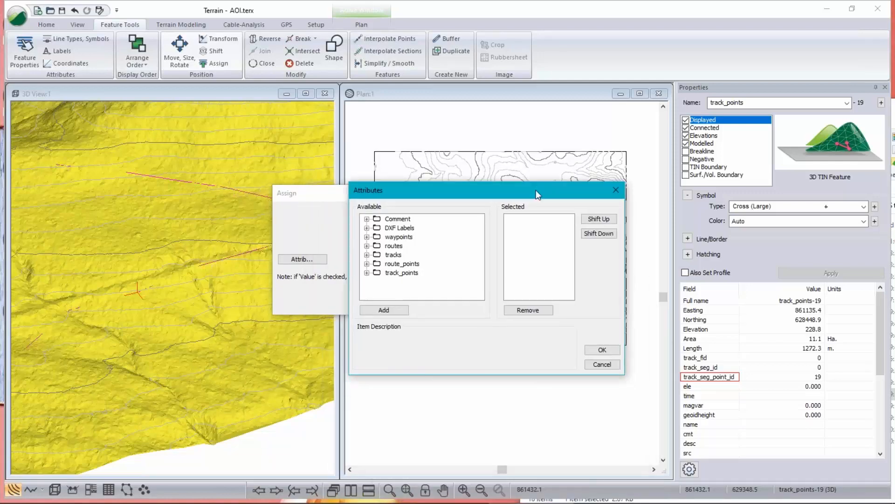
left_click(368, 218)
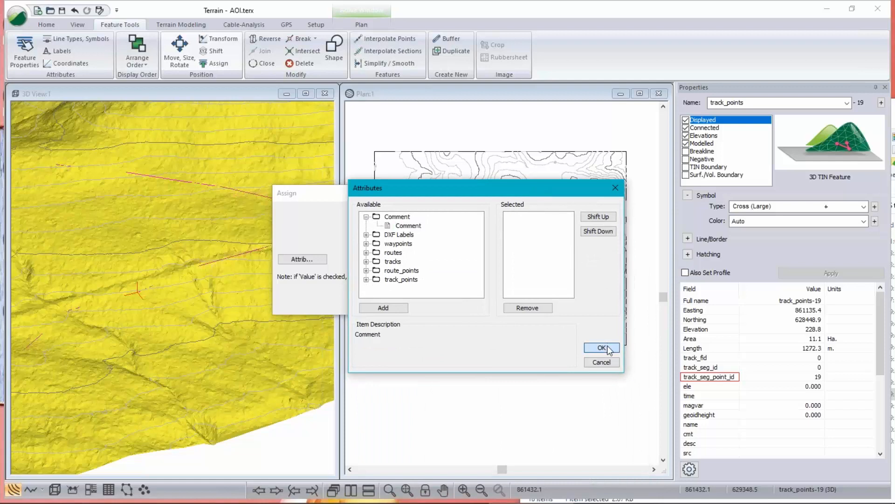
left_click(601, 348)
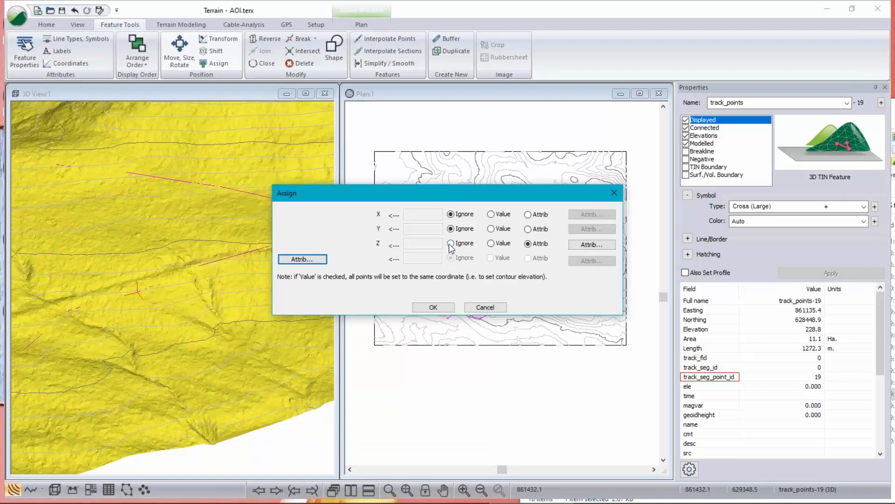
mouse_move(604, 261)
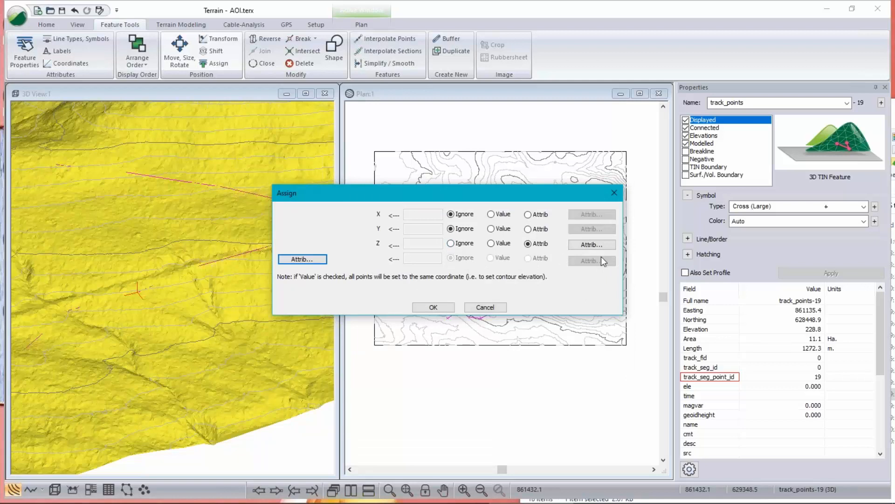
left_click(453, 244)
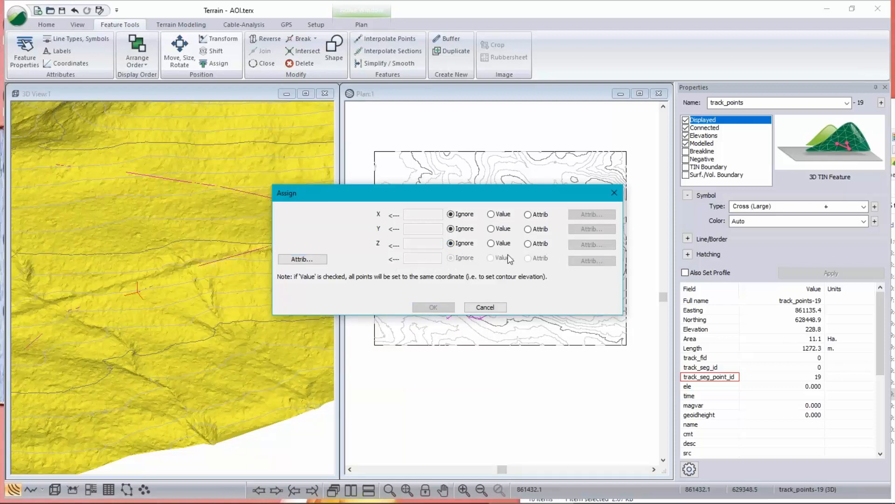
mouse_move(564, 229)
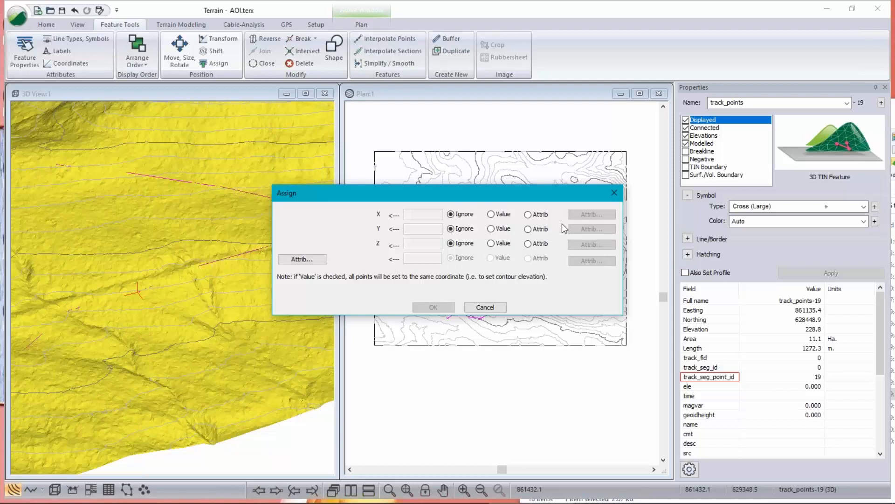
mouse_move(302, 259)
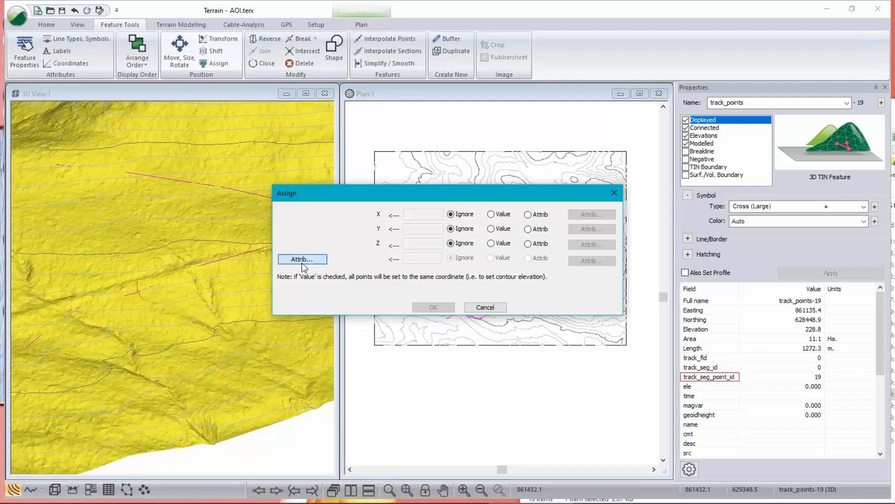
Step: Add the Comment attribute to the Assign dialog and set it to be filled from an attribute
left_click(301, 259)
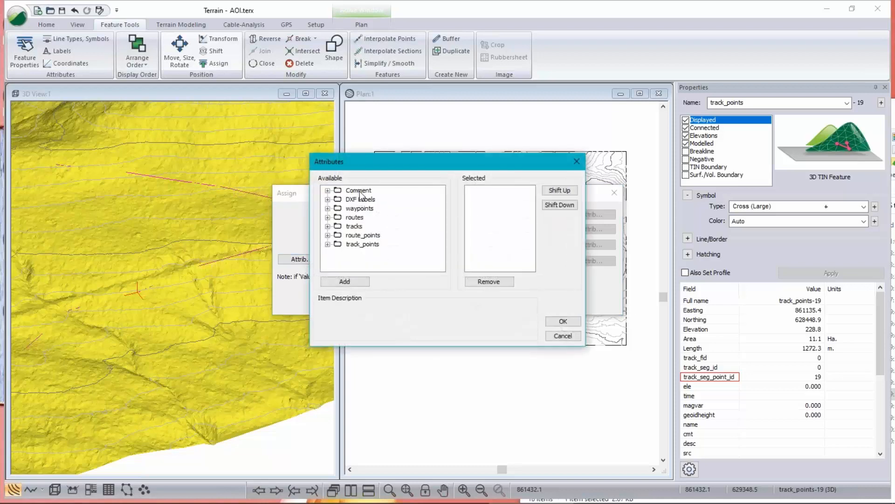
left_click(358, 191)
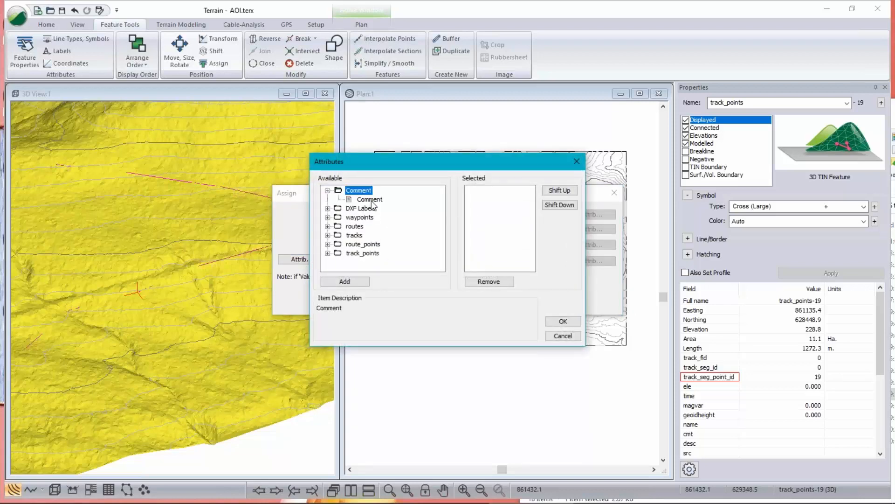
left_click(345, 280)
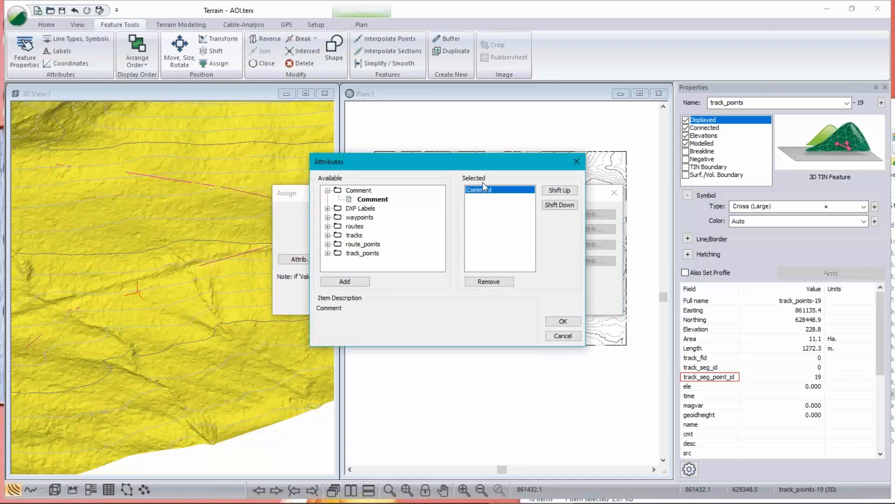
left_click(562, 321)
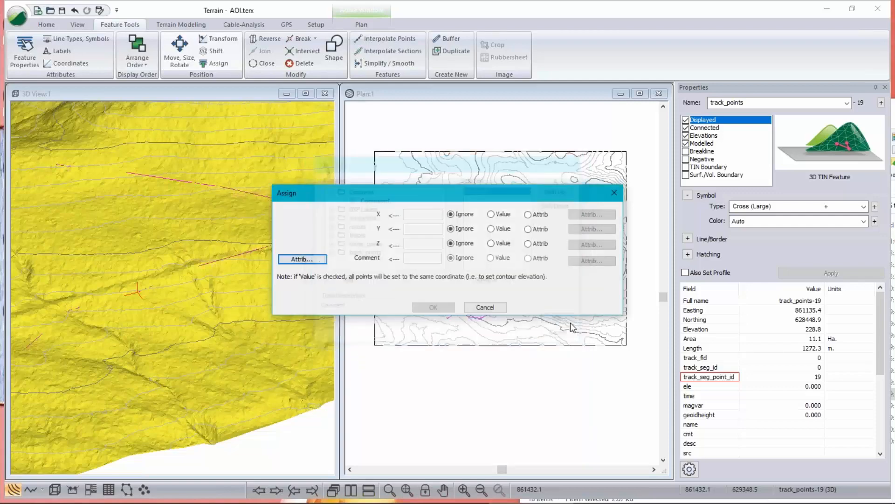
left_click(528, 257)
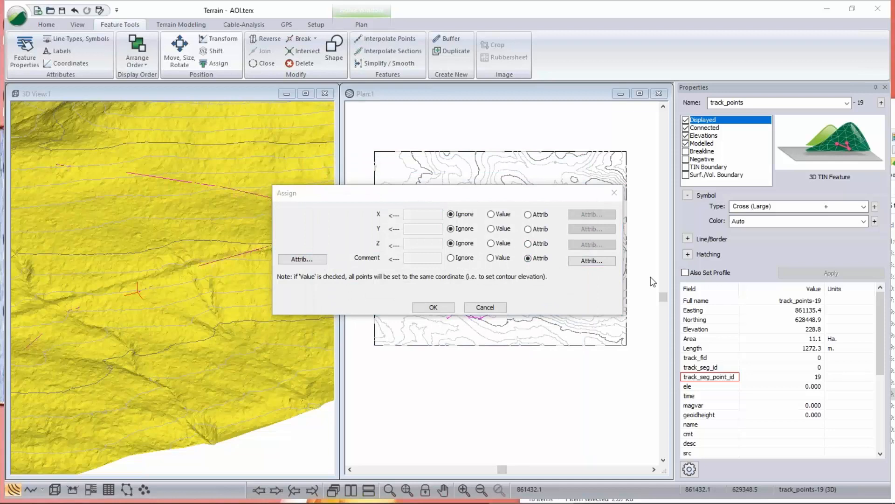
left_click(592, 260)
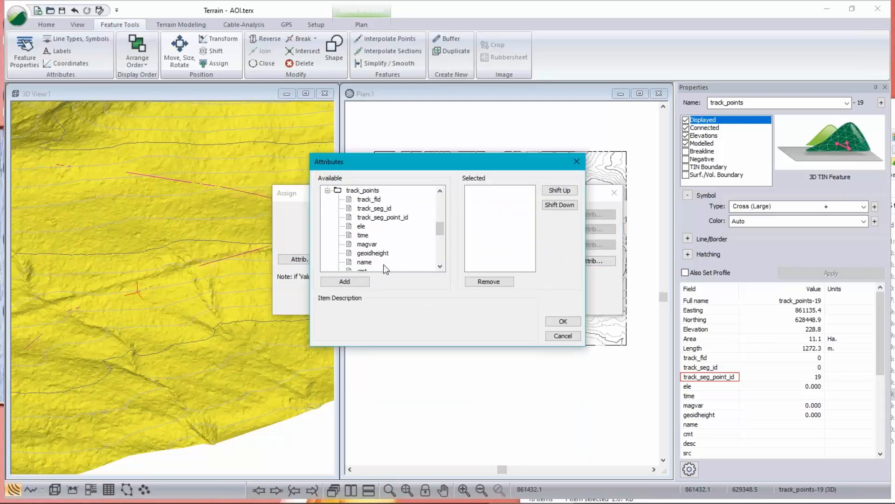
Step: Browse track_seg_point_id and track_seg_id fields, then cancel the Attributes and Assign dialogs without applying
left_click(383, 218)
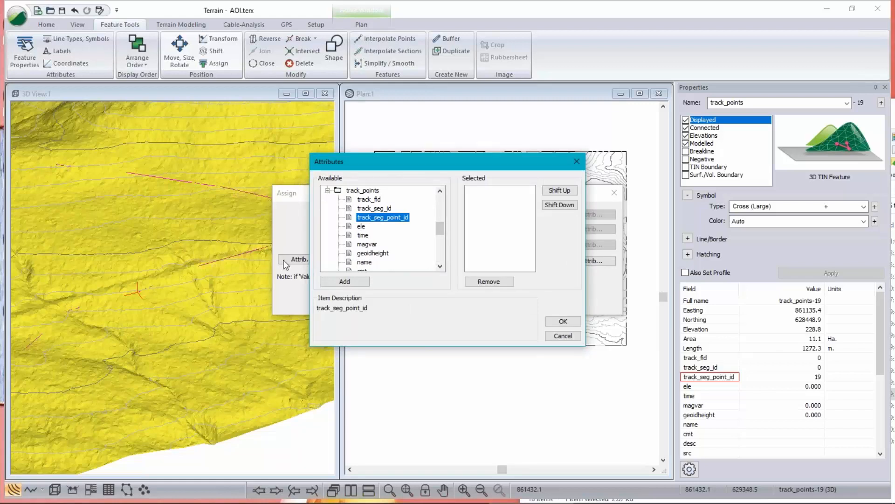
left_click(374, 208)
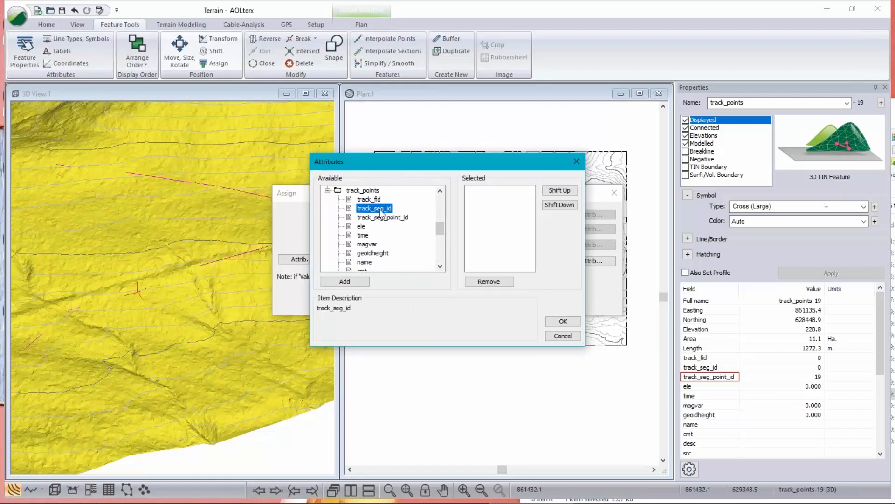
mouse_move(437, 240)
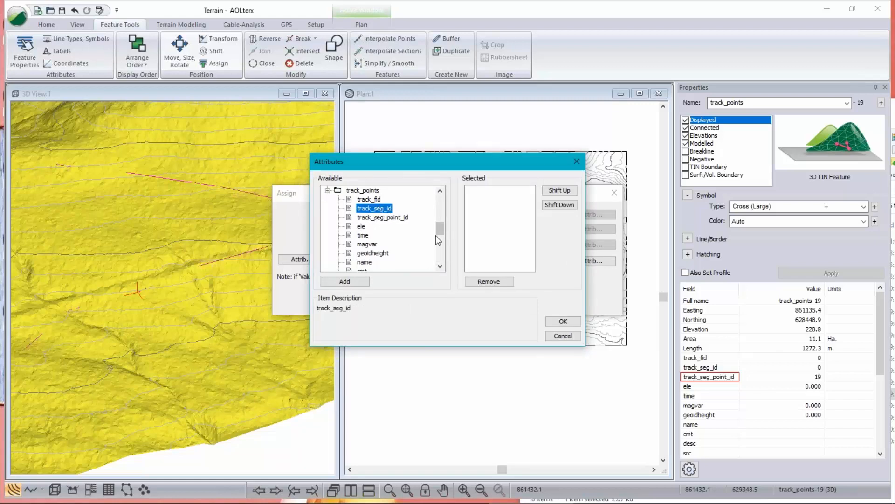
left_click(383, 217)
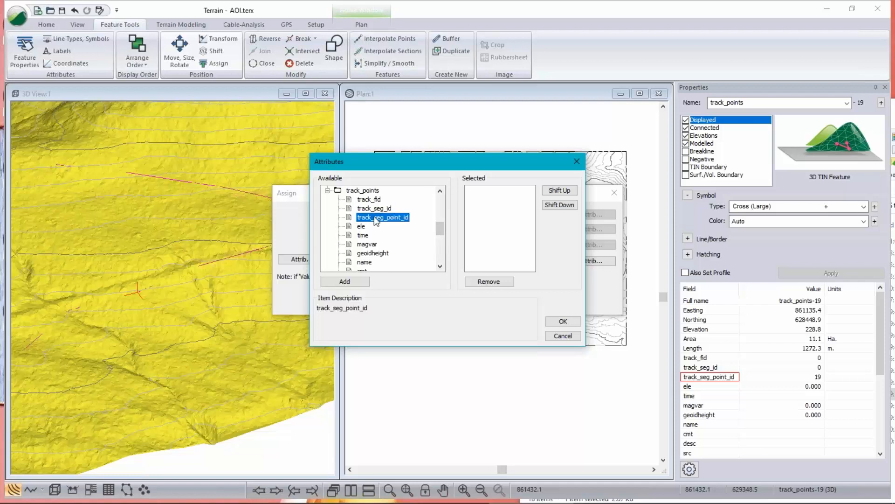
scroll("down", 3)
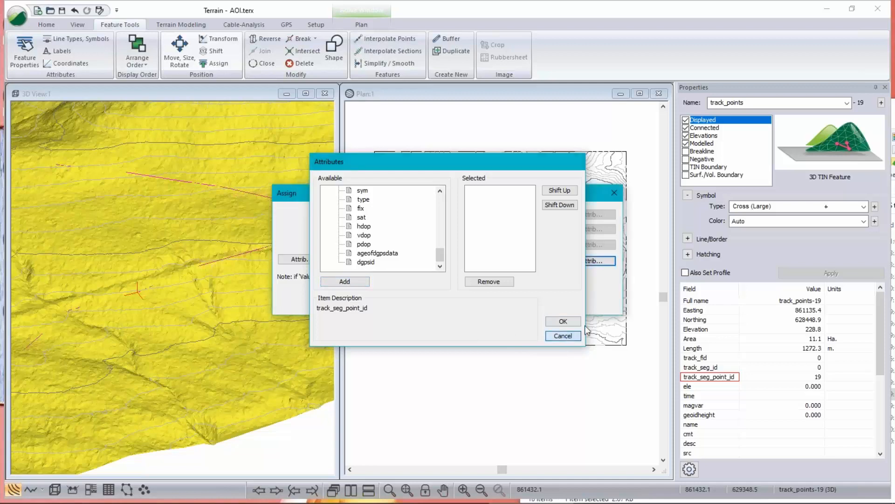
left_click(563, 336)
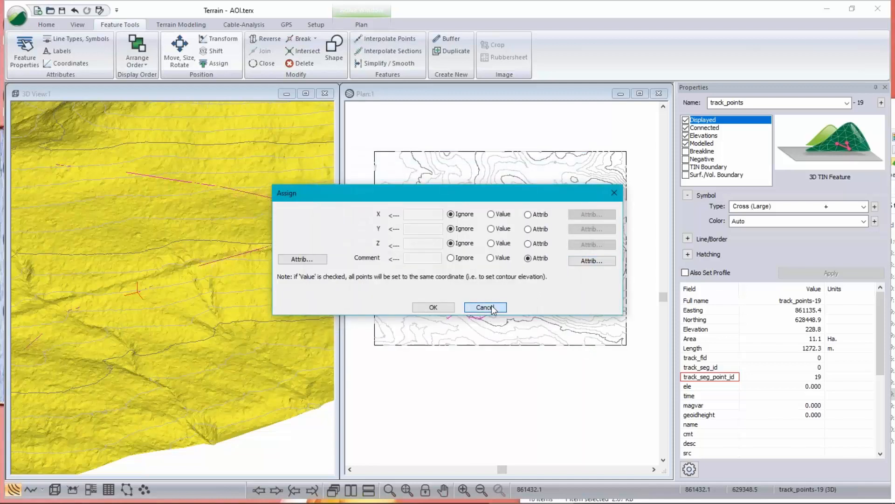
left_click(485, 307)
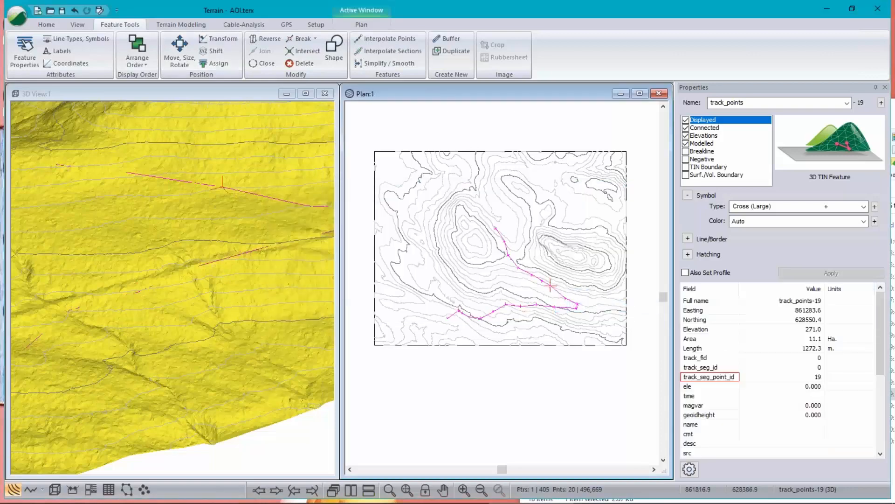
mouse_move(605, 178)
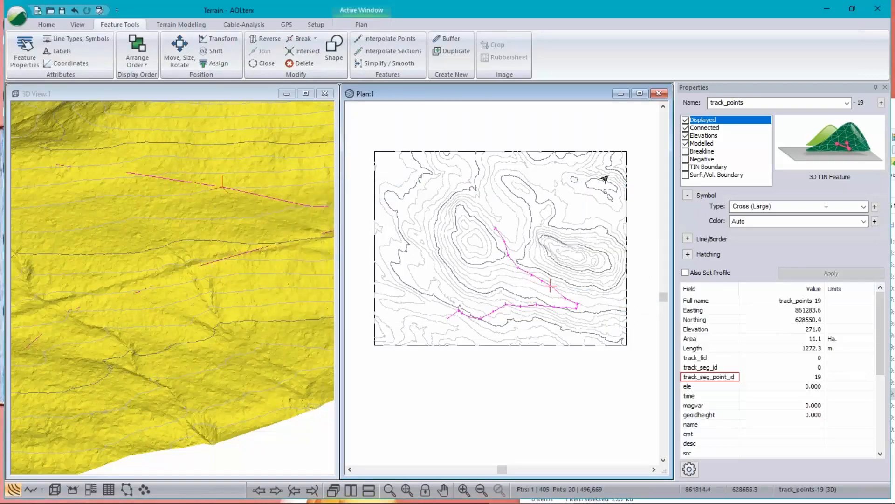
mouse_move(161, 118)
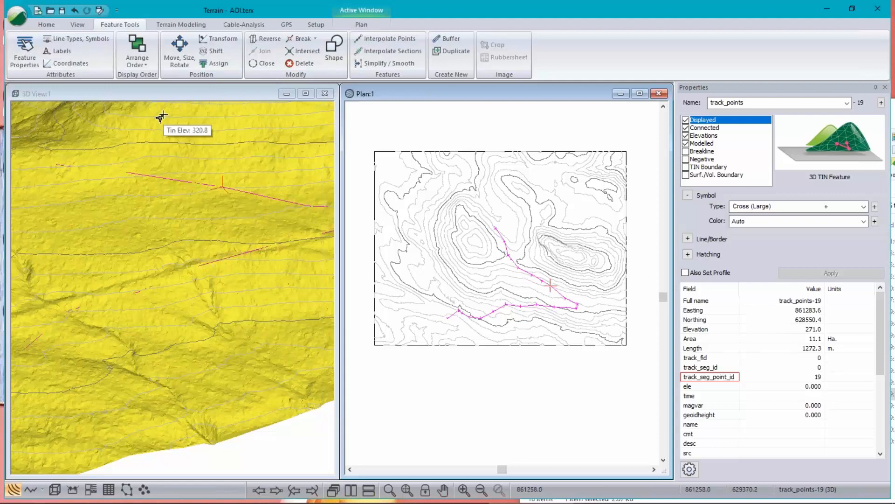
mouse_move(65, 71)
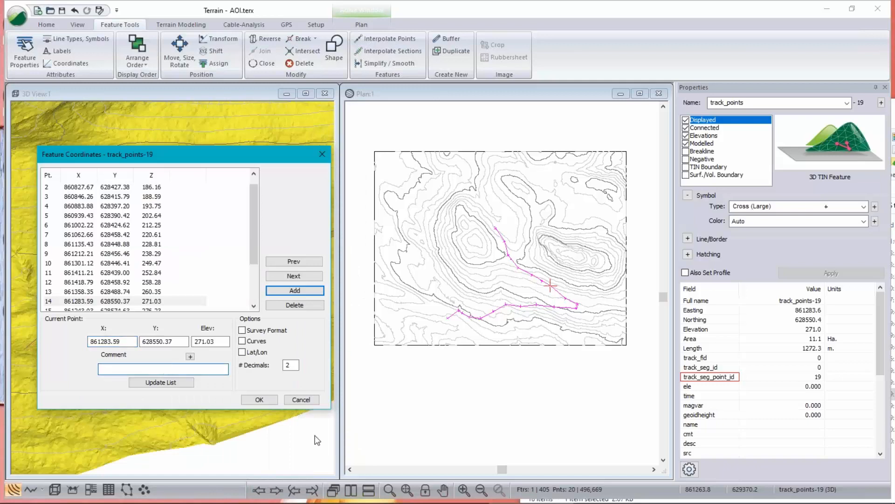
Step: Give track point 14 the comment 'solid rock' and update the list
type("solid")
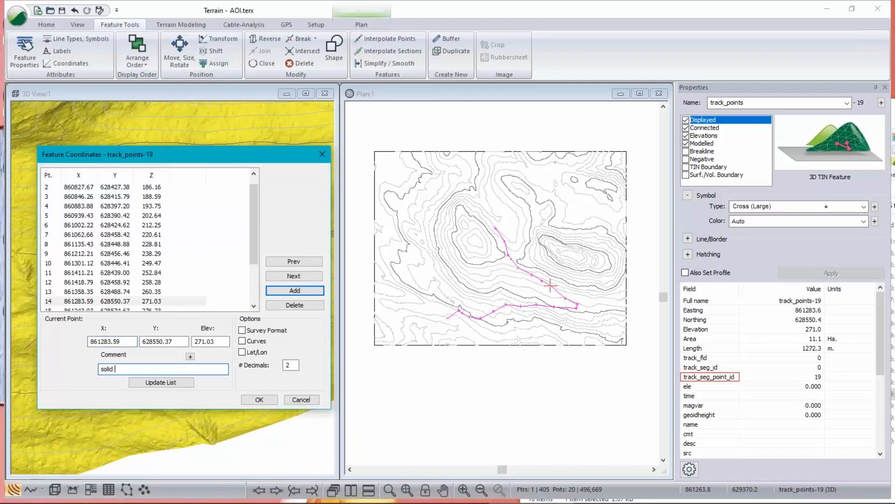
type("rock")
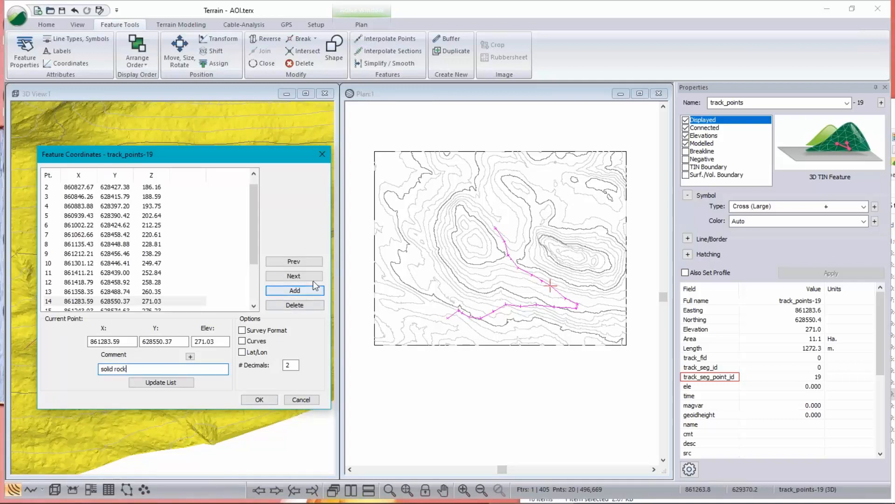
left_click(294, 290)
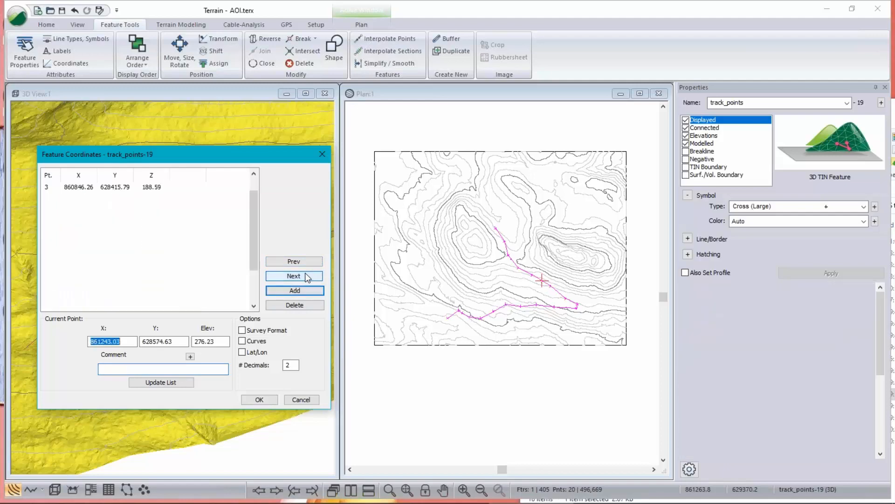
Step: Step to point 18 and enter the comment 'in the saddle'
left_click(293, 276)
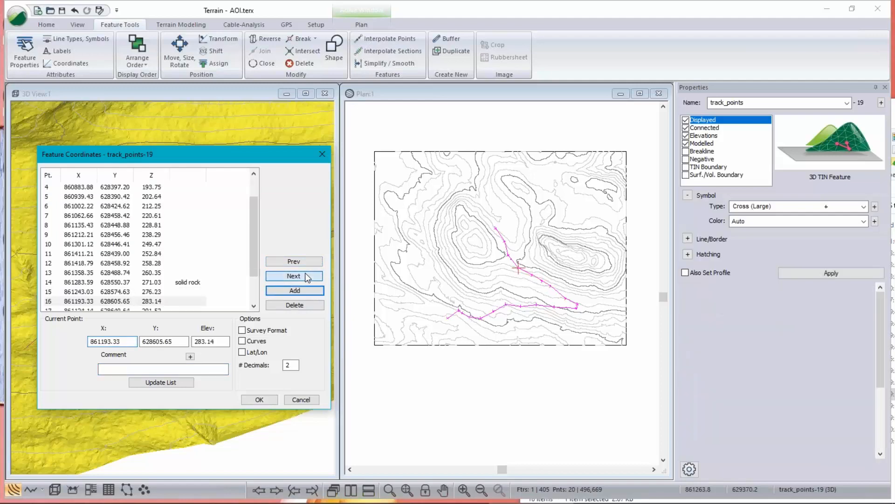
left_click(294, 276)
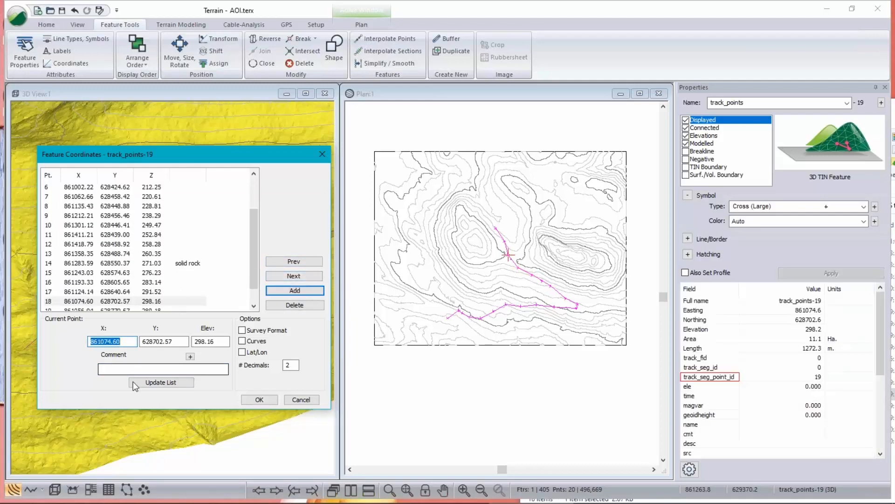
type("in the sadd")
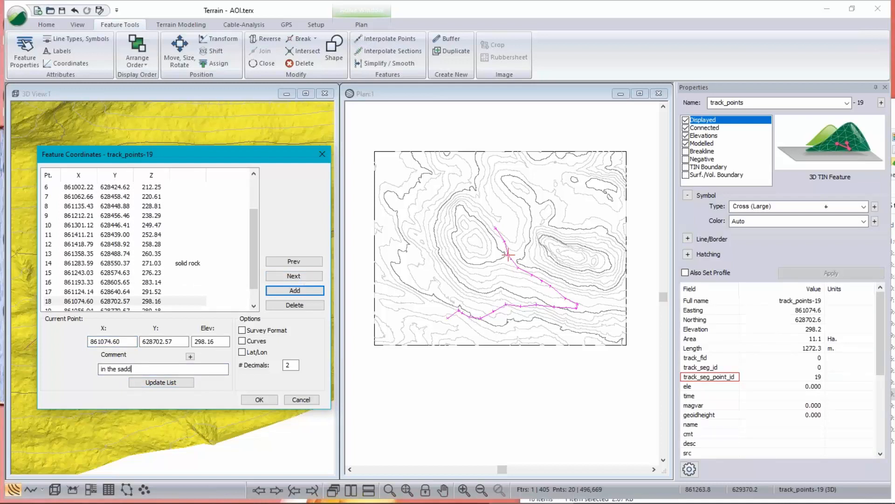
type("er")
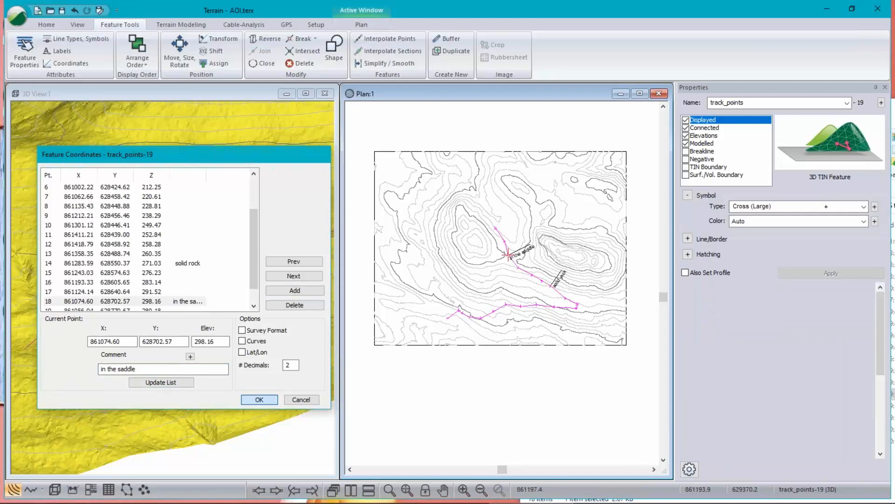
Step: Close the Feature Coordinates dialog with OK, keeping the comment labels on the plan
left_click(258, 399)
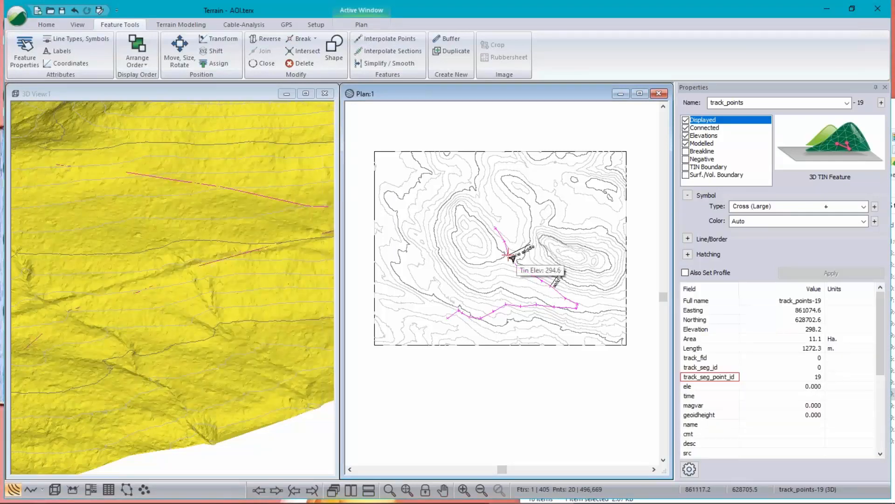
mouse_move(571, 317)
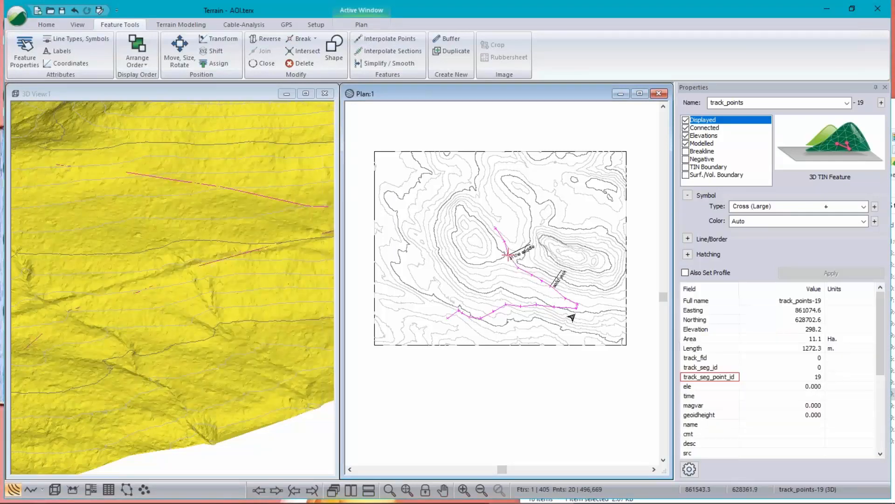
mouse_move(438, 337)
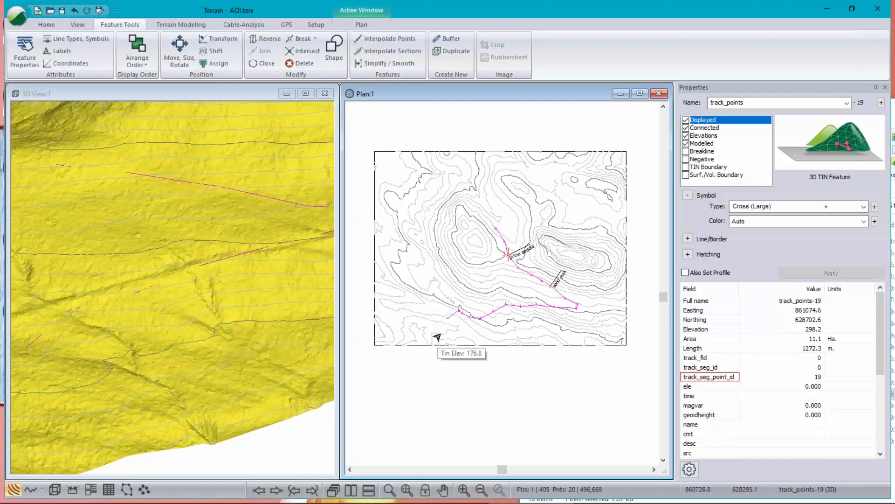
mouse_move(577, 364)
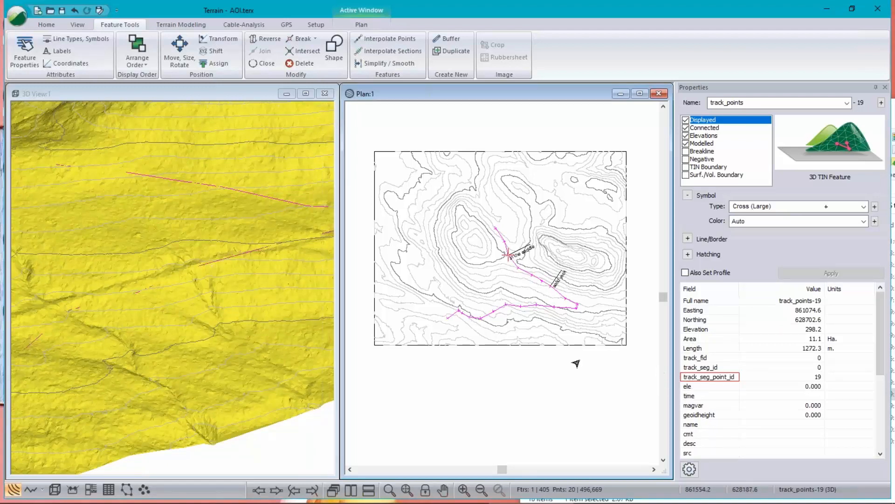
mouse_move(569, 363)
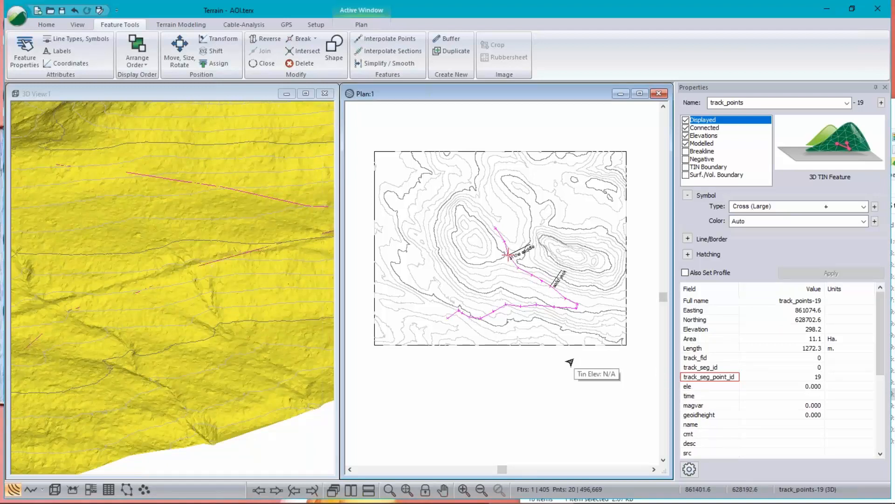
mouse_move(551, 292)
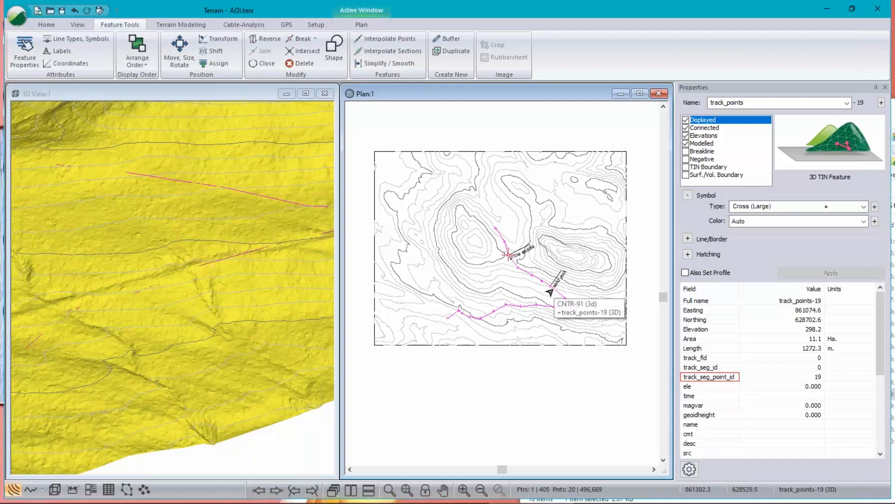
mouse_move(448, 314)
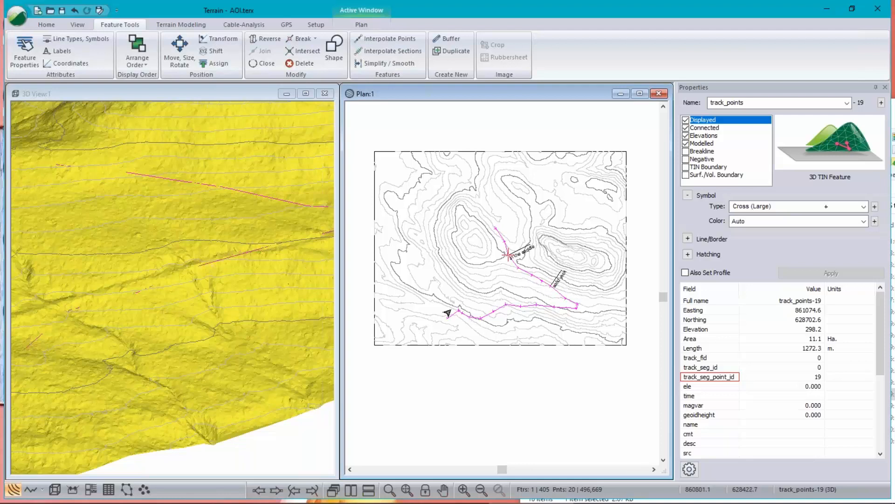
mouse_move(525, 212)
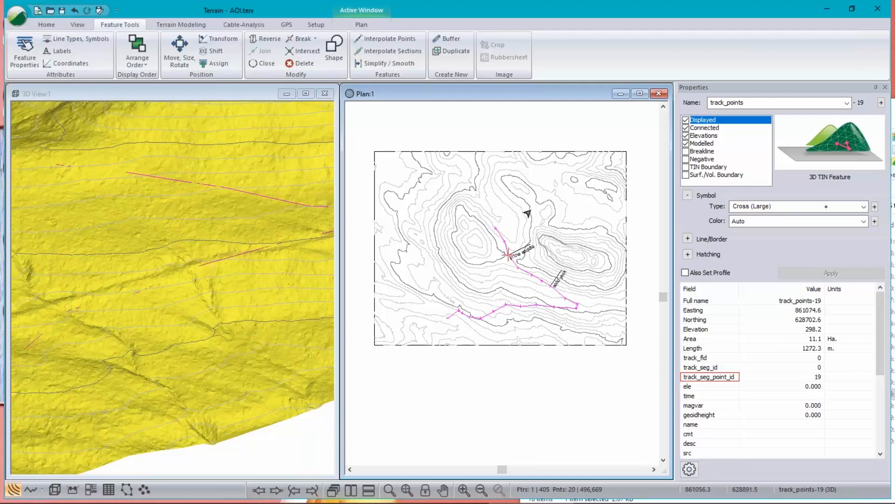
mouse_move(16, 17)
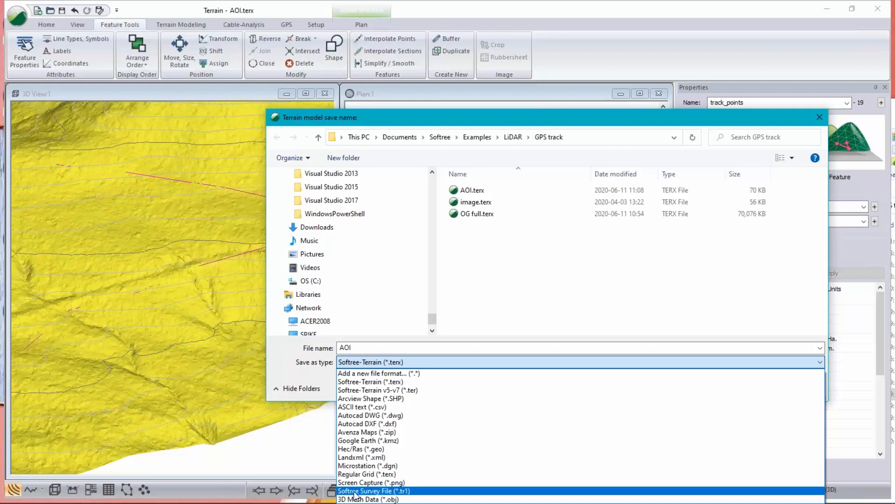
Step: Save the track as Softree Survey File (*.tr1) named Pline-1-demo.tr1
left_click(373, 490)
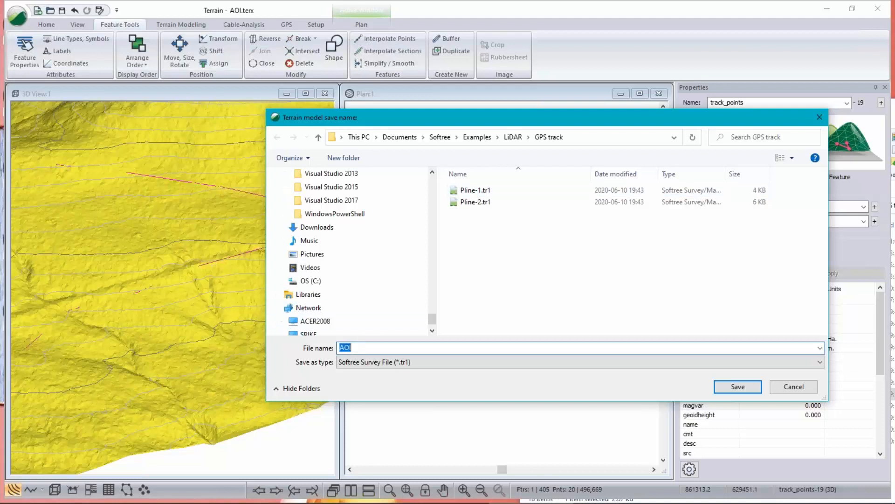
left_click(474, 189)
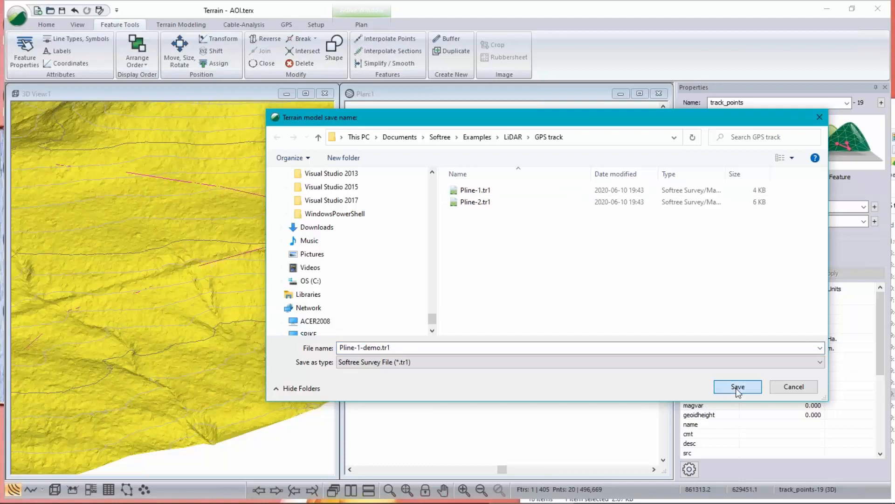
left_click(737, 386)
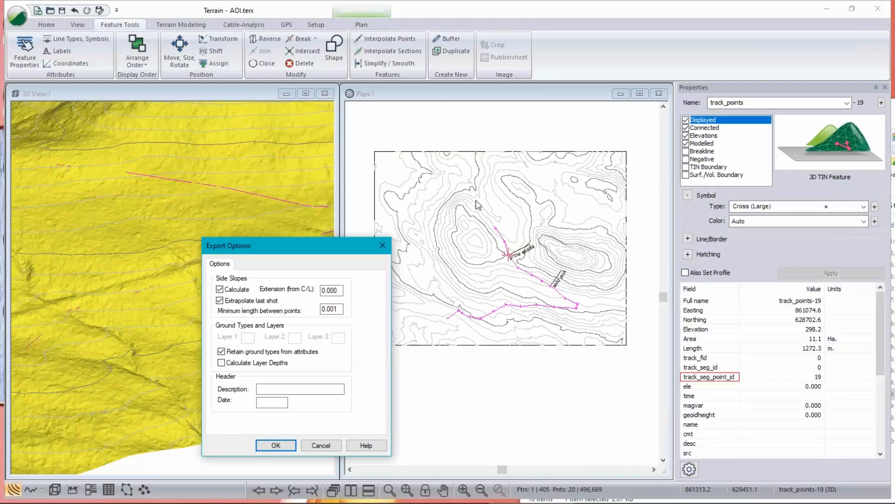
mouse_move(535, 280)
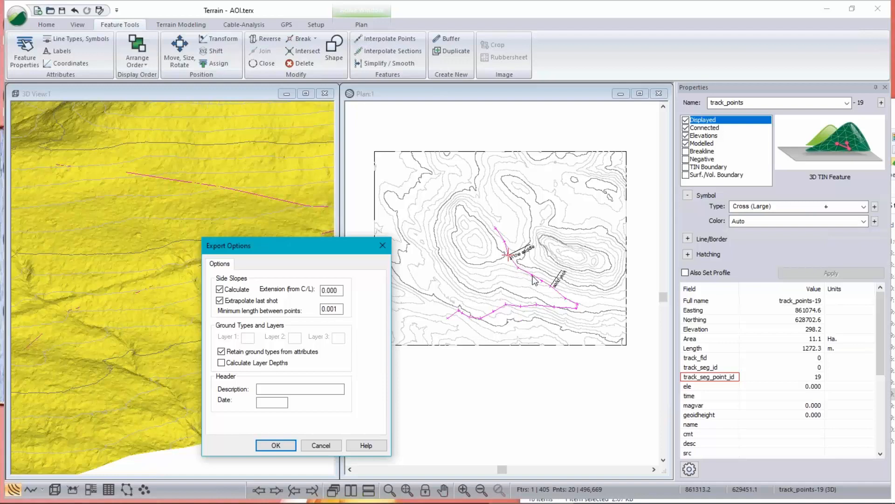
mouse_move(513, 256)
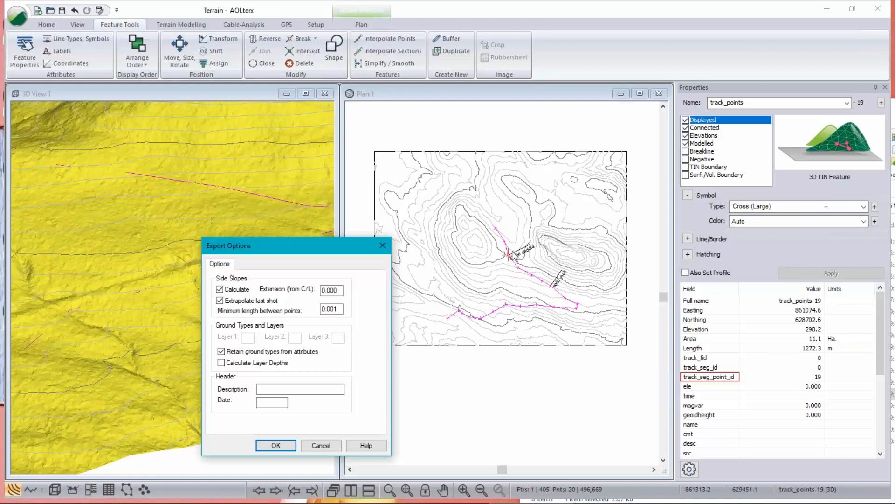
Step: Turn off Side Slopes > Calculate in the export options for Pline-1-demo.tr1
left_click(220, 289)
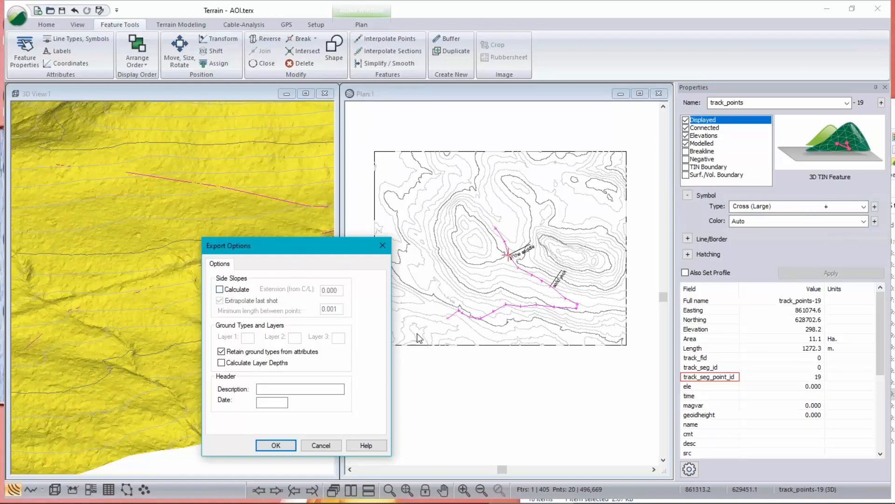
mouse_move(70, 130)
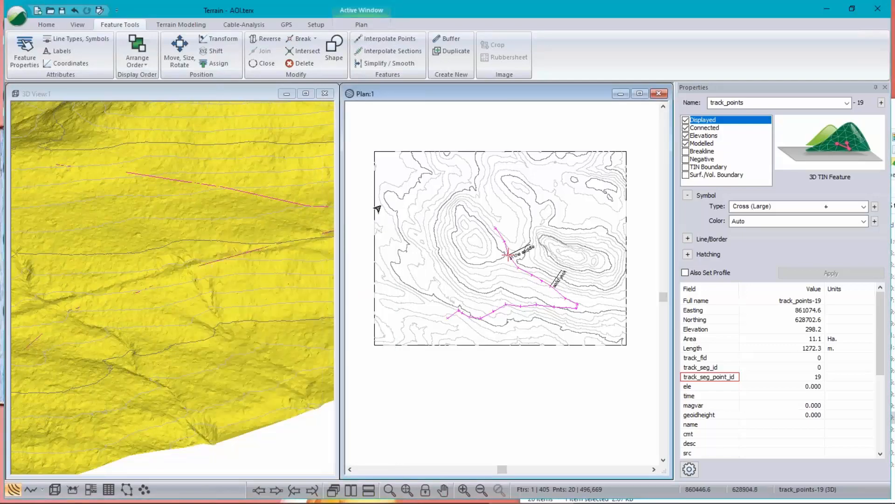
Step: Launch Survey/Map from Open Modules and open the Pline-1-demo.tr1 traverse
left_click(316, 25)
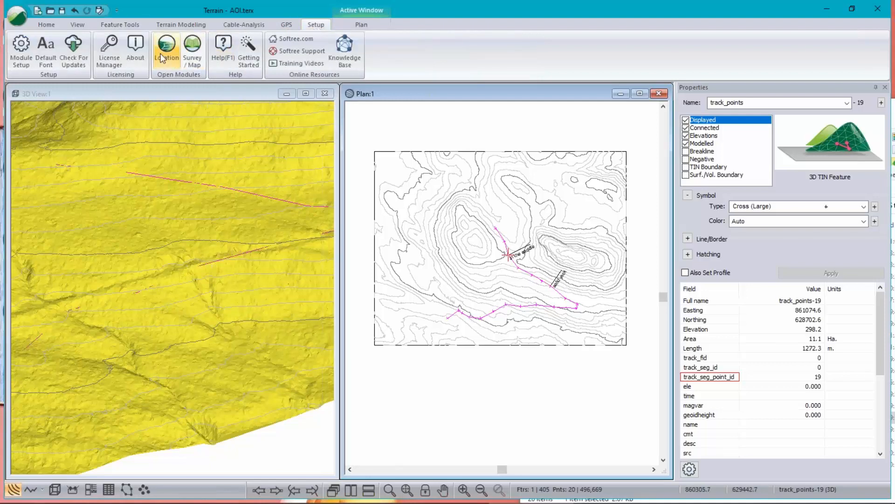
mouse_move(607, 403)
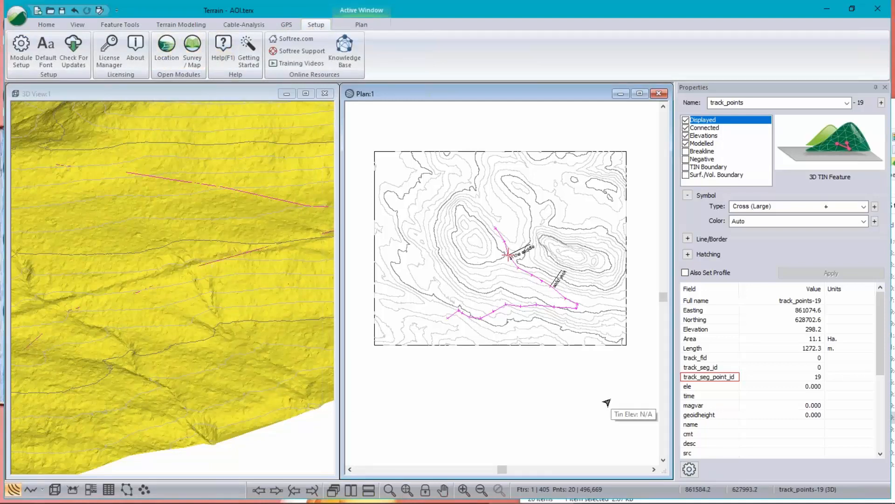
left_click(192, 51)
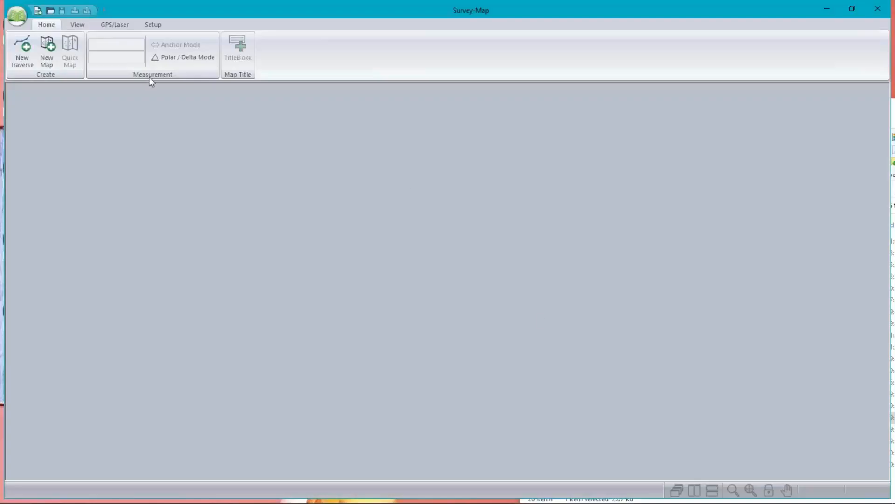
left_click(16, 16)
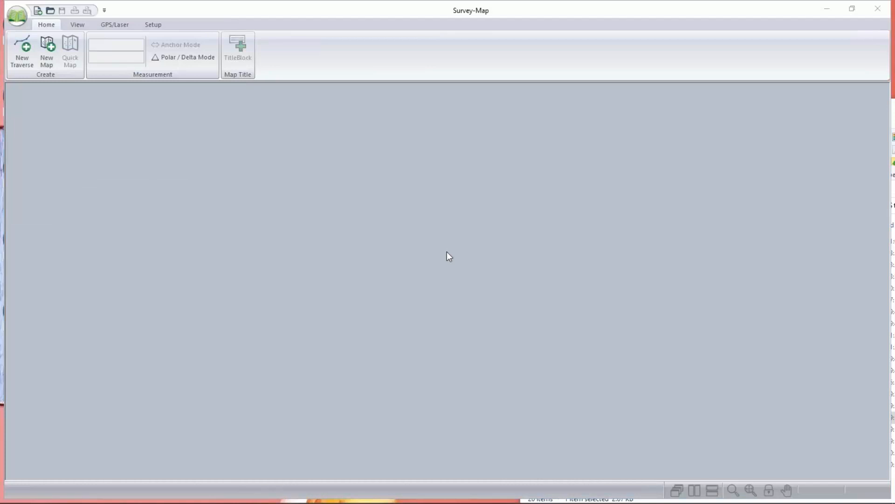
left_click(49, 10)
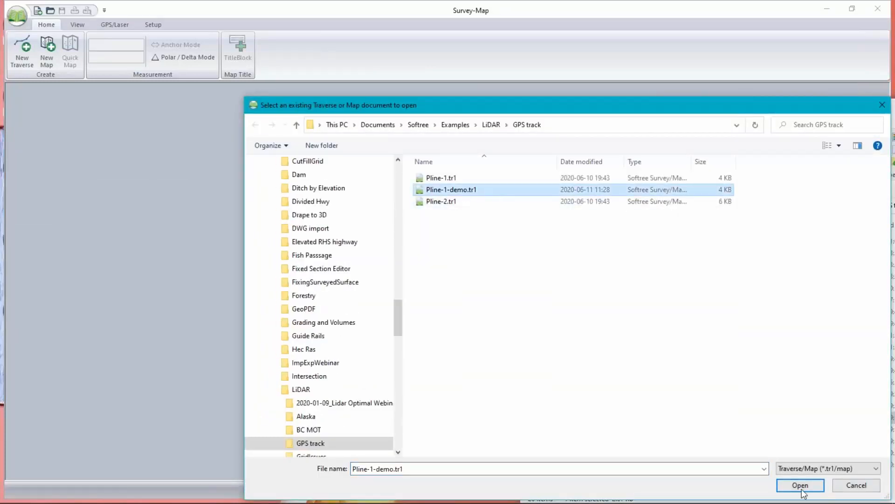
left_click(799, 485)
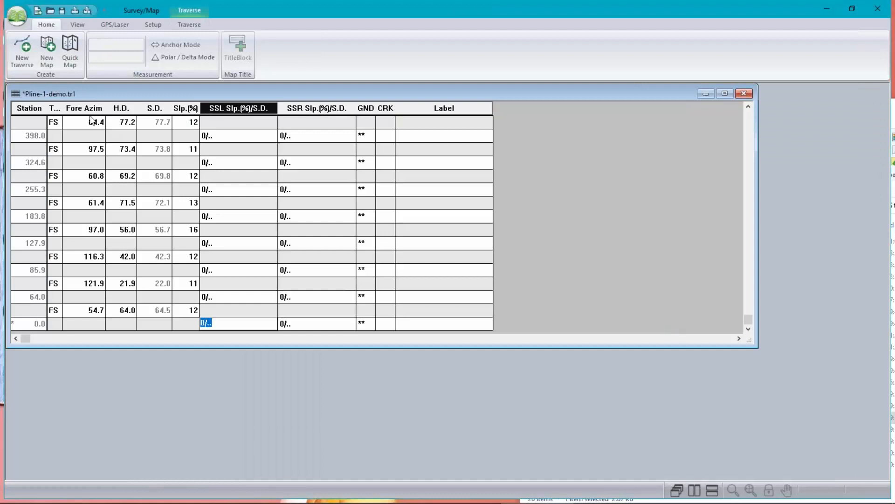
mouse_move(482, 248)
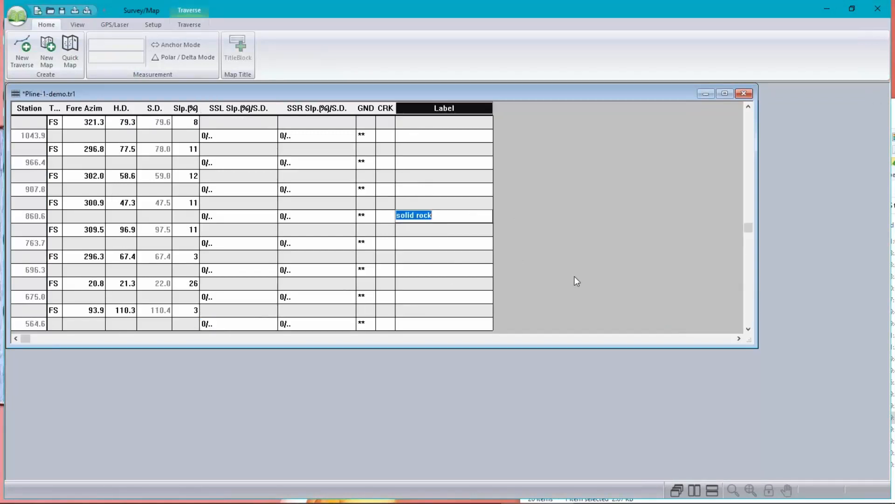
Step: Pick the ground type for the solid rock station, then show the Open Modules group
scroll("up", 3)
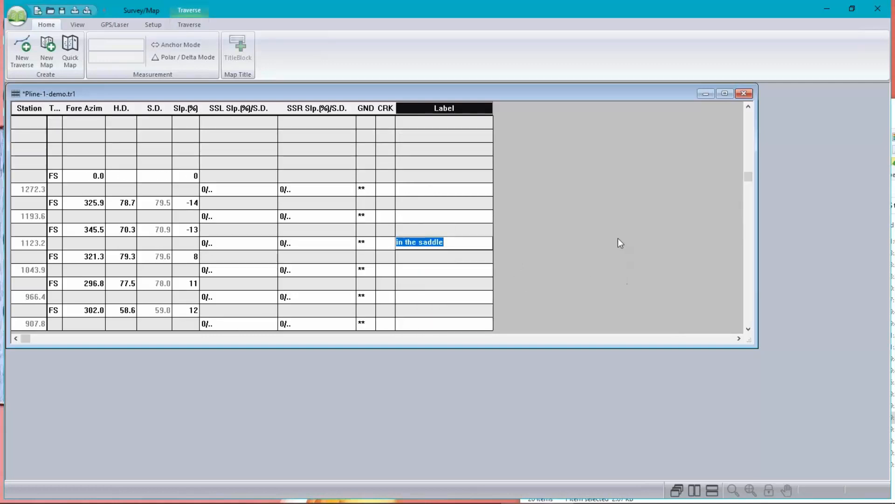
scroll("down", 3)
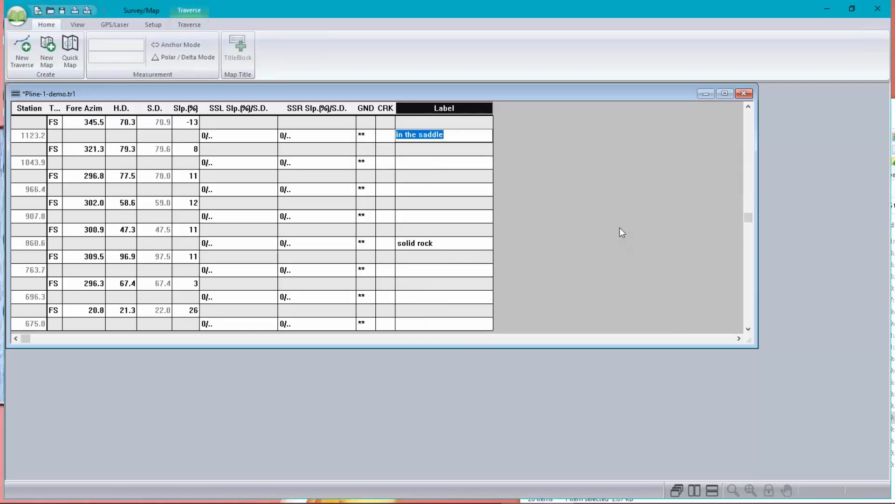
mouse_move(366, 121)
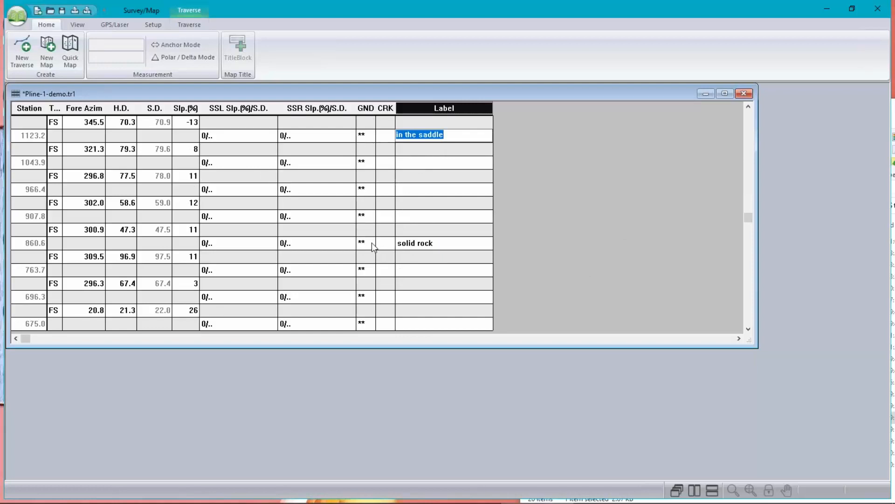
left_click(362, 243)
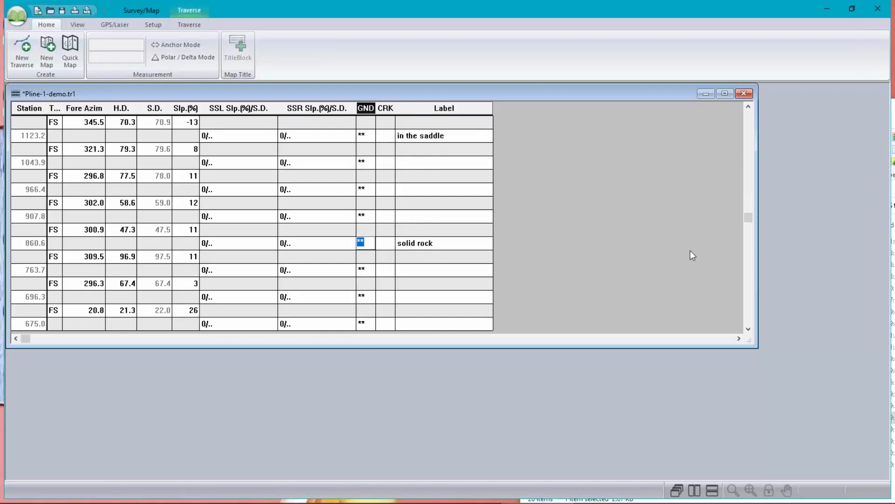
mouse_move(700, 241)
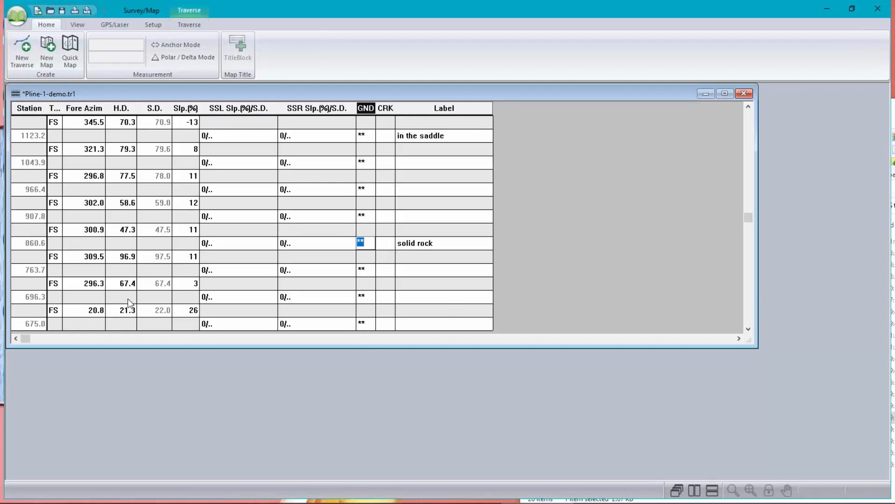
mouse_move(107, 85)
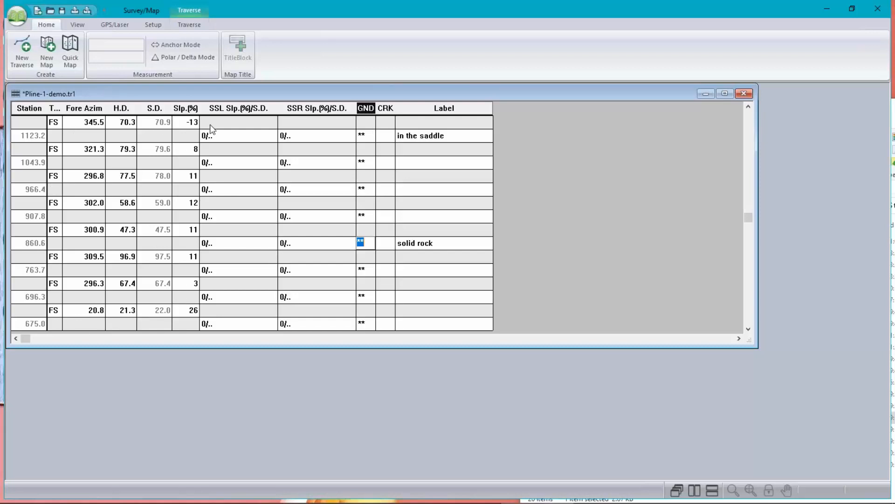
mouse_move(212, 277)
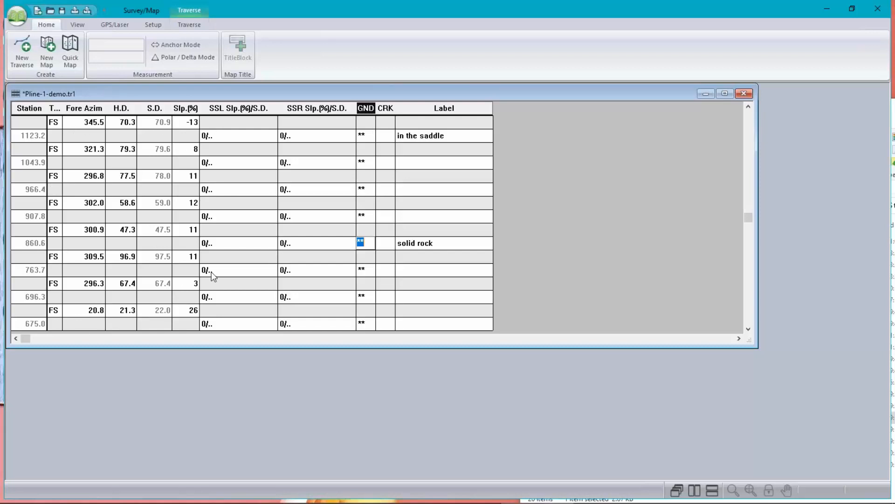
mouse_move(148, 278)
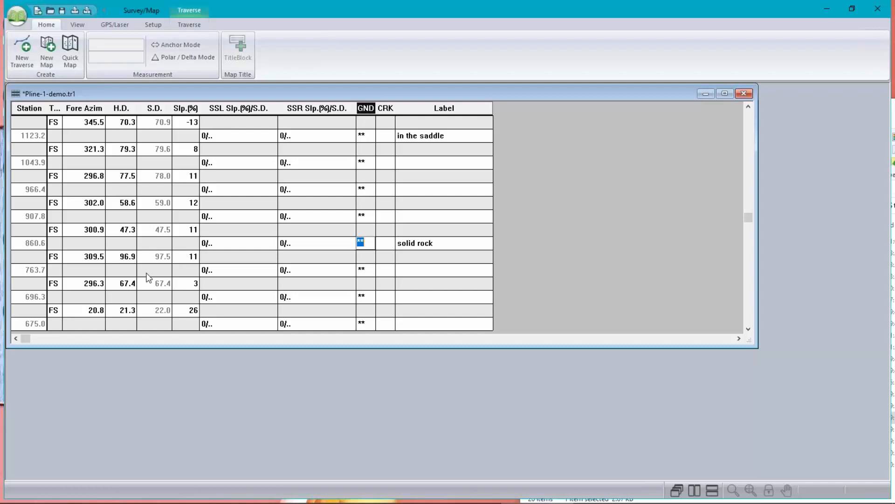
mouse_move(153, 120)
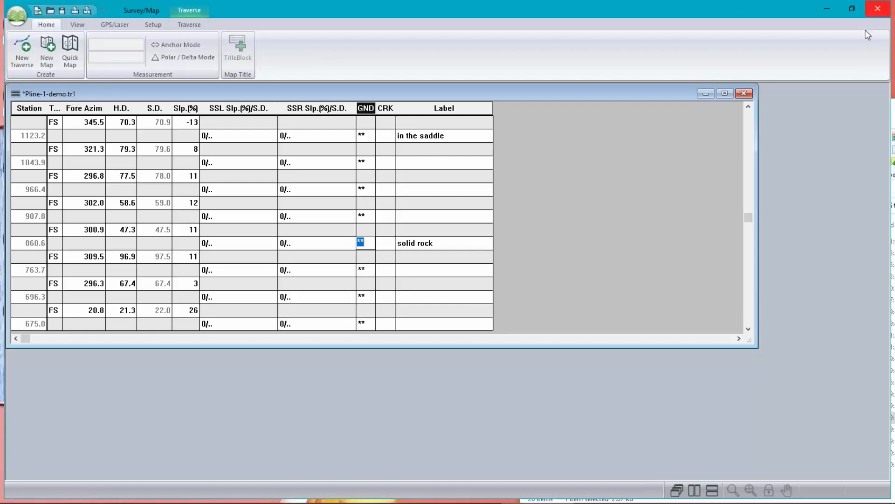
mouse_move(227, 29)
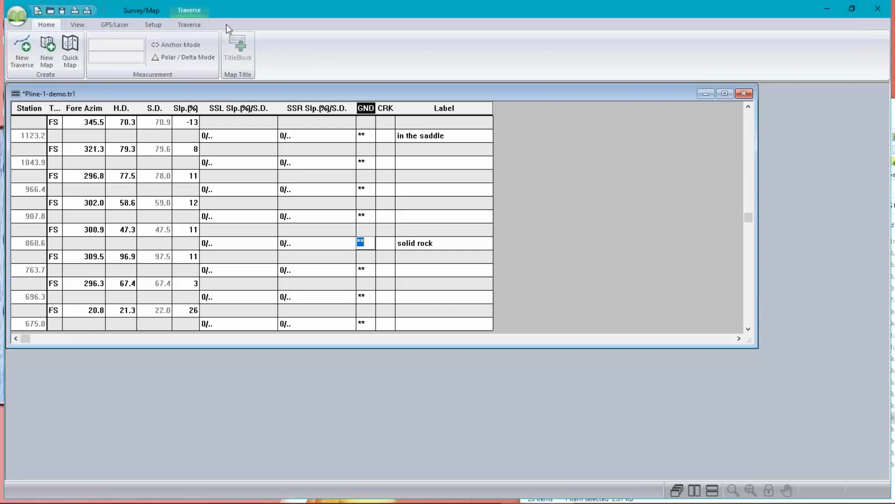
left_click(152, 24)
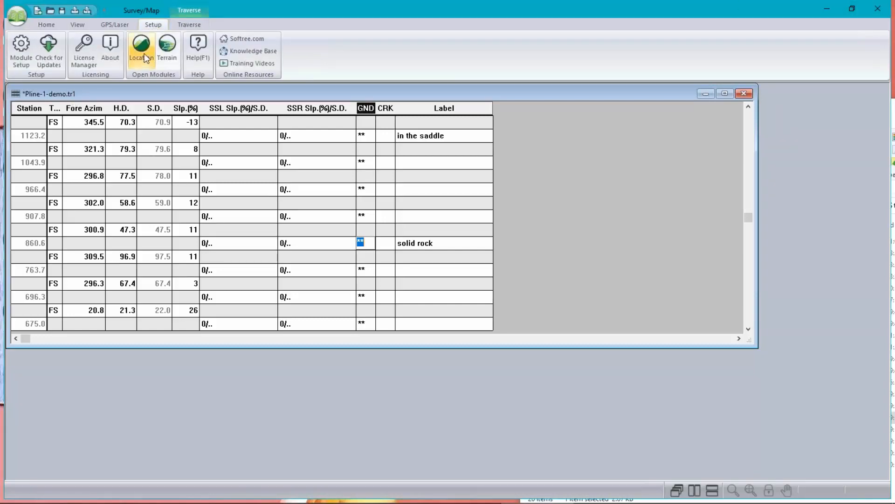
mouse_move(745, 362)
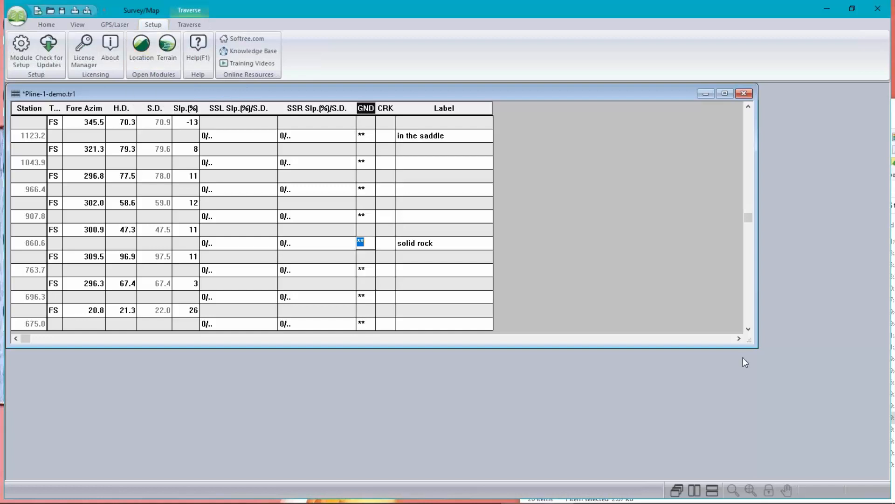
Step: Launch Location and browse to AOI.terx as the terrain surface for the original ground
left_click(141, 48)
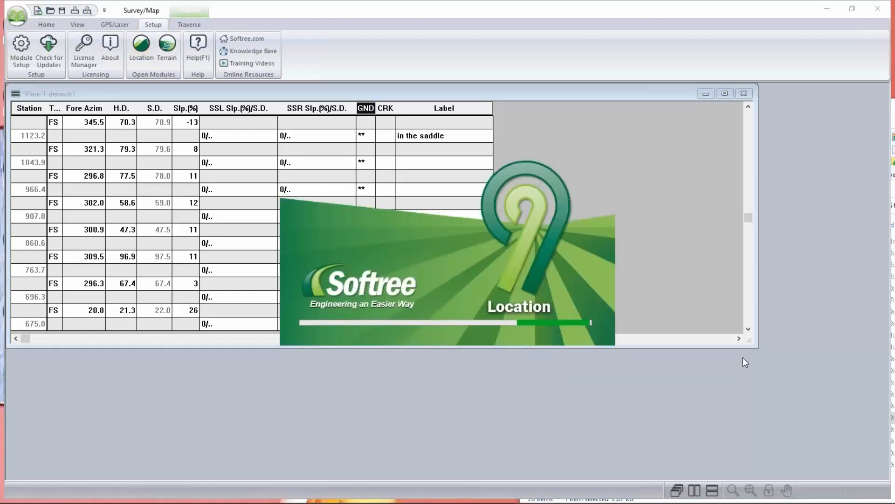
left_click(141, 48)
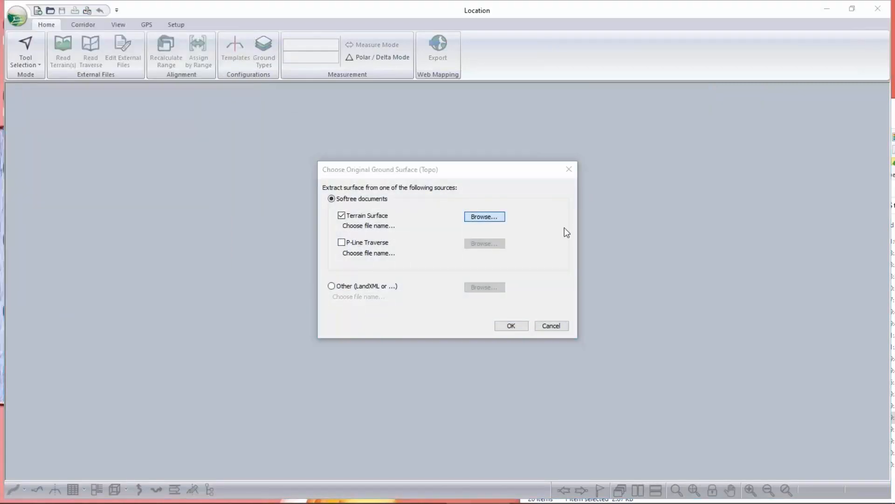
left_click(484, 215)
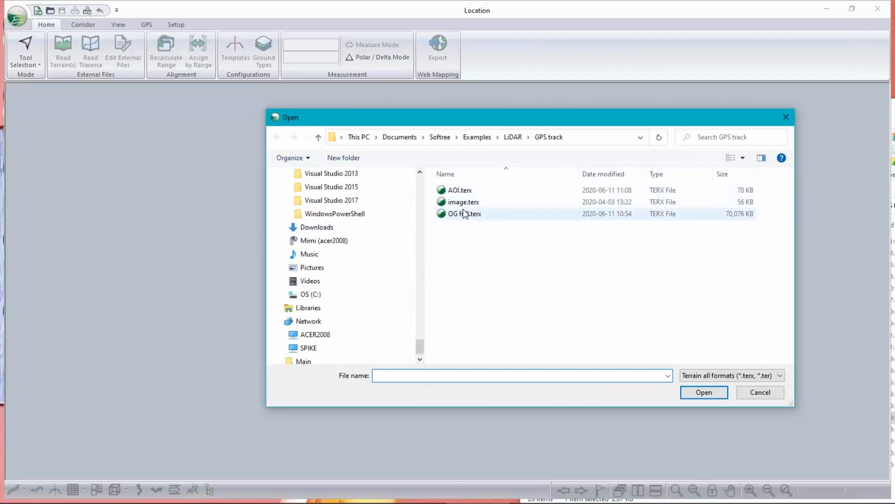
mouse_move(465, 217)
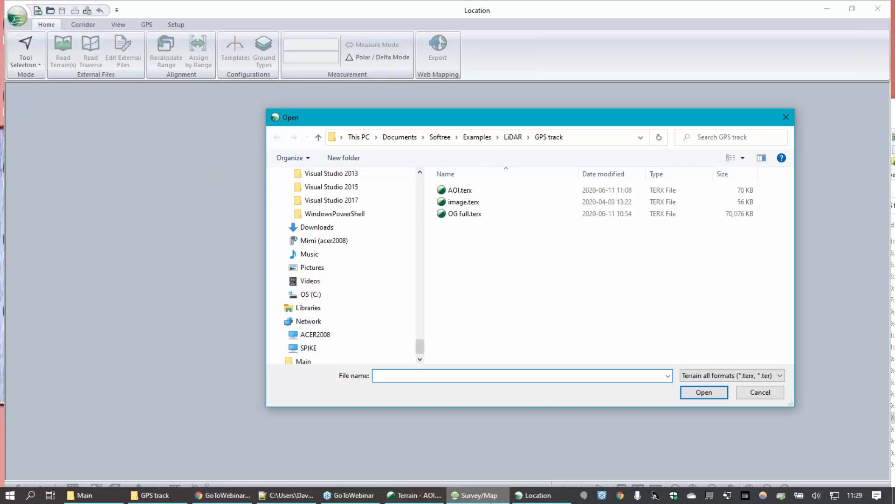
left_click(703, 392)
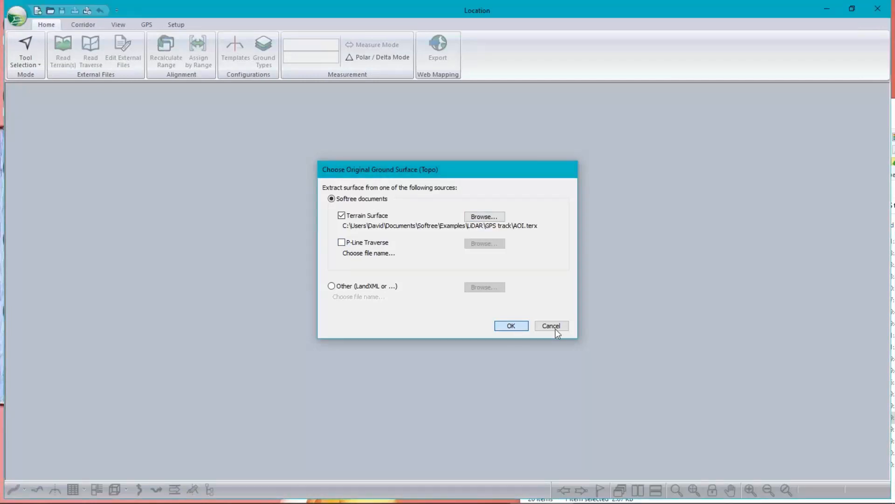
Step: Confirm the ground surface and keep track_points-19 as the initial alignment feature, then continue
left_click(510, 326)
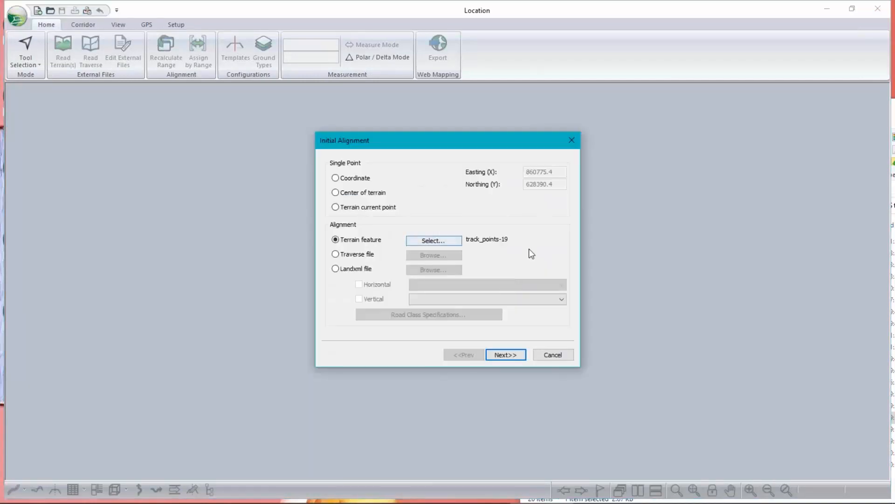
mouse_move(524, 251)
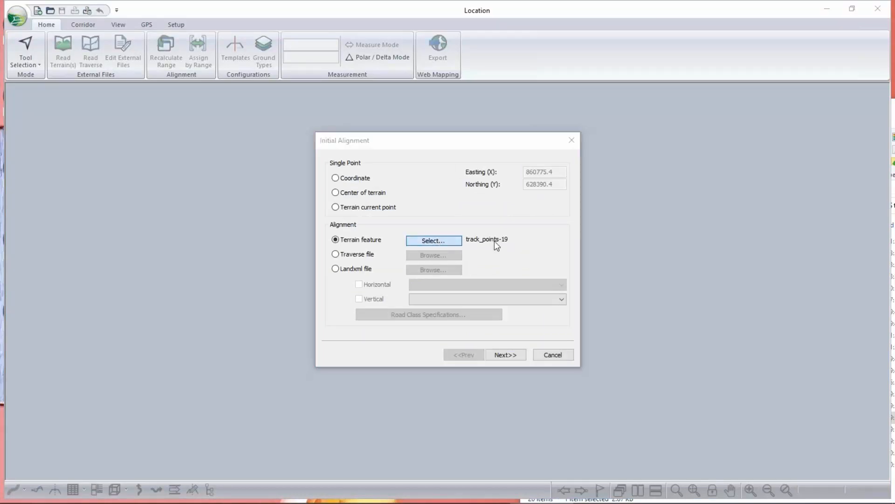
left_click(433, 239)
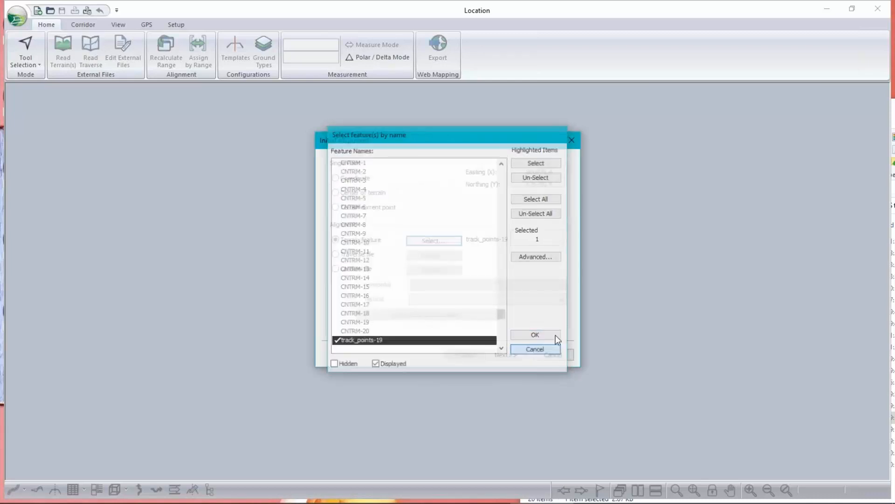
left_click(535, 335)
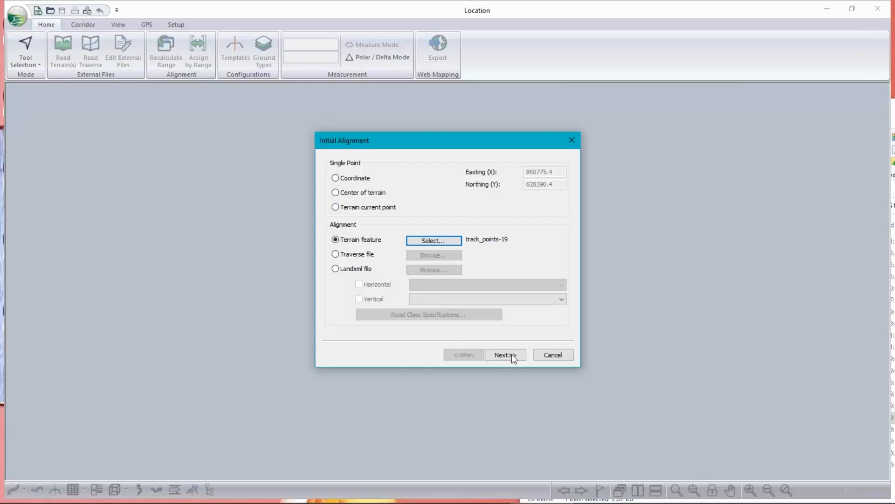
left_click(504, 354)
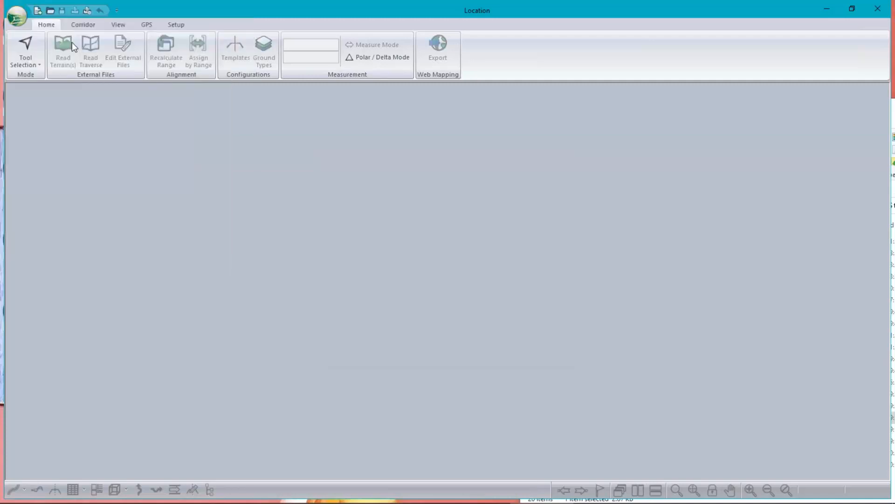
Step: Read terrains again adding Pline-1-demo.tr1 as the P-Line traverse alongside AOI.terx
left_click(63, 52)
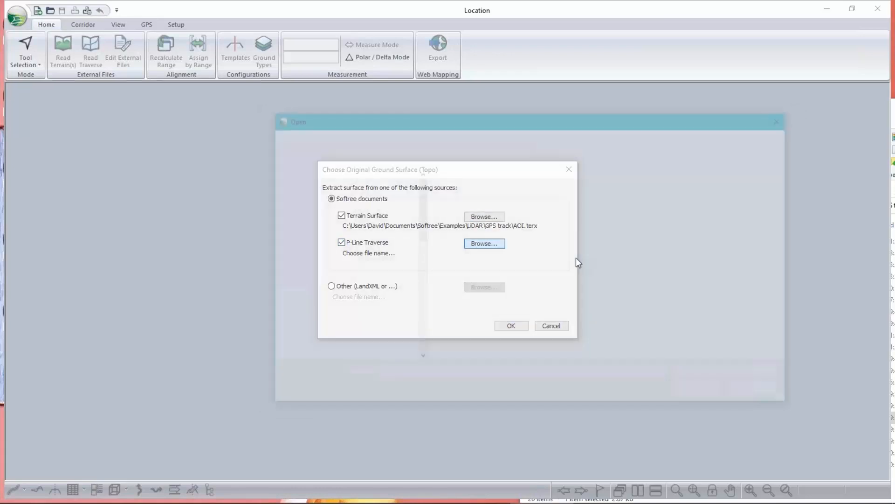
left_click(484, 244)
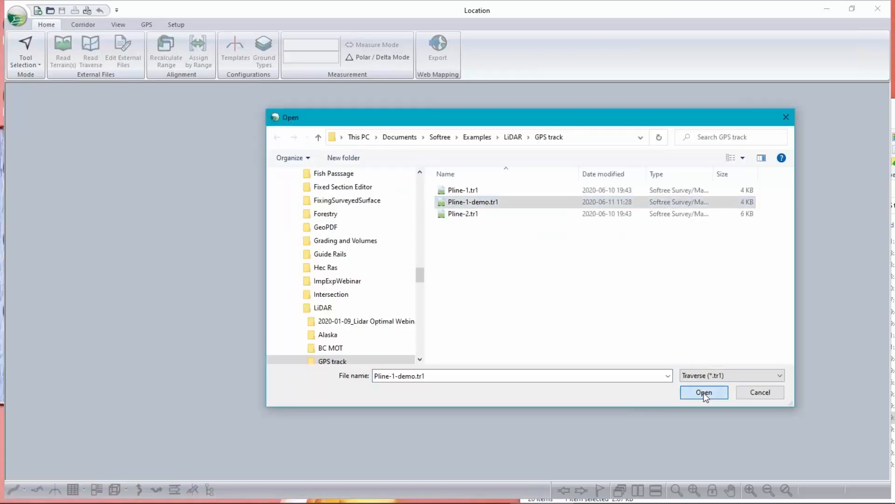
left_click(704, 393)
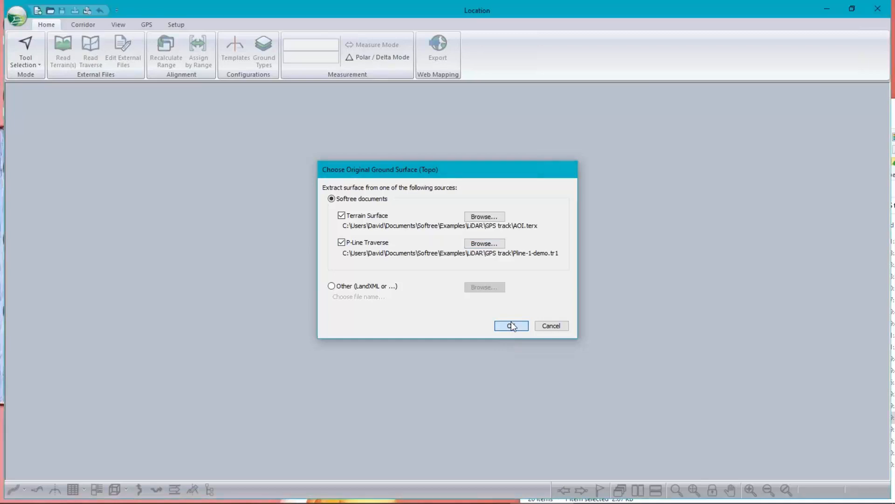
left_click(510, 325)
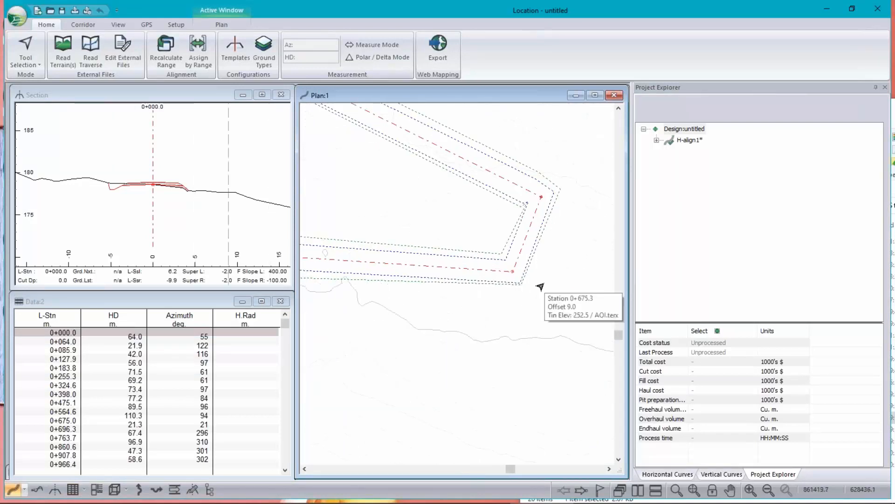
mouse_move(553, 286)
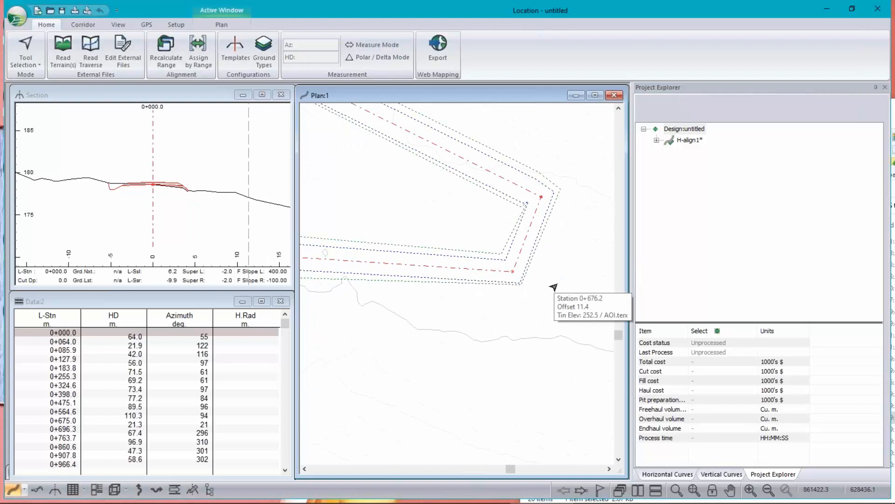
mouse_move(528, 279)
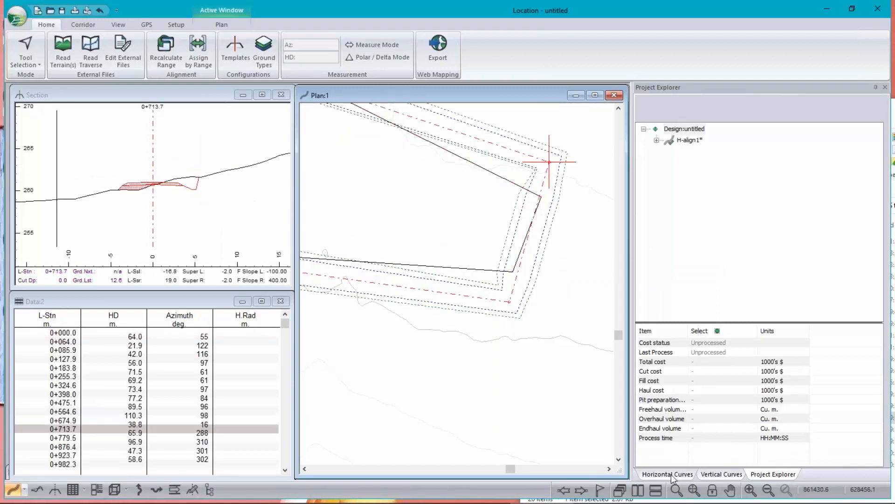
Step: Apply a default 20 m radius circular curve at the corner near station 0+686.9
left_click(666, 474)
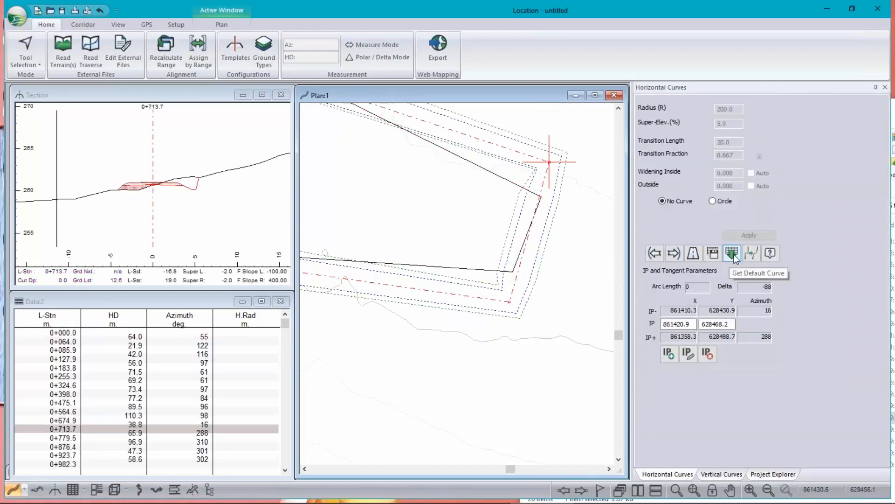
left_click(731, 253)
type("25")
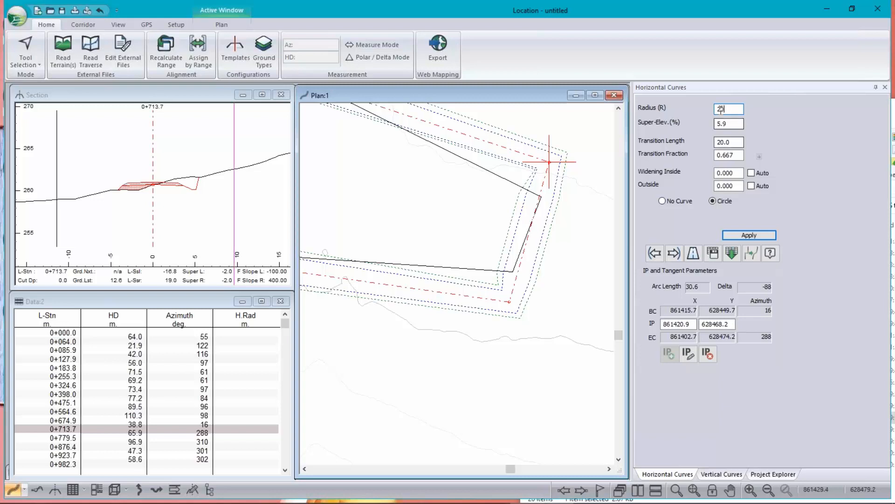
left_click(748, 235)
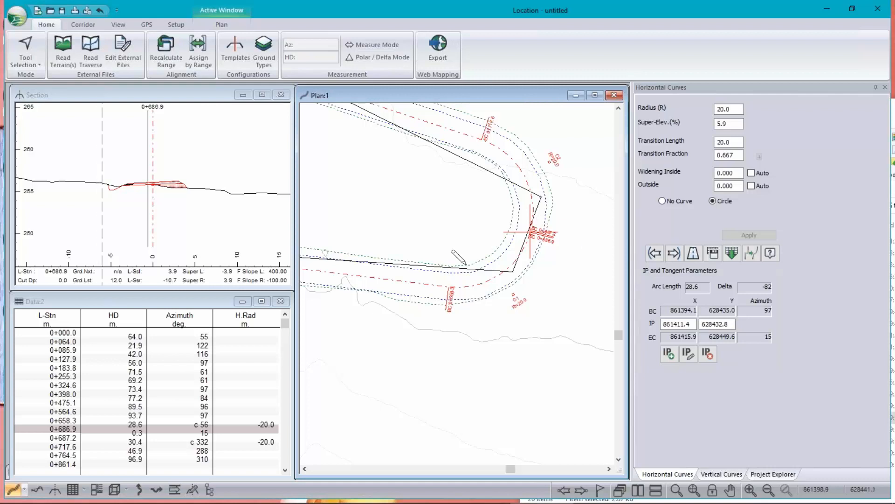
mouse_move(462, 260)
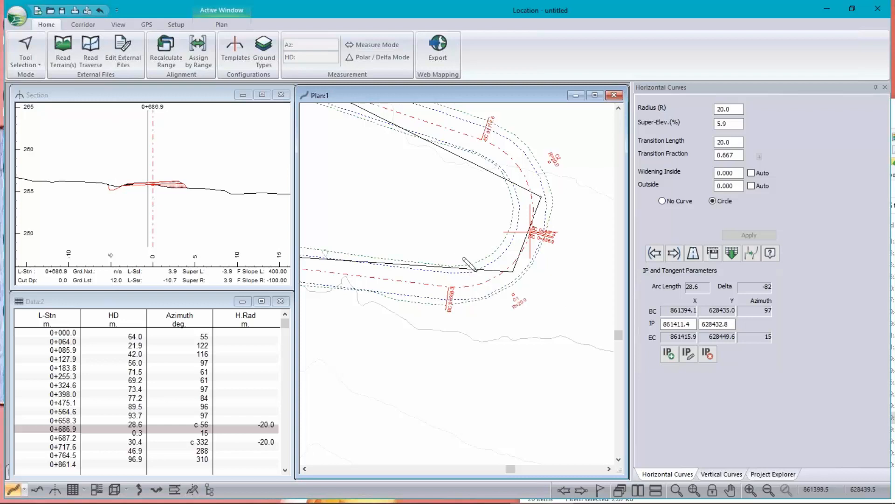
mouse_move(537, 263)
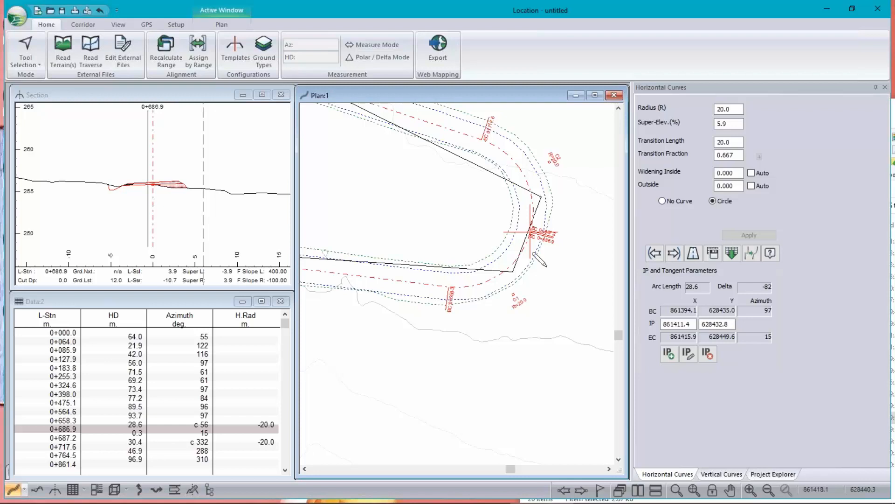
mouse_move(554, 257)
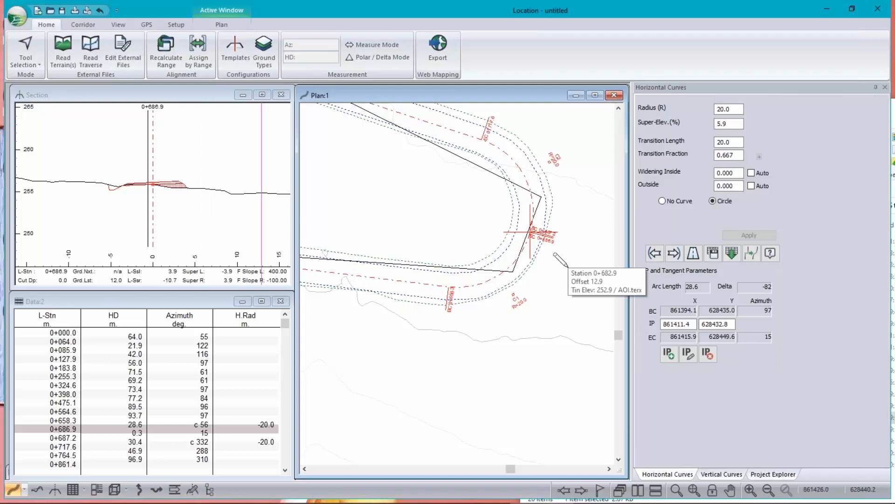
mouse_move(514, 269)
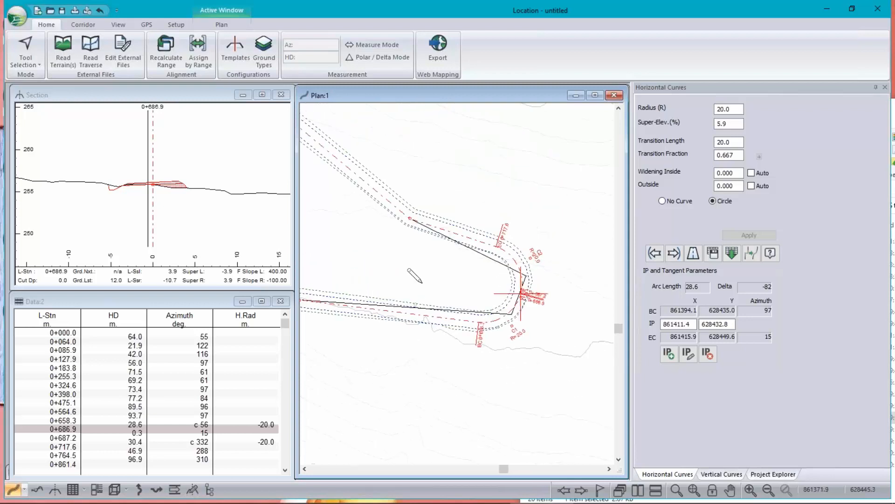
mouse_move(400, 244)
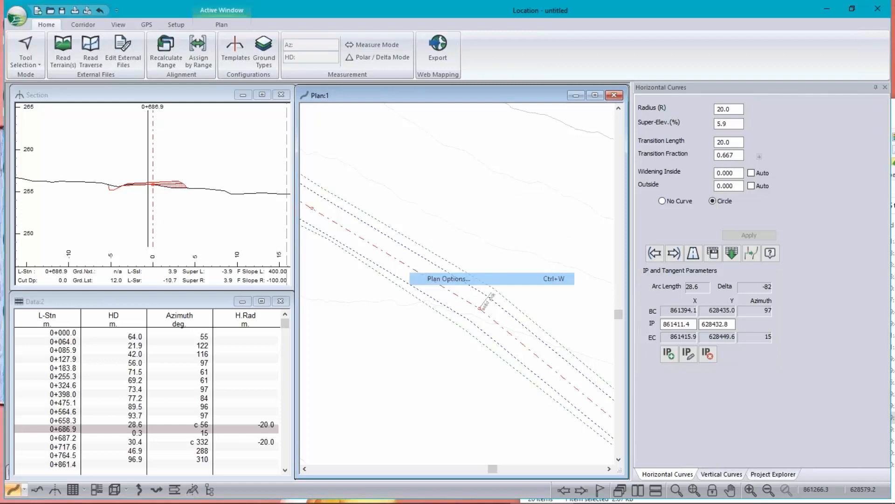
Step: In the plan label settings, turn on display of the PStn Comments/Culverts label
left_click(447, 279)
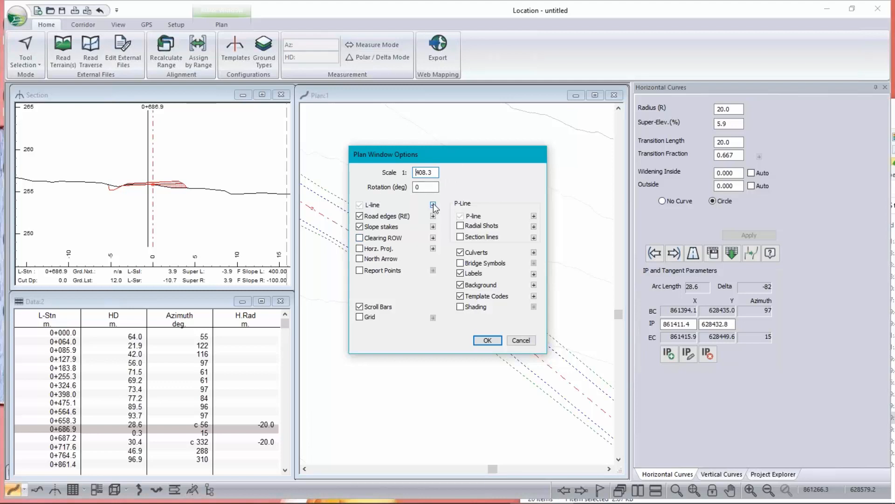
mouse_move(439, 224)
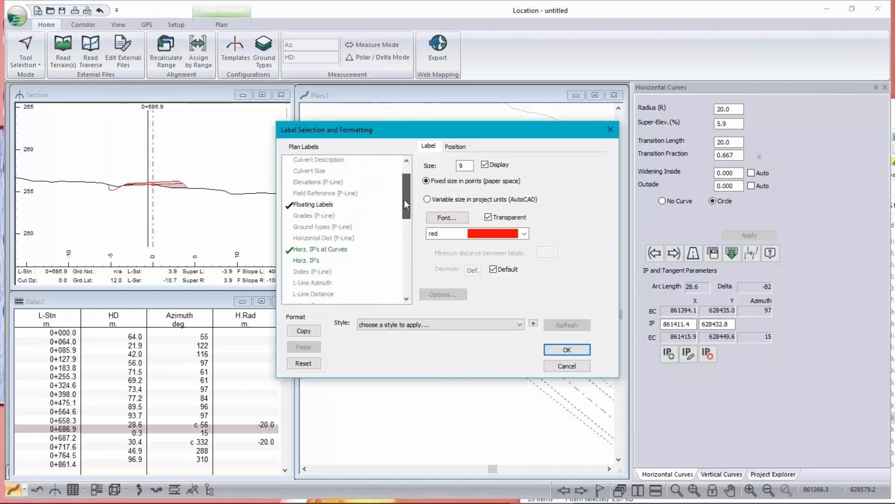
scroll("down", 3)
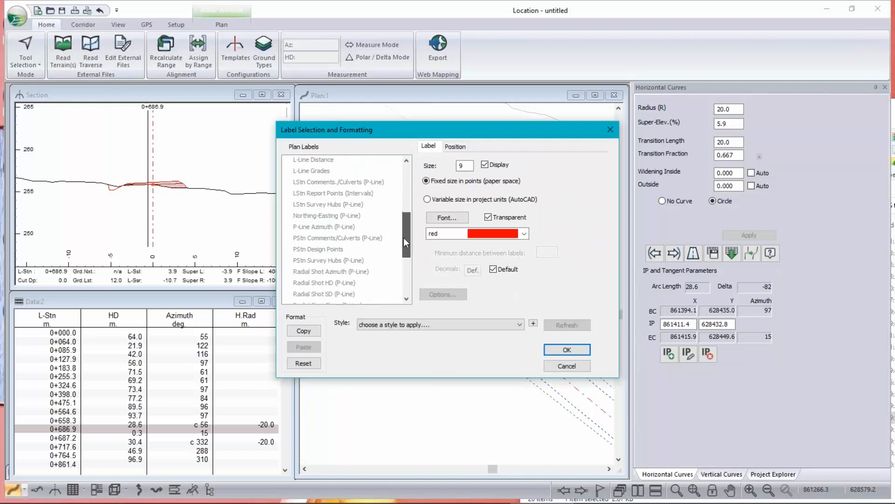
left_click(318, 227)
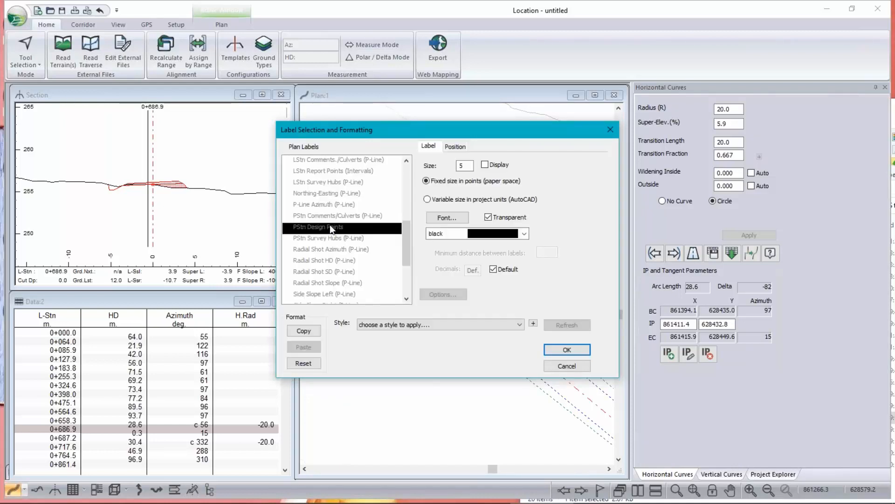
left_click(336, 216)
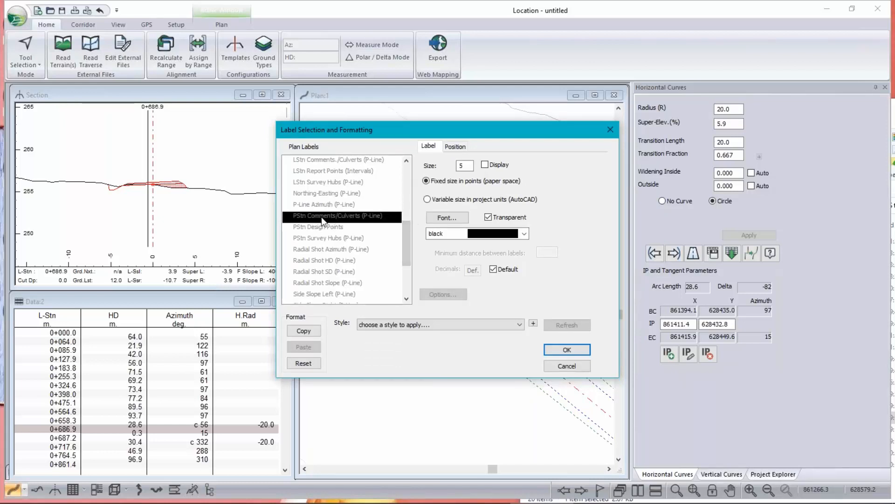
left_click(484, 164)
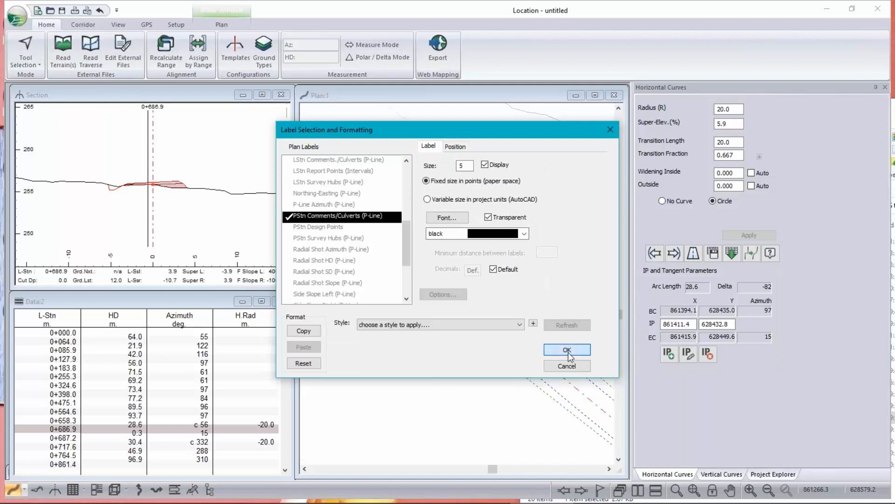
left_click(566, 349)
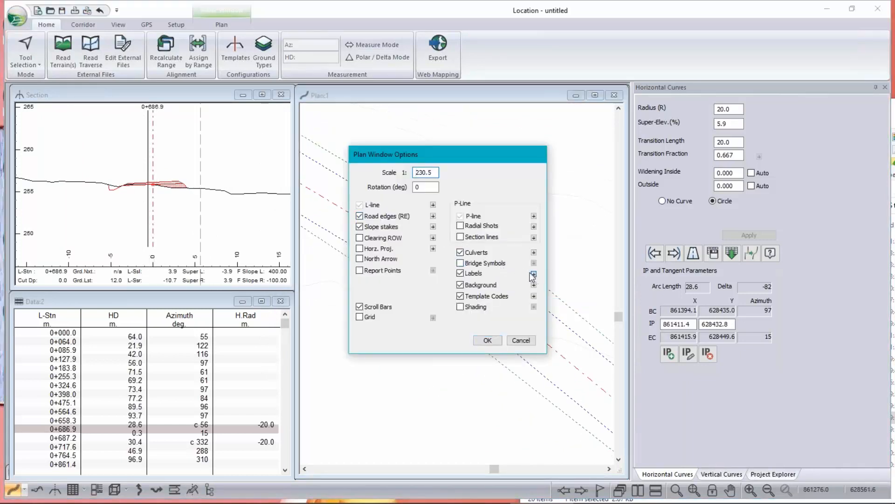
Step: Turn on the Comments (P-Line) label as well and apply the Plan Window Options
left_click(534, 273)
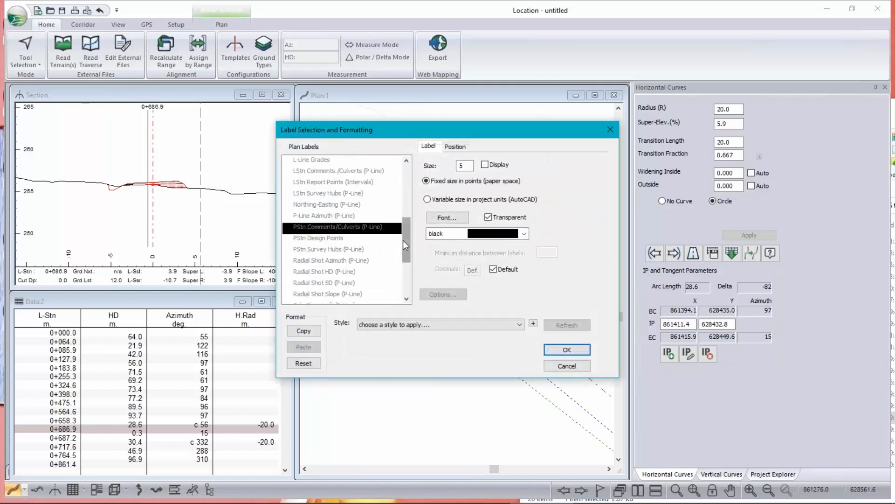
scroll("up", 3)
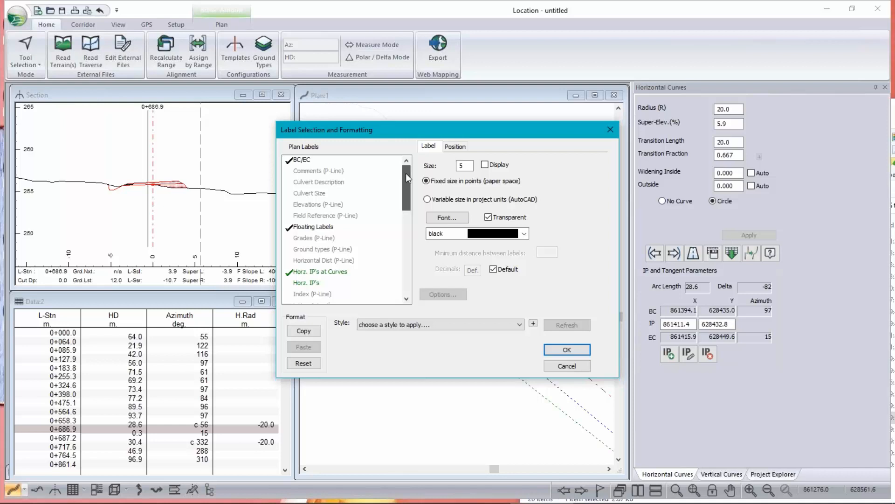
left_click(318, 171)
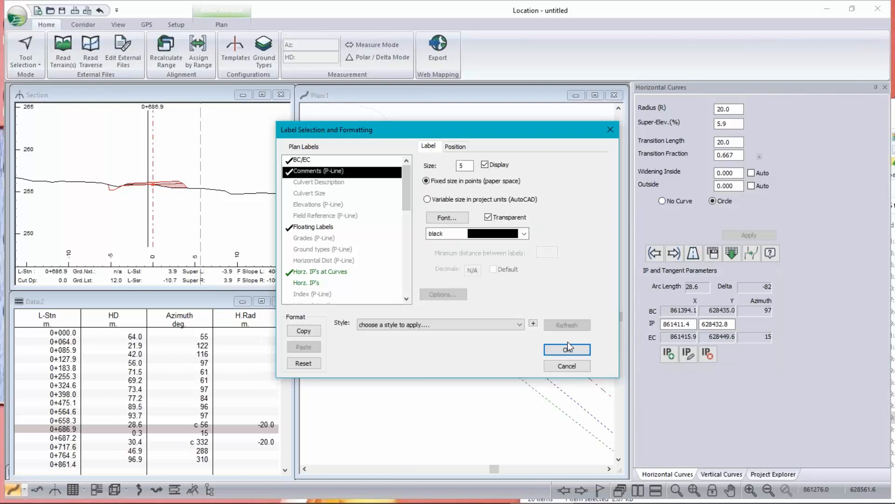
left_click(566, 348)
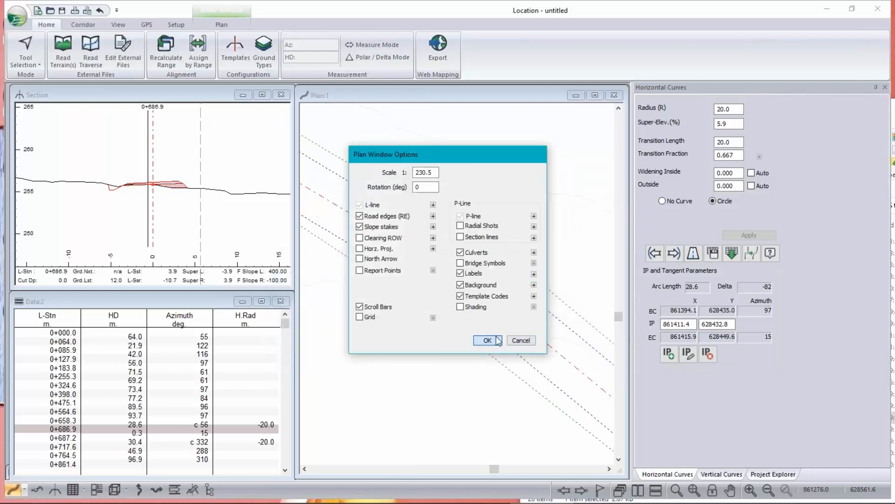
left_click(486, 339)
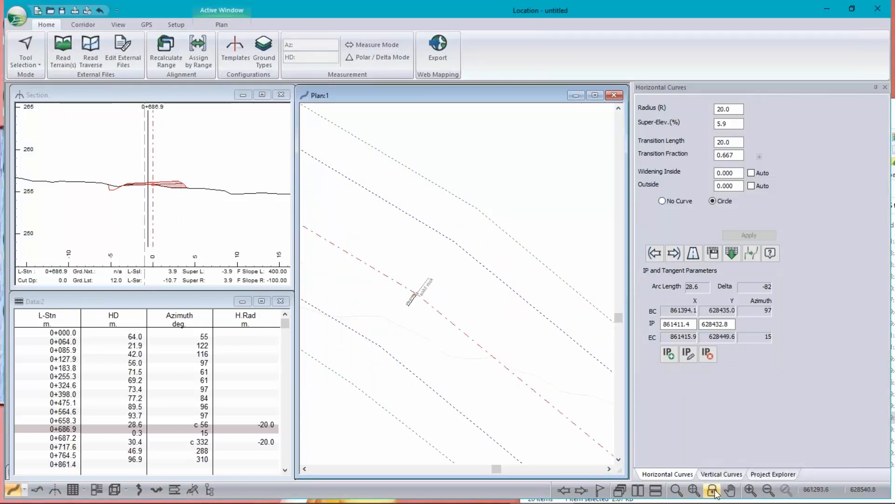
Step: Zoom the plan window out to show the whole road corridor and surrounding contours
left_click(712, 489)
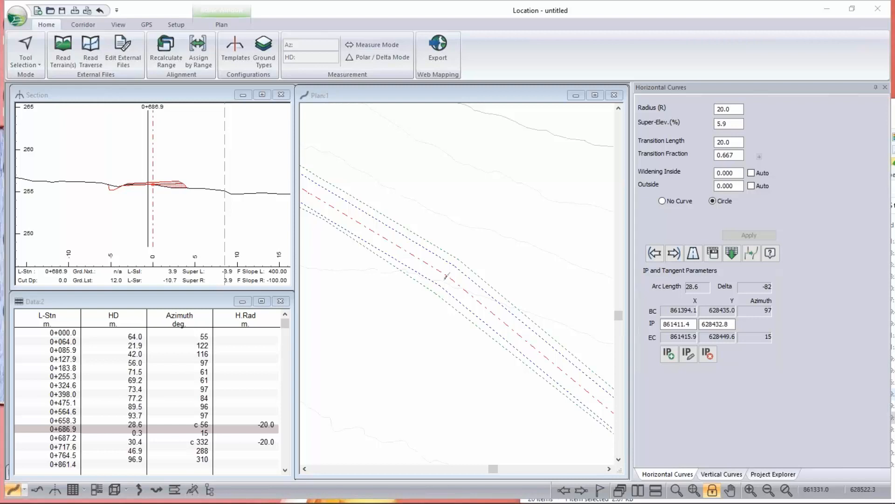
mouse_move(437, 287)
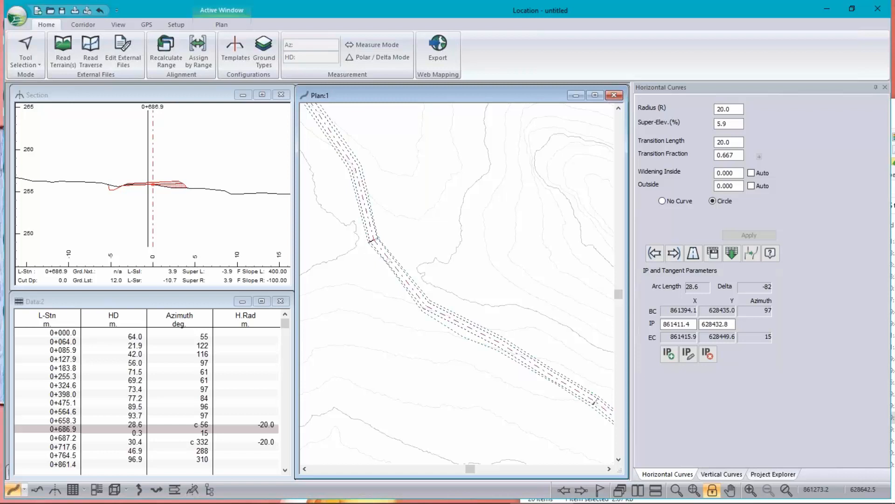
mouse_move(381, 302)
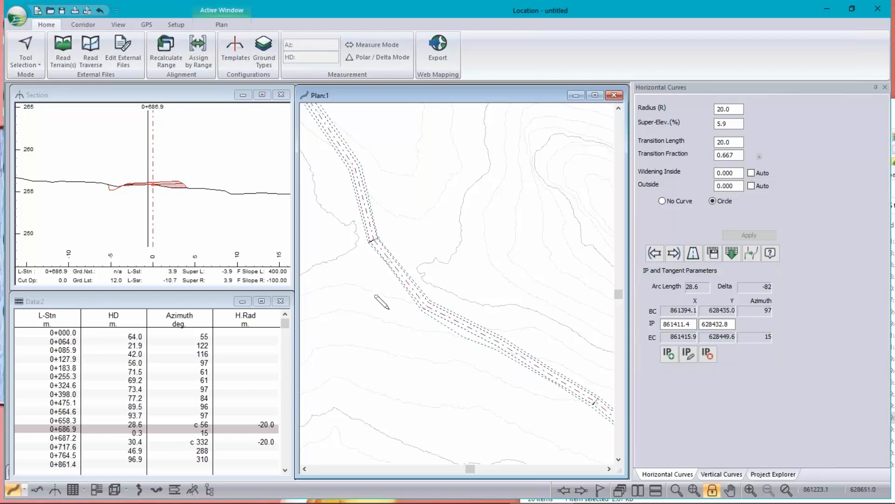
mouse_move(375, 300)
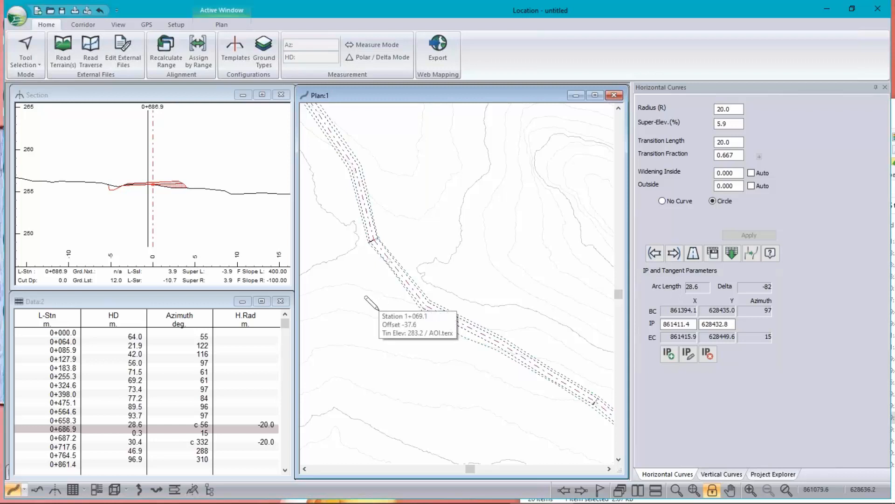
mouse_move(400, 285)
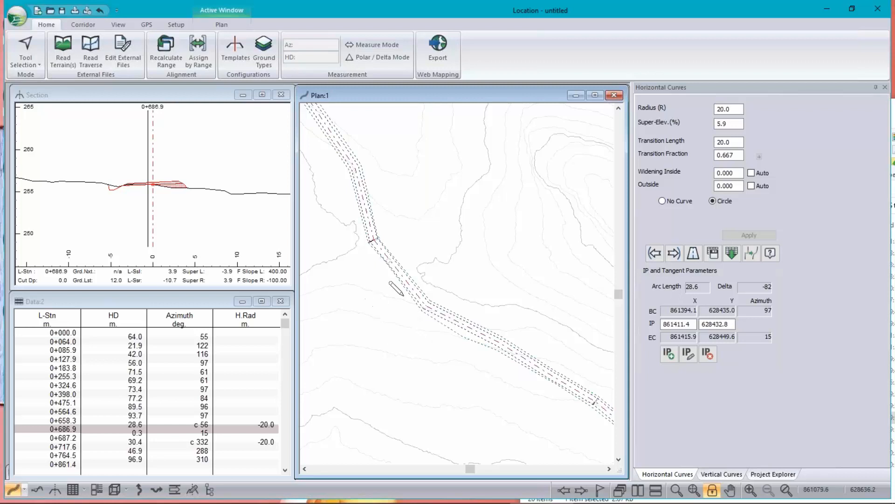
mouse_move(503, 258)
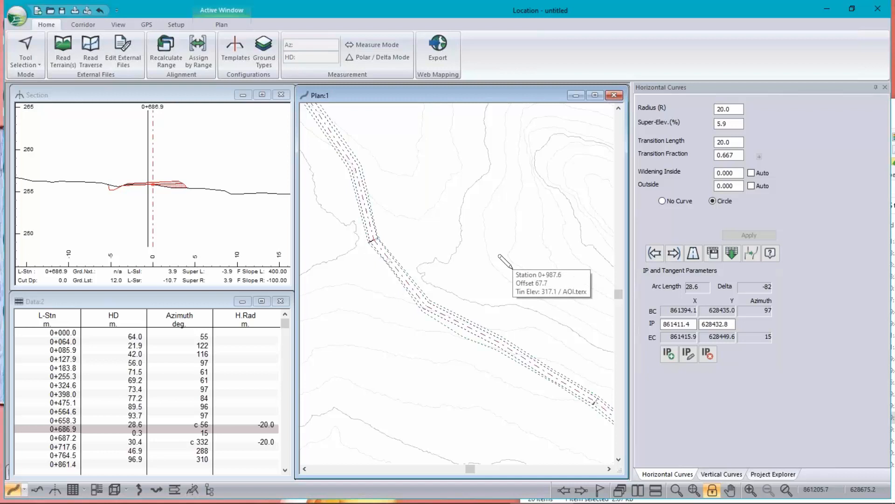
mouse_move(488, 263)
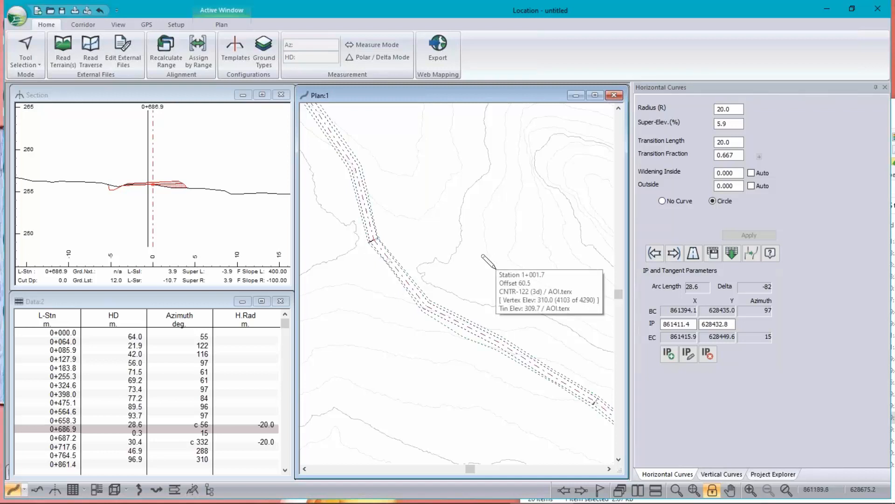
mouse_move(488, 266)
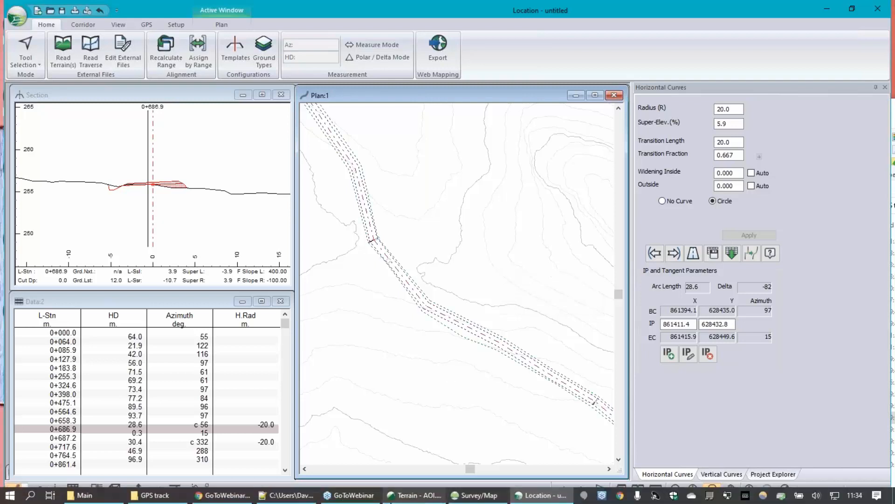
mouse_move(413, 496)
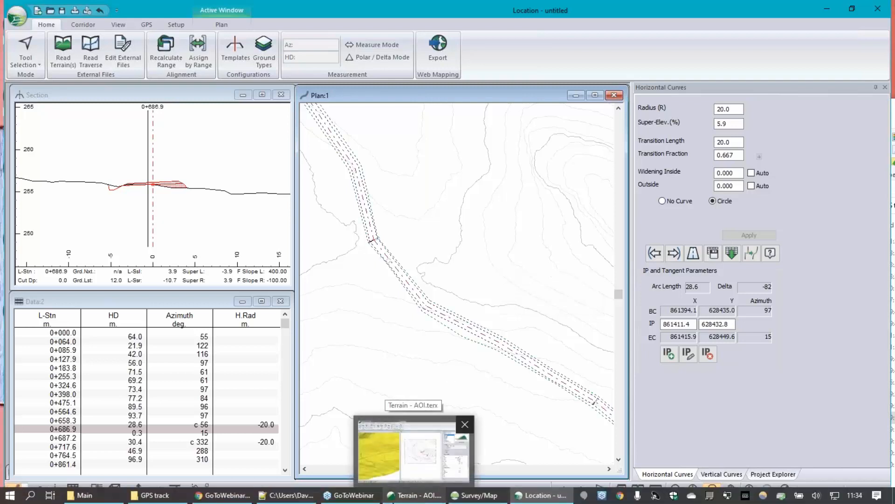
mouse_move(224, 495)
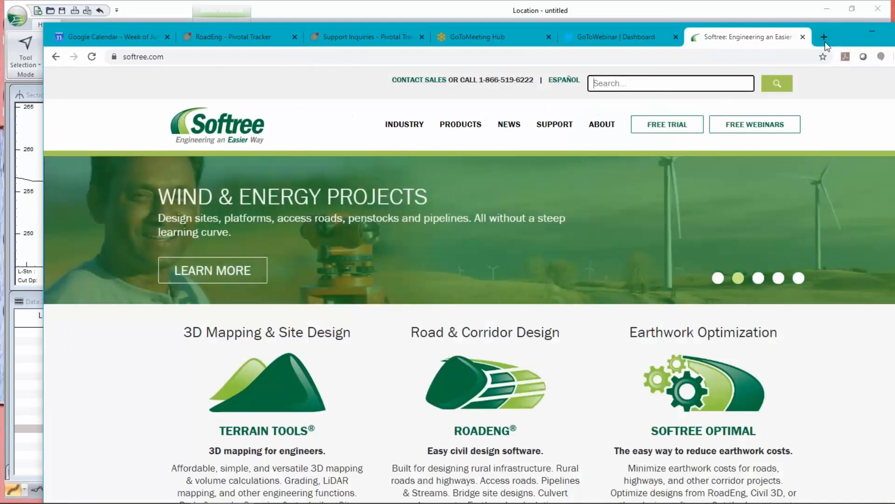
Step: Search Google for 'softree youtube lidar' in a new Chrome tab
left_click(824, 37)
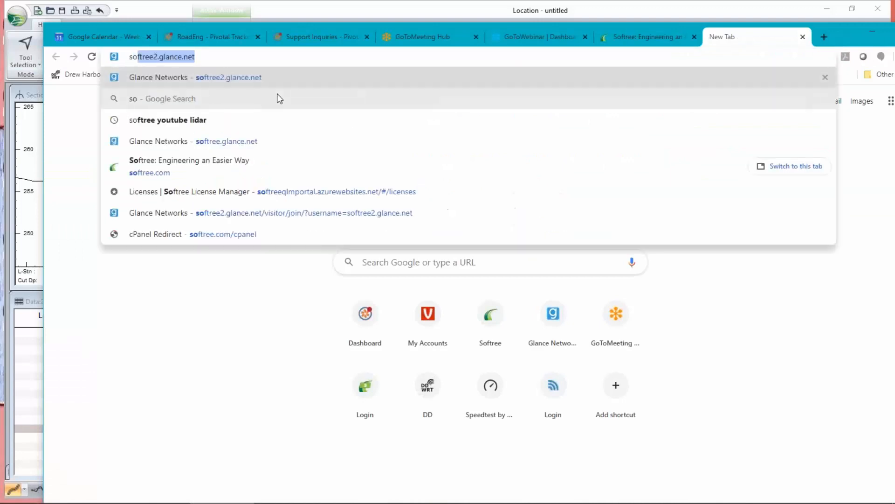
type("softe")
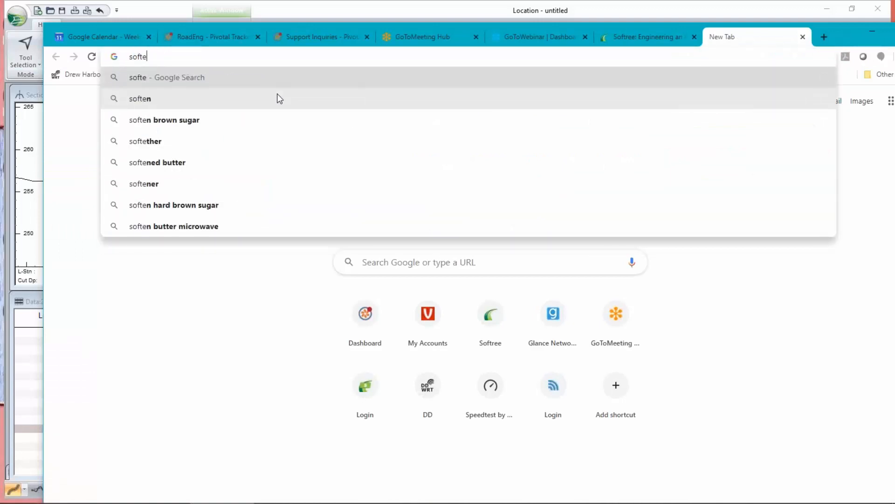
type("ree")
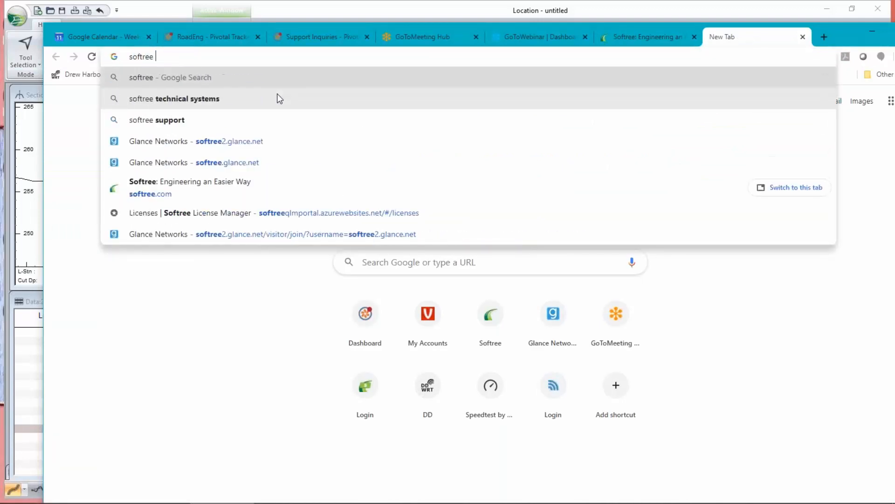
type("youtube lidar")
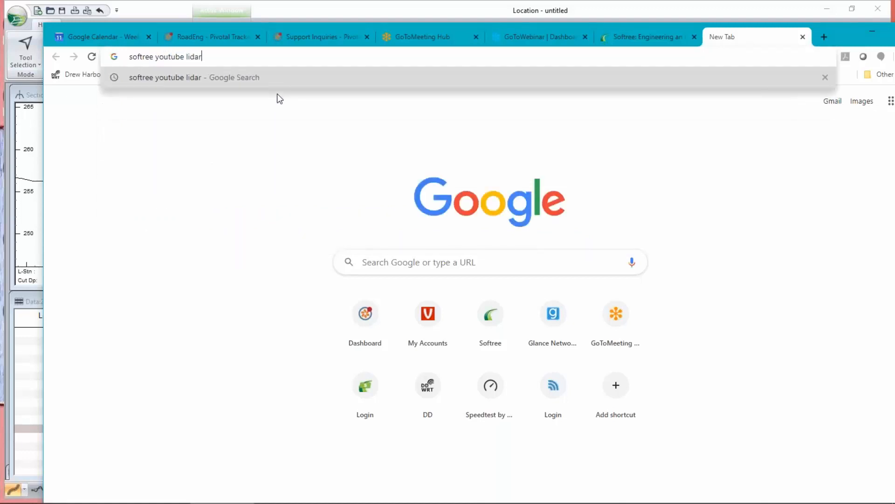
key("Return")
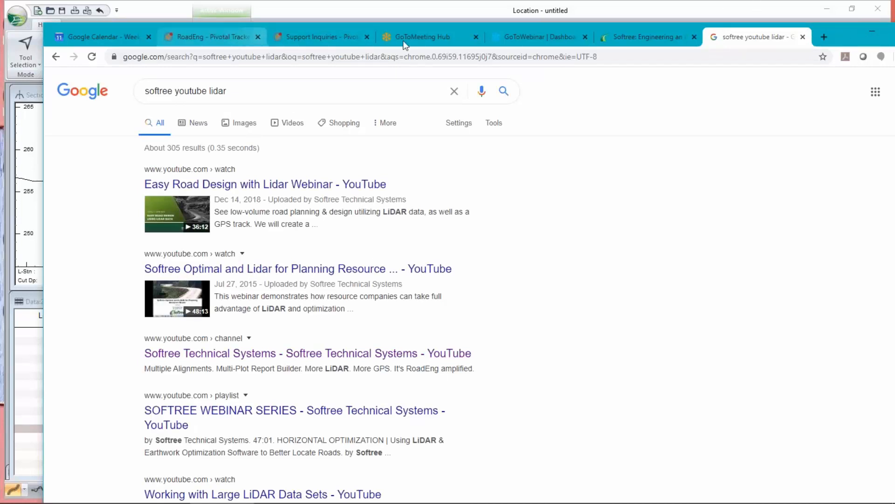
left_click(645, 37)
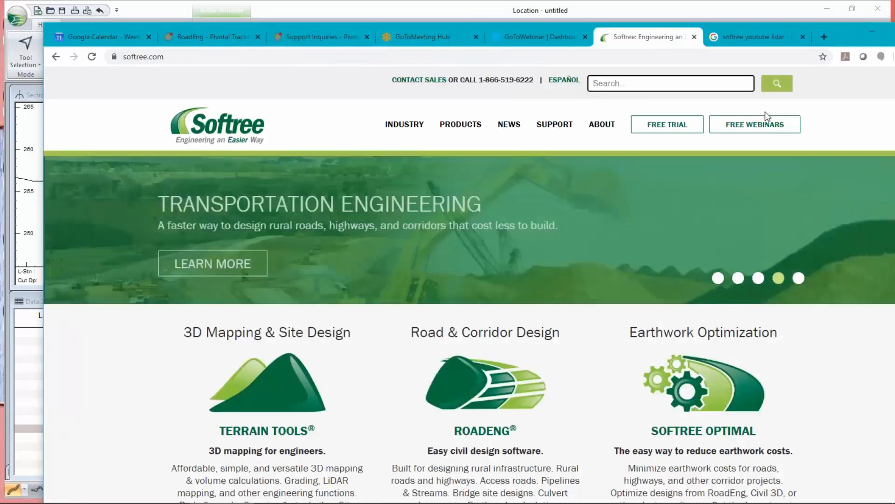
left_click(671, 83)
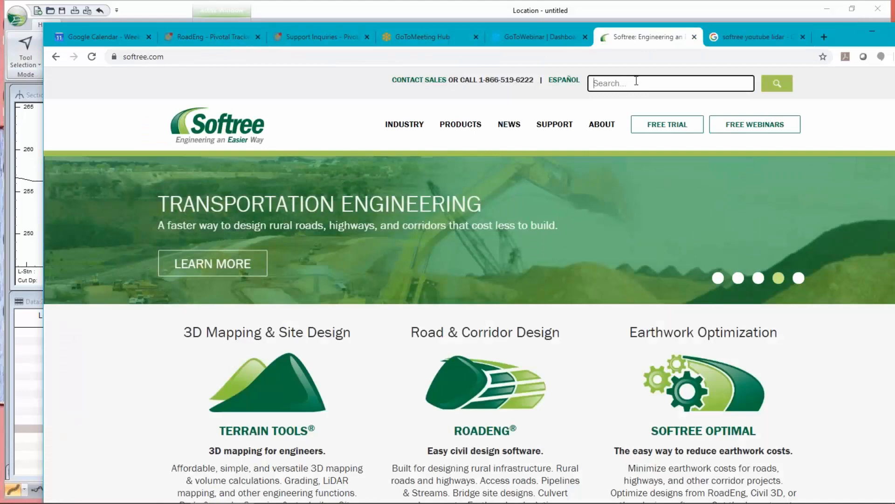
left_click(798, 278)
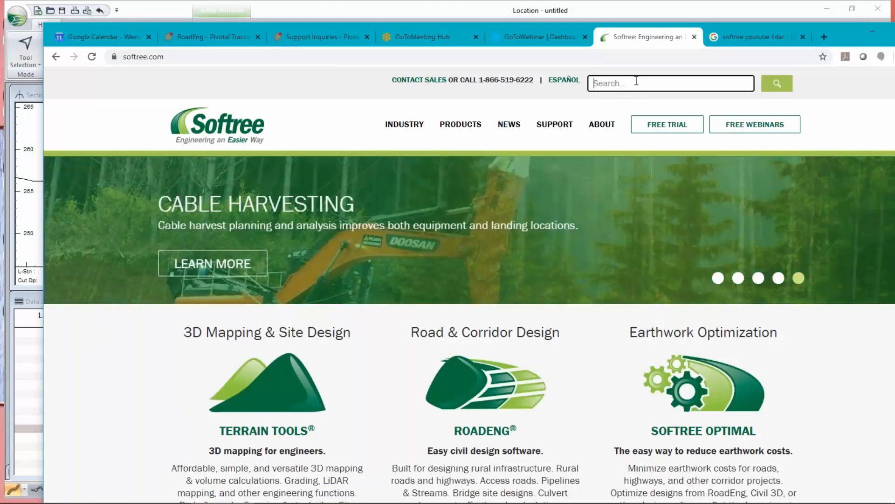
left_click(754, 37)
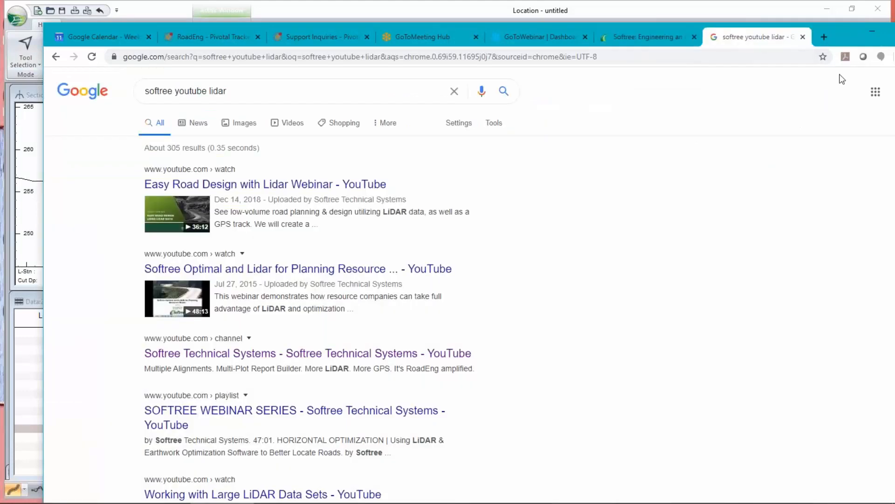
mouse_move(886, 127)
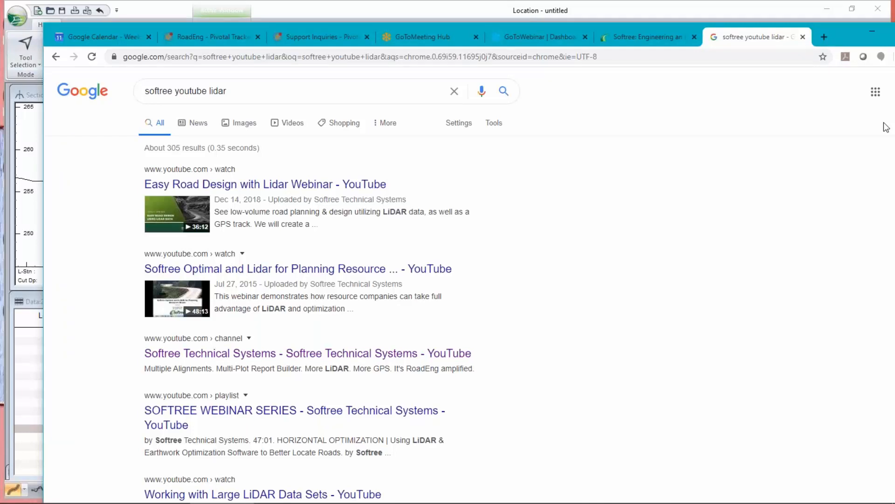
mouse_move(438, 182)
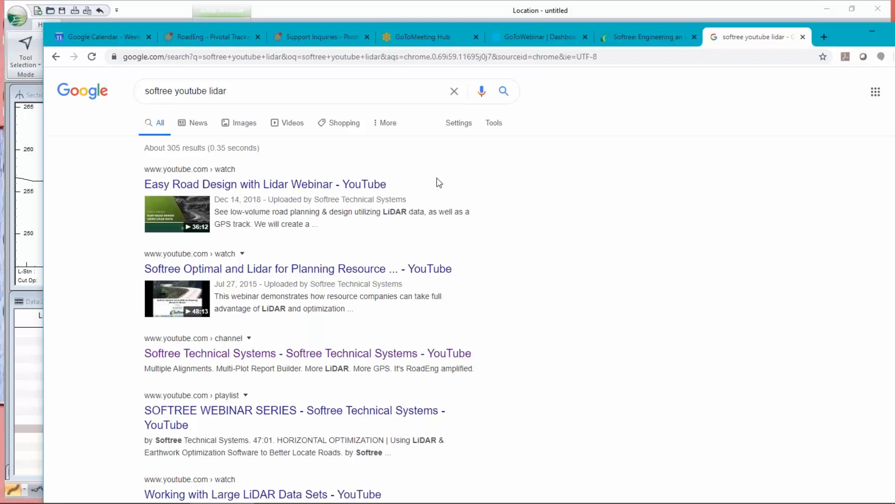
mouse_move(354, 126)
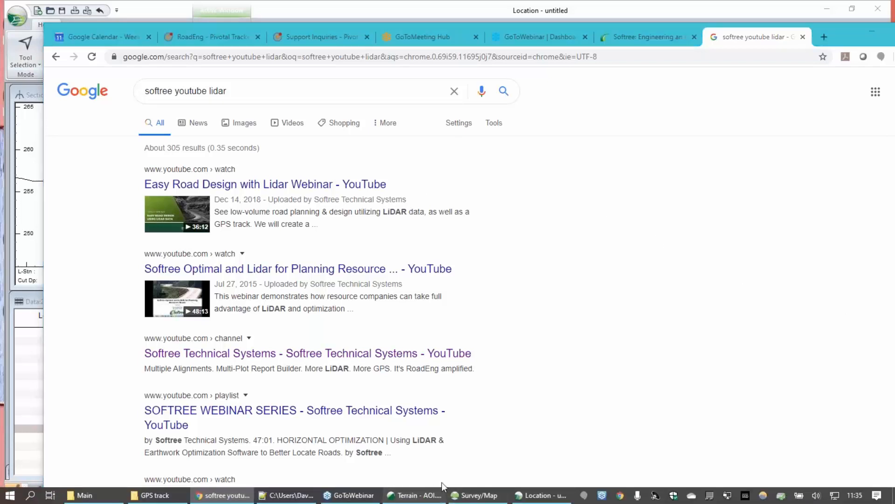
Step: Switch to the AOI.terx terrain project showing its contour plan, 3D surface and track_points
left_click(415, 495)
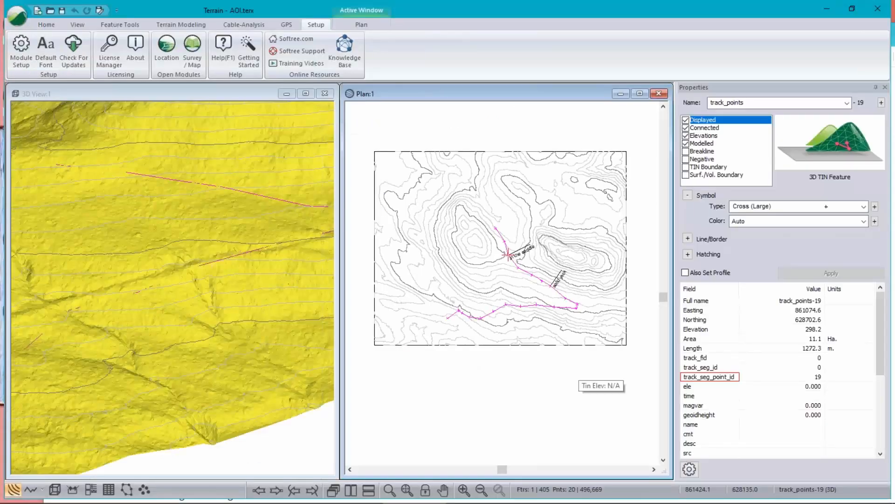
mouse_move(596, 496)
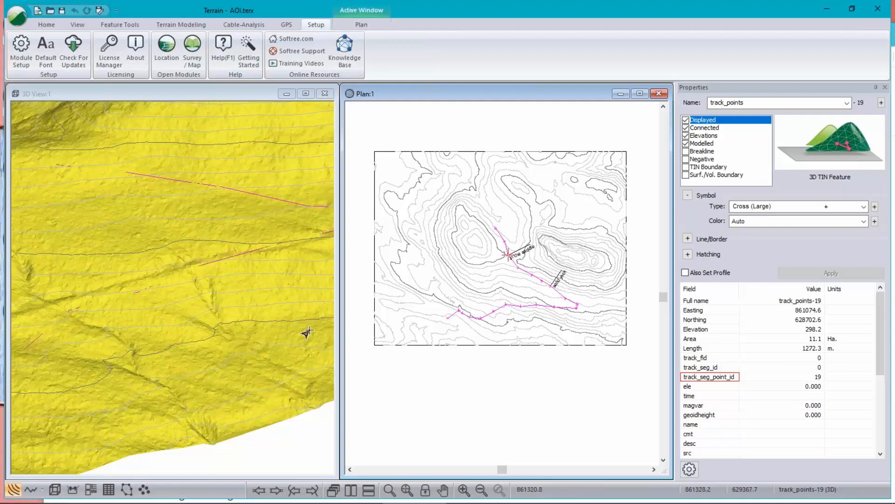
mouse_move(308, 333)
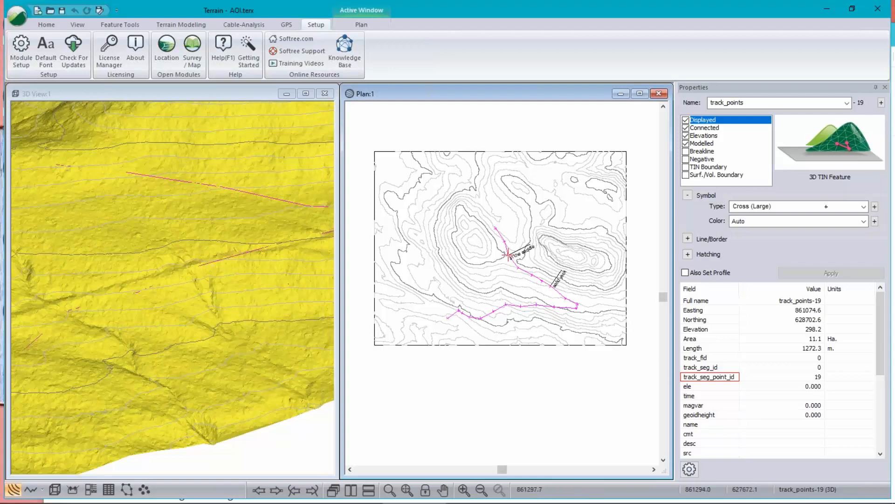
mouse_move(525, 286)
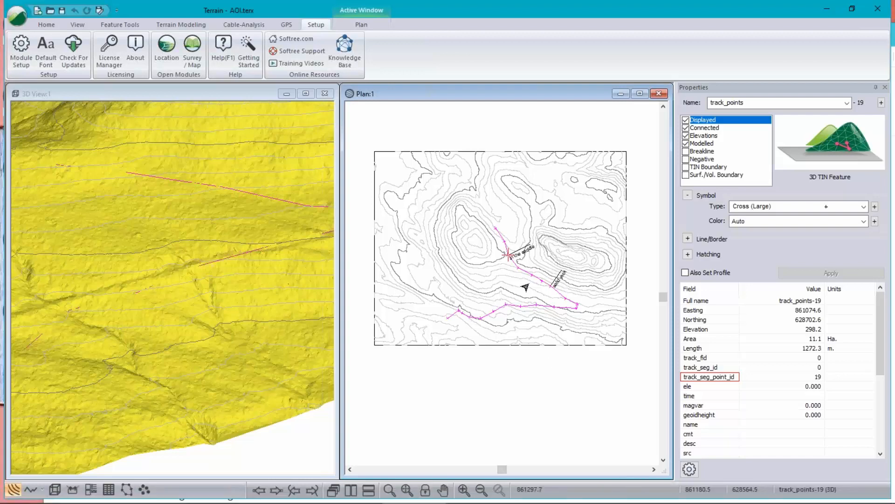
mouse_move(497, 124)
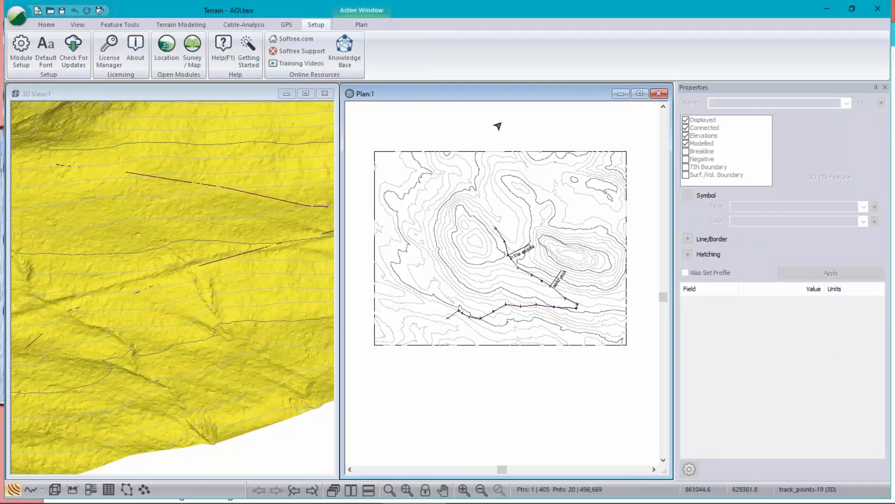
mouse_move(541, 167)
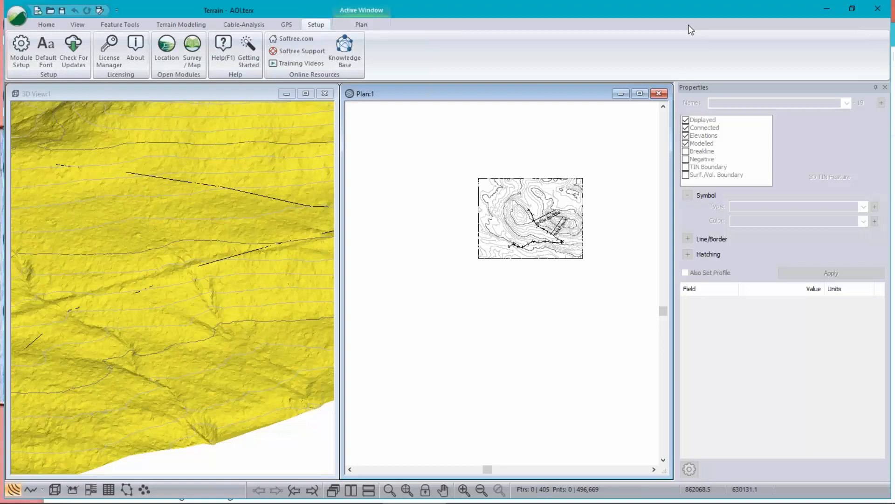
mouse_move(604, 253)
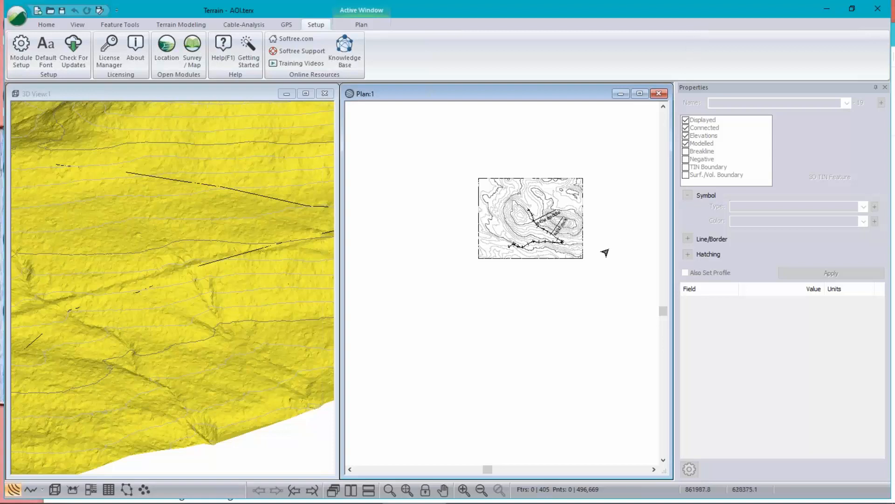
mouse_move(605, 253)
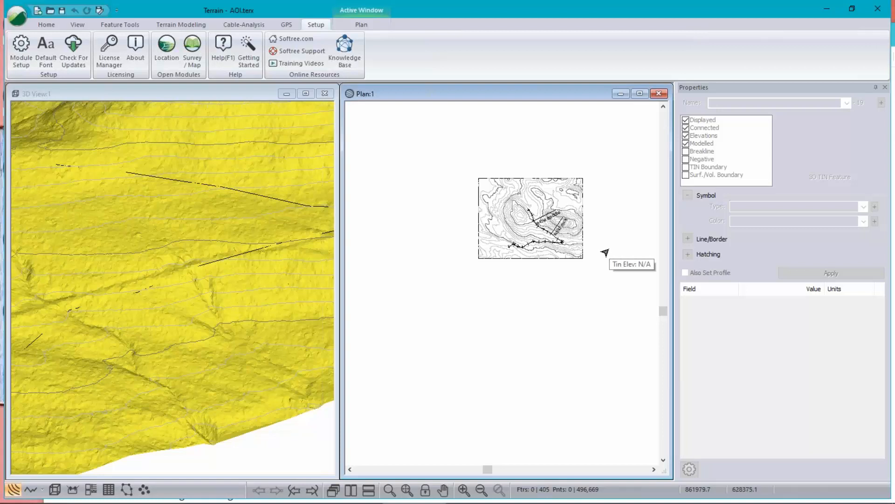
mouse_move(866, 213)
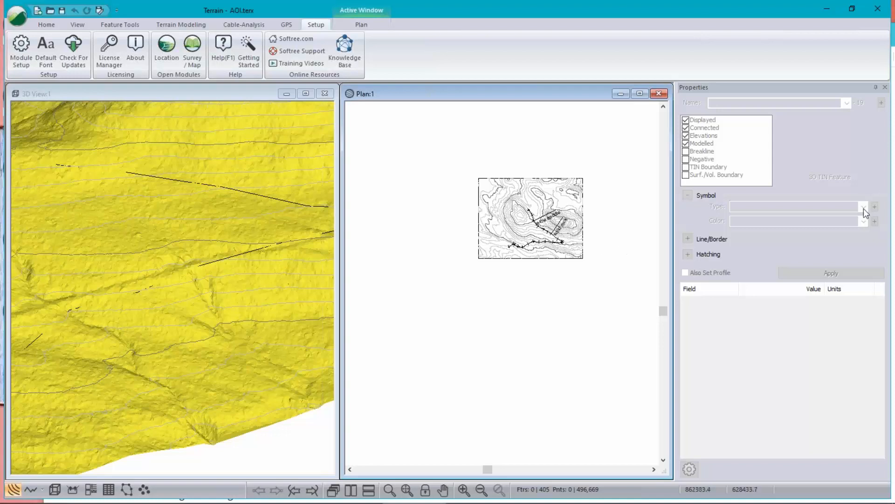
mouse_move(664, 264)
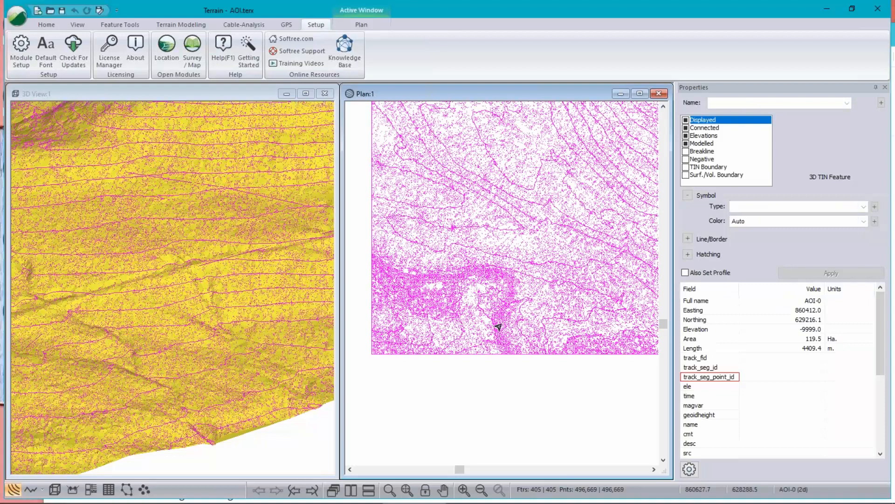
mouse_move(588, 314)
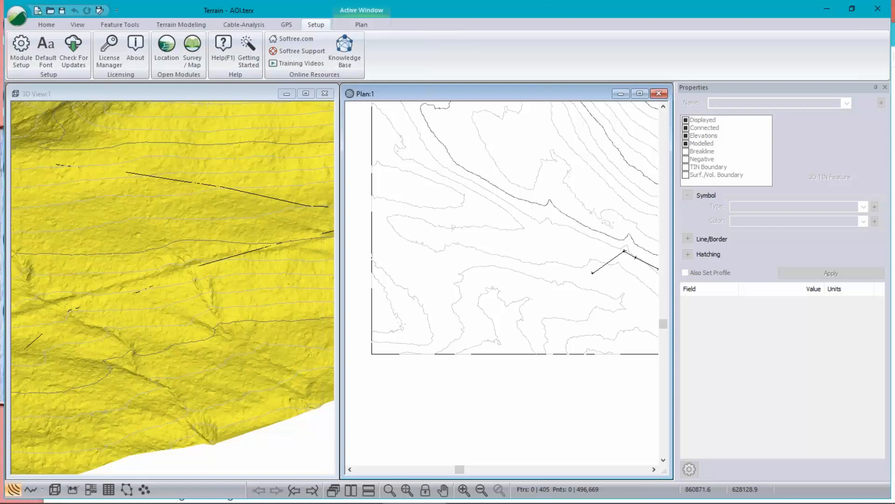
mouse_move(520, 295)
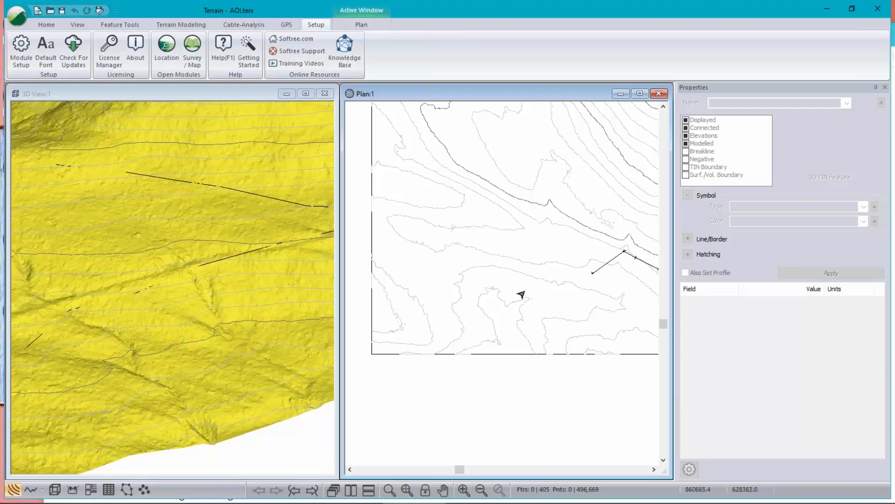
mouse_move(520, 294)
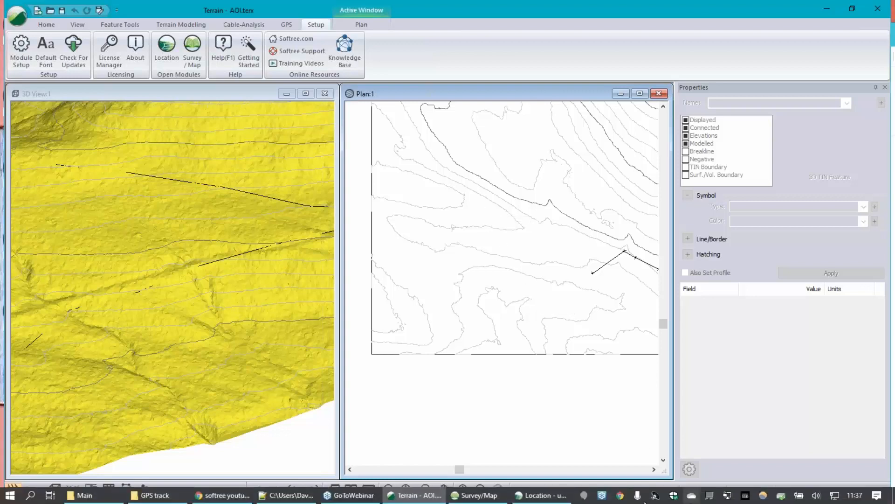
left_click(540, 495)
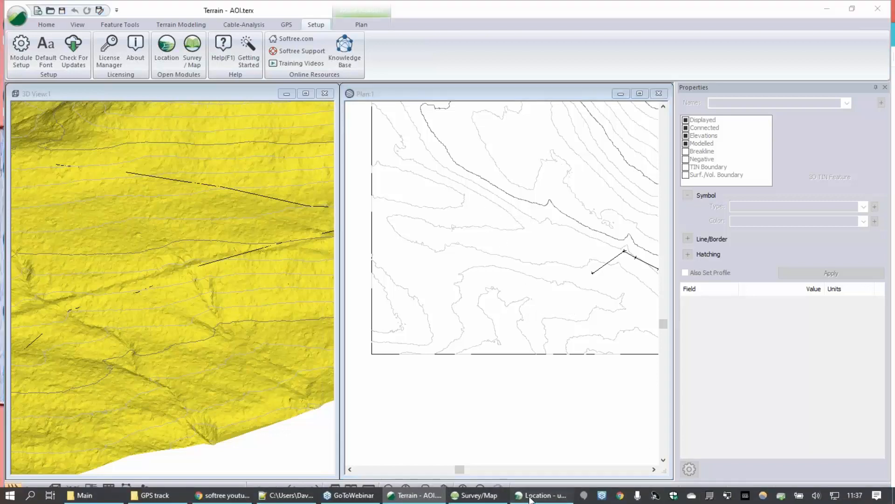
Step: Load TwoOptions3.dsnx from Recent Documents, discarding the untitled design and dismissing the version warning
left_click(540, 495)
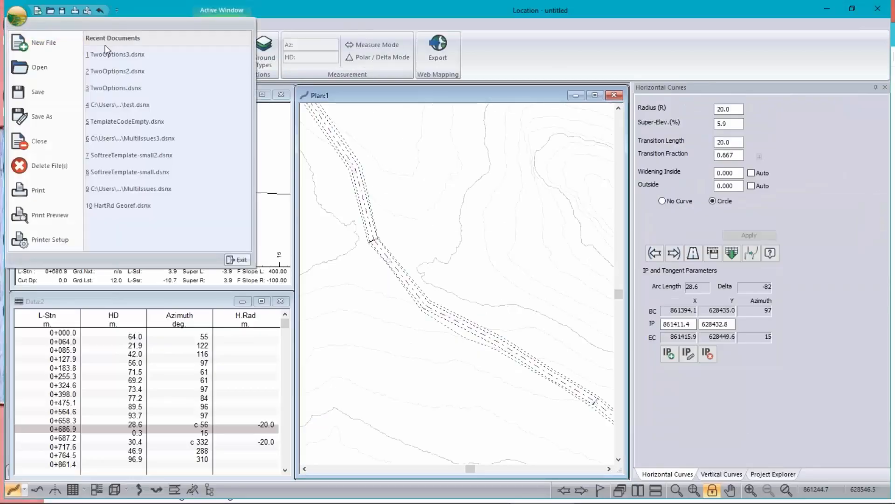
mouse_move(118, 54)
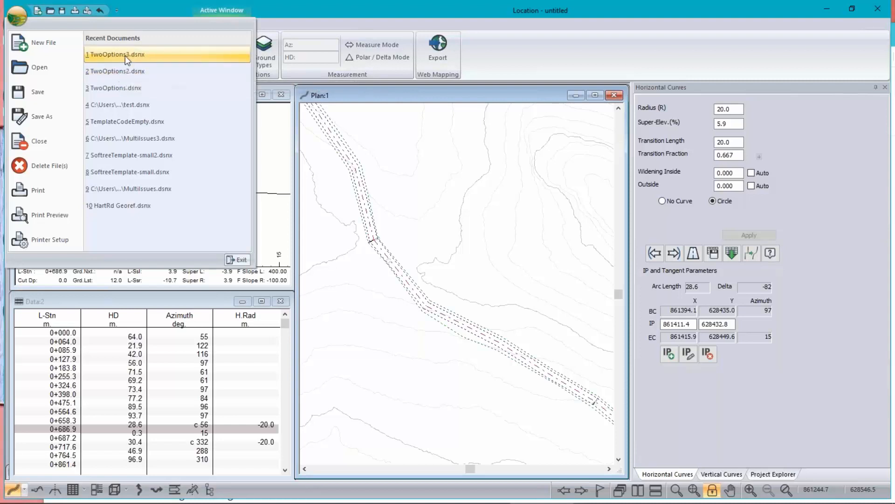
left_click(115, 54)
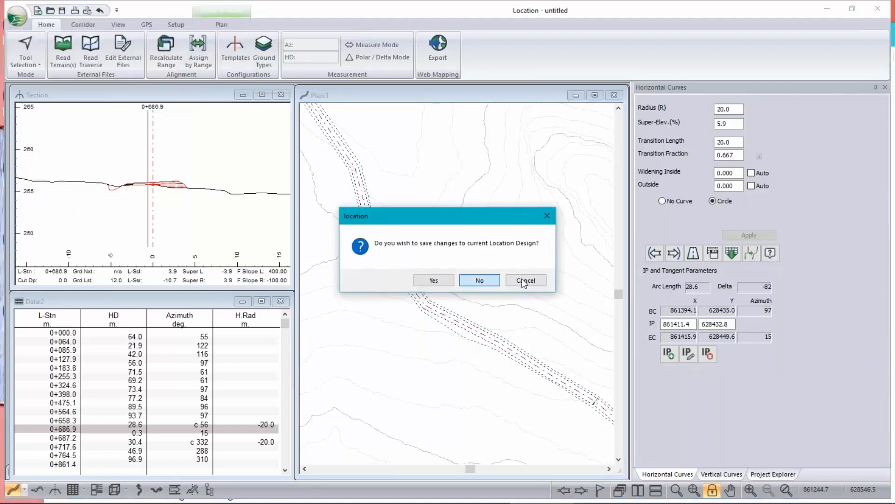
left_click(479, 280)
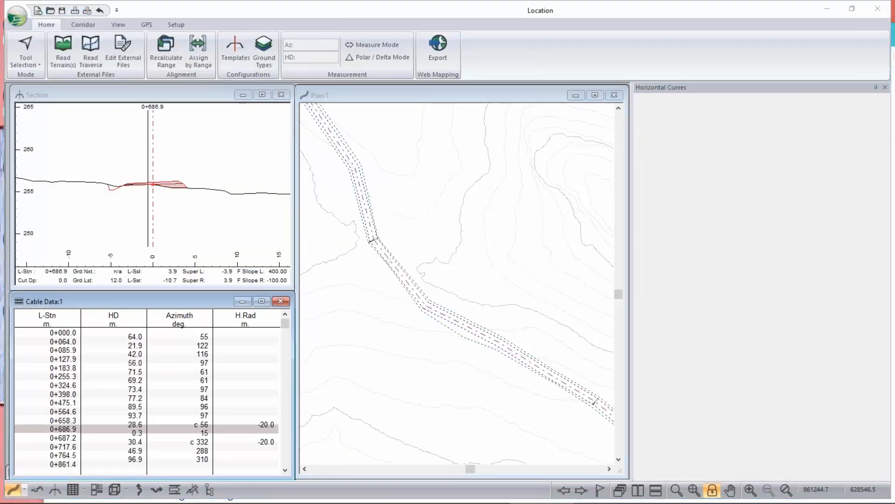
left_click(63, 51)
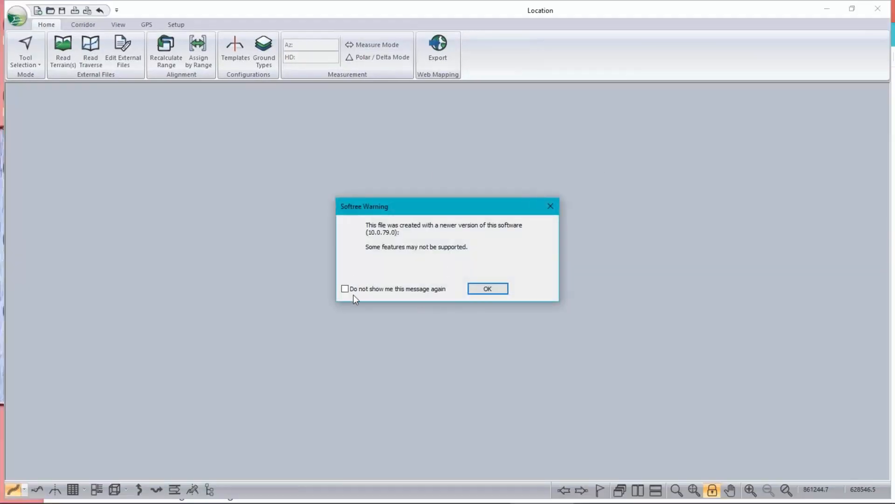
left_click(487, 288)
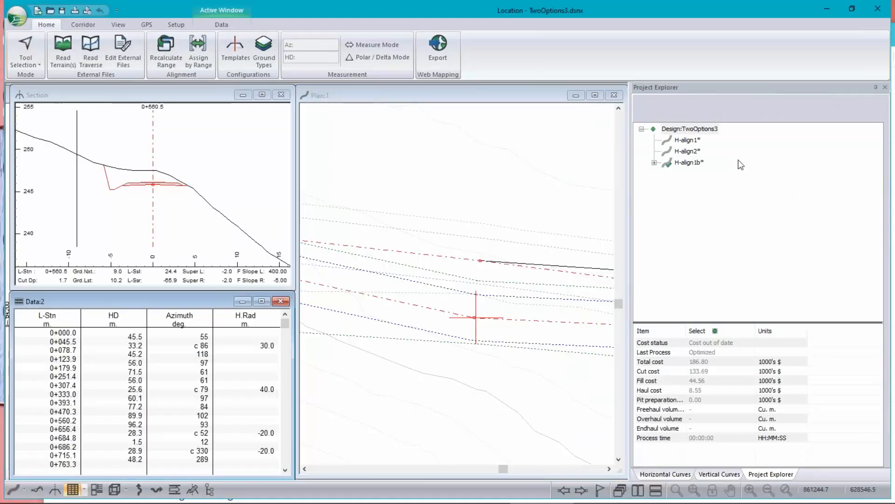
mouse_move(445, 98)
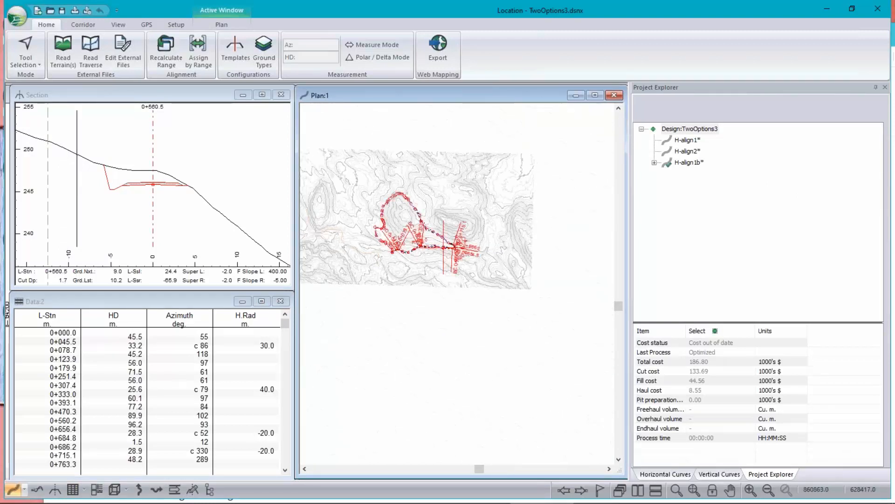
mouse_move(398, 220)
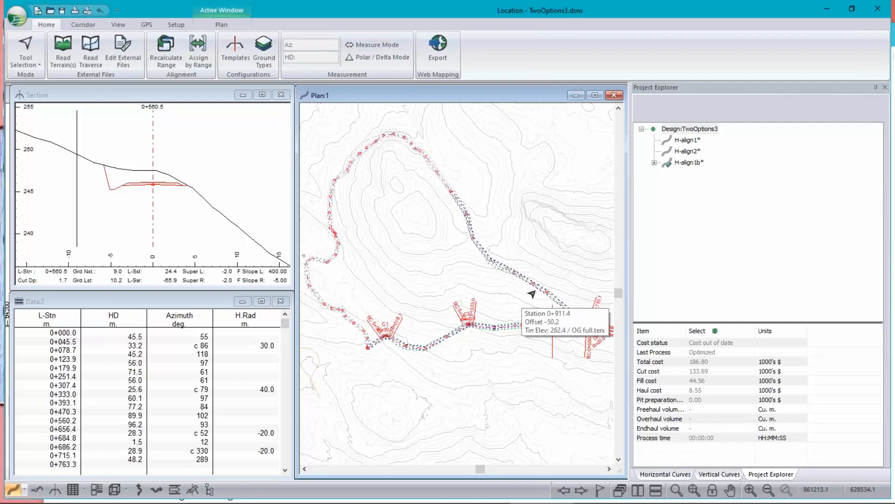
mouse_move(306, 313)
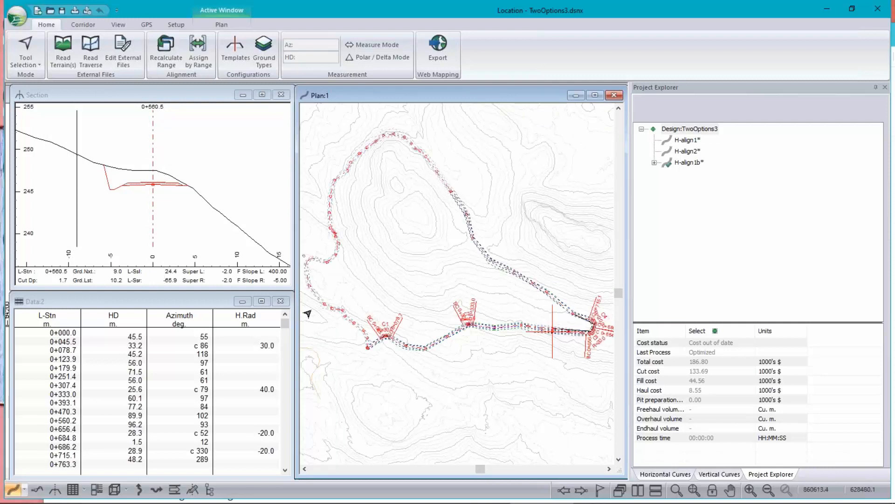
mouse_move(502, 457)
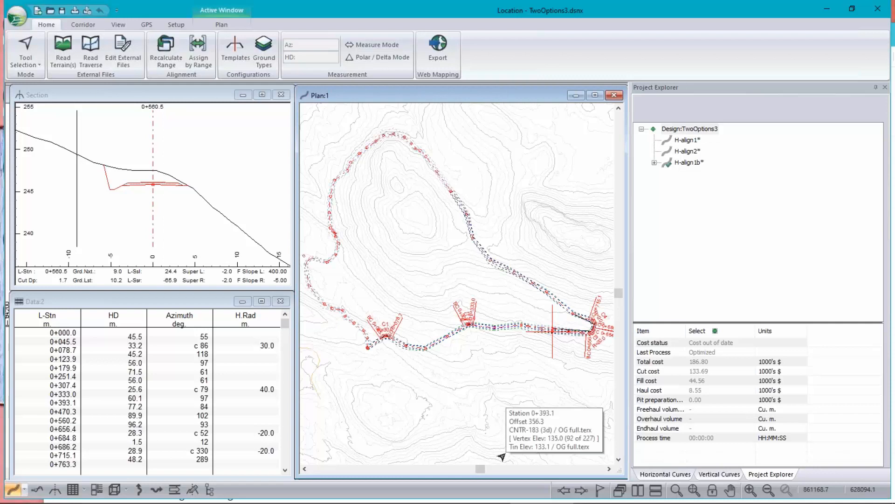
mouse_move(362, 349)
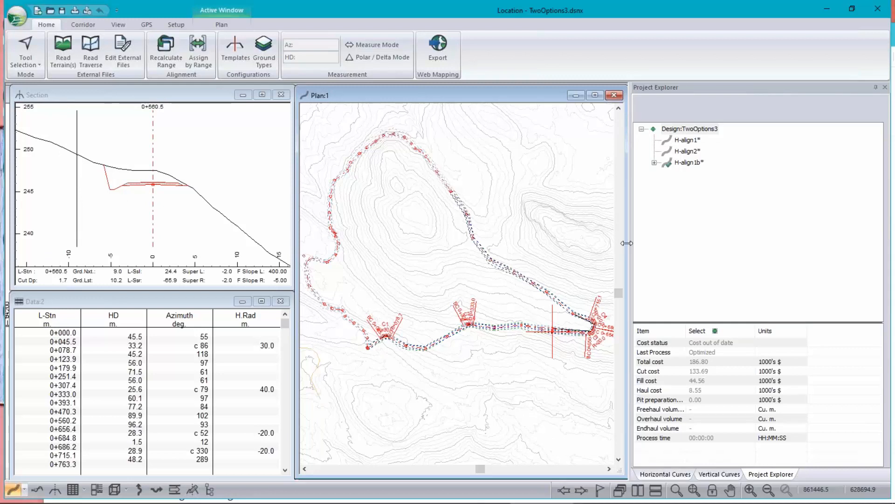
mouse_move(472, 234)
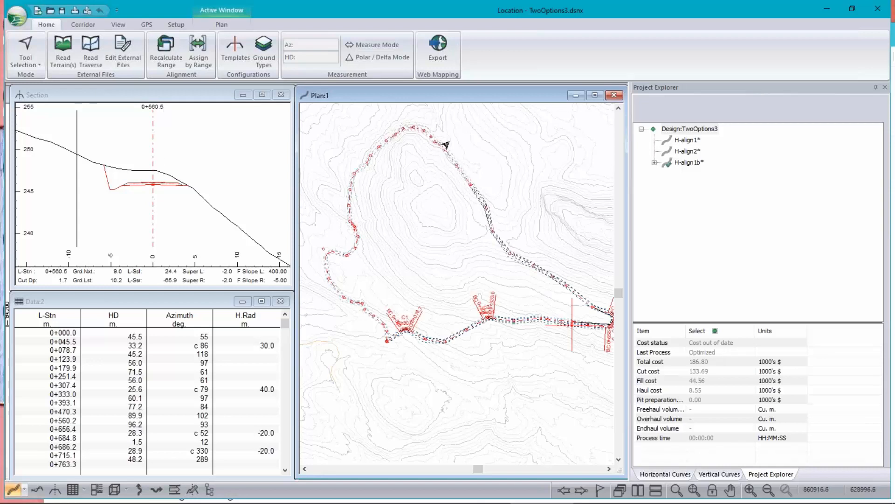
mouse_move(586, 243)
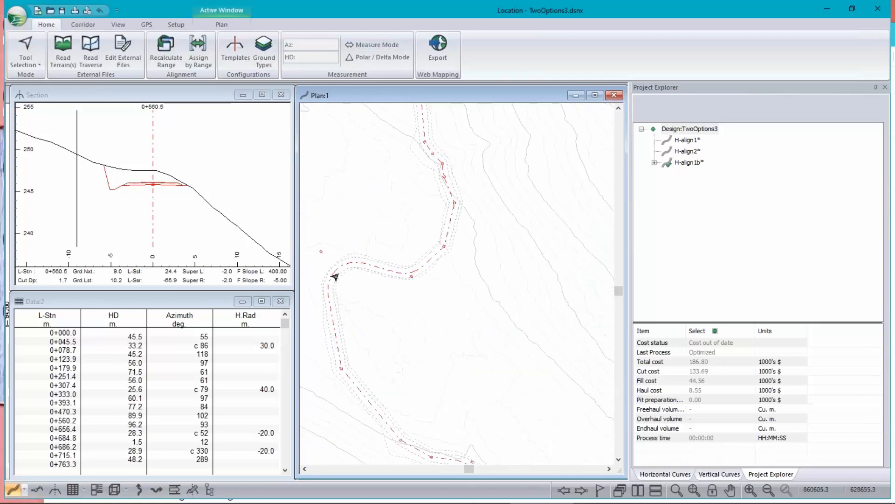
mouse_move(534, 326)
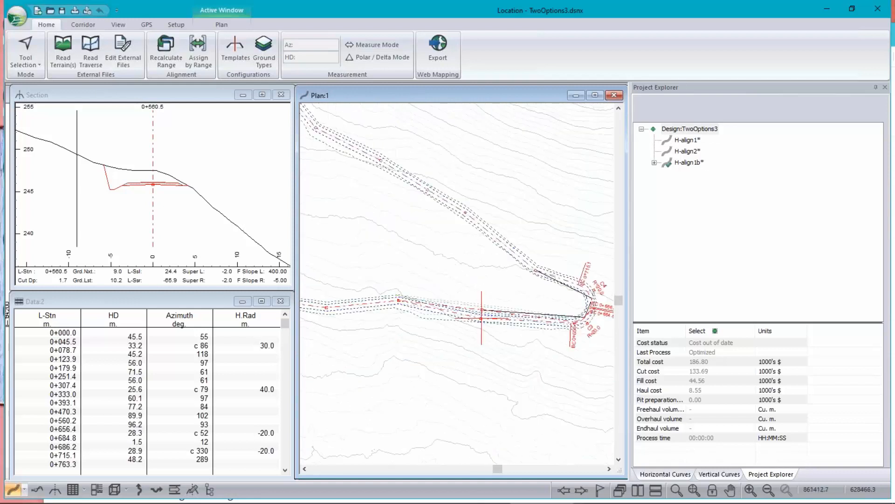
mouse_move(378, 243)
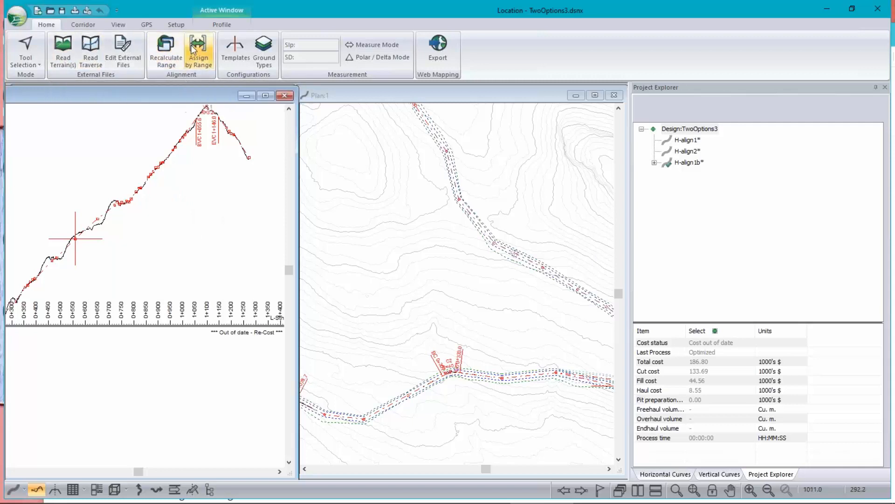
mouse_move(199, 50)
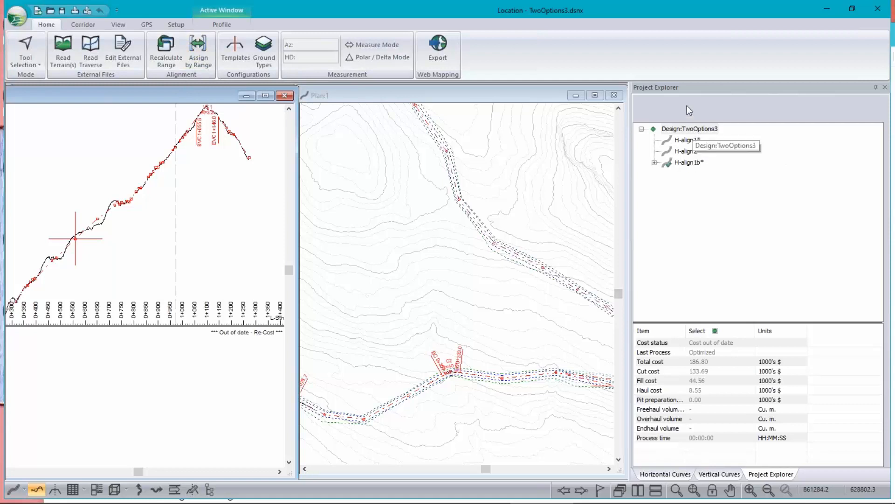
mouse_move(658, 167)
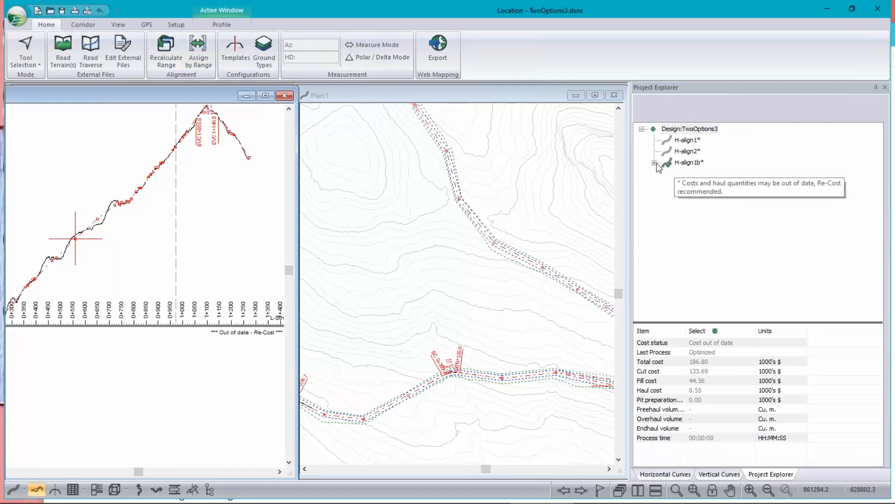
Step: Set H-align2 as the current horizontal alignment via its Project Explorer context menu
left_click(689, 129)
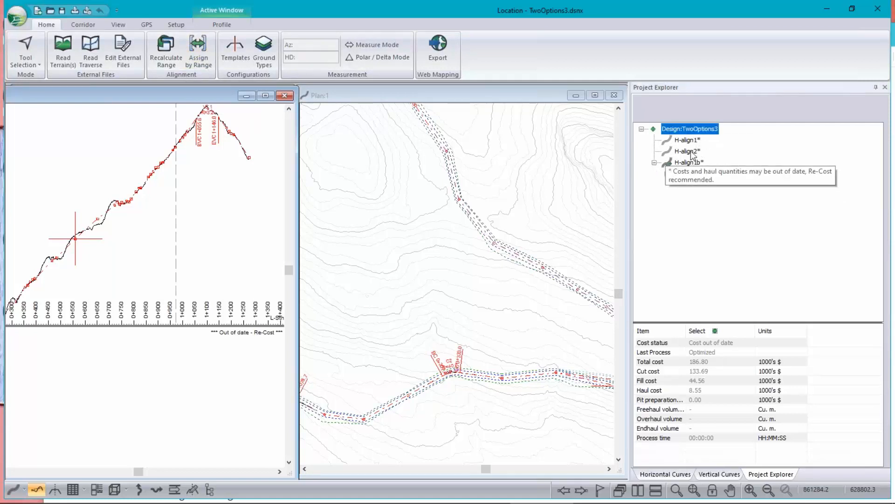
left_click(688, 151)
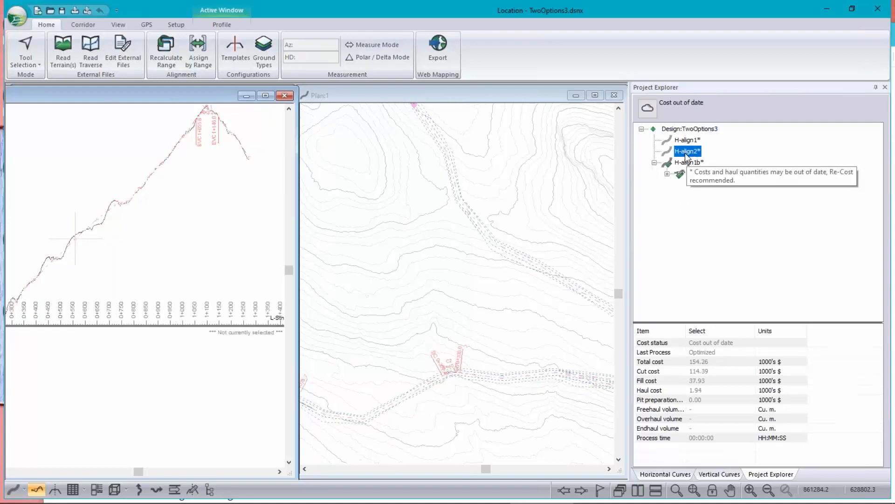
right_click(687, 151)
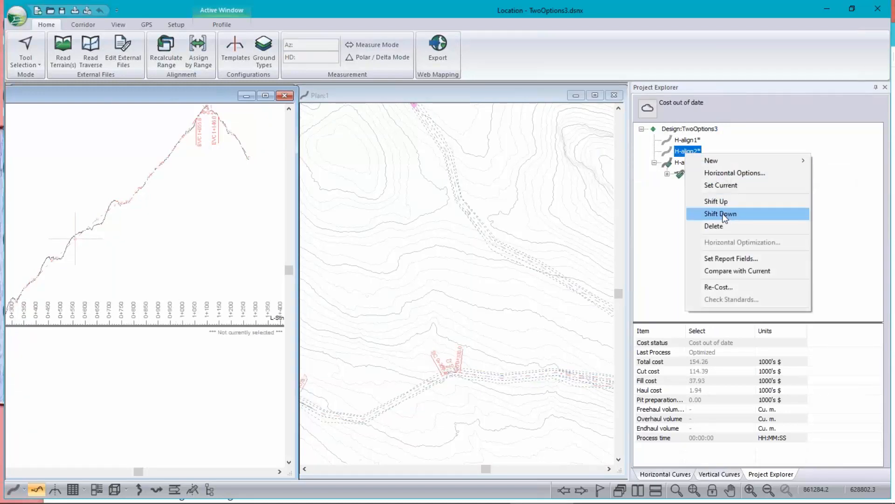
mouse_move(721, 215)
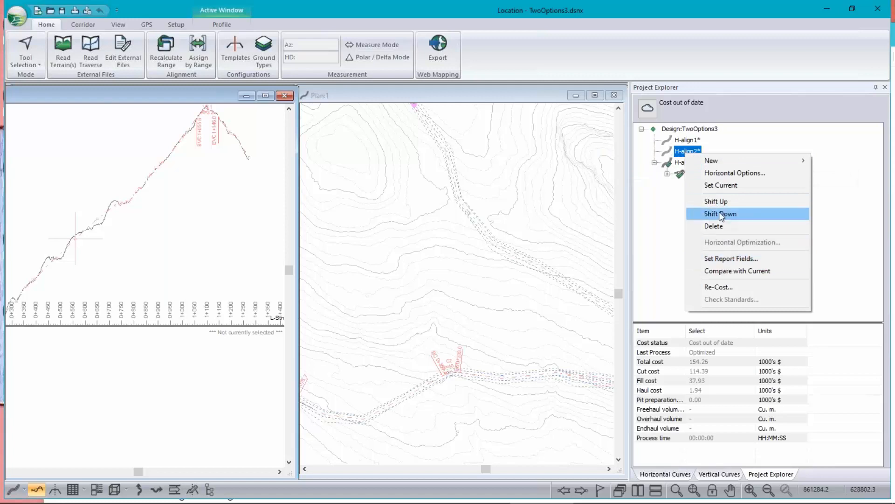
left_click(720, 213)
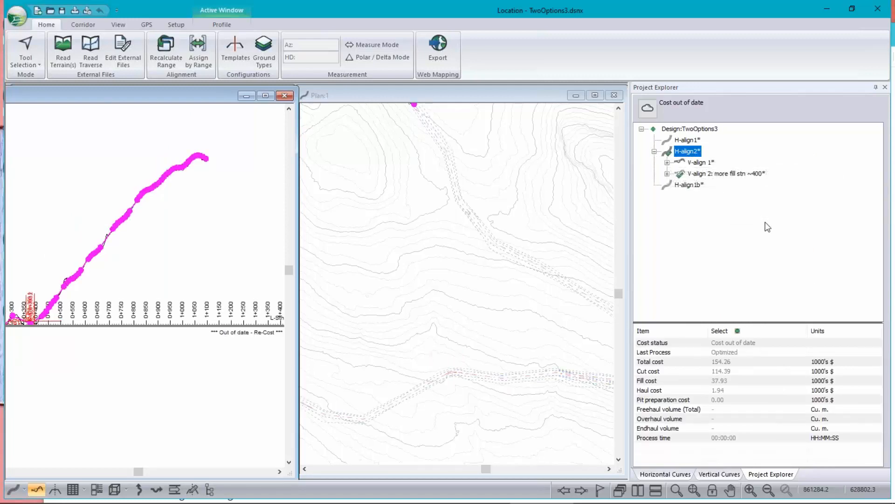
mouse_move(203, 238)
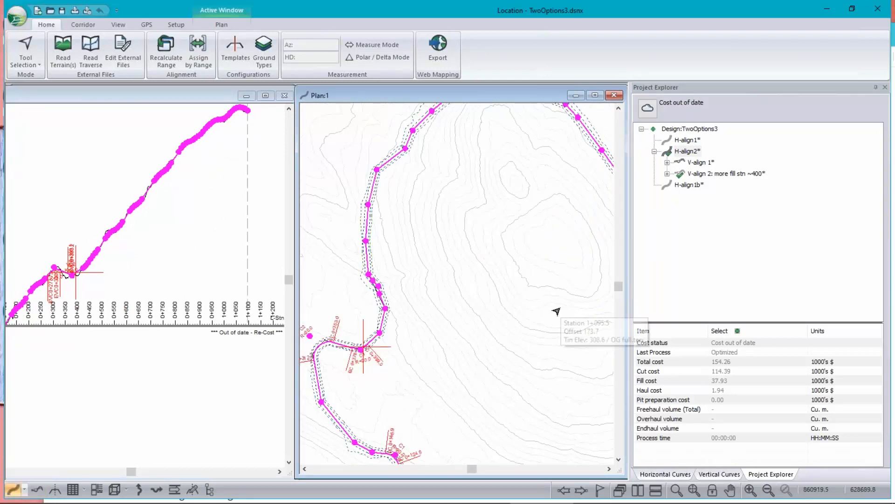
mouse_move(511, 258)
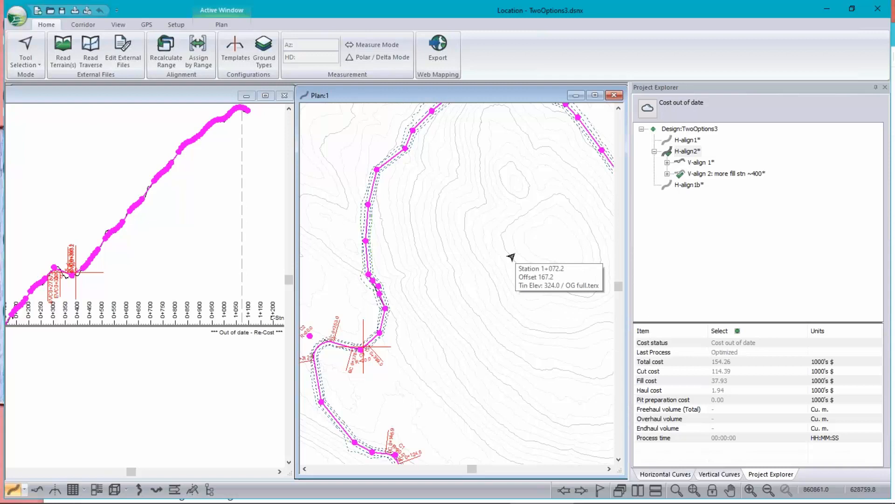
mouse_move(416, 187)
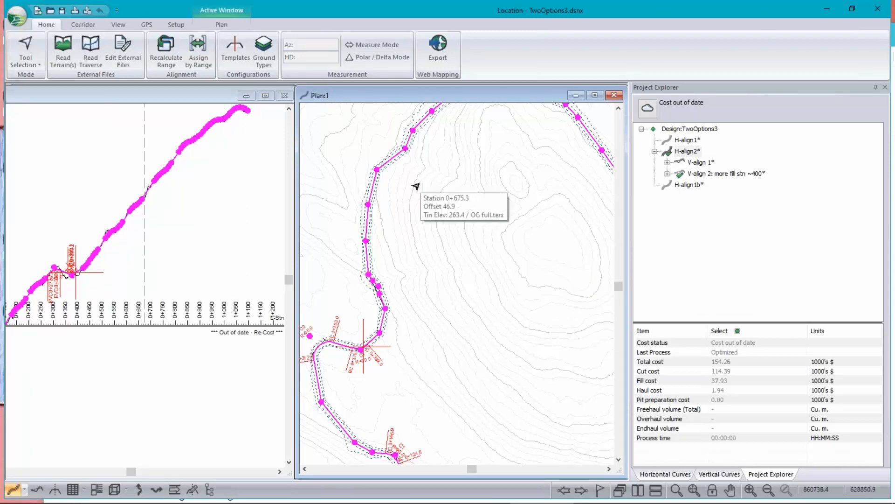
mouse_move(140, 106)
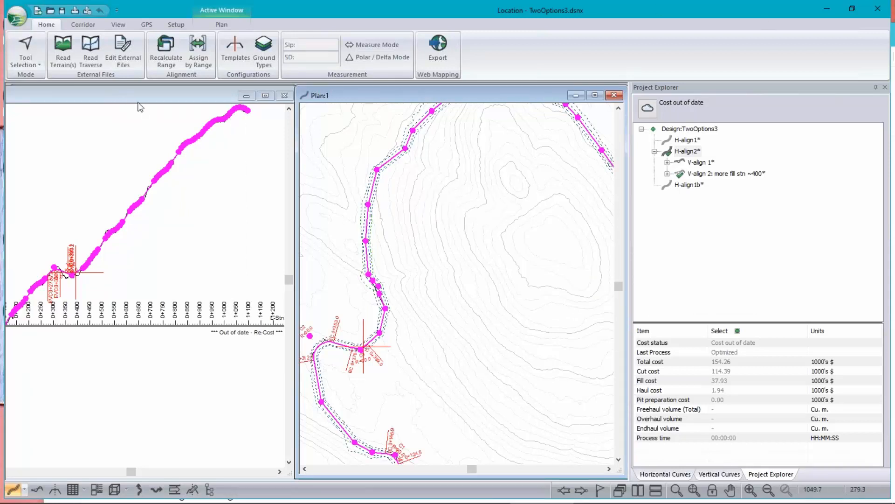
mouse_move(198, 51)
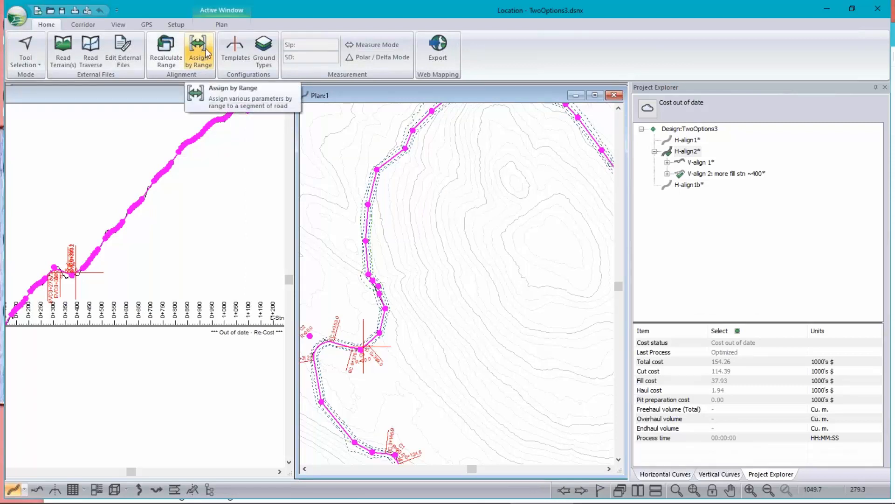
Step: Dismiss the ground type settings, then run Recalculate Range on H-align2 with Re-Cost enabled
left_click(263, 51)
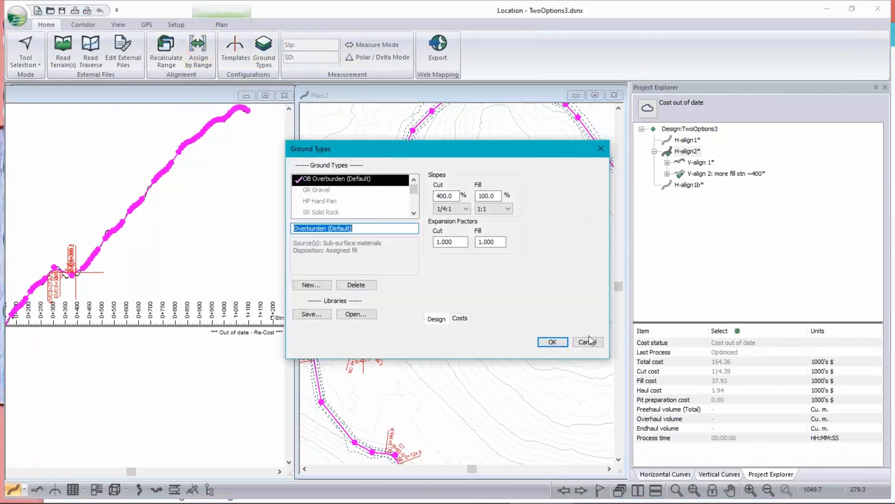
left_click(588, 341)
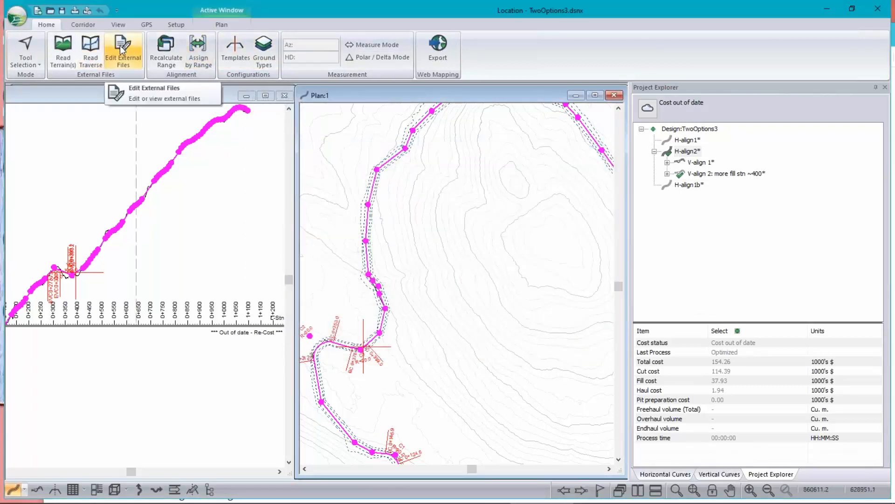
left_click(83, 24)
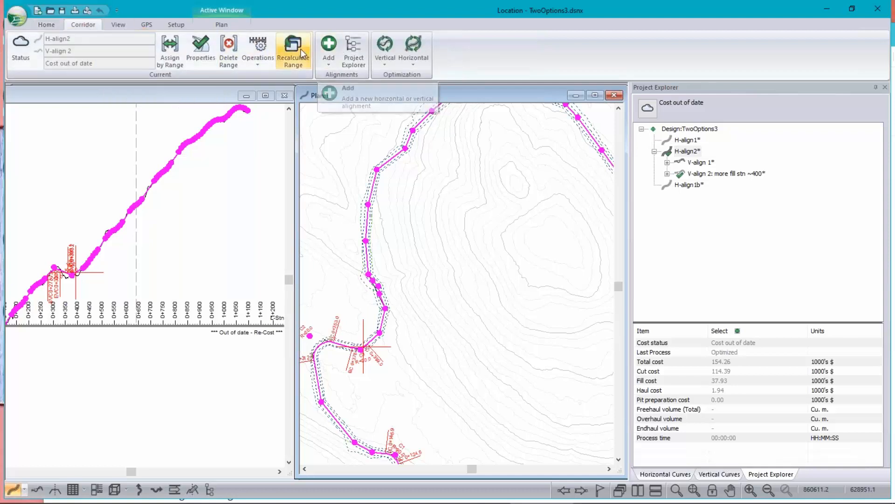
left_click(293, 50)
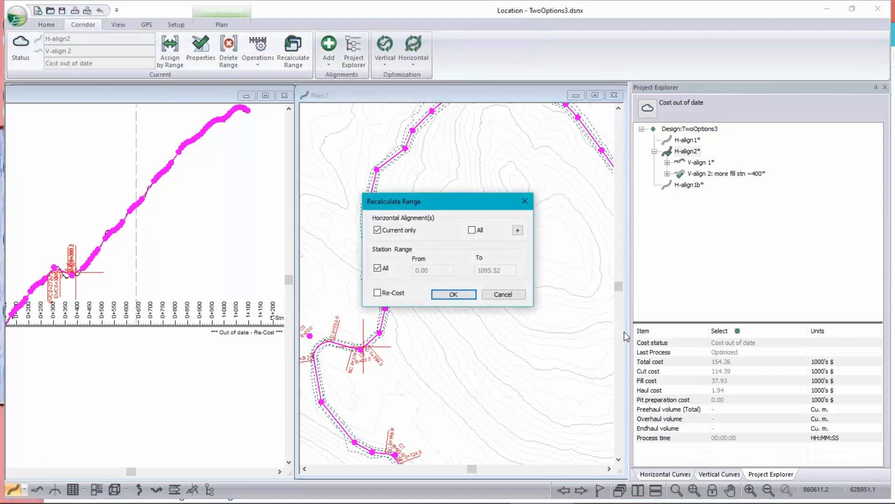
mouse_move(556, 318)
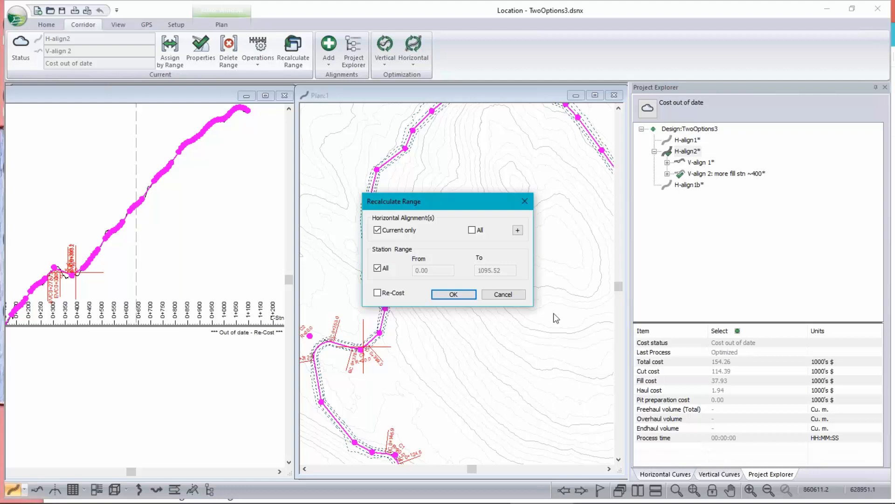
mouse_move(200, 344)
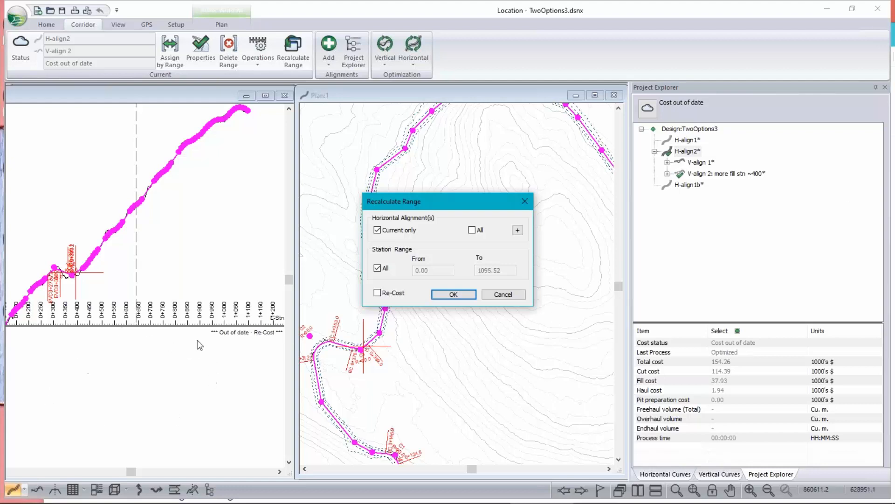
mouse_move(375, 299)
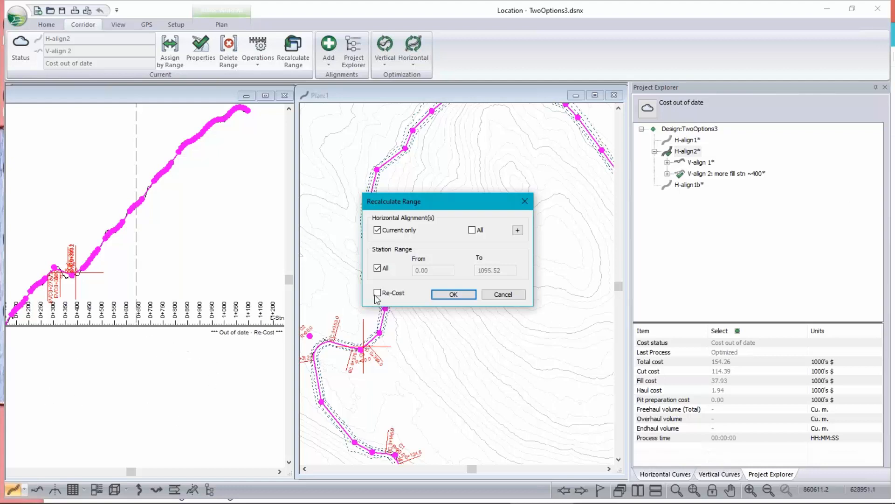
left_click(453, 293)
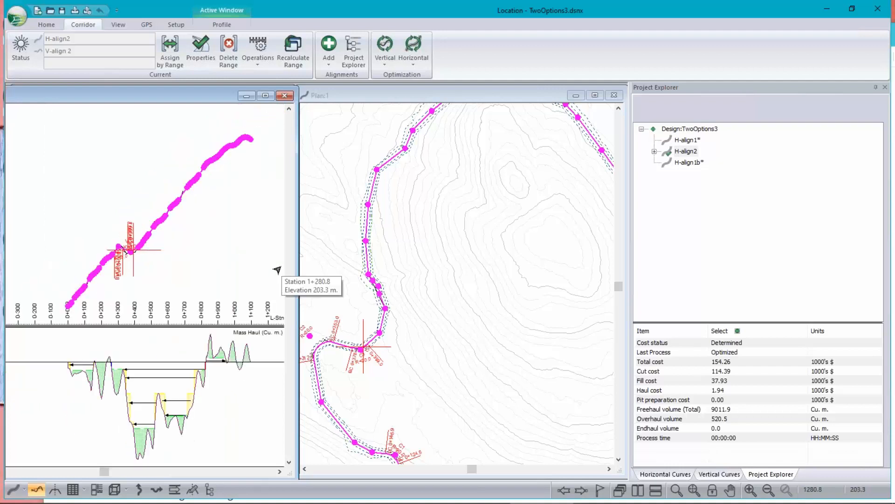
Step: Compare H-align1b's 186.80 total against H-align2's 154.26 by selecting each in Project Explorer
left_click(655, 151)
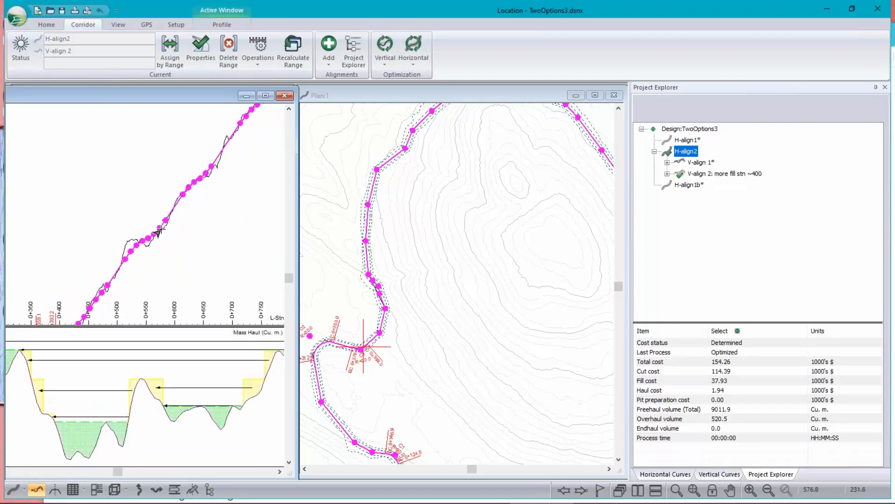
mouse_move(482, 284)
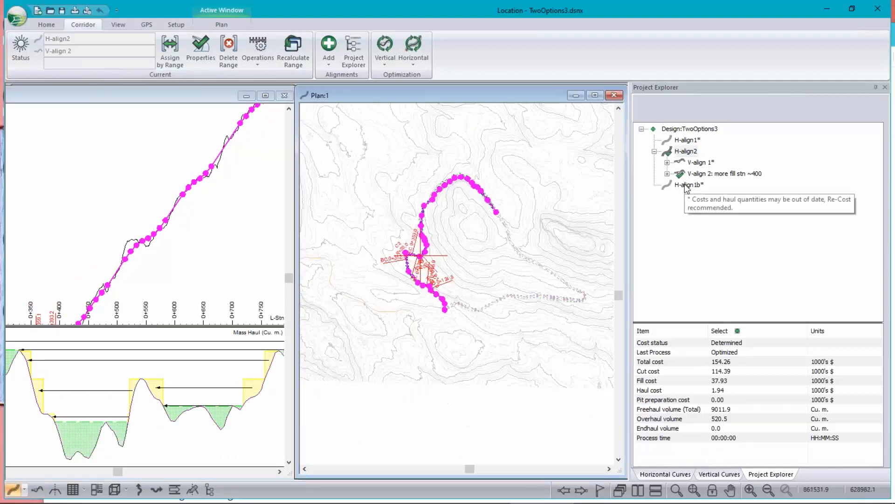
left_click(689, 184)
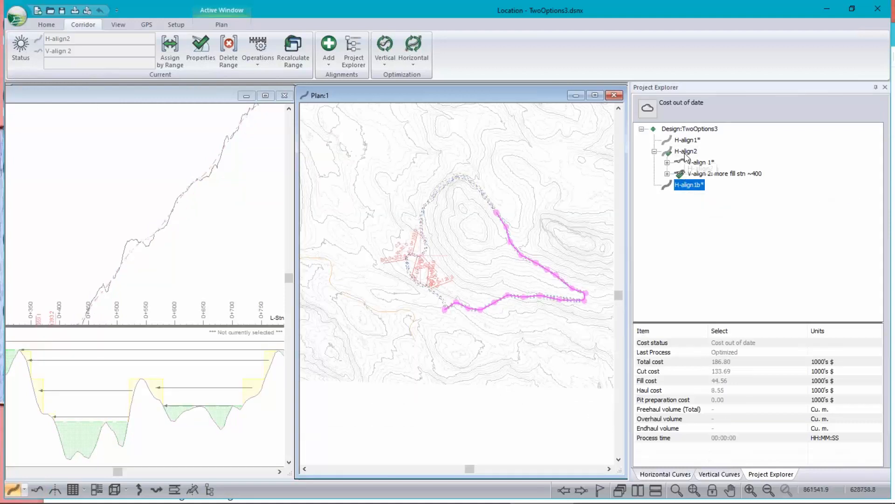
left_click(686, 151)
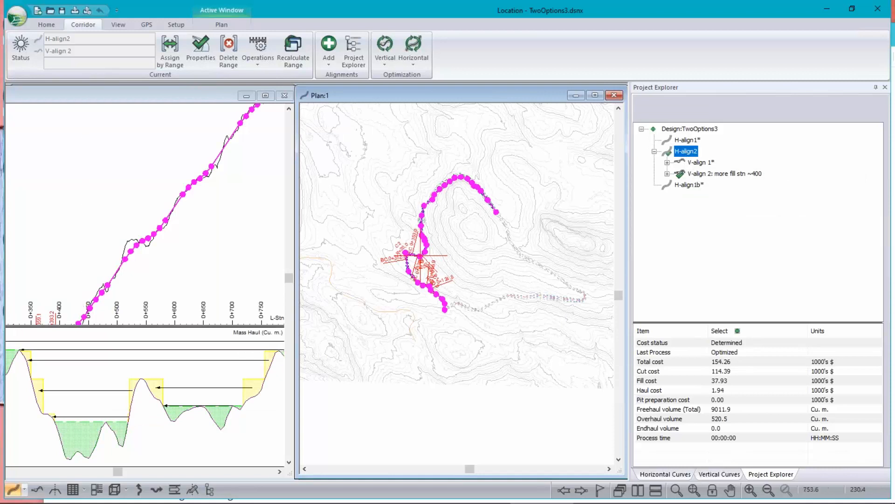
mouse_move(156, 233)
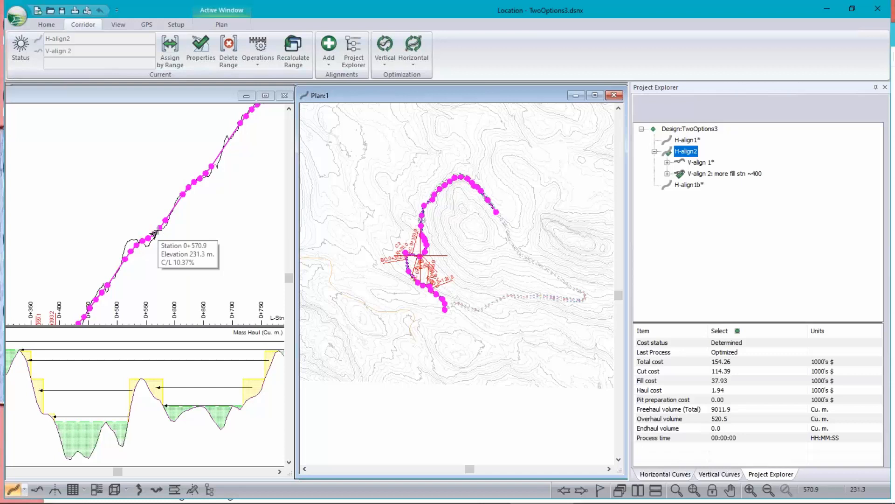
mouse_move(158, 233)
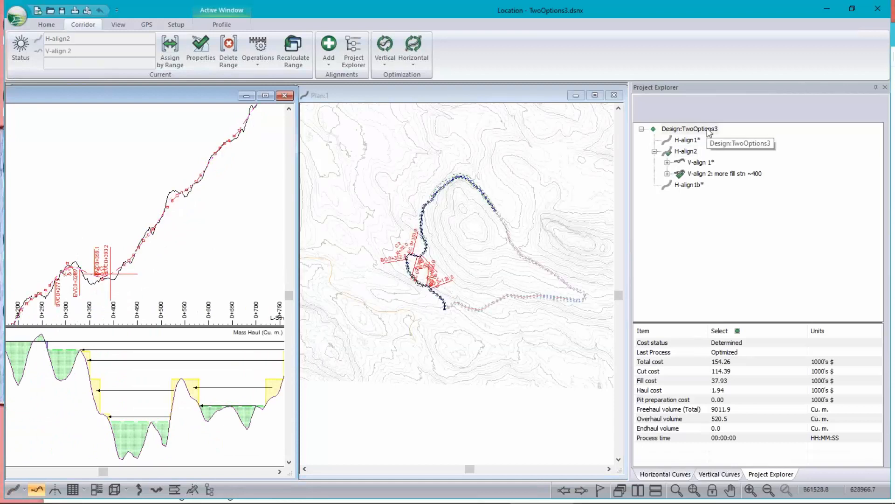
left_click(690, 129)
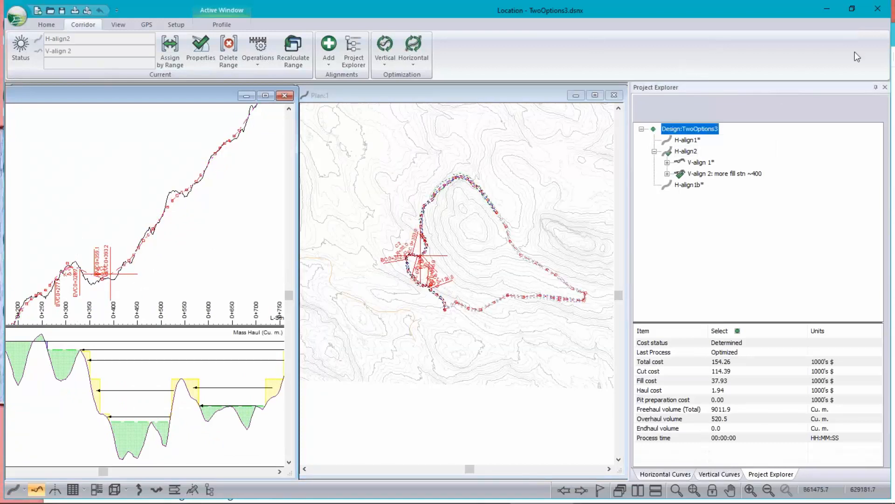
mouse_move(884, 87)
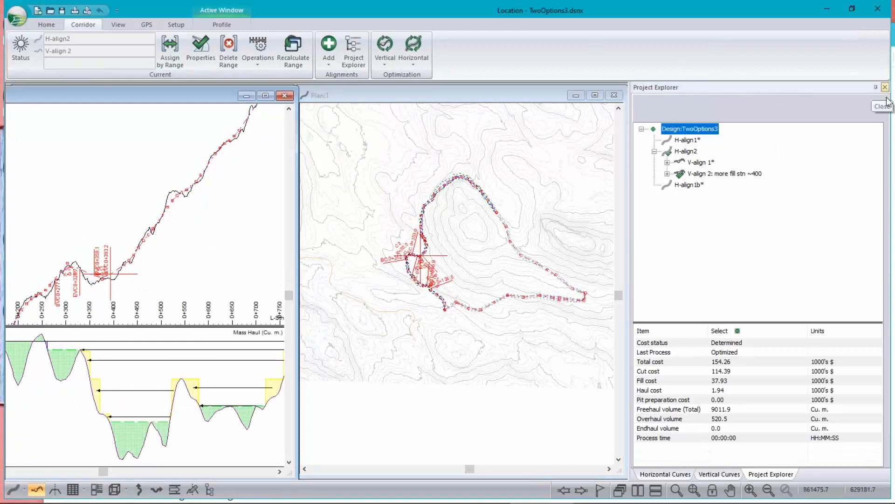
right_click(433, 268)
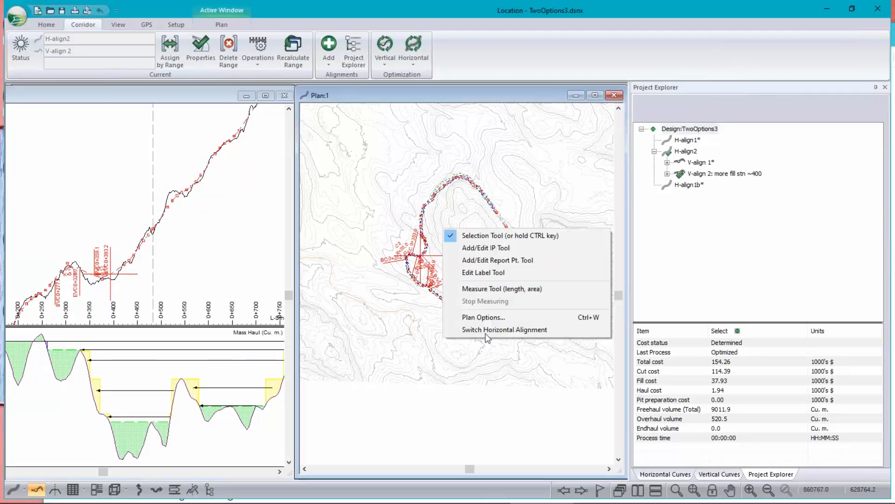
Step: Select V-align 2 'more fill stn ~400' under H-align2 as the alignment to inspect
left_click(504, 329)
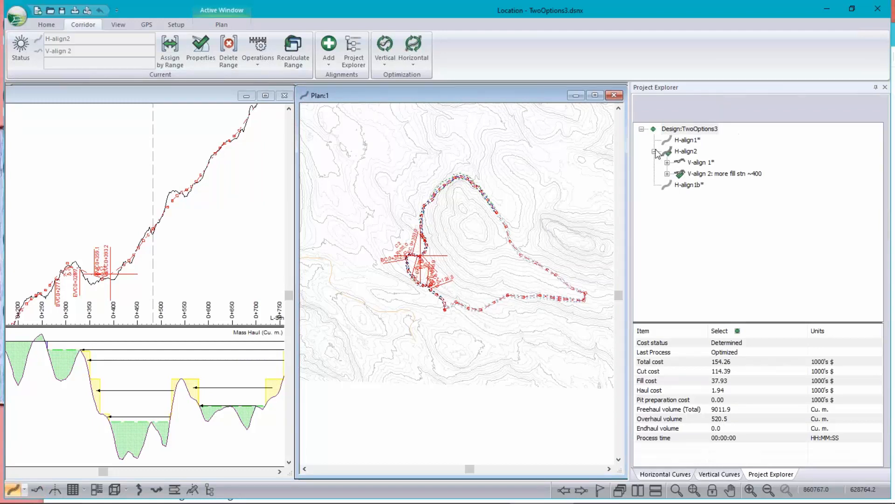
mouse_move(694, 160)
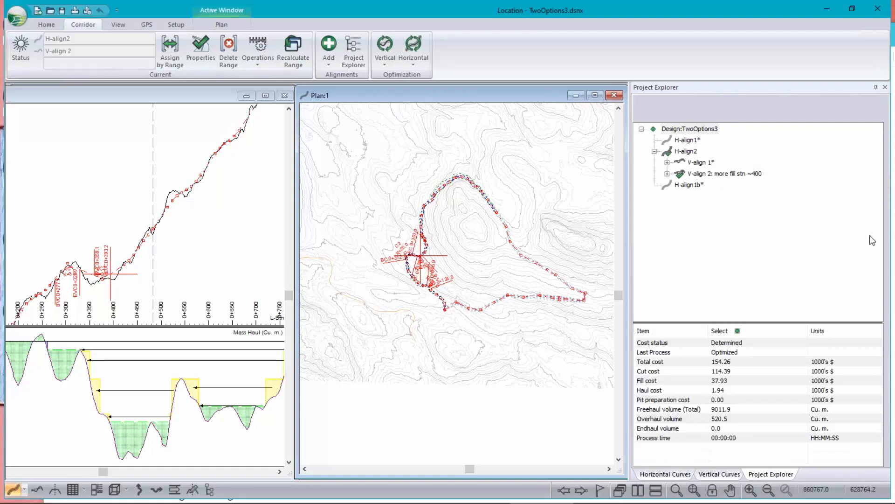
mouse_move(699, 162)
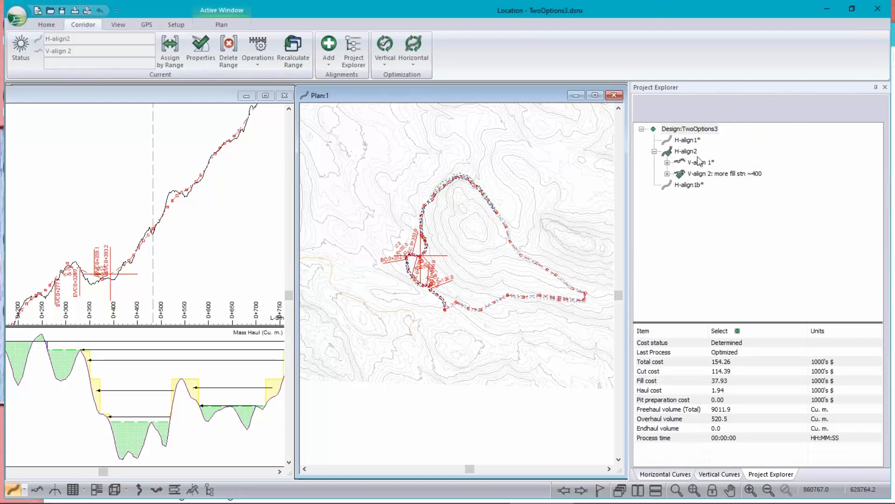
mouse_move(695, 177)
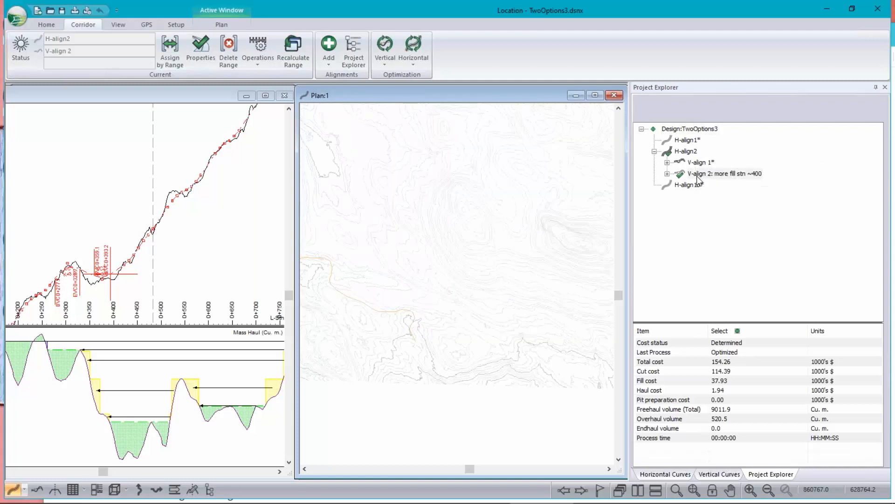
left_click(722, 174)
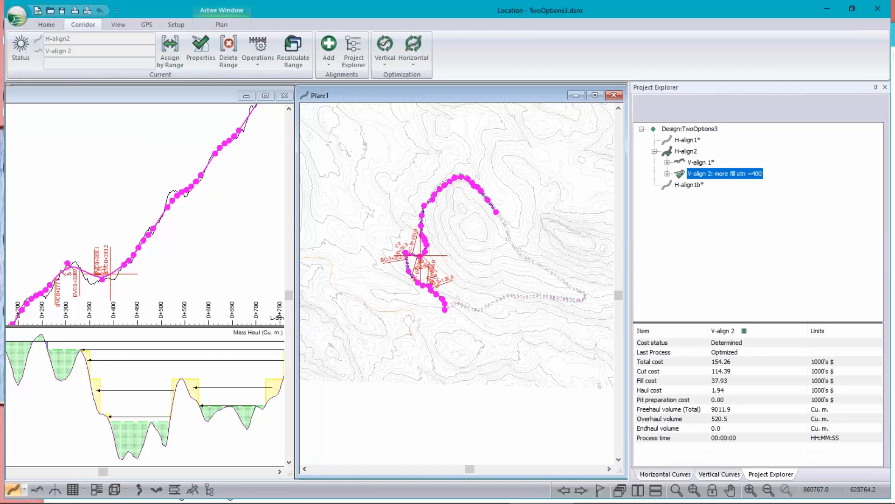
mouse_move(691, 142)
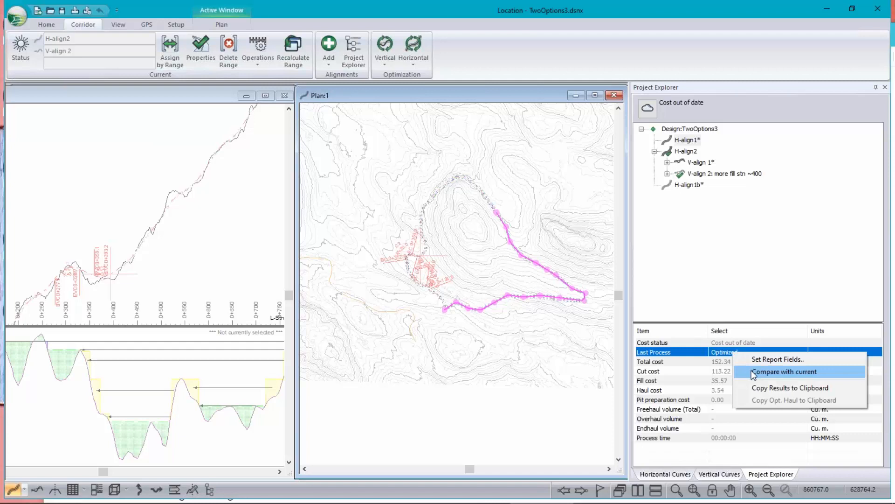
Step: Choose 'Compare with current' so H-align1's 152.34 cost sits beside V-align 2's 154.26
left_click(786, 372)
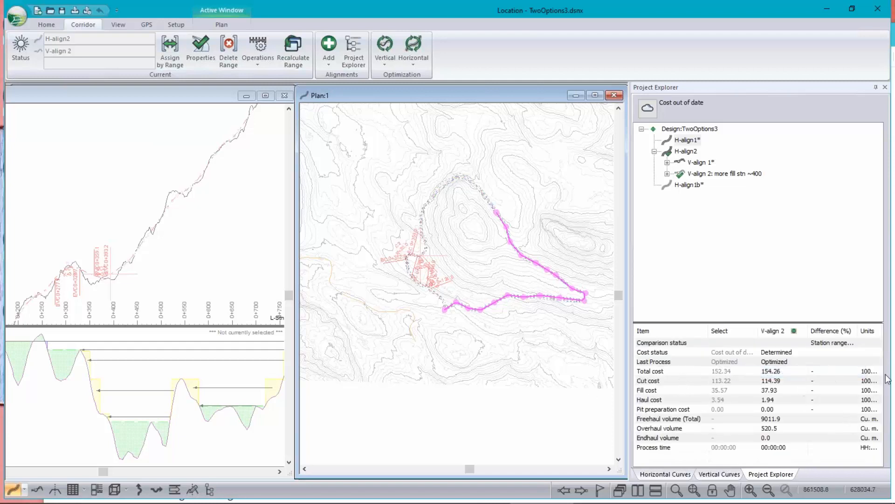
mouse_move(717, 431)
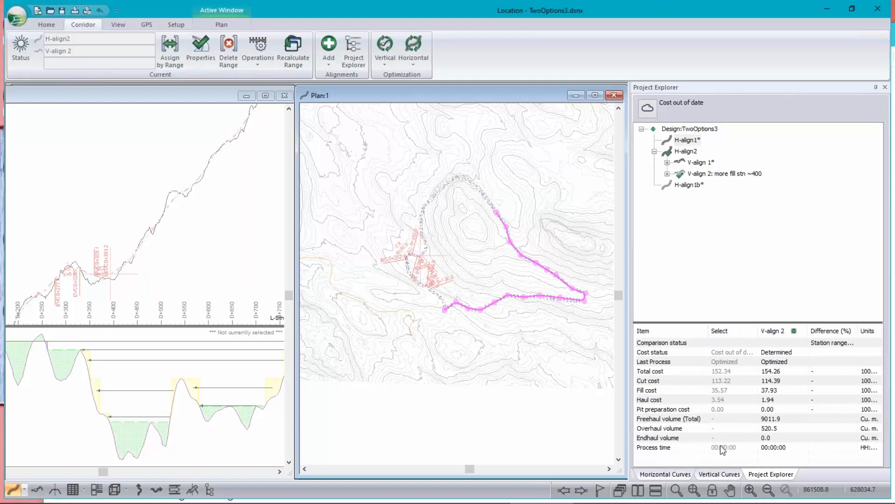
mouse_move(740, 232)
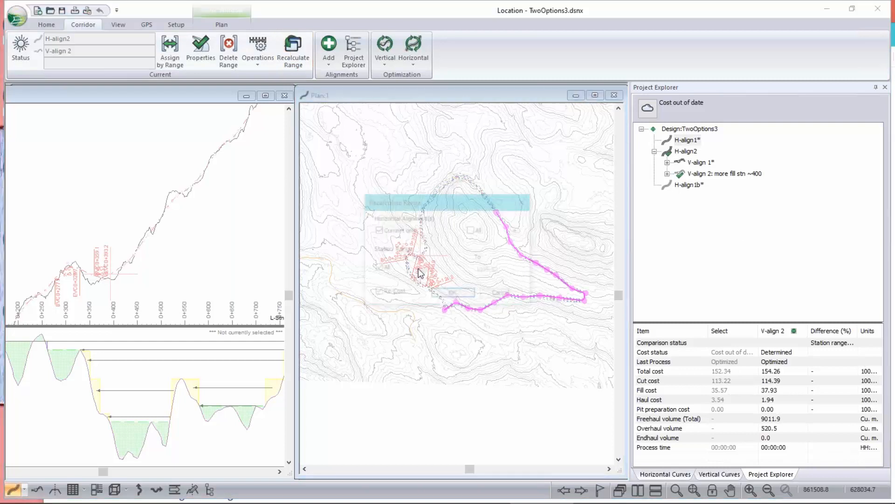
Step: Recalculate all horizontal alignments with Re-Cost so H-align1's 152.34 total becomes Determined
left_click(294, 50)
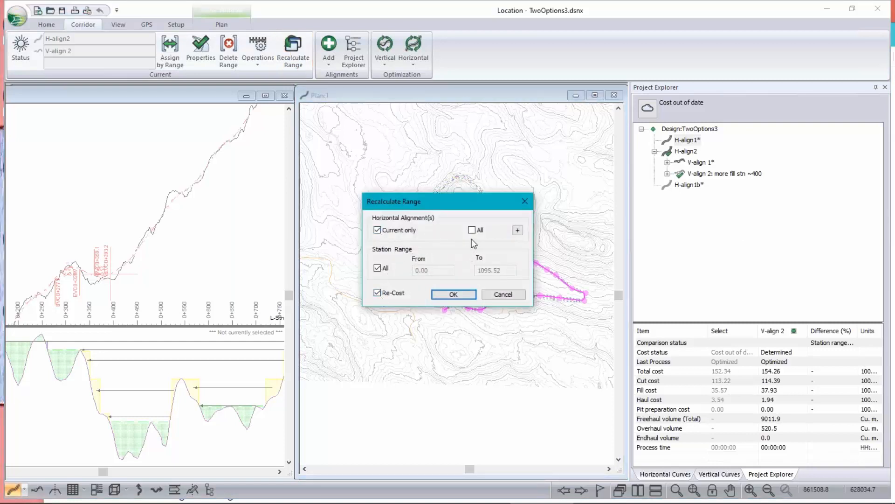
left_click(472, 230)
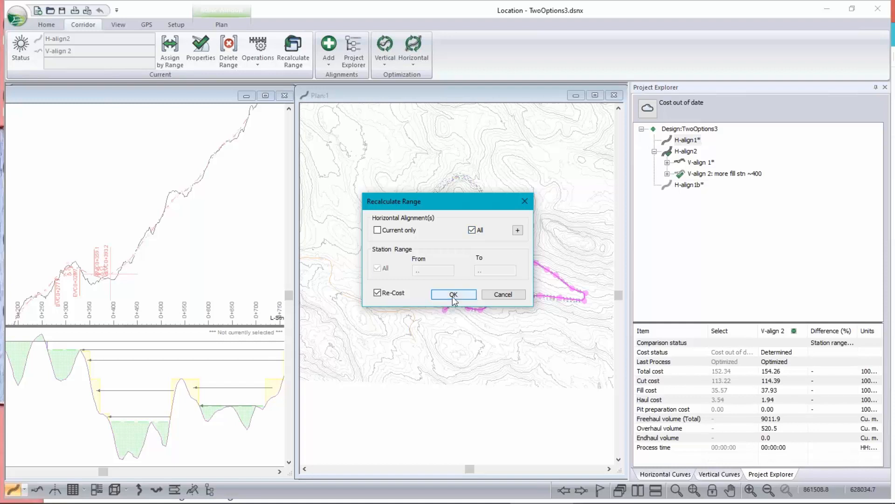
left_click(454, 294)
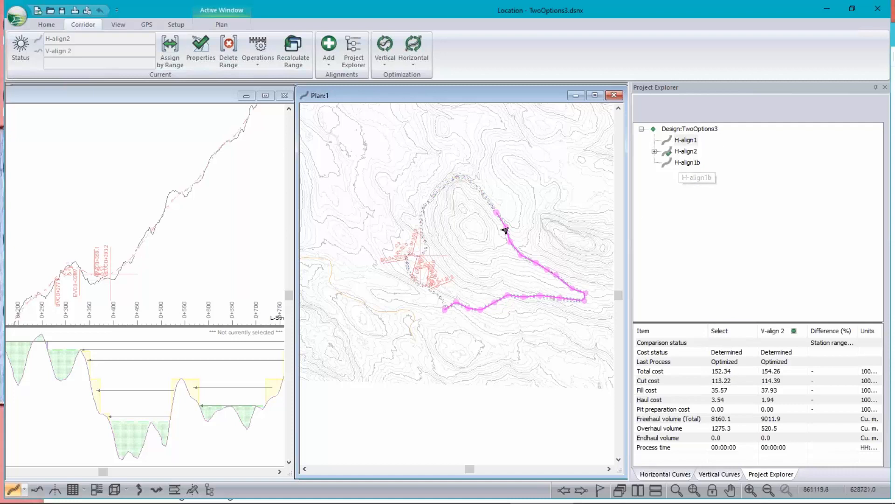
mouse_move(752, 302)
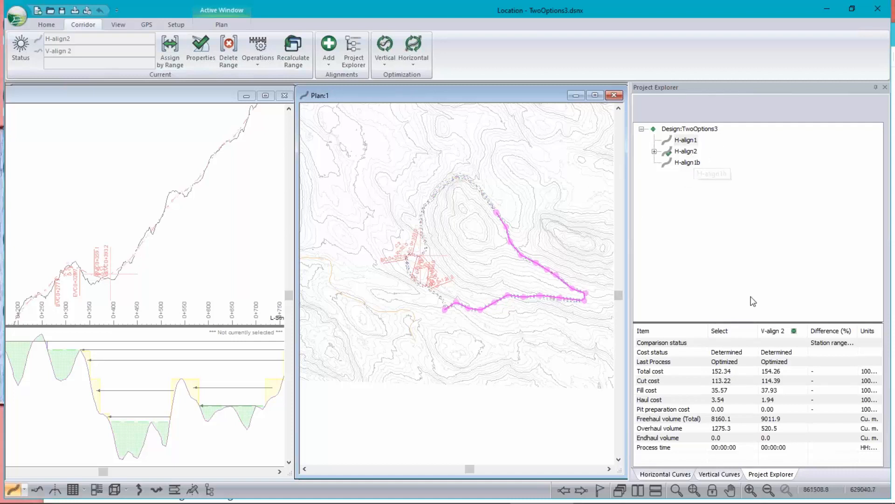
mouse_move(780, 376)
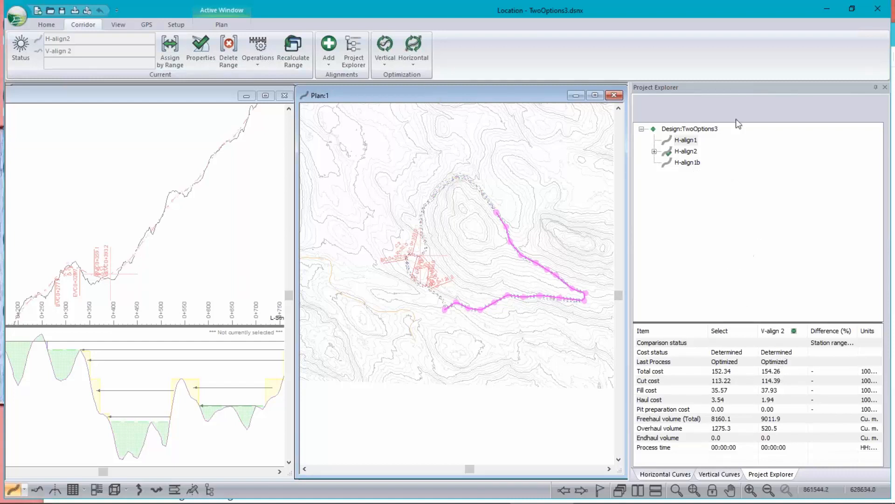
mouse_move(118, 25)
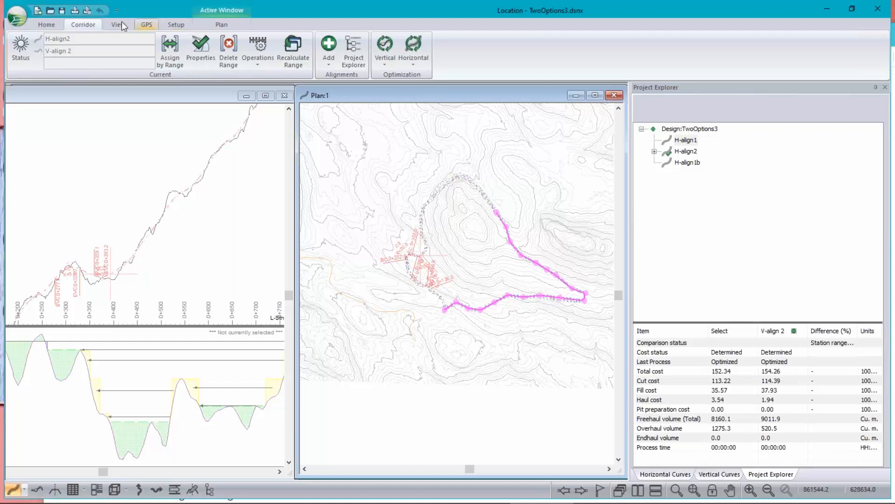
left_click(385, 50)
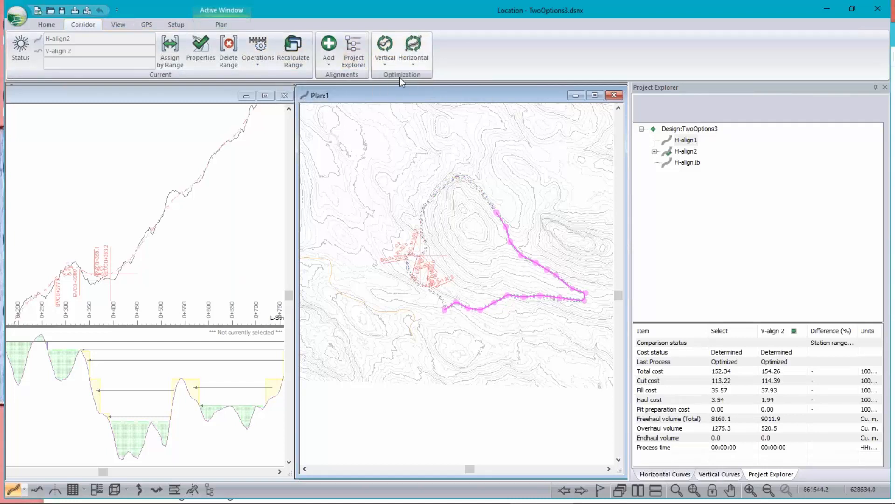
Step: Show the Vertical Optimization unit costs, browsing for a ground-type library but cancelling without loading one
left_click(384, 50)
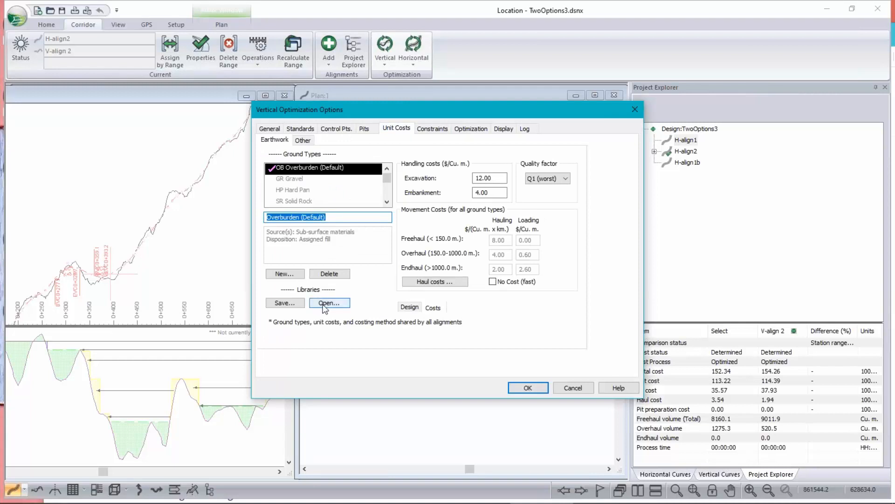
left_click(329, 302)
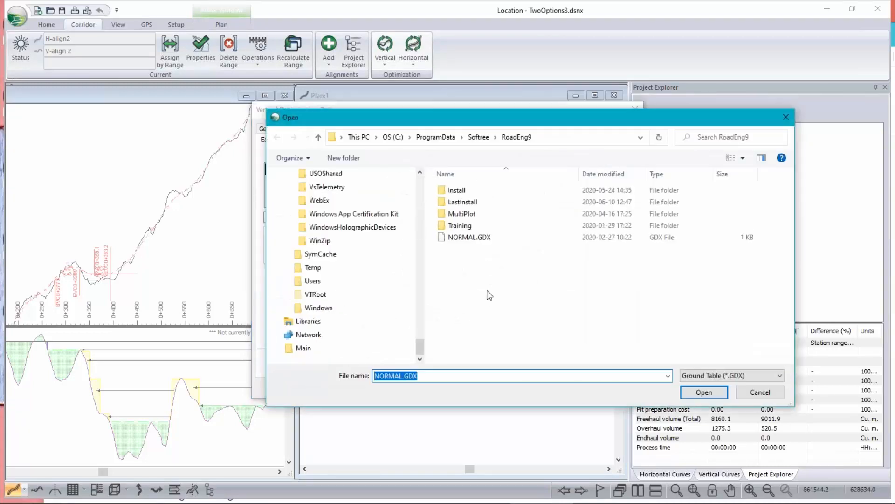
left_click(469, 236)
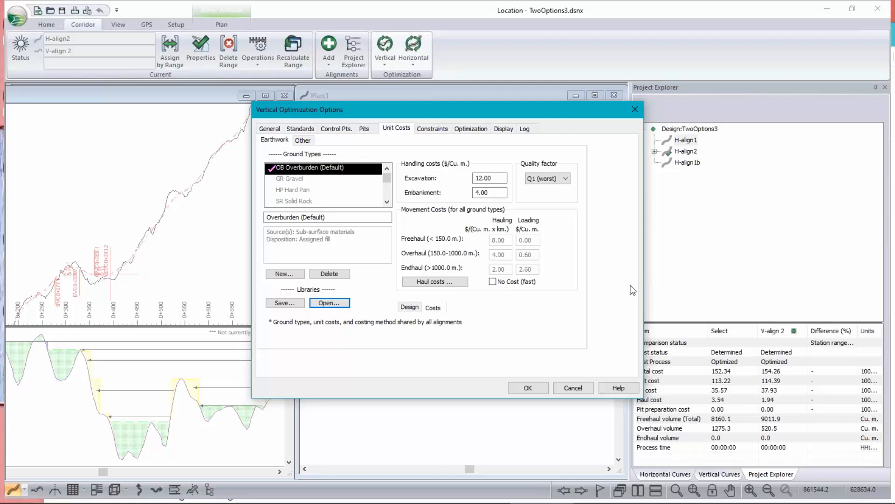
mouse_move(735, 366)
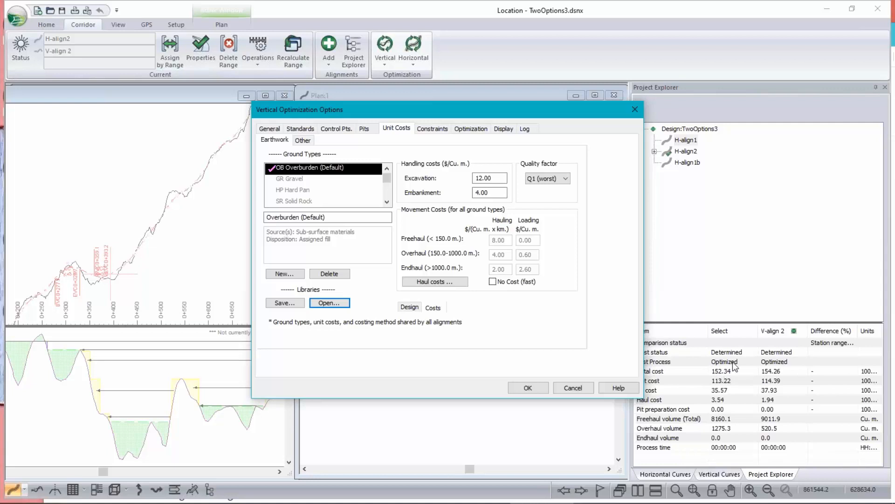
mouse_move(391, 144)
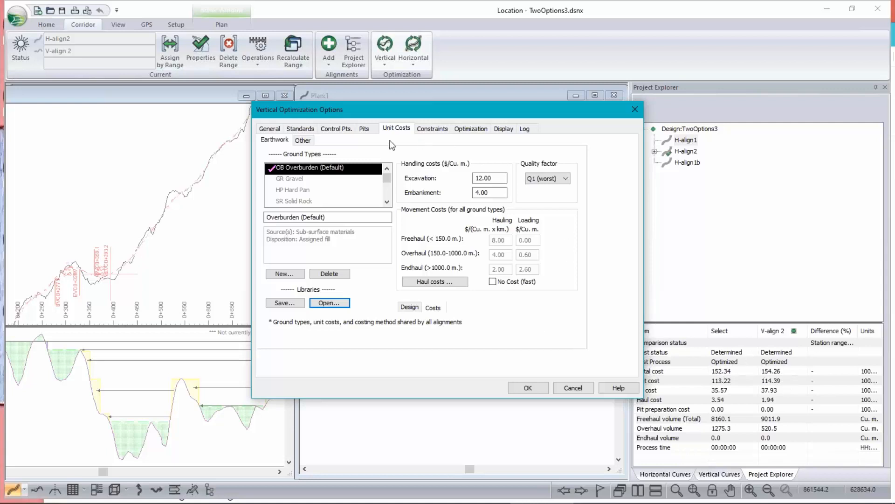
mouse_move(517, 192)
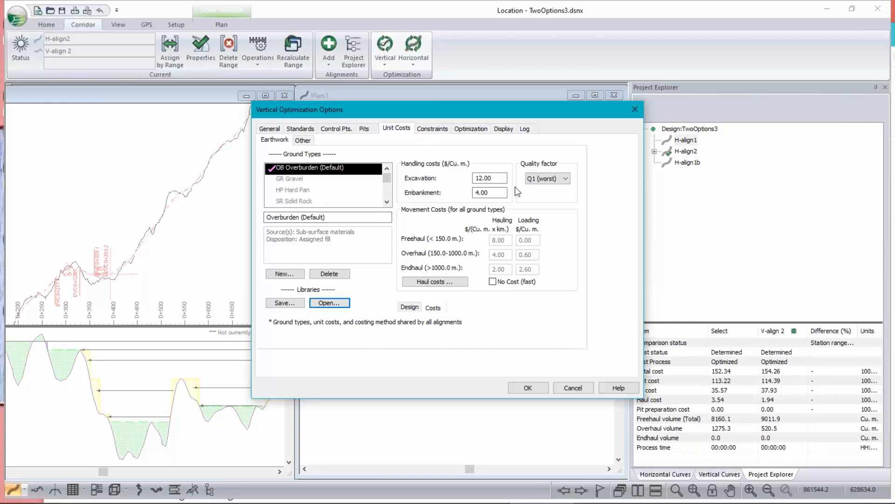
mouse_move(792, 378)
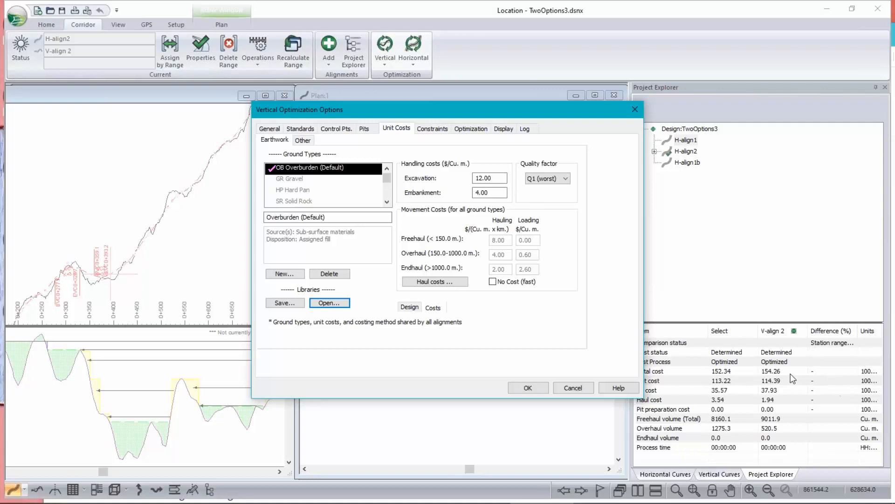
mouse_move(576, 315)
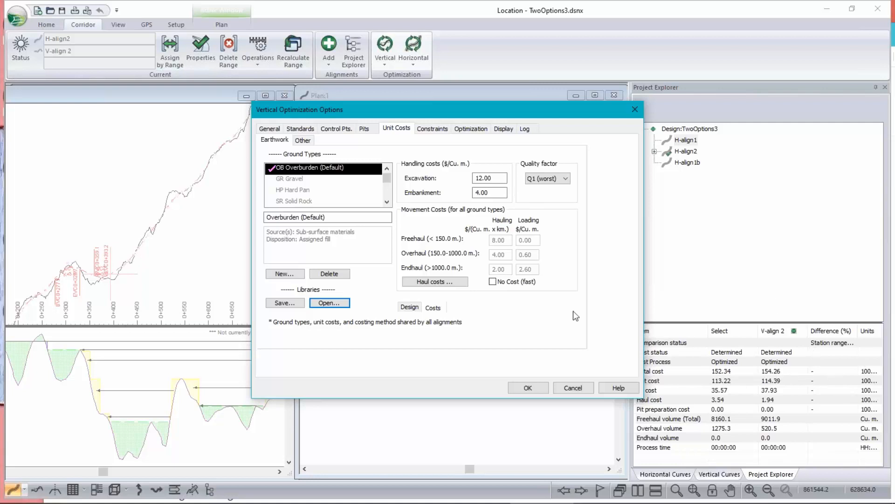
mouse_move(816, 368)
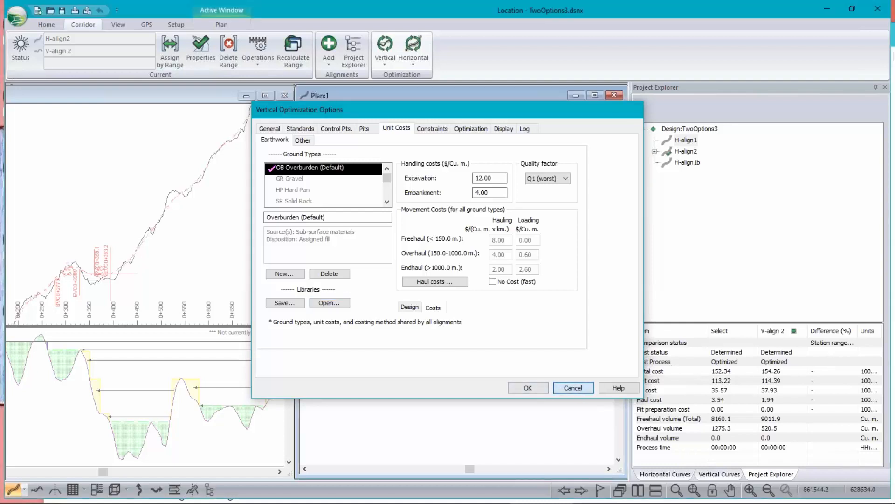
Step: Cancel the optimization options and reselect H-align1 against V-align 2, comparing 152.34 with 154.26
left_click(573, 388)
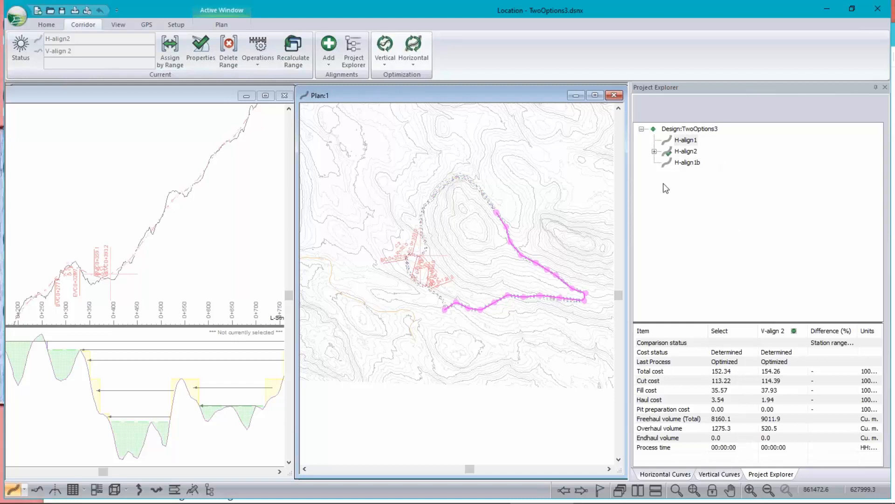
left_click(685, 140)
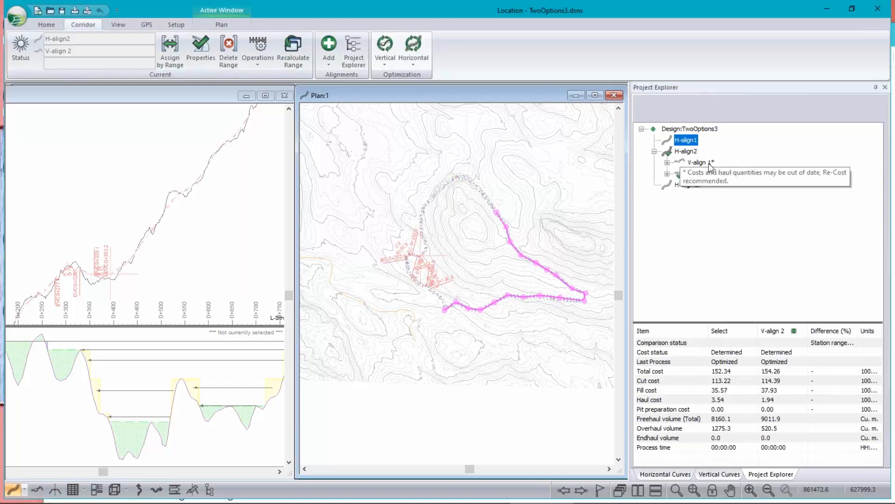
left_click(696, 174)
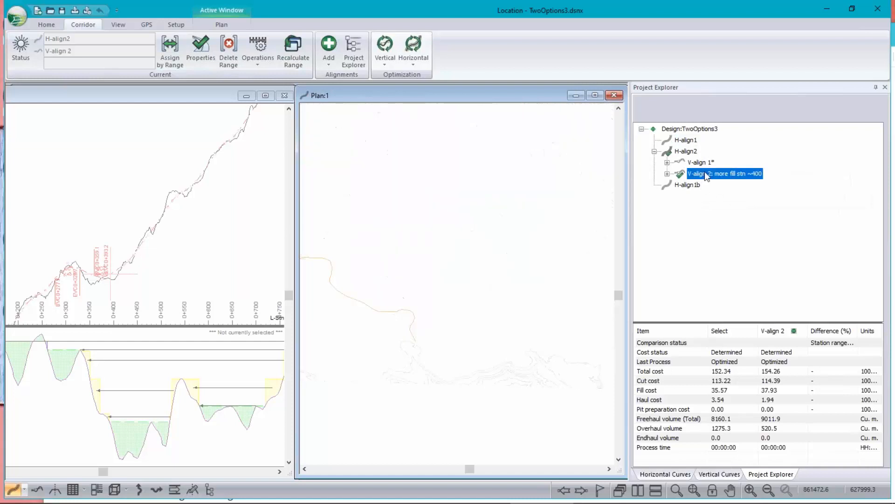
left_click(726, 173)
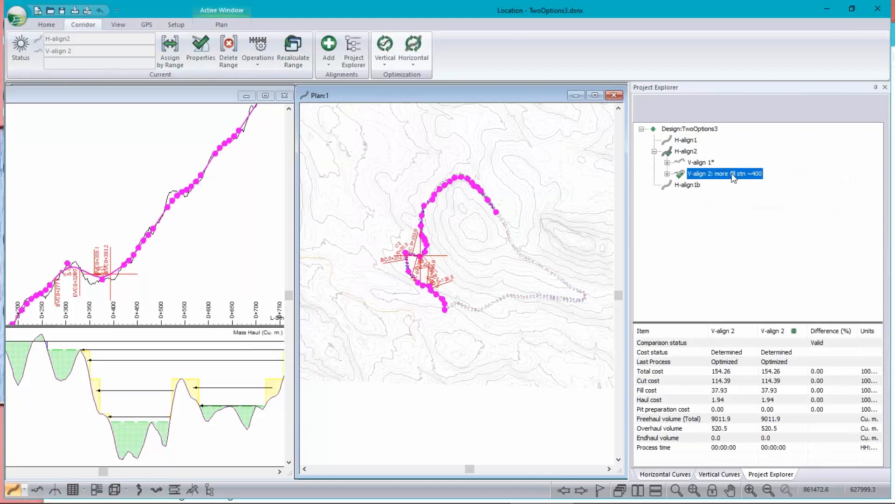
right_click(725, 173)
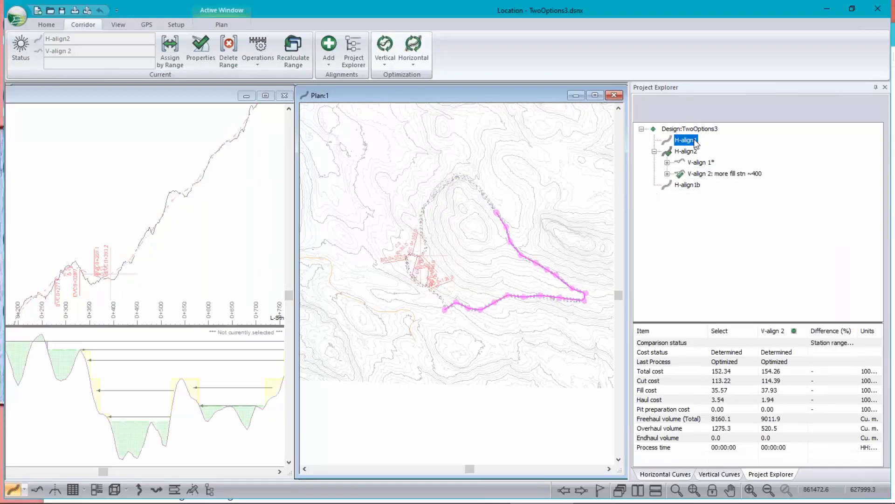
Step: Make V-align 1 of H-align2 the current vertical alignment via Project Explorer
right_click(685, 139)
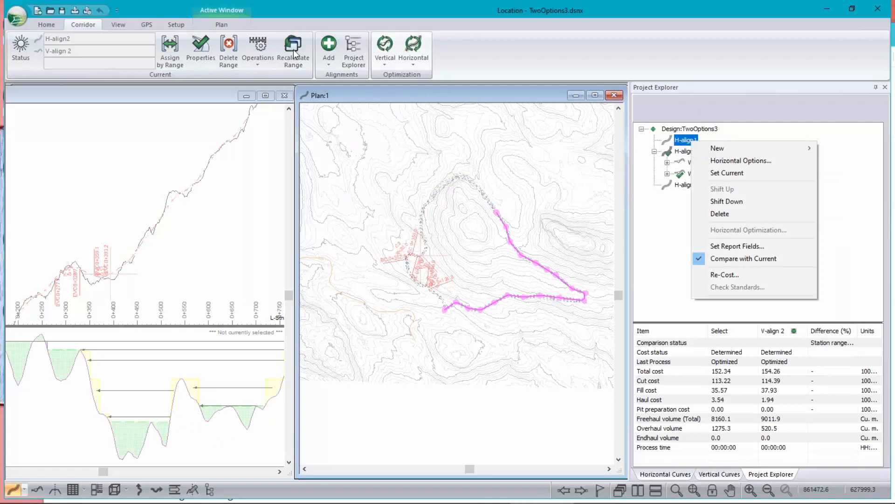
left_click(328, 48)
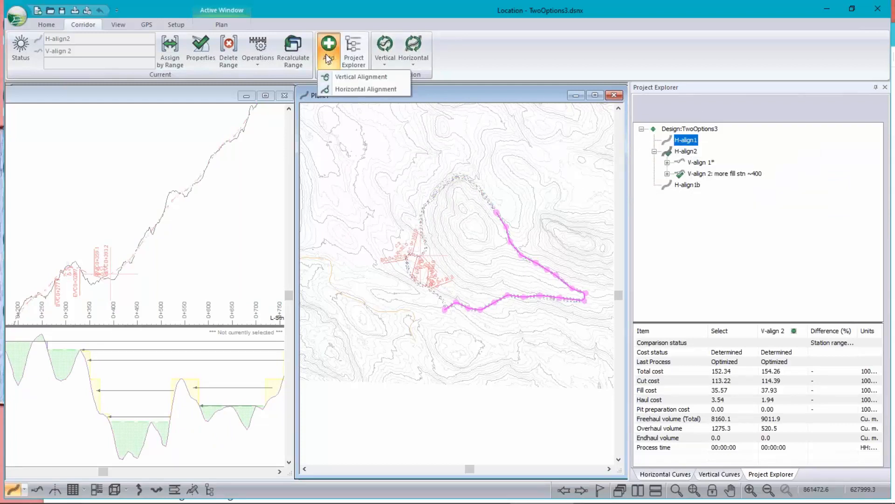
mouse_move(365, 89)
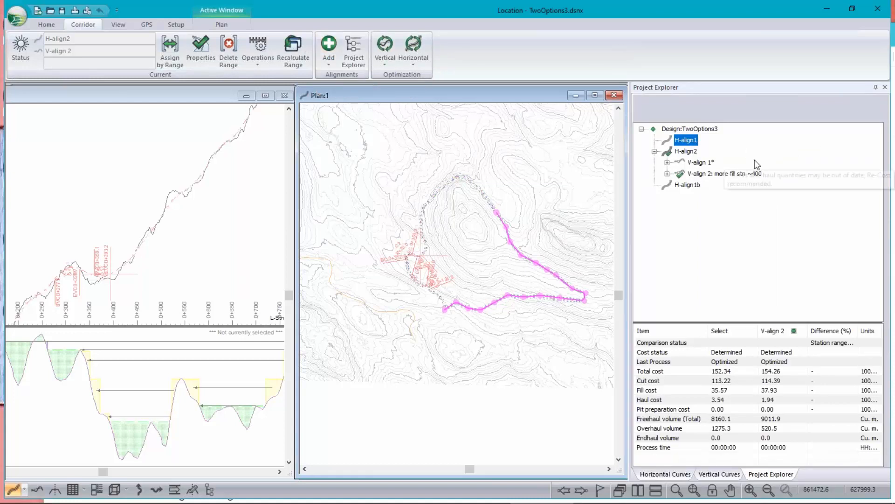
left_click(726, 173)
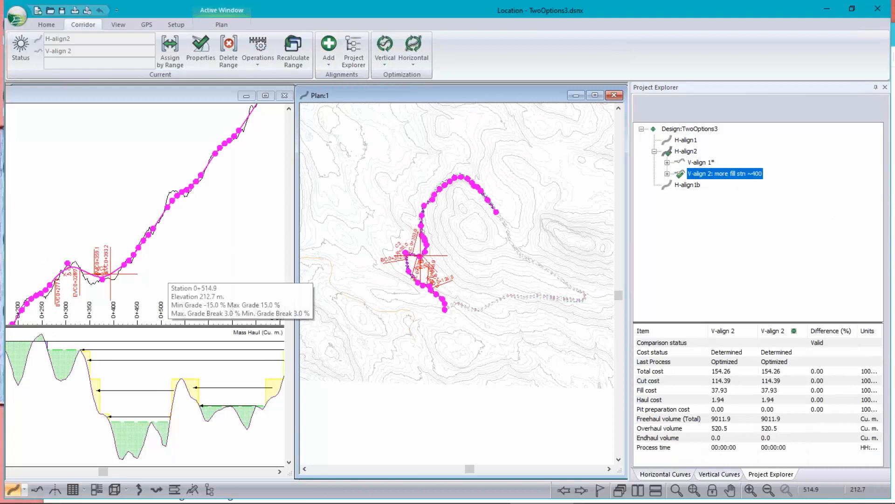
mouse_move(703, 165)
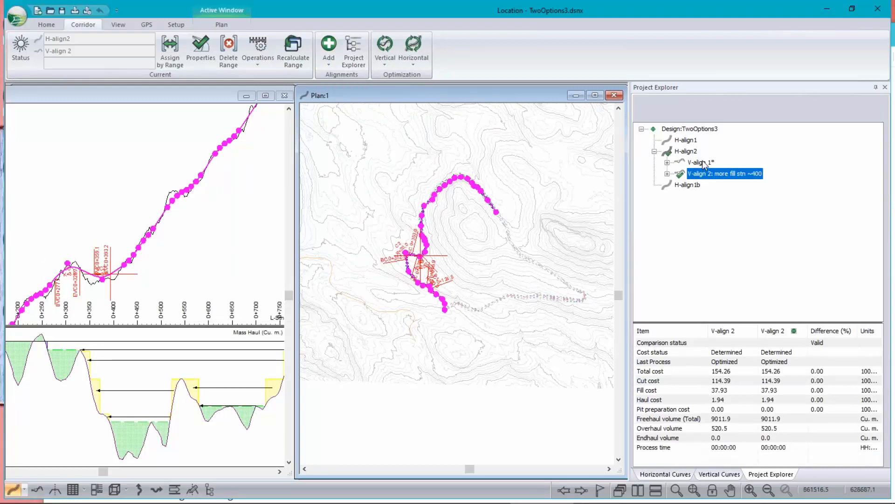
mouse_move(701, 174)
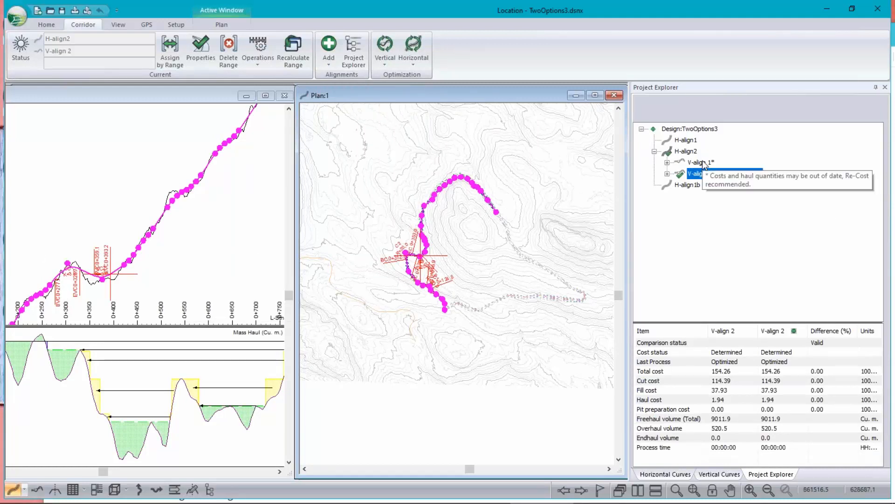
left_click(698, 162)
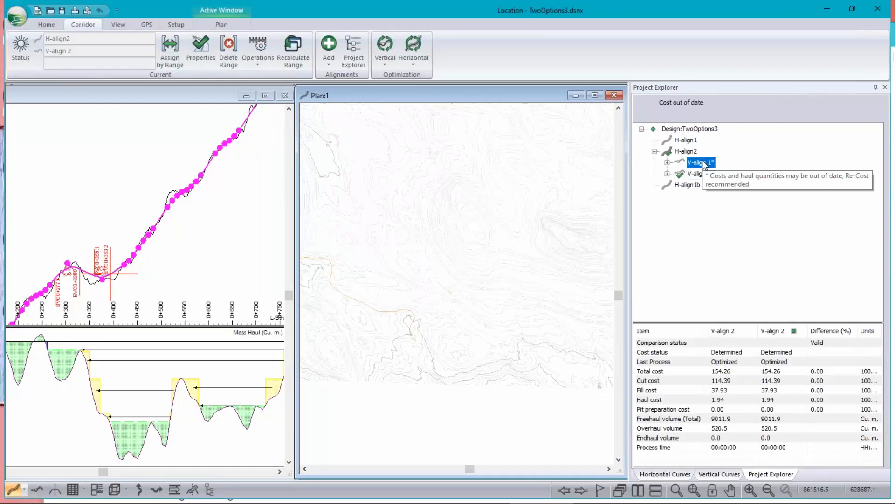
Step: Toggle between V-align 1 and V-align 2 to compare total costs 154.94 versus 154.26
left_click(700, 163)
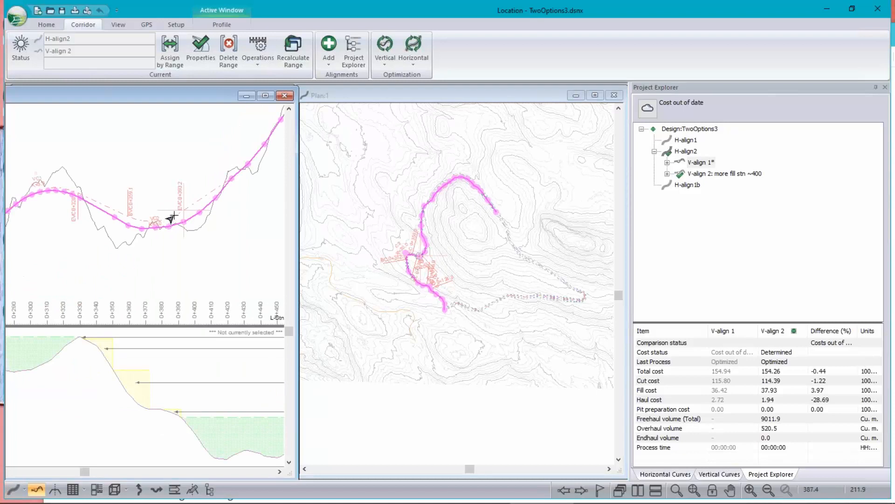
mouse_move(147, 234)
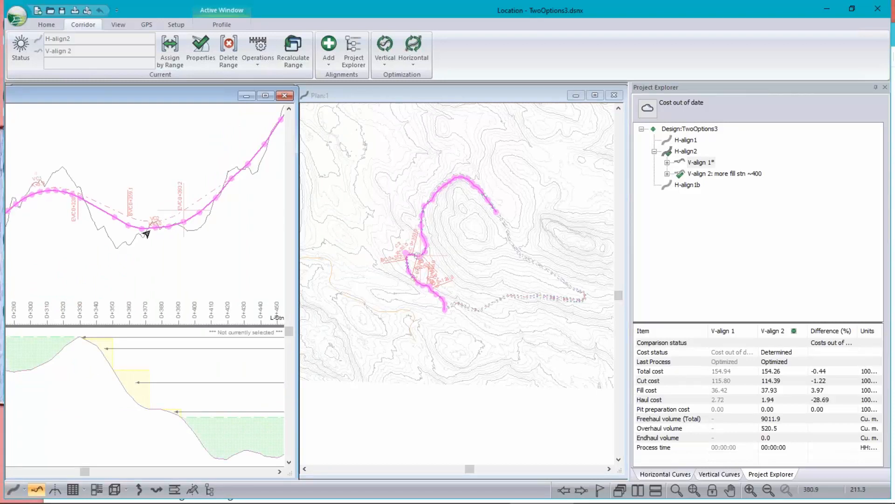
mouse_move(124, 220)
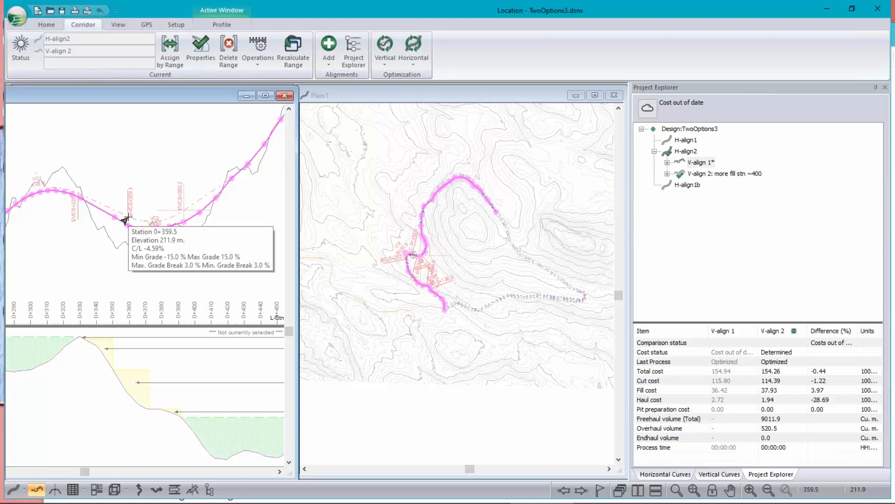
mouse_move(129, 230)
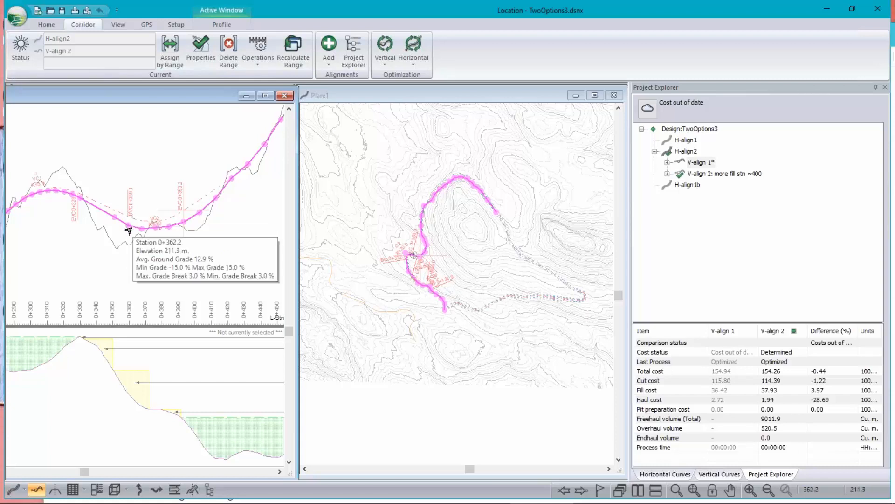
mouse_move(688, 173)
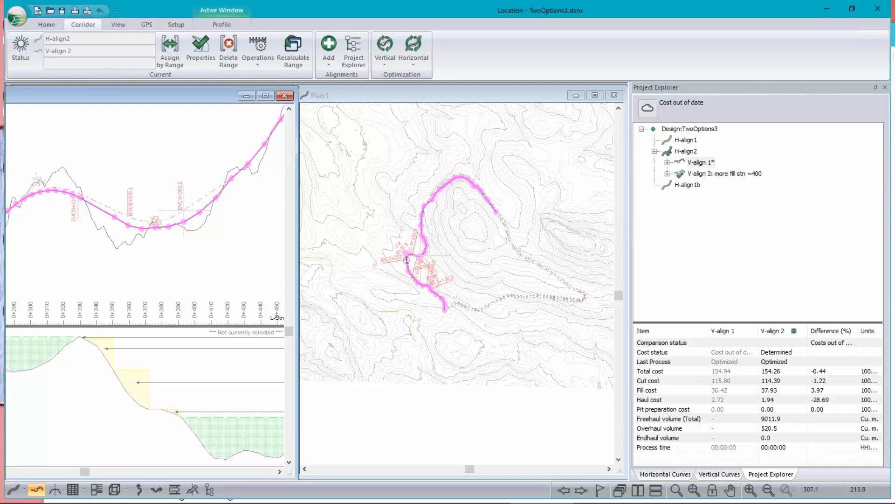
left_click(724, 174)
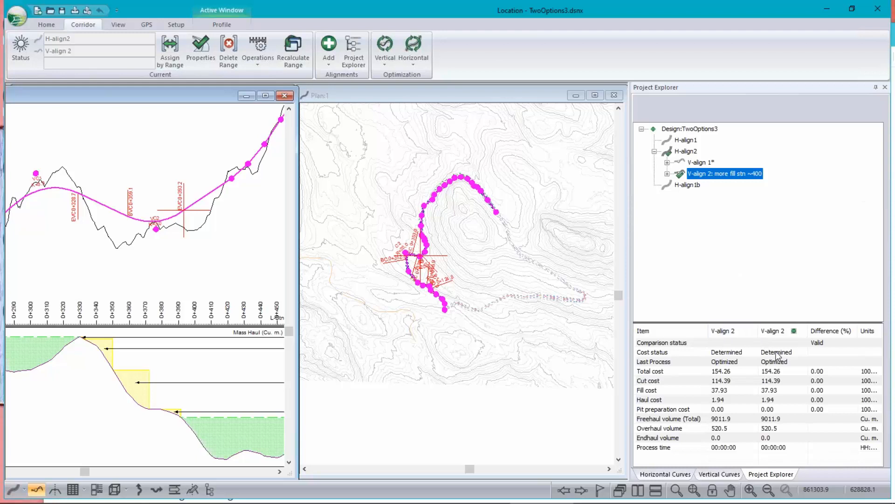
left_click(698, 162)
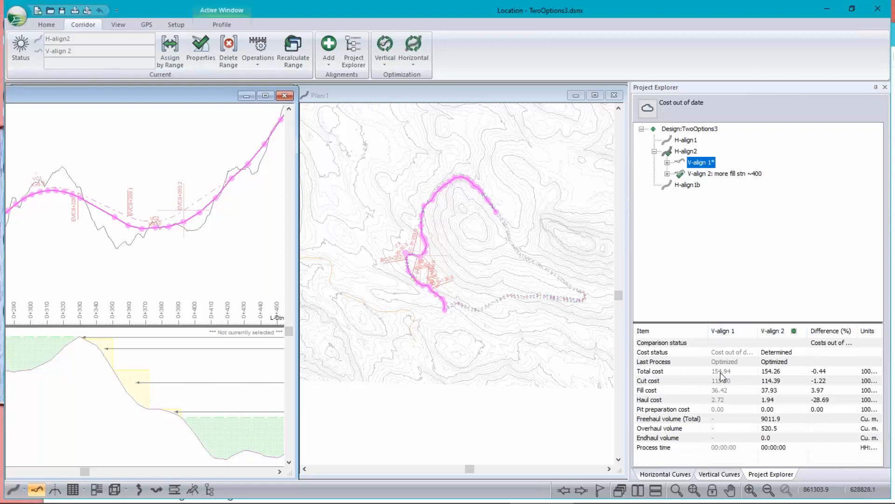
mouse_move(767, 374)
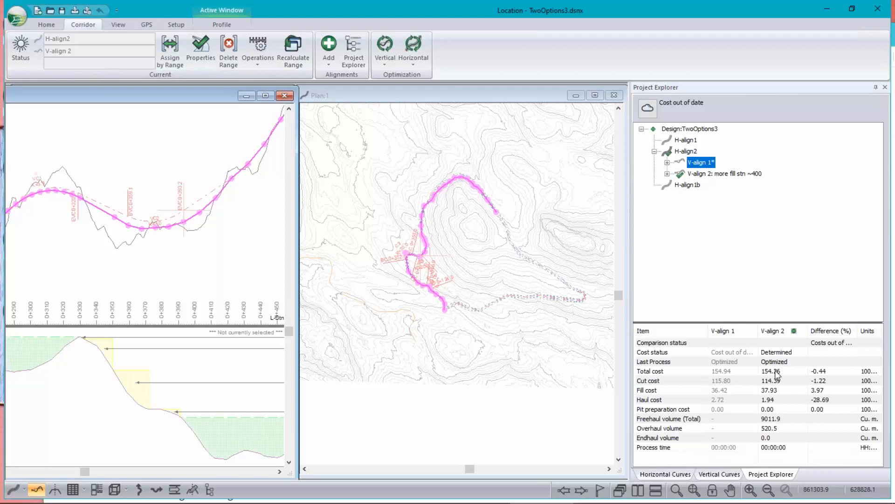
mouse_move(713, 388)
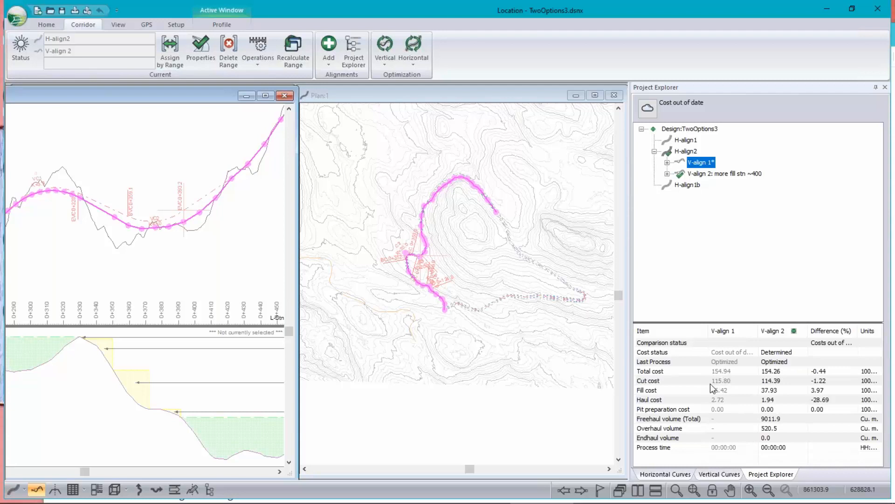
mouse_move(784, 395)
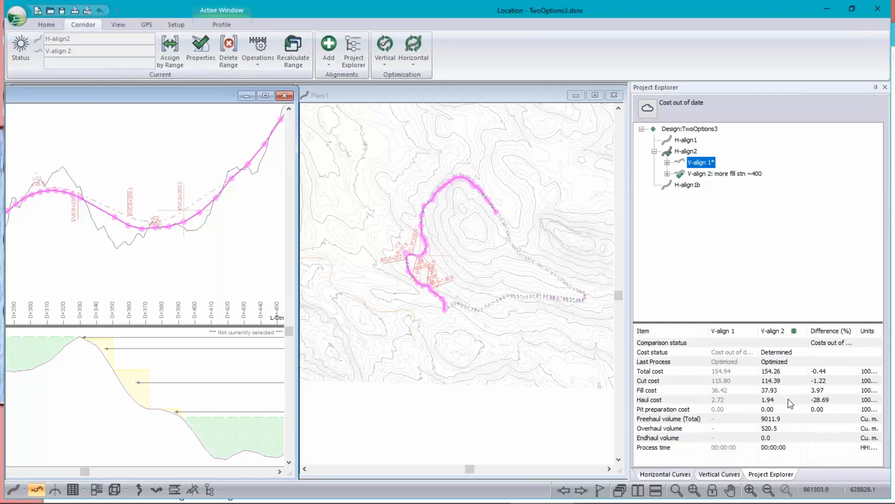
mouse_move(772, 412)
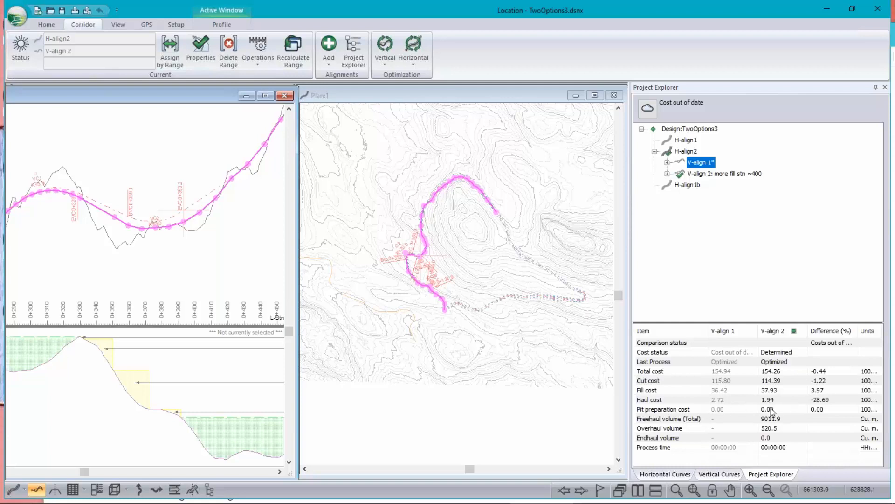
mouse_move(780, 404)
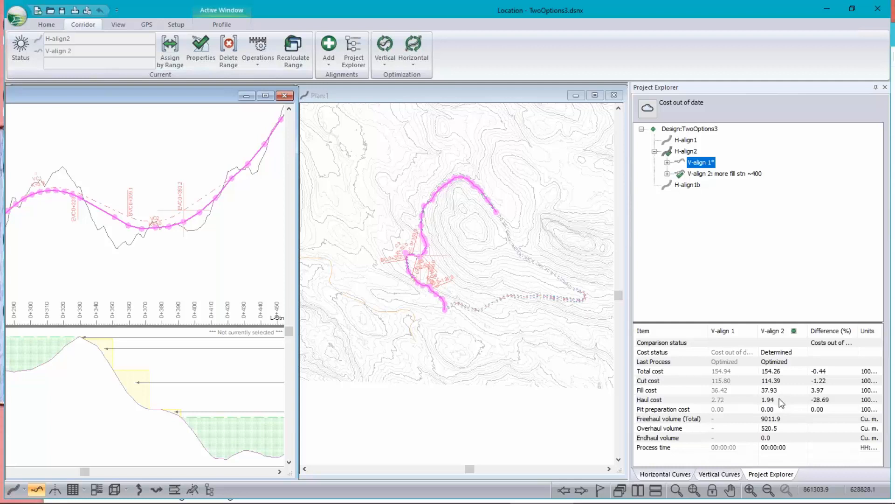
mouse_move(821, 405)
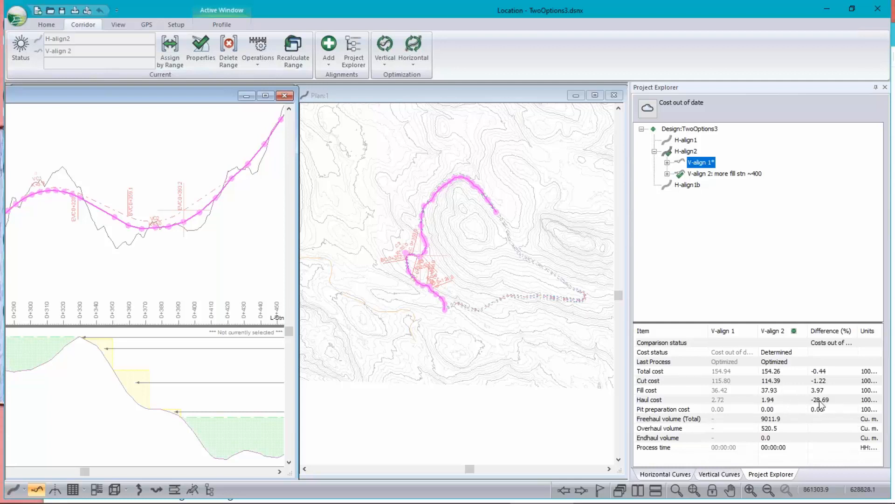
mouse_move(823, 403)
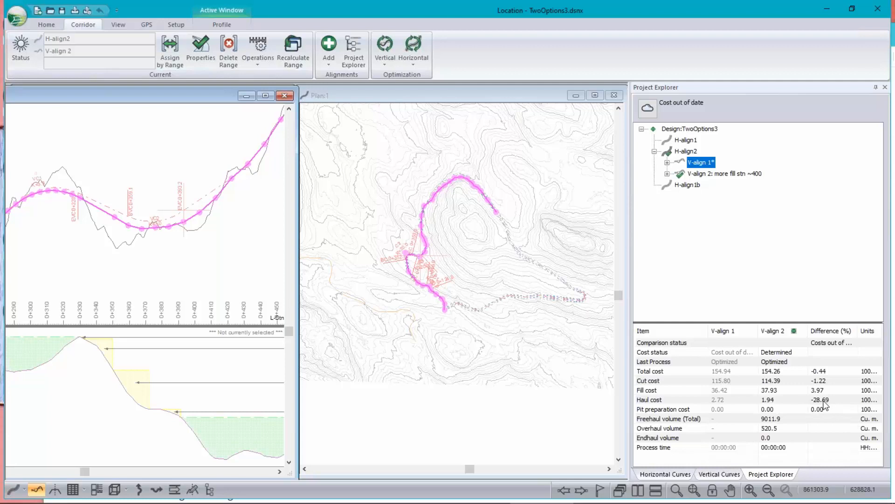
mouse_move(787, 404)
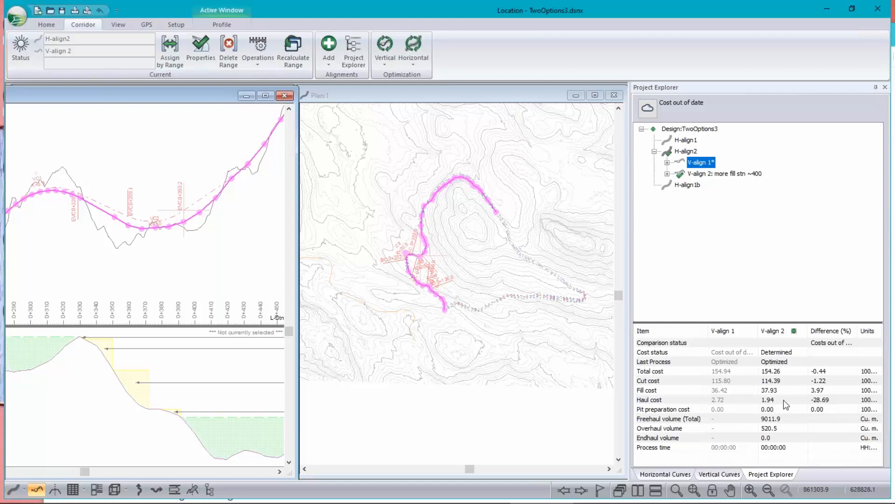
mouse_move(777, 406)
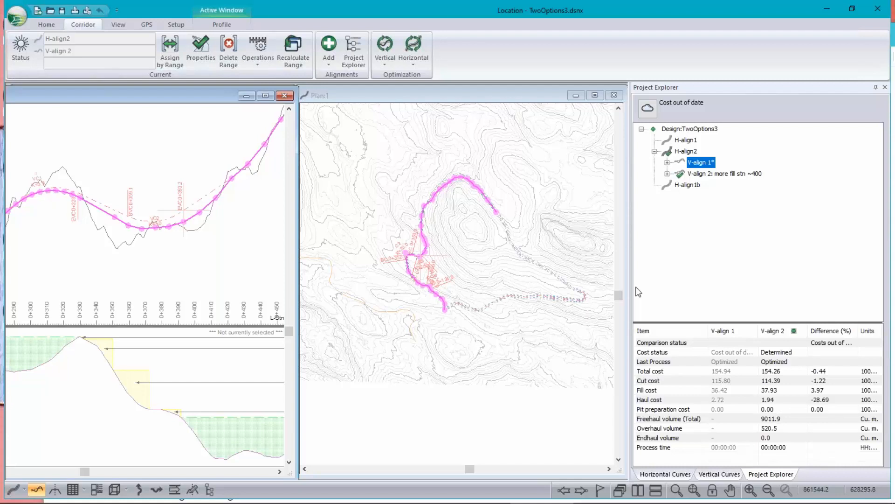
mouse_move(729, 266)
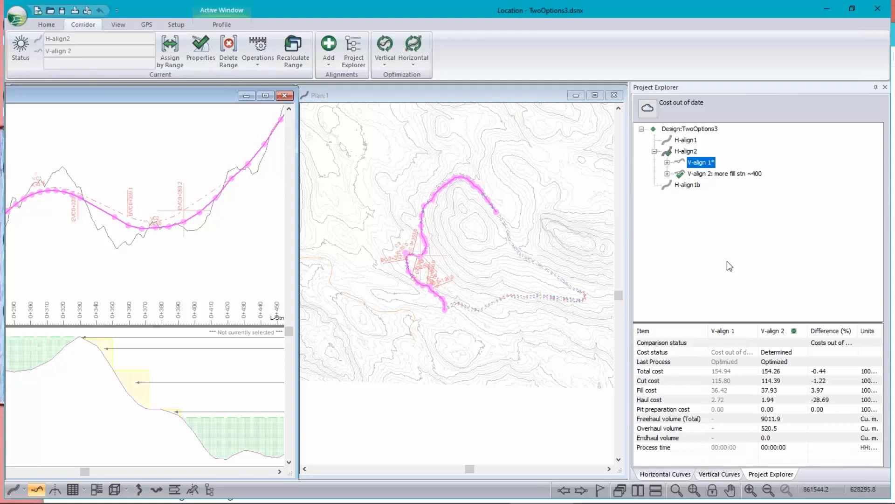
mouse_move(507, 331)
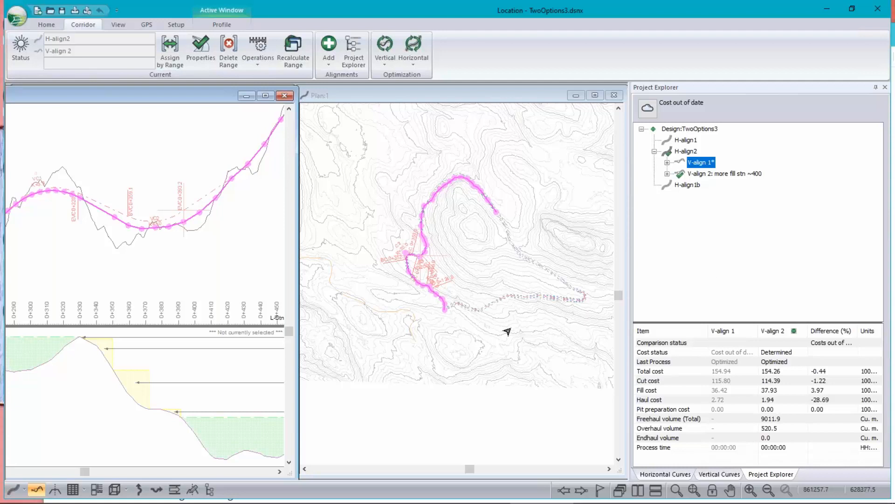
mouse_move(427, 261)
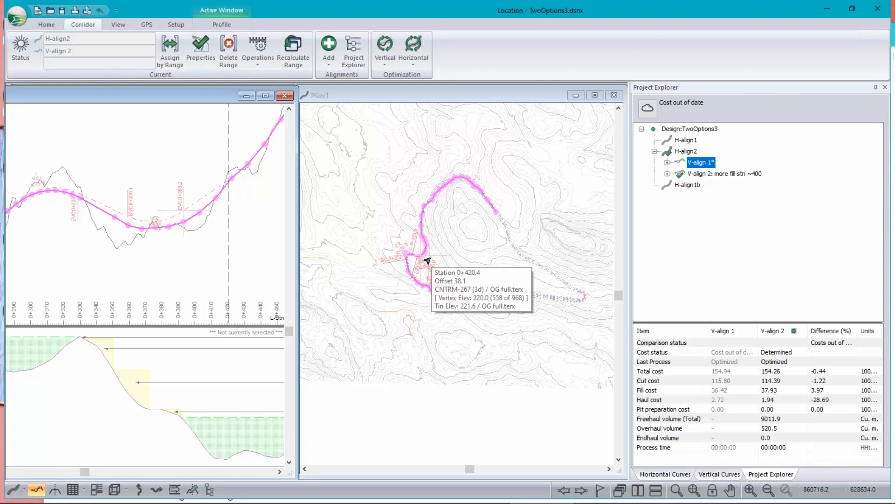
mouse_move(447, 174)
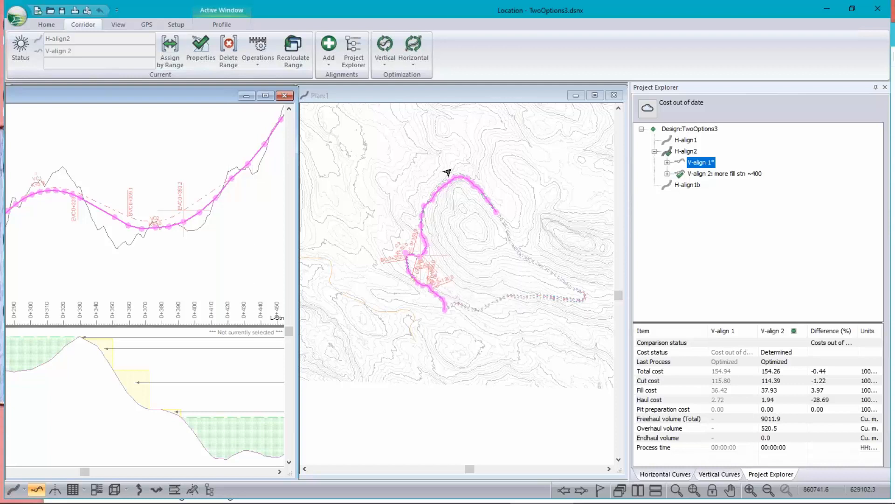
mouse_move(594, 283)
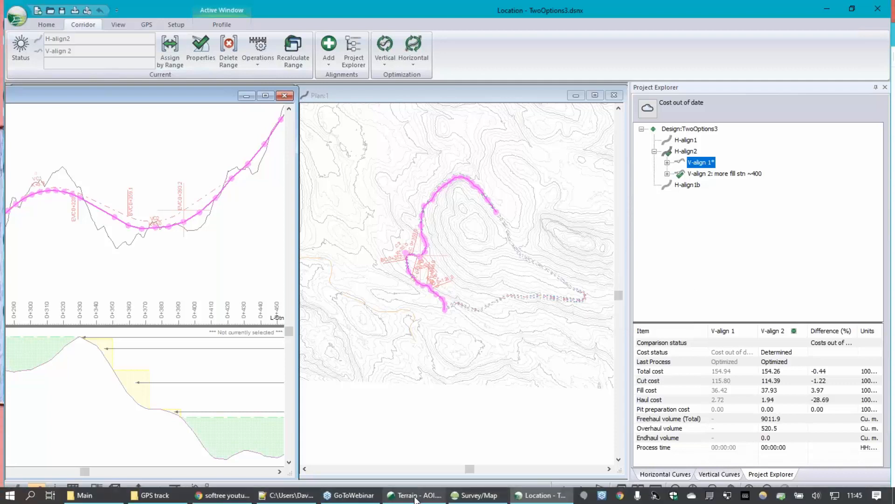
Step: Switch to the Softree Terrain AOI project and refresh the plan to show the full surface
left_click(413, 496)
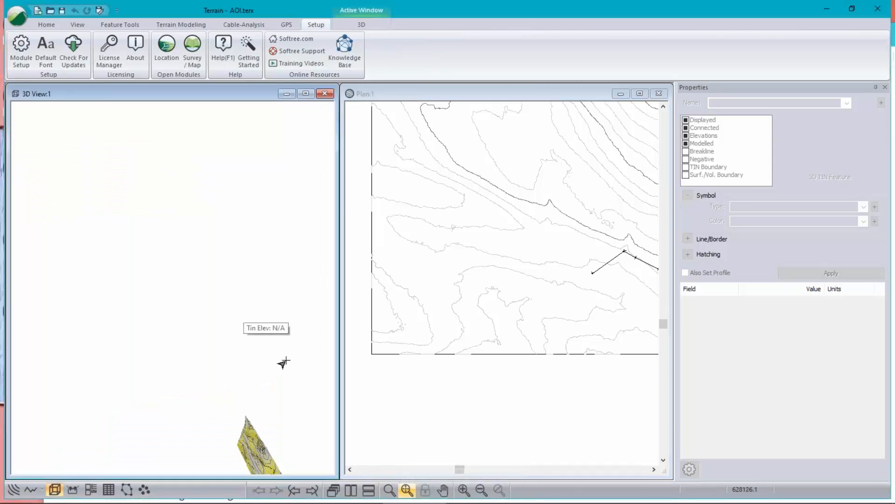
left_click(406, 490)
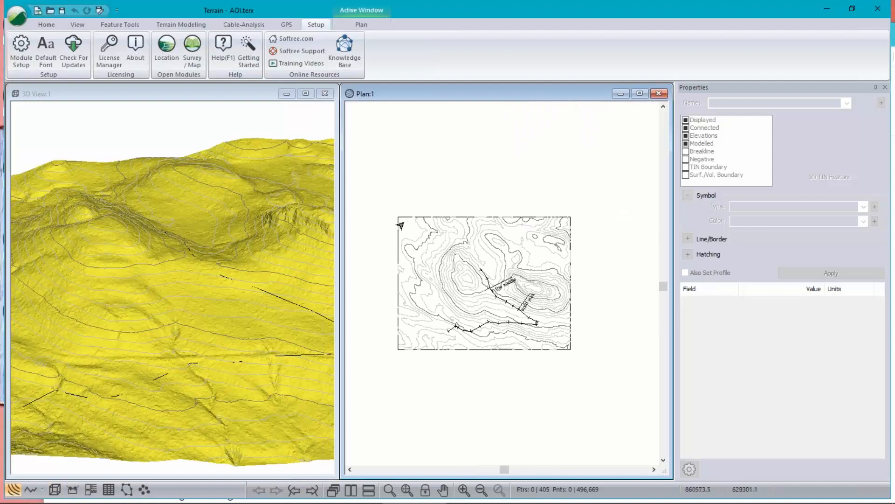
mouse_move(600, 267)
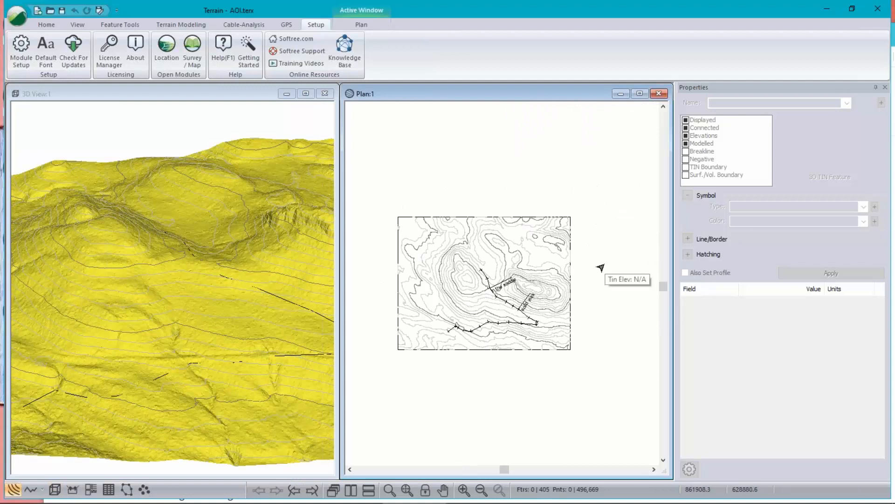